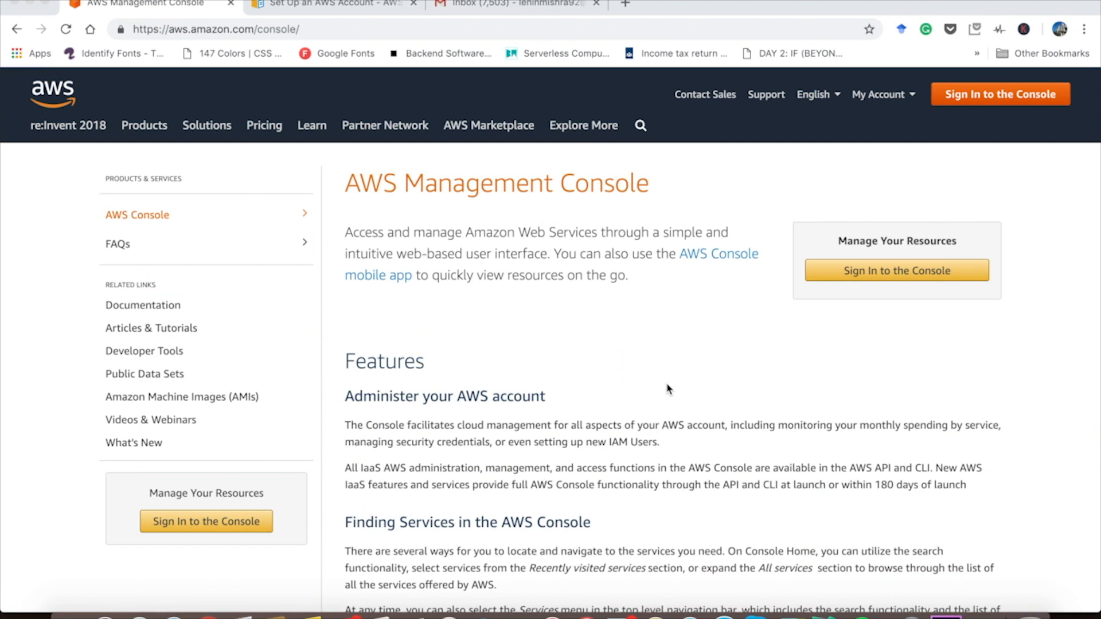
mouse_move(699, 351)
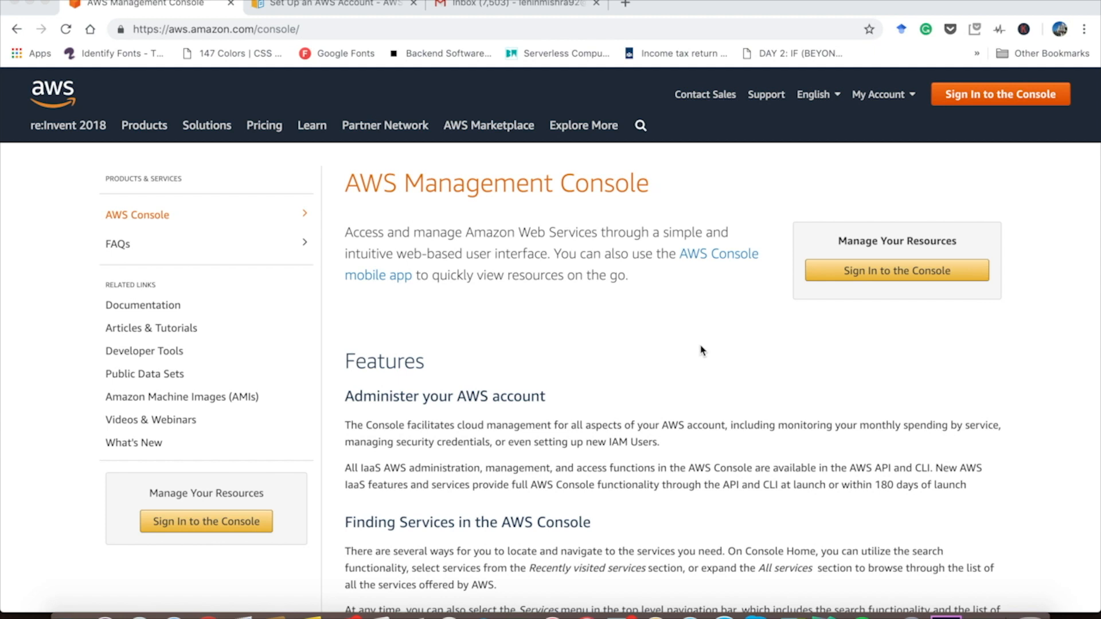
mouse_move(1025, 111)
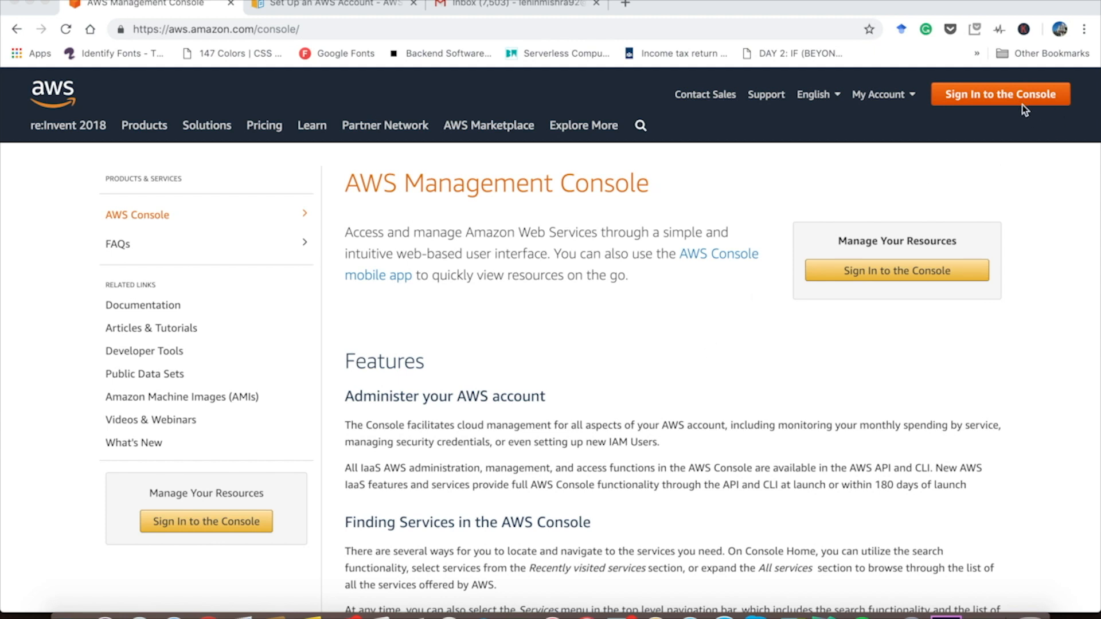
mouse_move(968, 111)
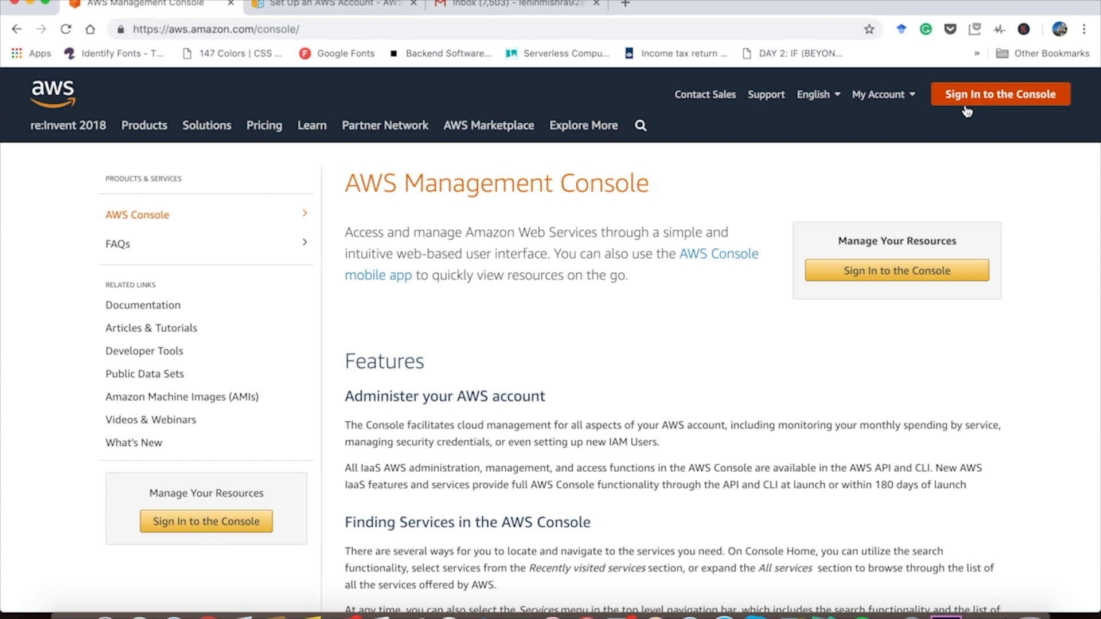
- Sign in to the console with the root password and reach the console home
left_click(999, 93)
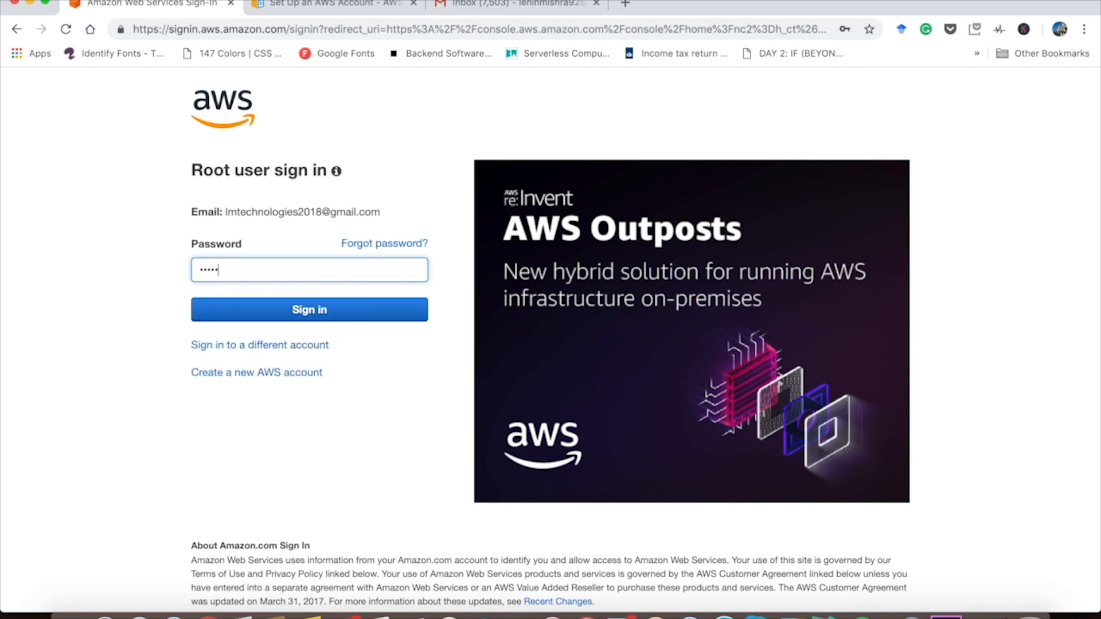
type("password")
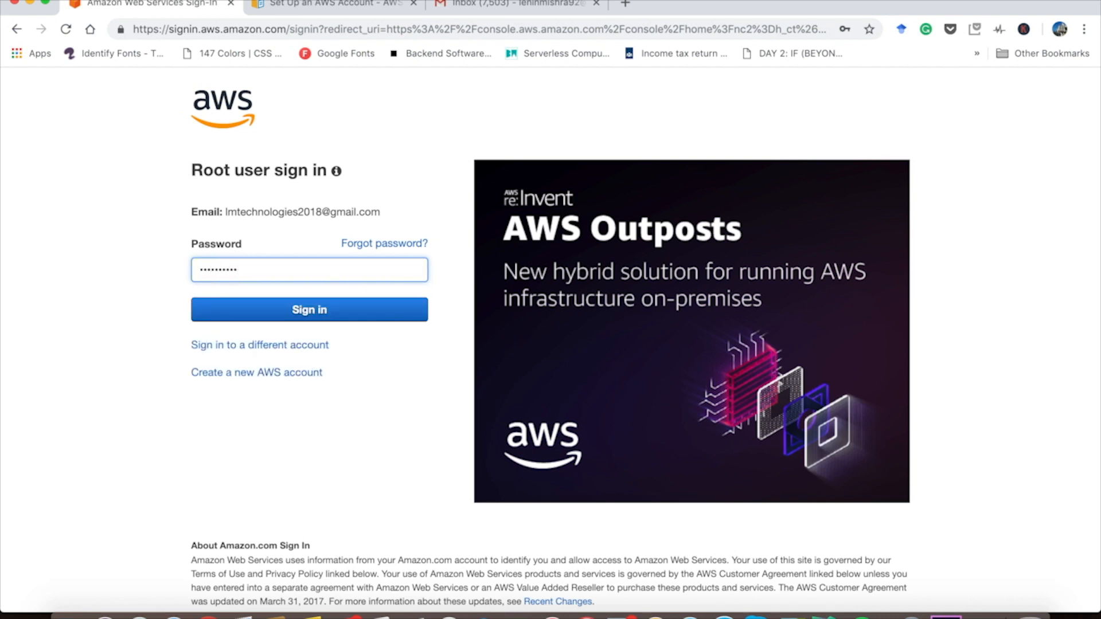
left_click(308, 309)
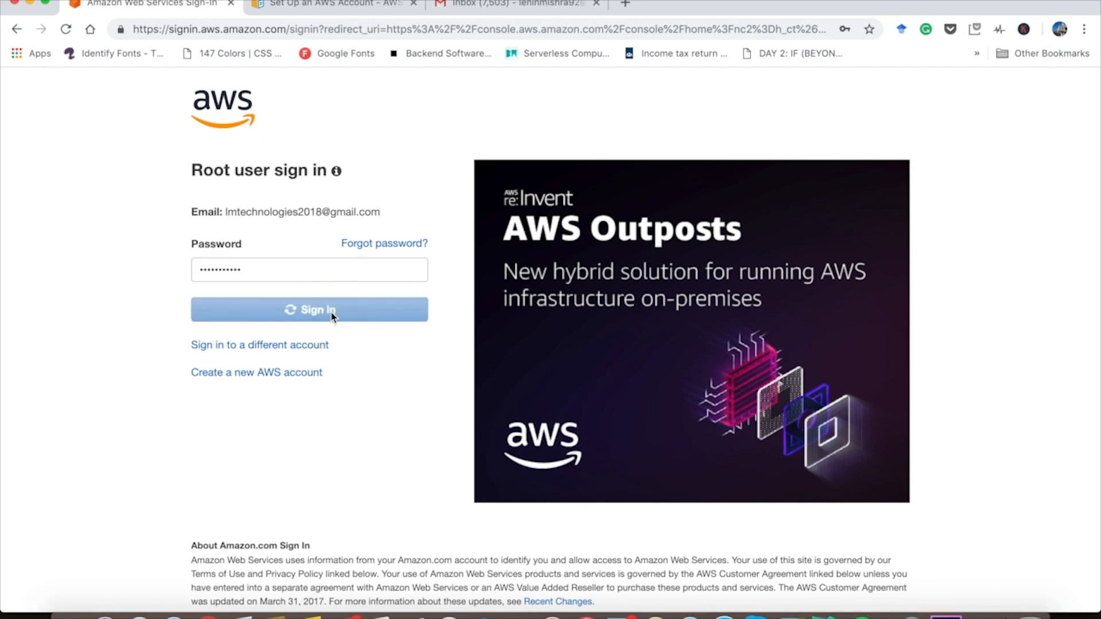
left_click(309, 310)
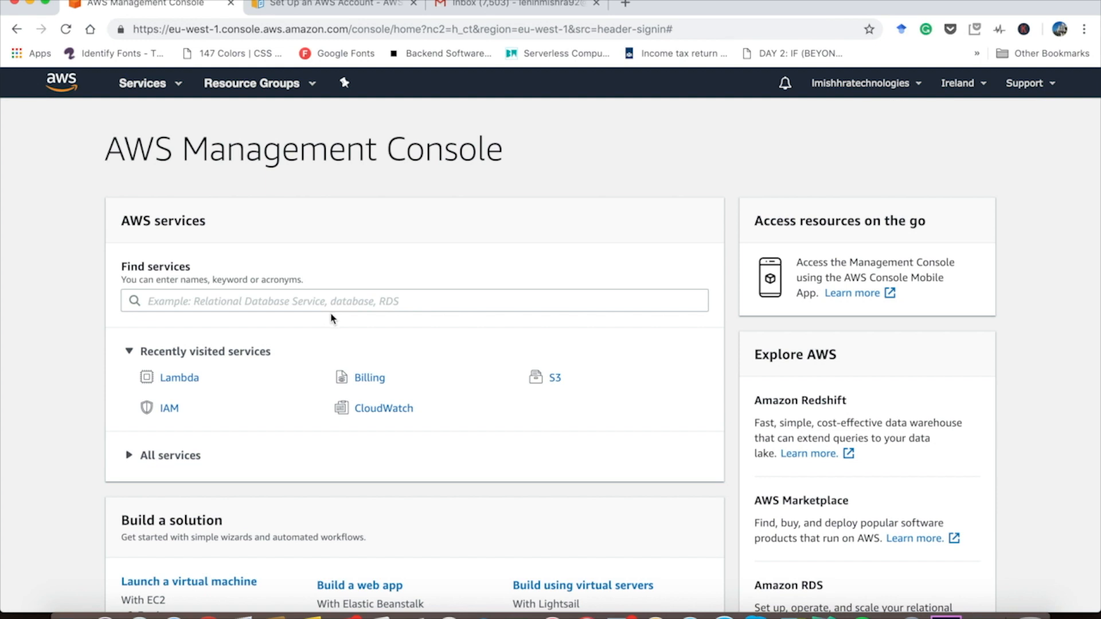
mouse_move(179, 378)
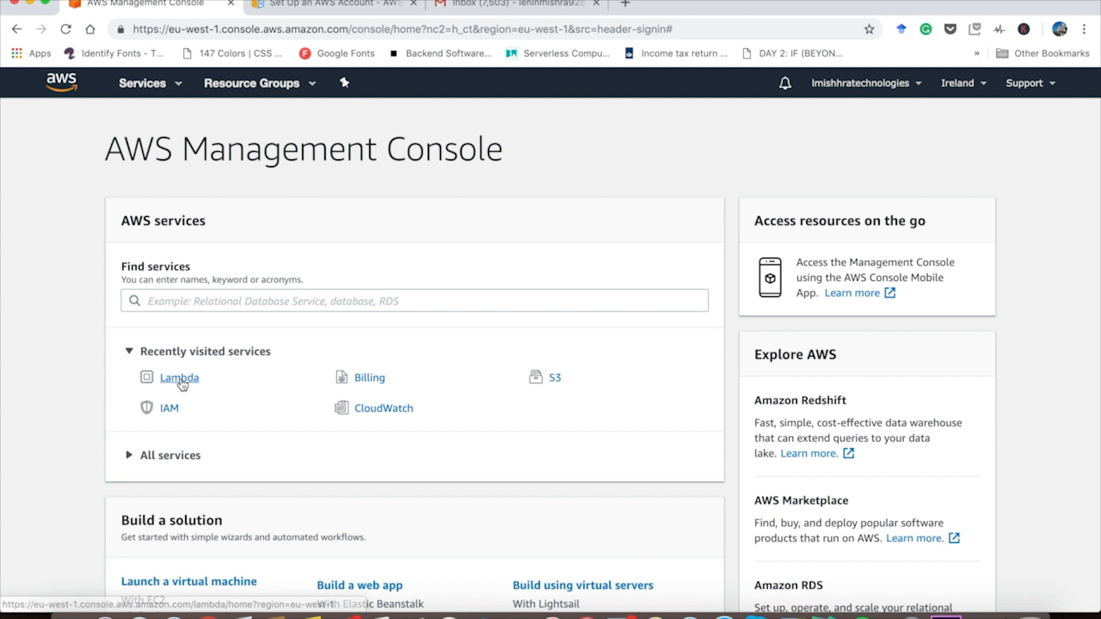
- Open Lambda from the recently visited services to list the existing functions
left_click(179, 378)
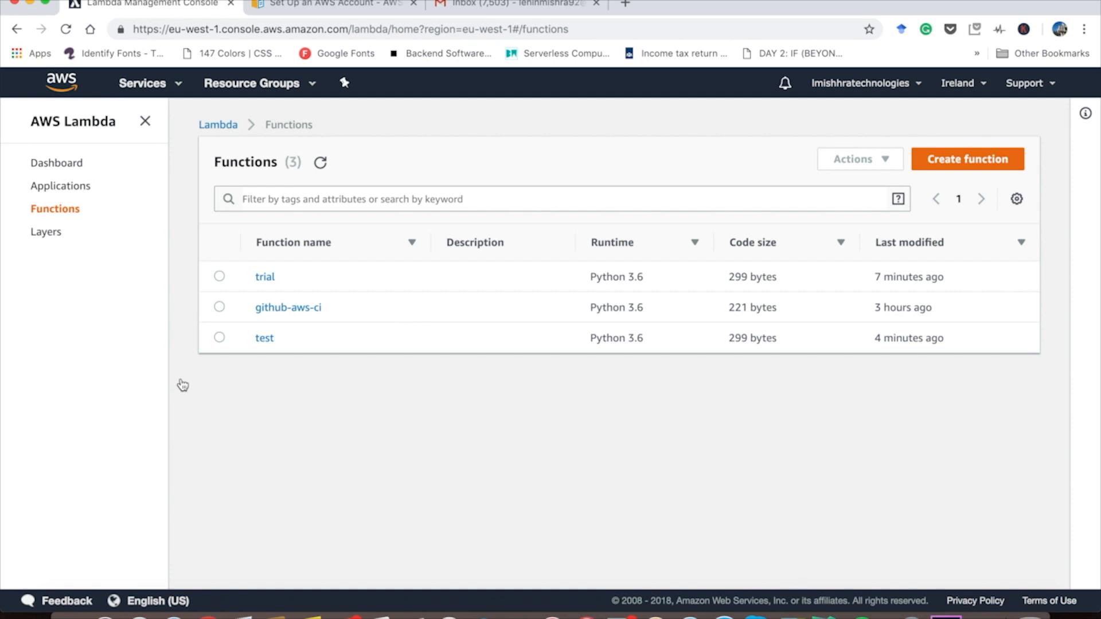
mouse_move(762, 276)
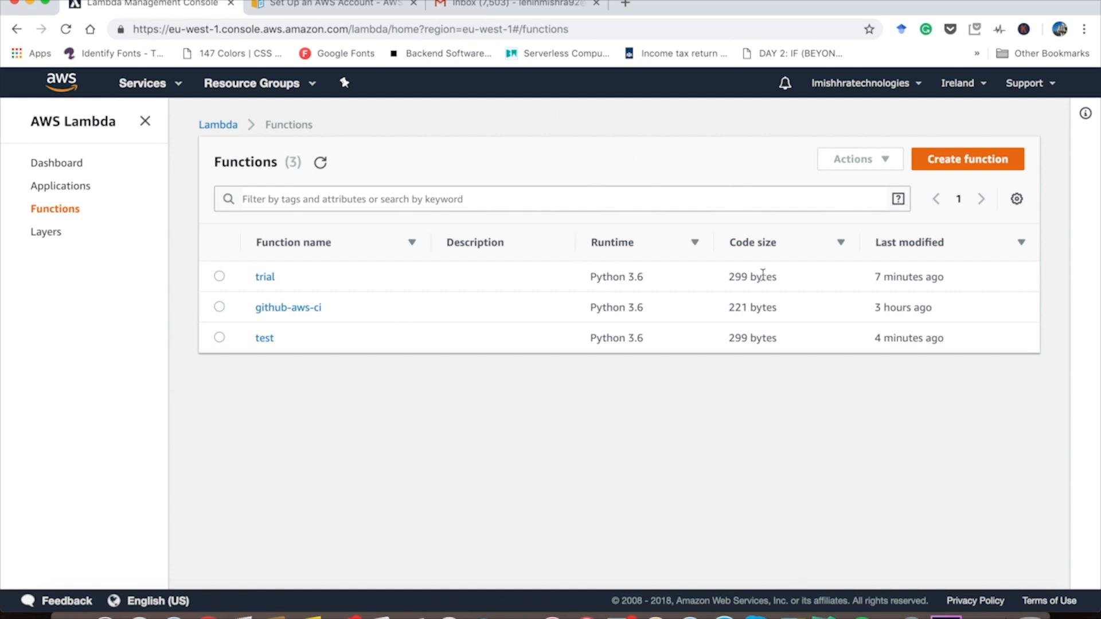
mouse_move(908, 277)
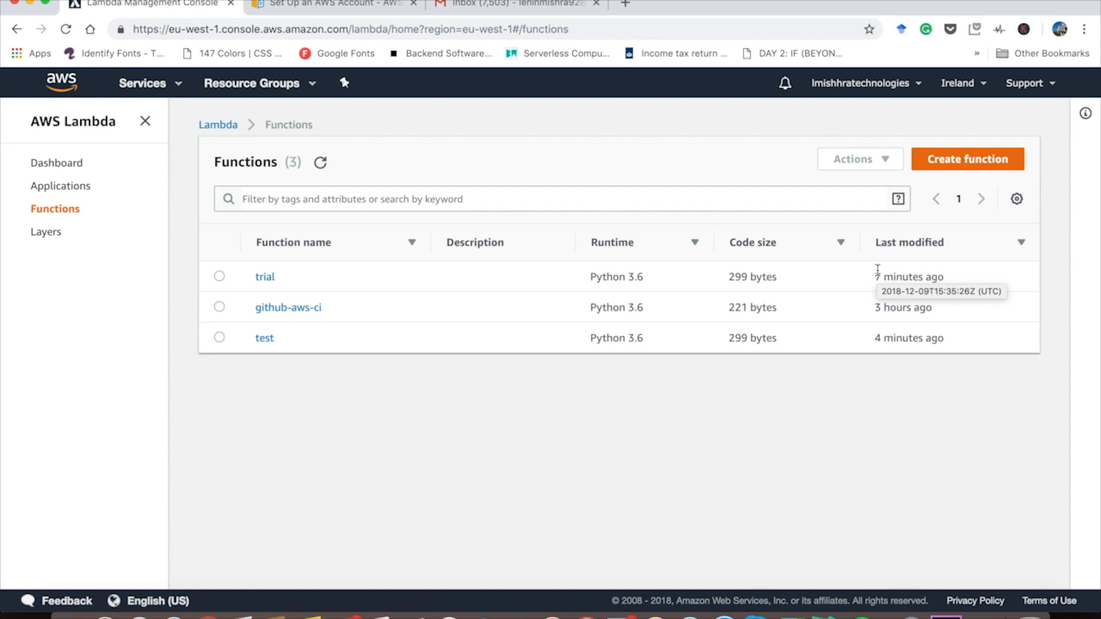
mouse_move(167, 89)
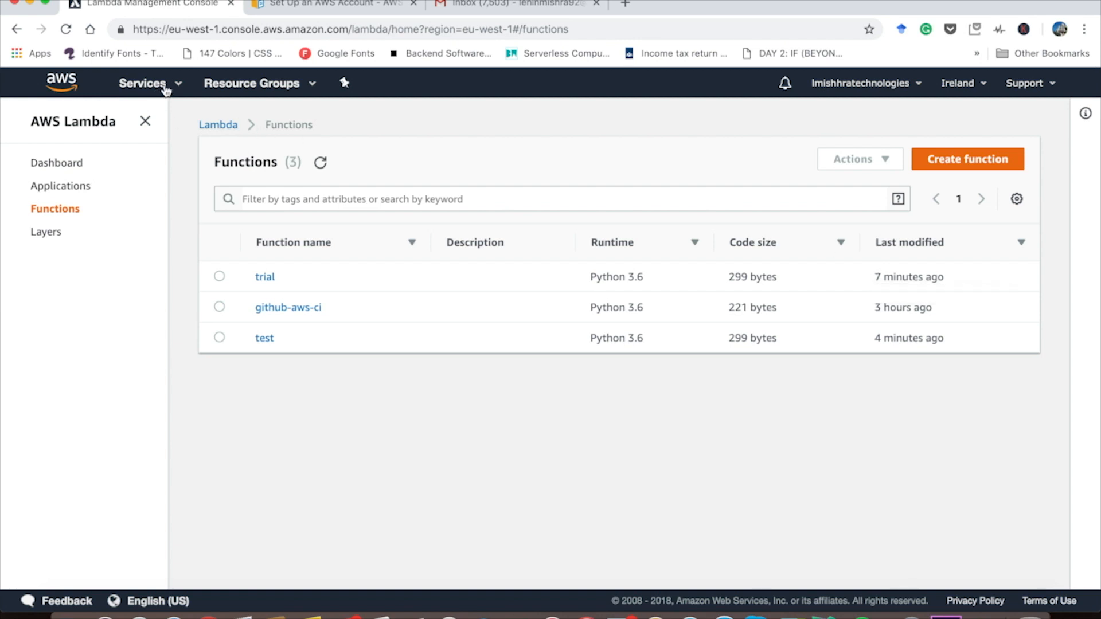
- Search the services for IAM and show its Roles list
left_click(145, 82)
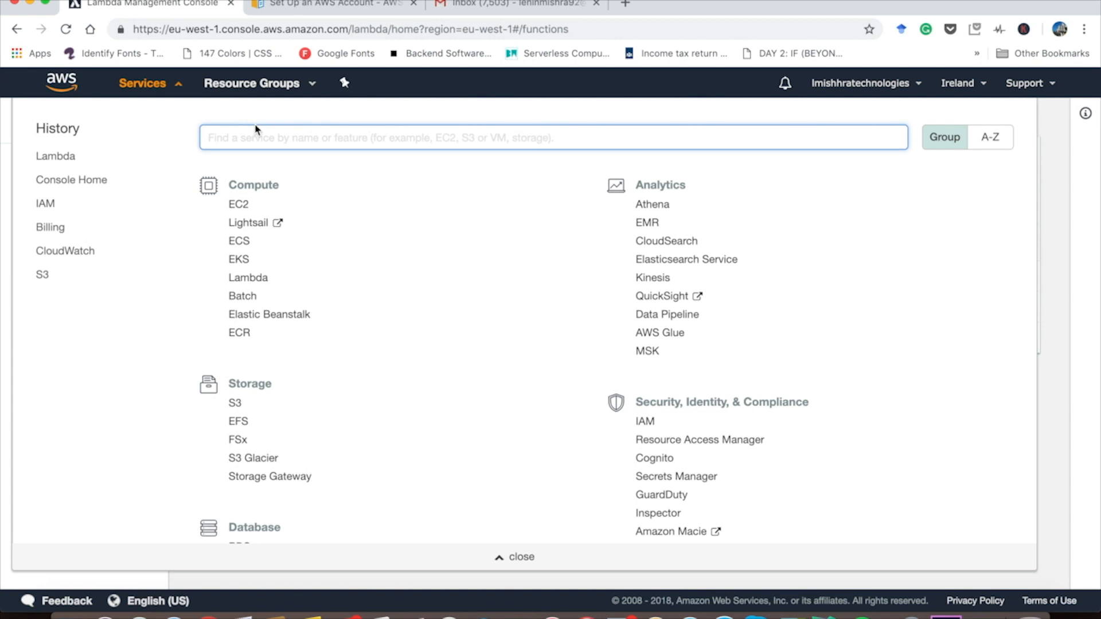
type("IAM")
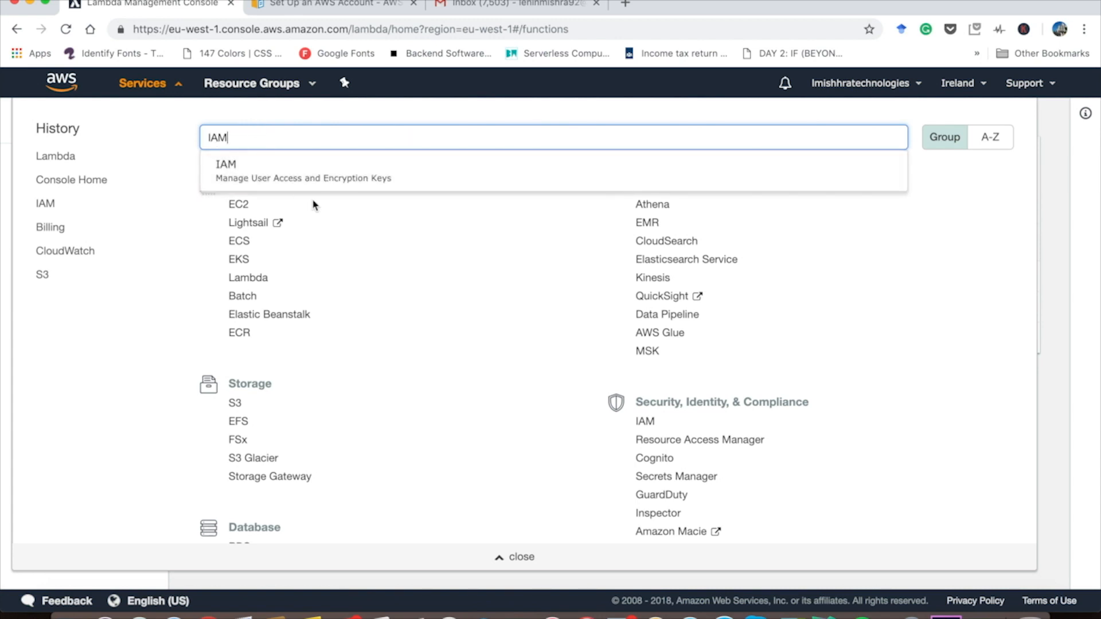
left_click(226, 164)
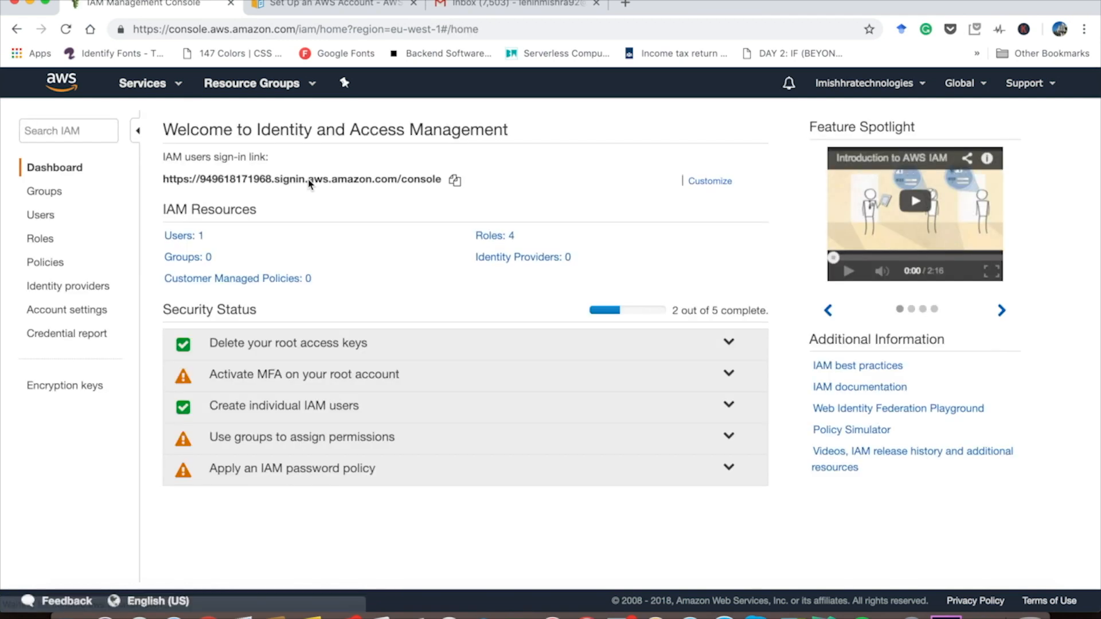
mouse_move(296, 202)
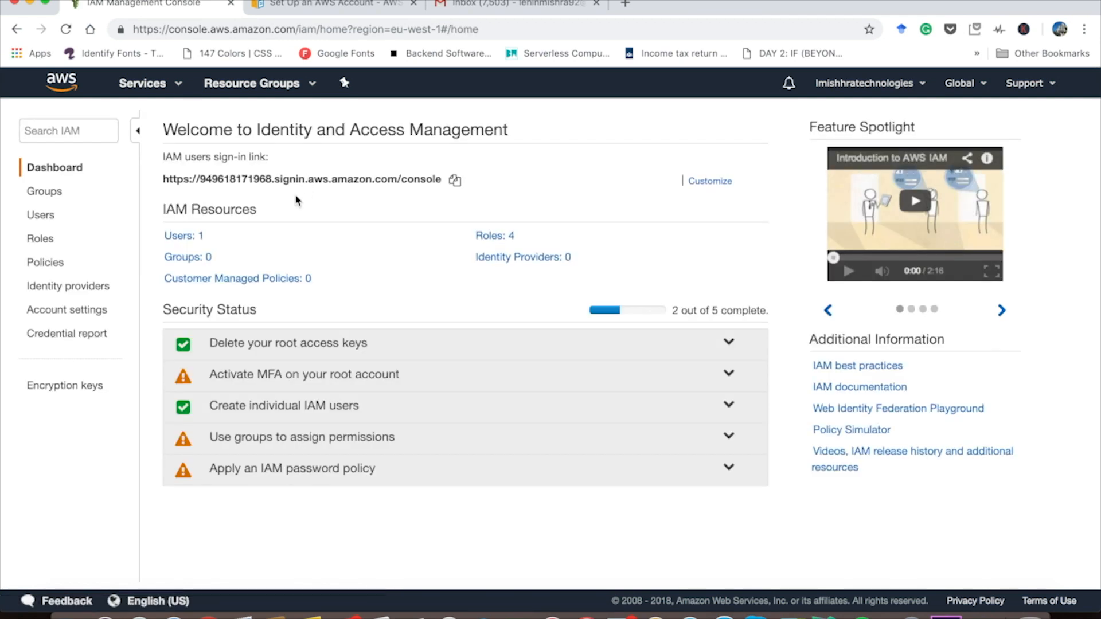
left_click(40, 238)
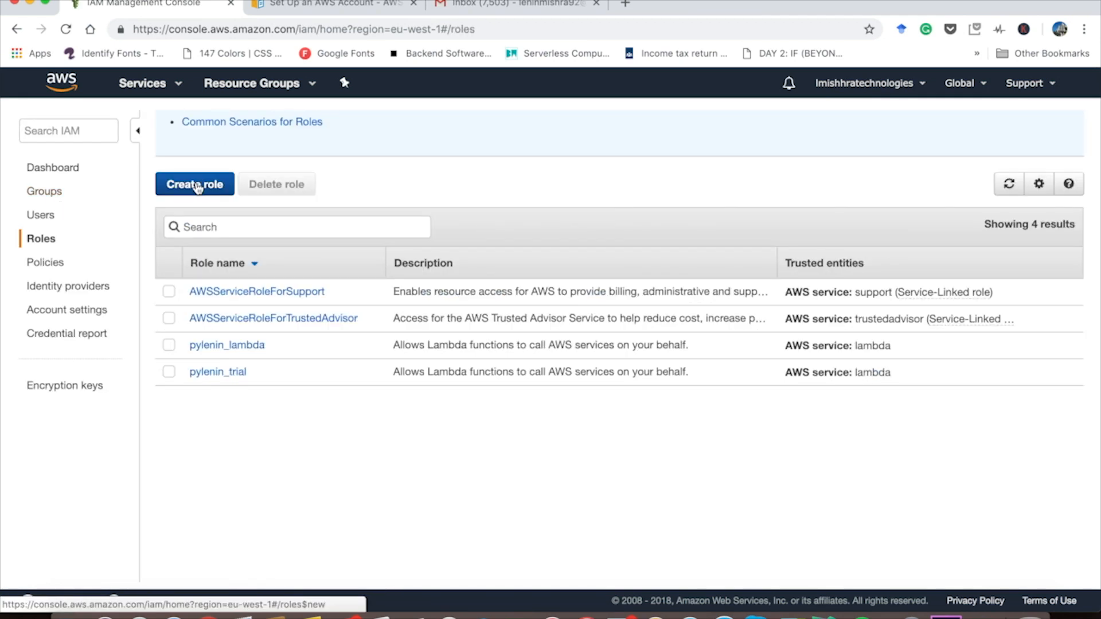
- Start a new Lambda role and attach the AWSLambdaFullAccess policy to it
left_click(195, 183)
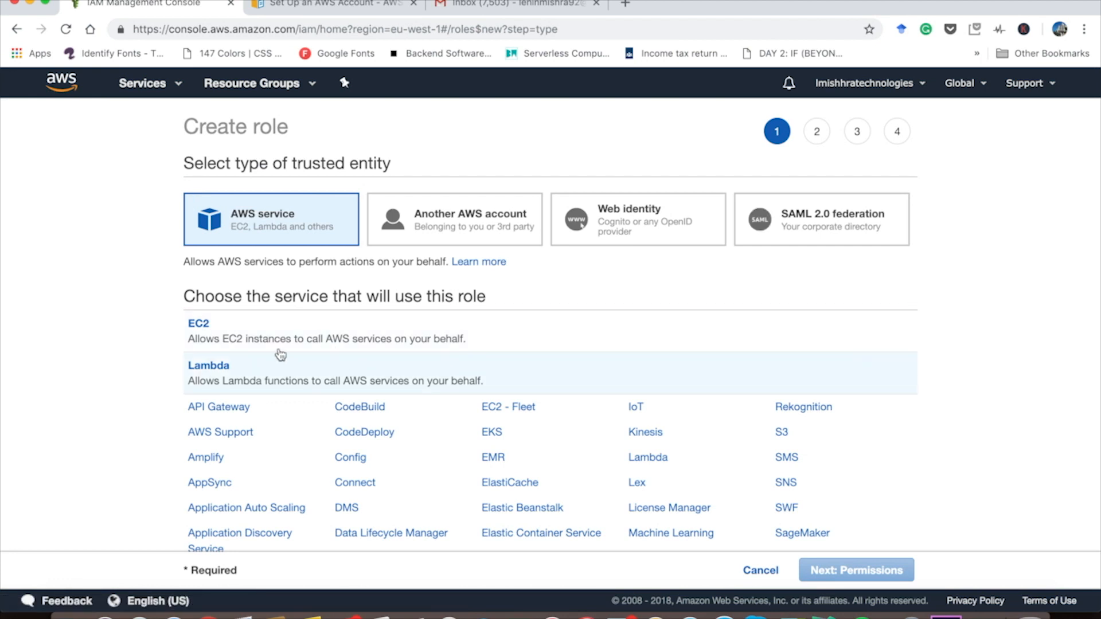
mouse_move(357, 387)
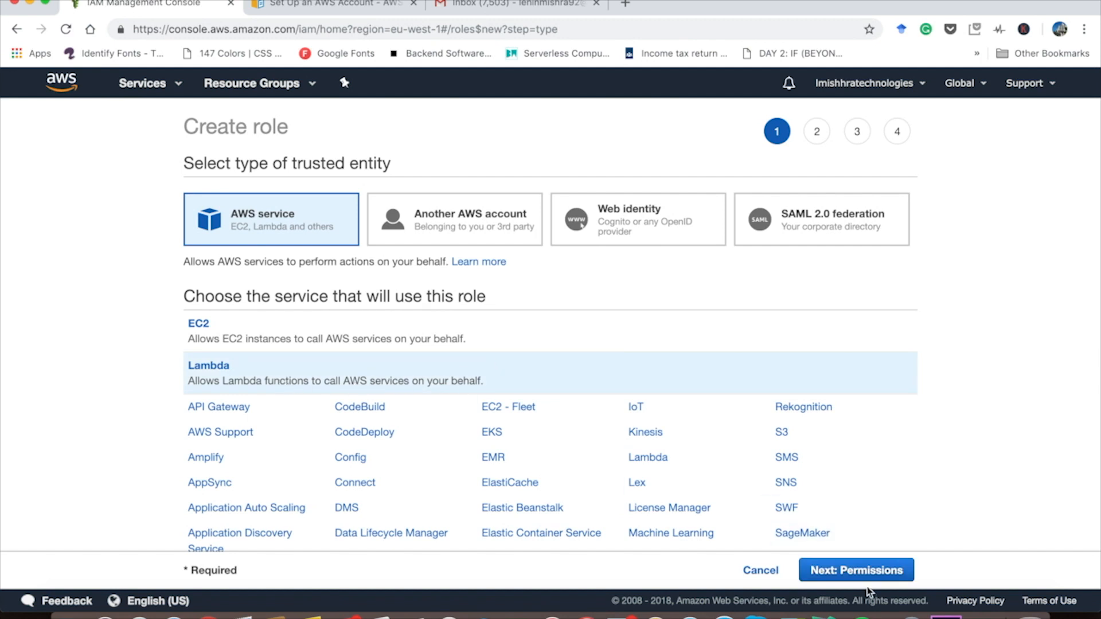
left_click(855, 570)
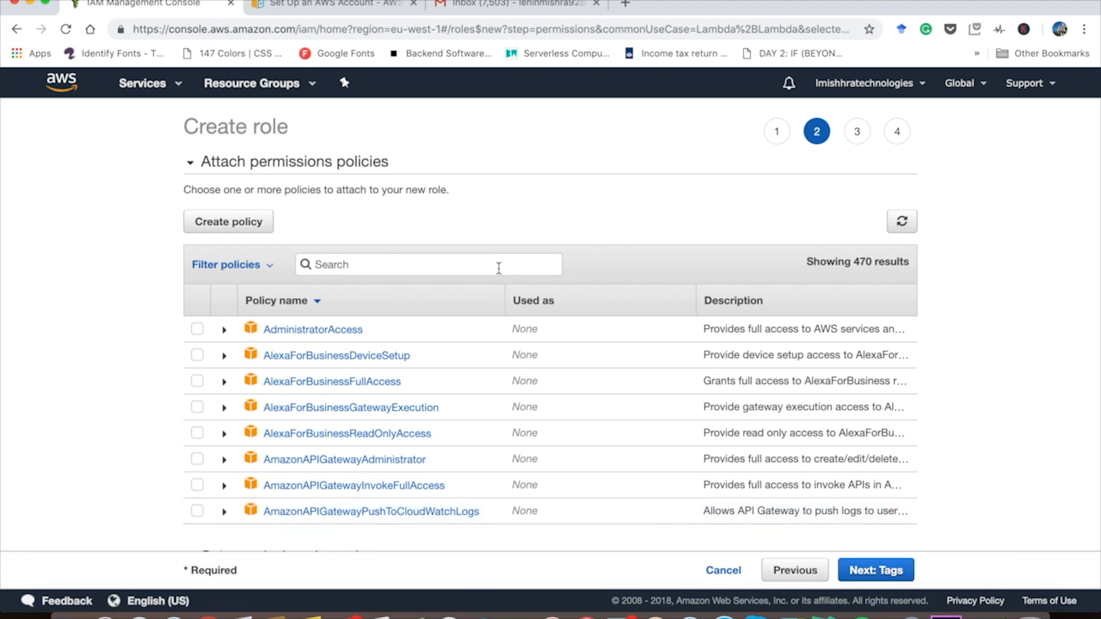
type("Lam")
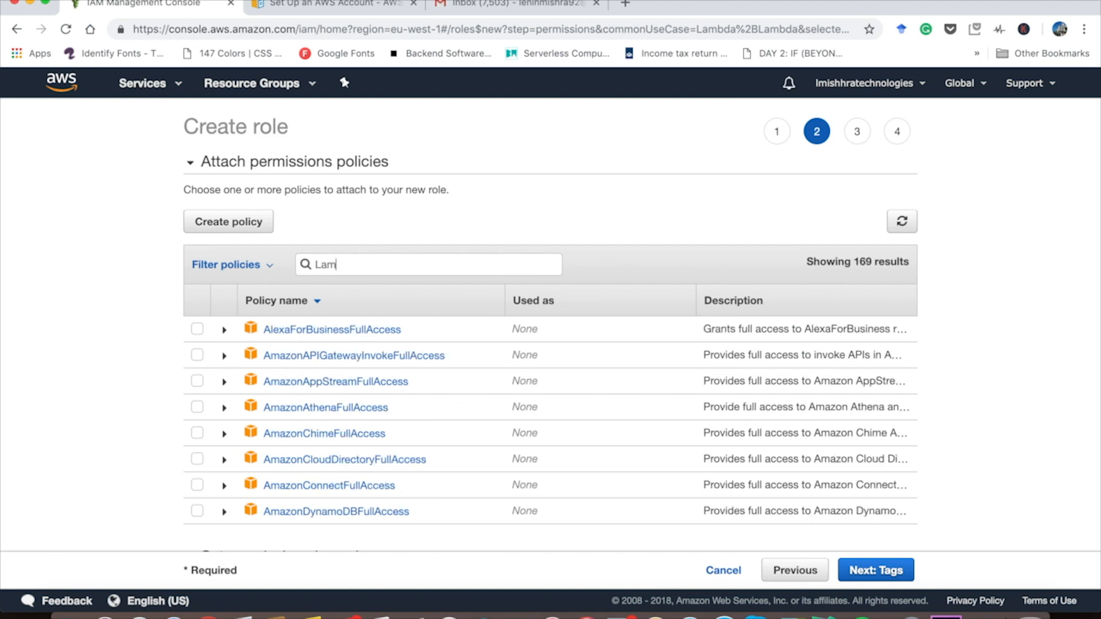
type("bda")
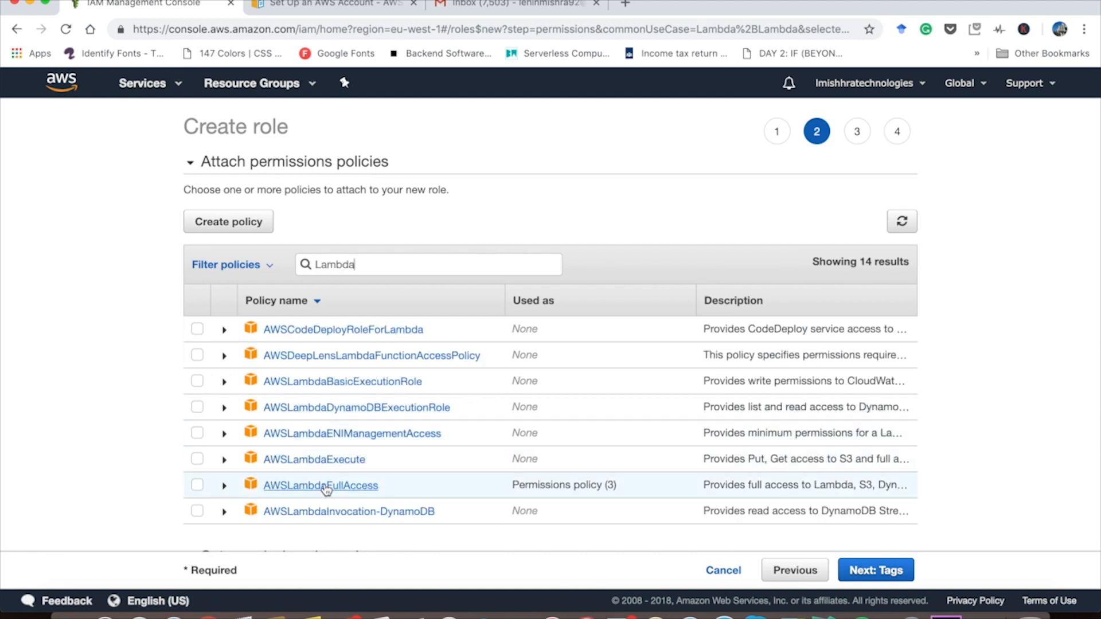
left_click(198, 485)
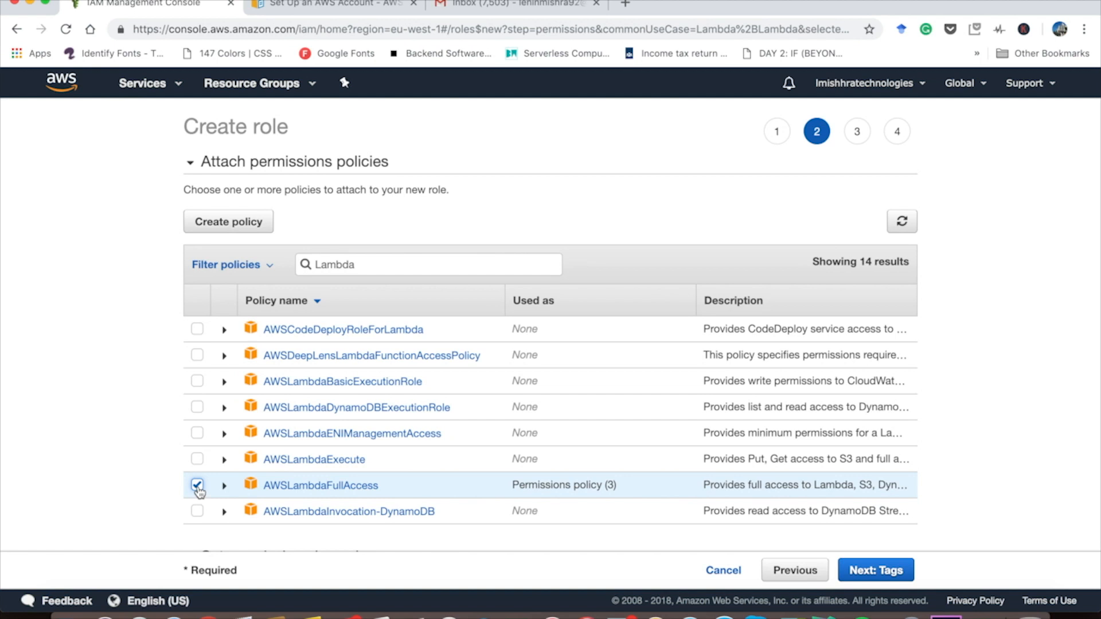
mouse_move(666, 574)
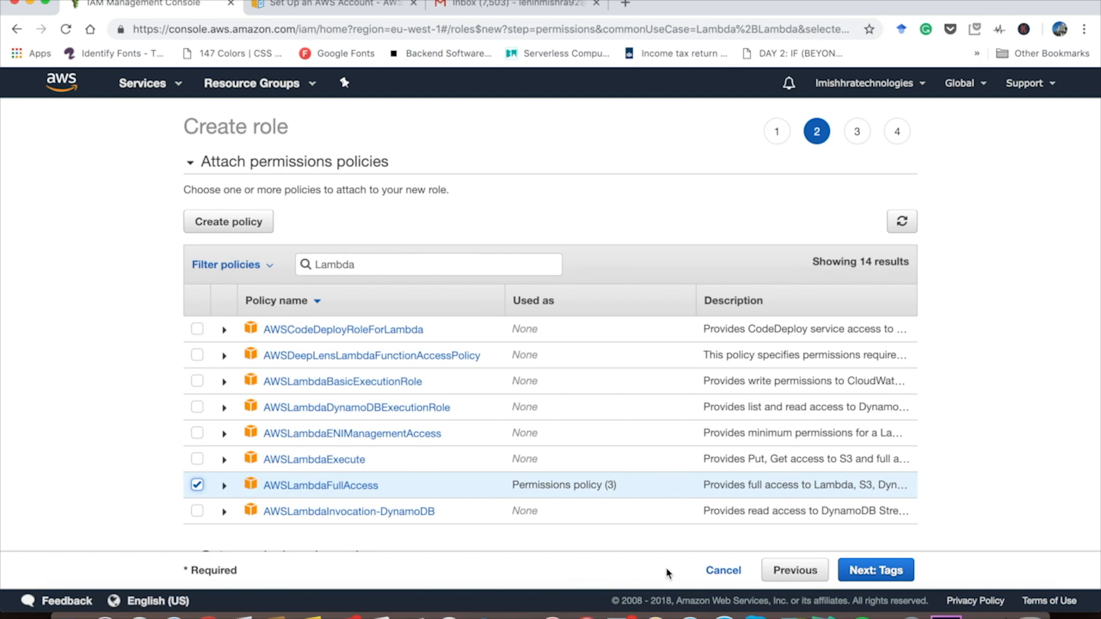
- Skip tags, name the role pylenin_test and create it
left_click(875, 570)
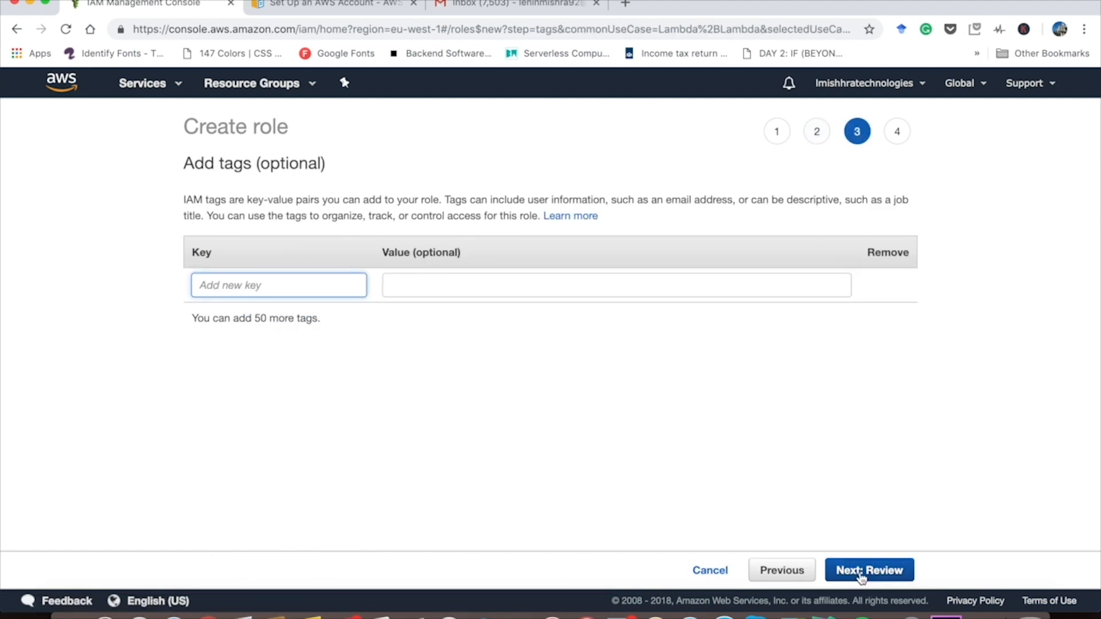
left_click(868, 570)
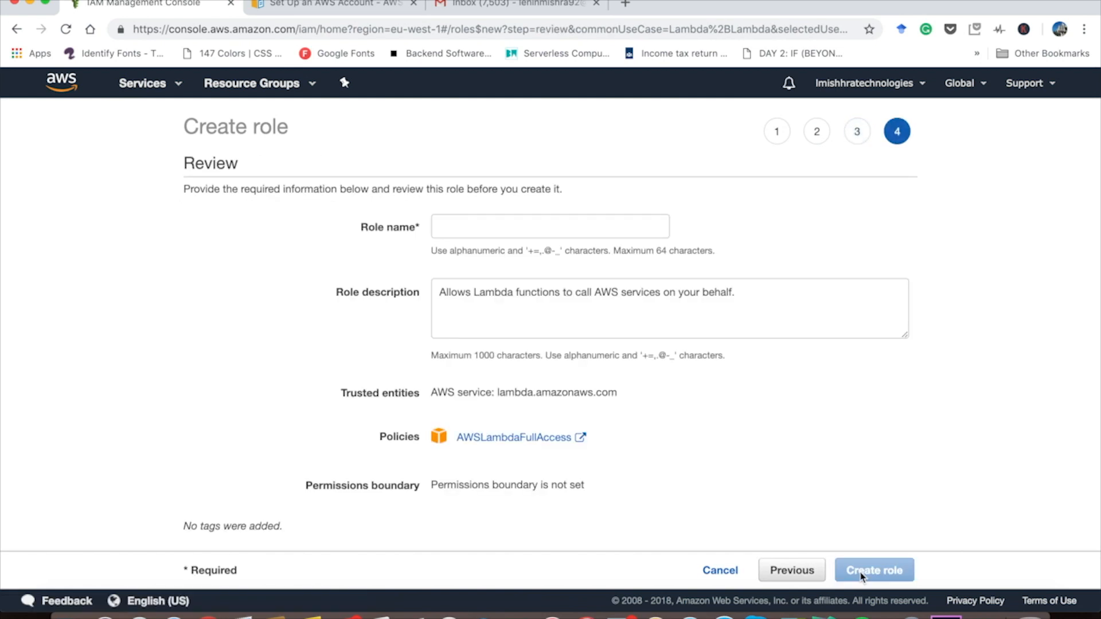
left_click(549, 226)
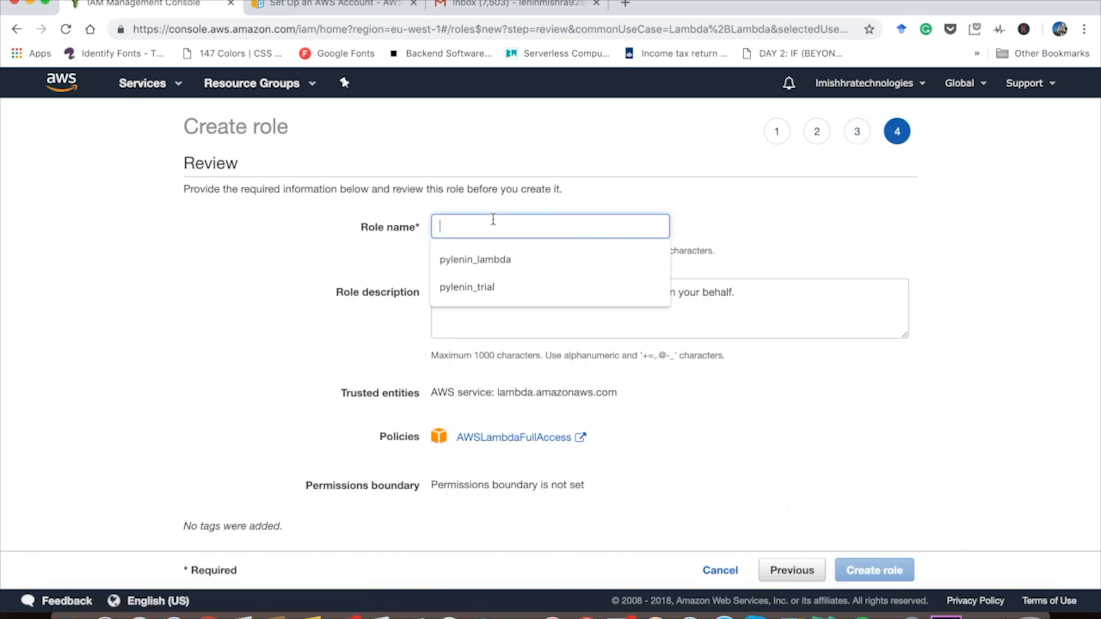
type("py")
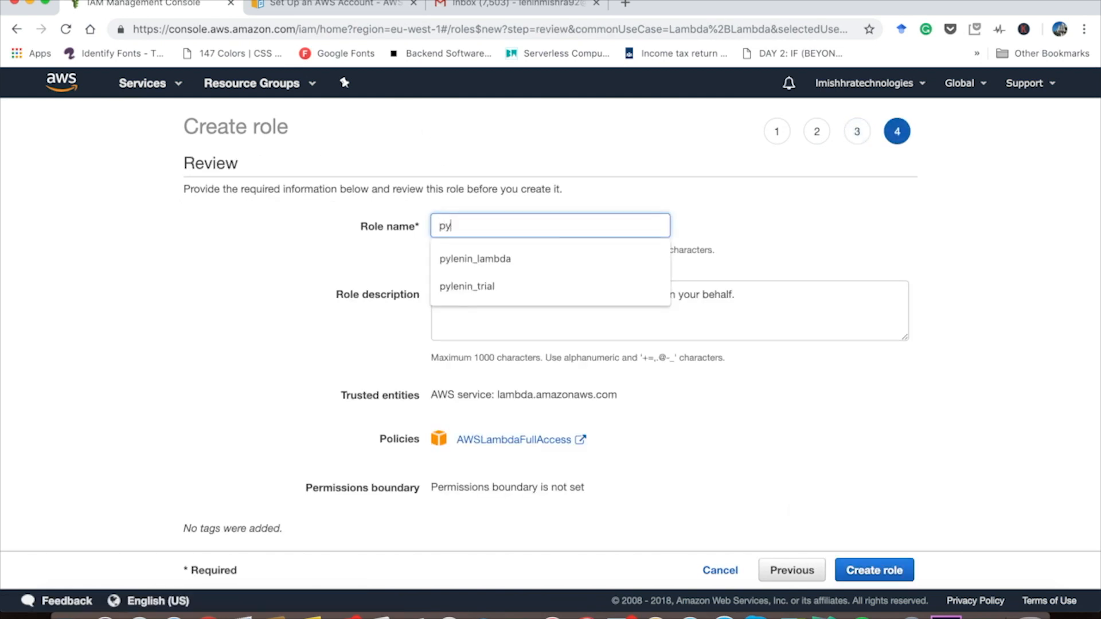
type("lenin_test")
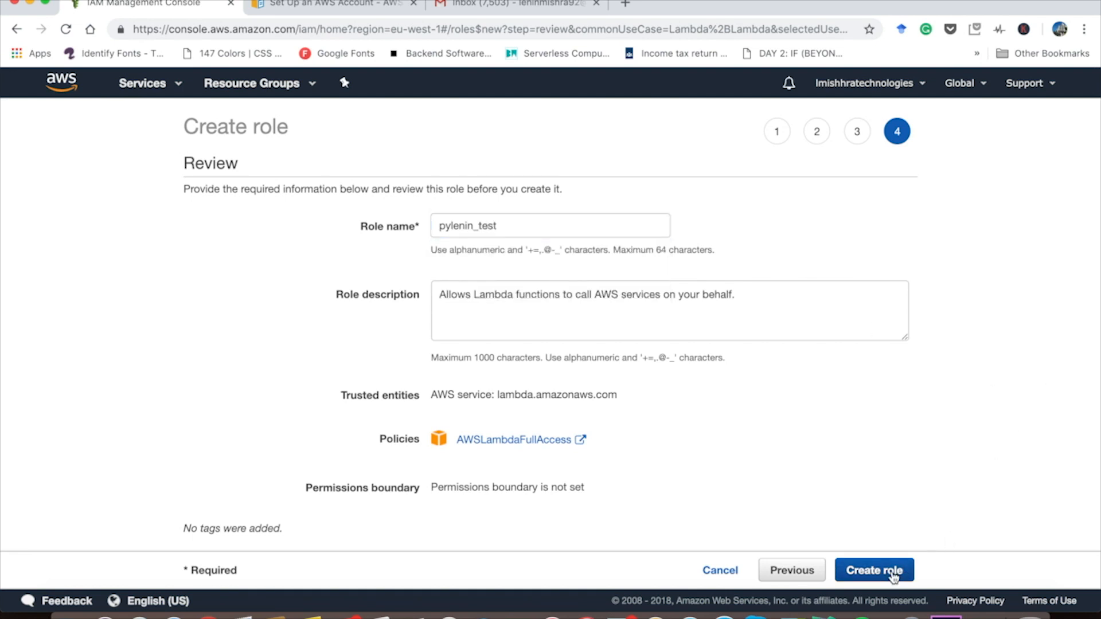
left_click(874, 570)
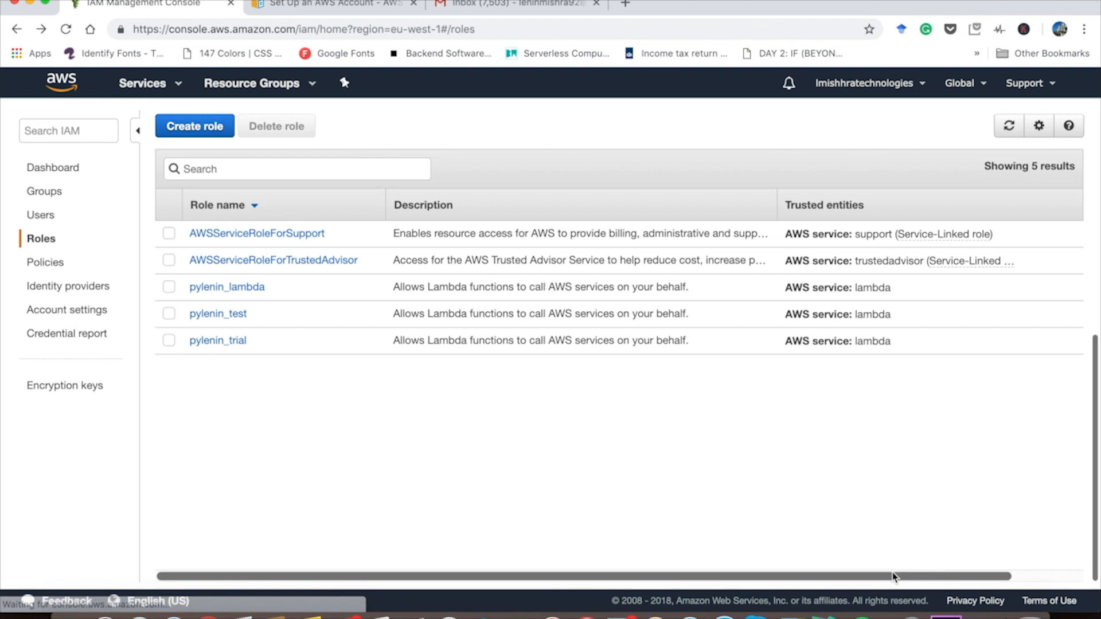
mouse_move(218, 314)
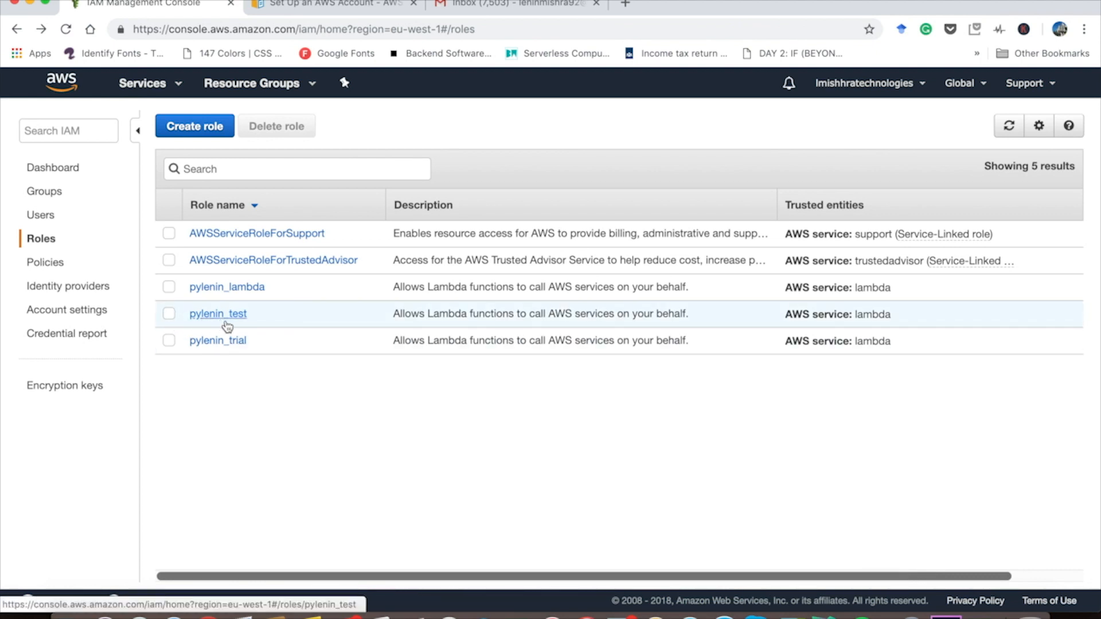
mouse_move(414, 333)
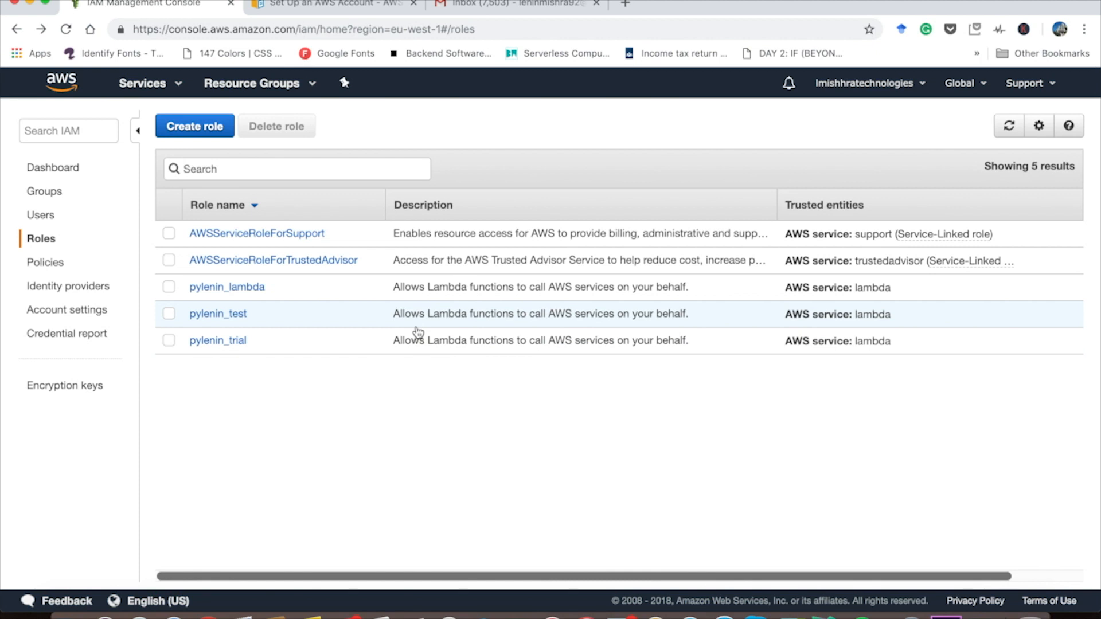
- Leave IAM and go to the Lambda functions page via Services
left_click(142, 83)
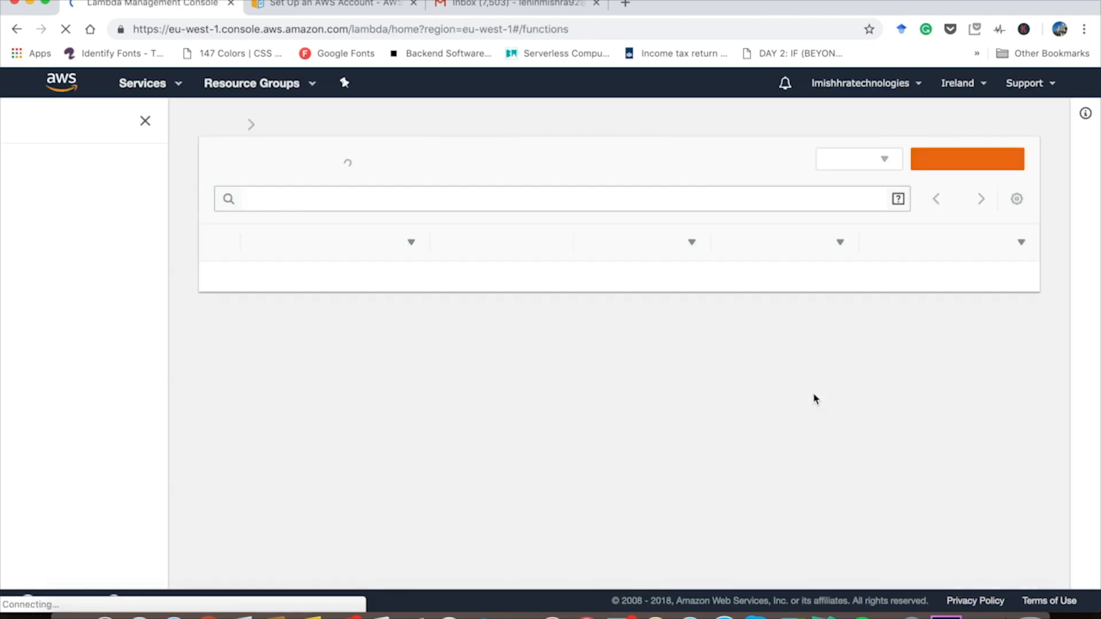
- Create function pylenin_test with Python 3.6 runtime and existing role pylenin_test
left_click(967, 158)
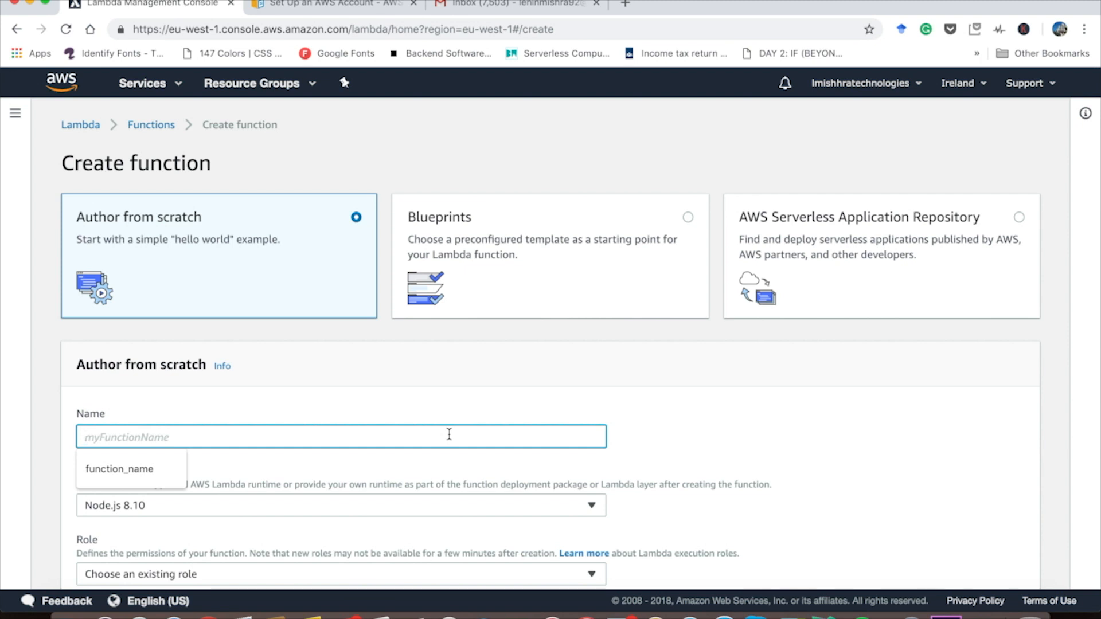
type("pylenin")
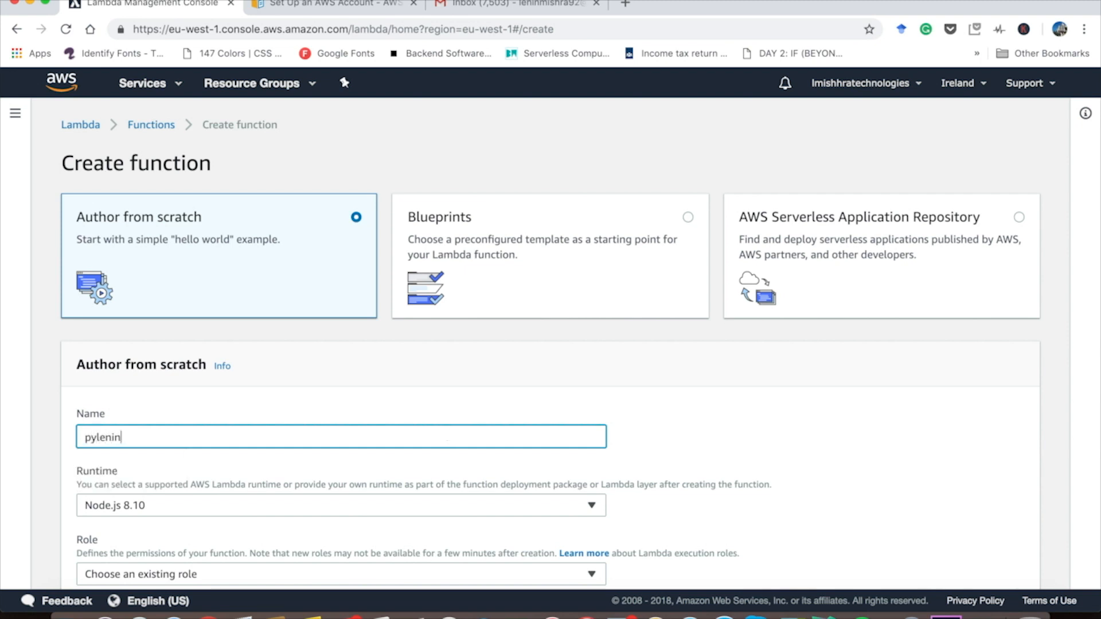
type("_test")
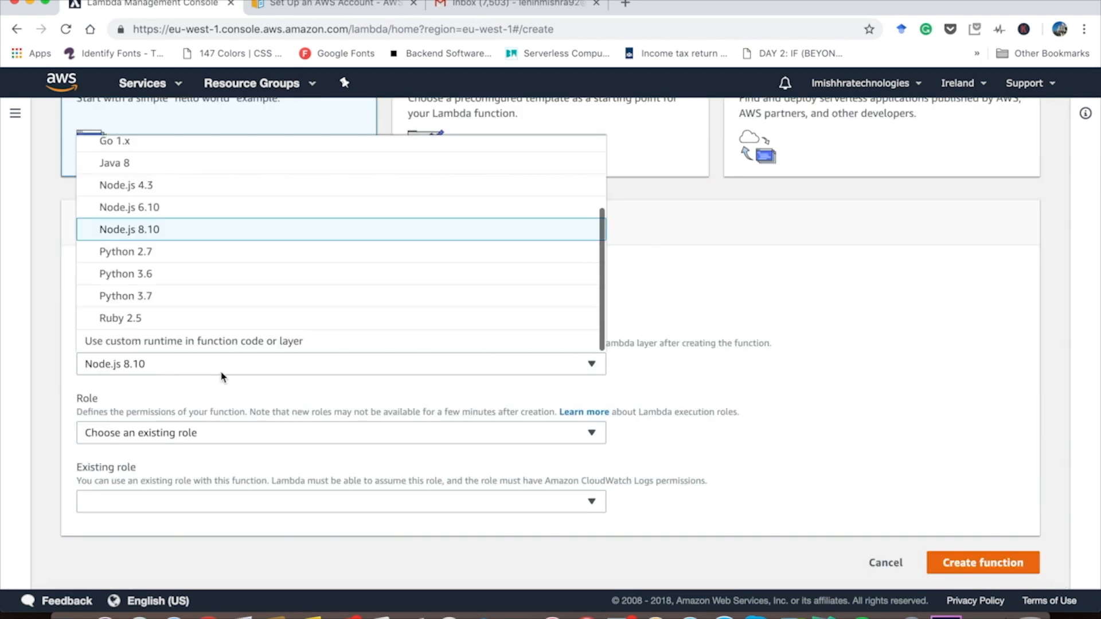
mouse_move(285, 318)
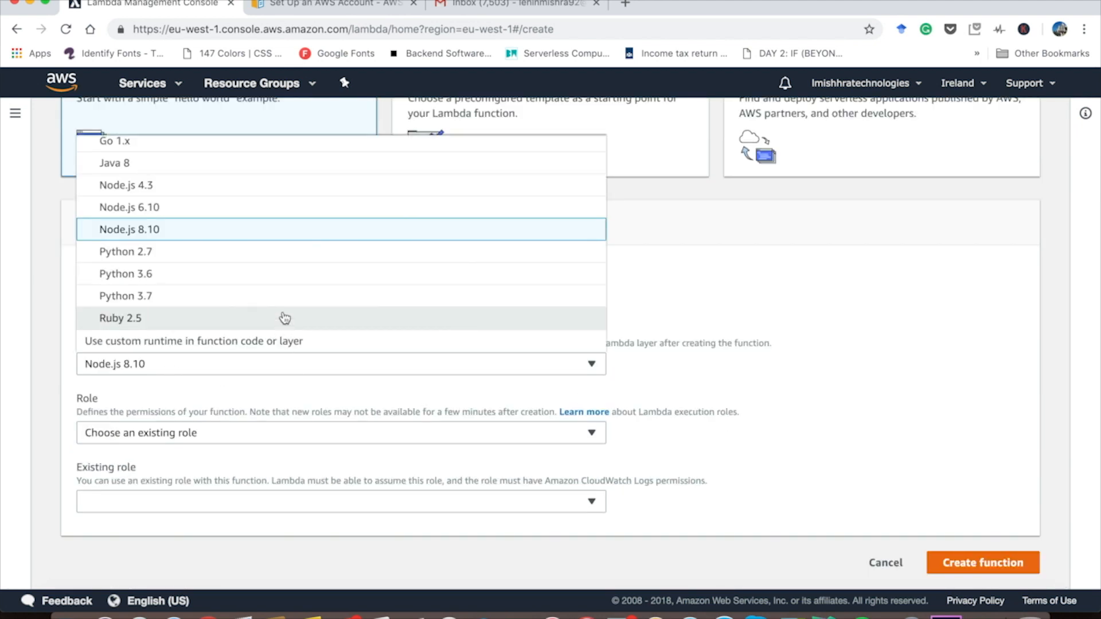
mouse_move(266, 288)
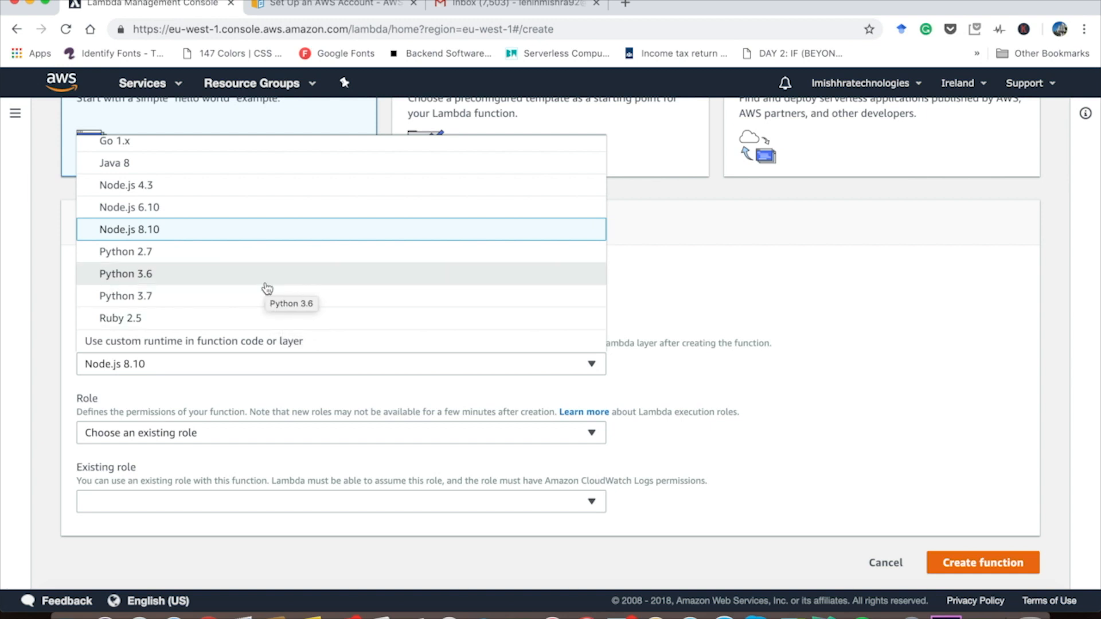
left_click(125, 274)
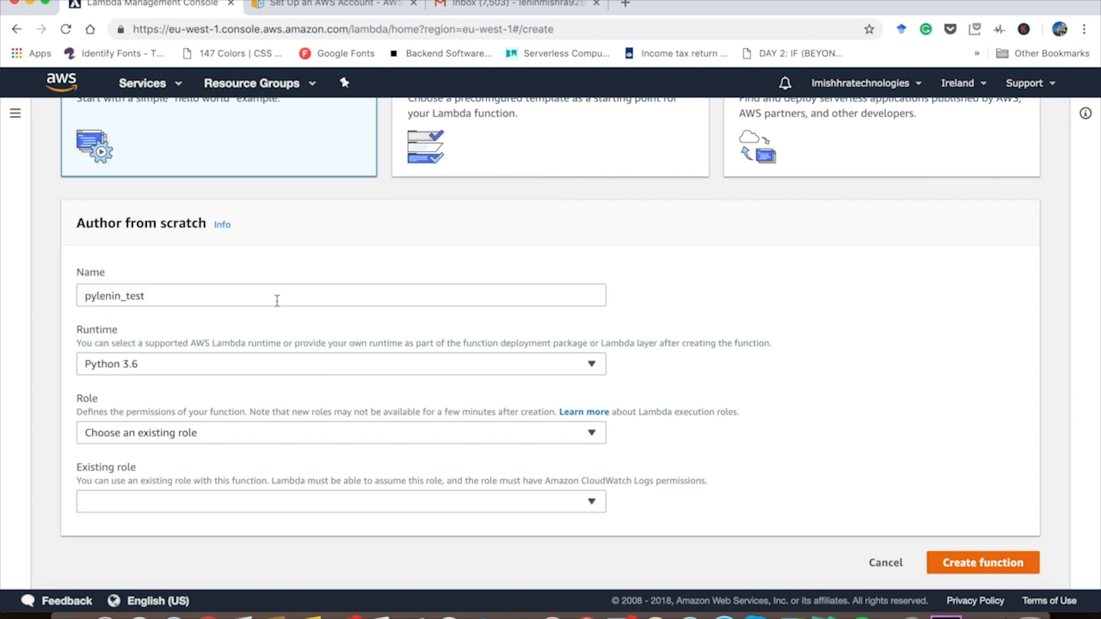
mouse_move(308, 444)
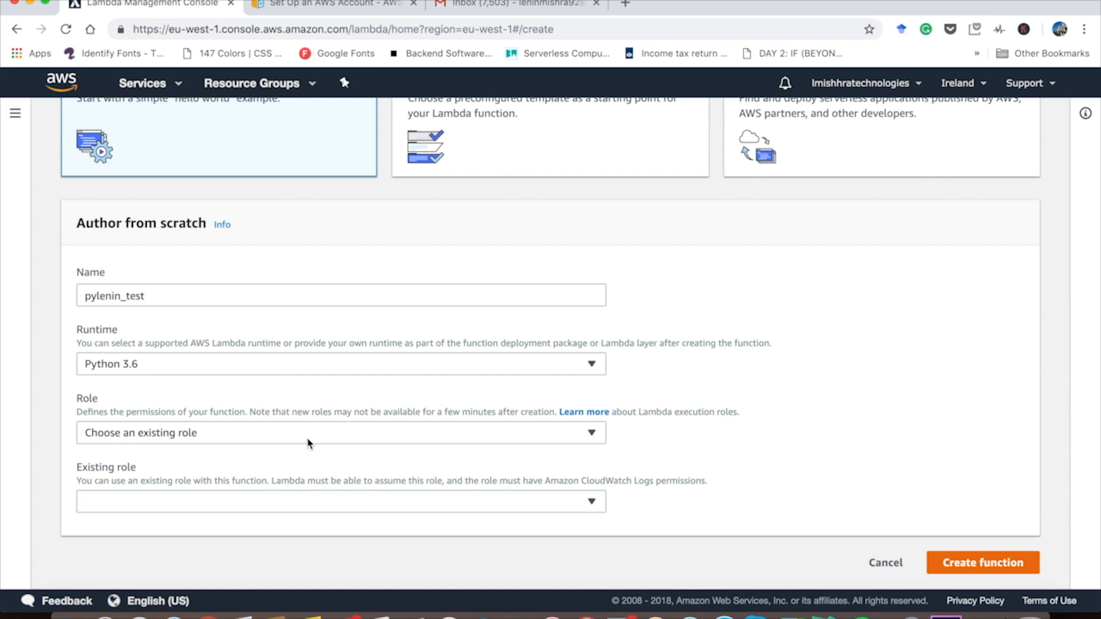
left_click(340, 432)
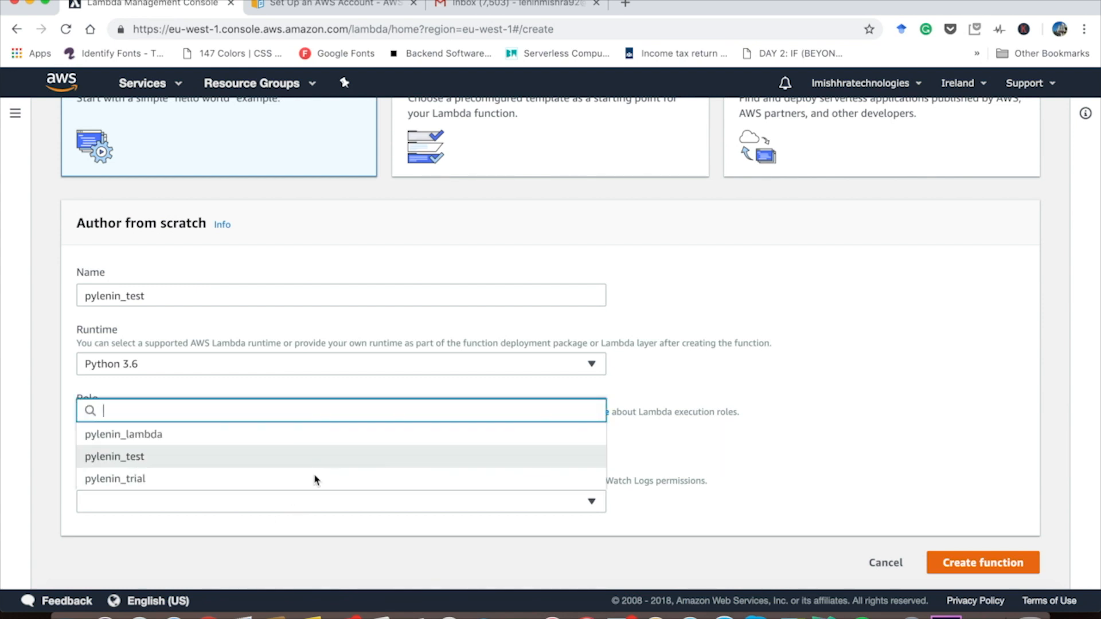
mouse_move(281, 469)
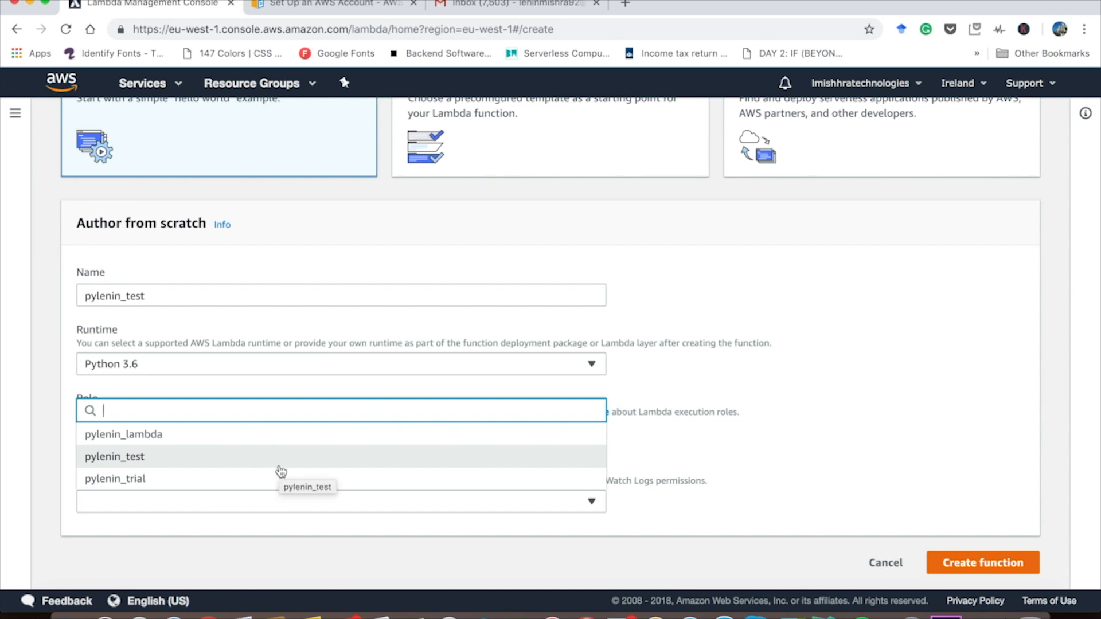
left_click(113, 456)
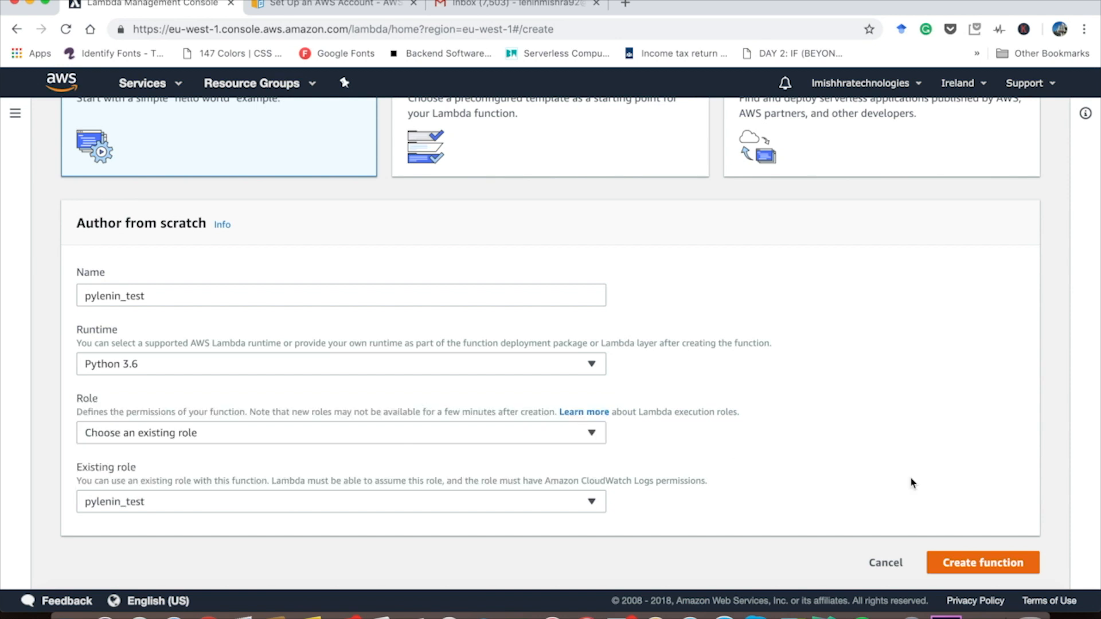
left_click(983, 562)
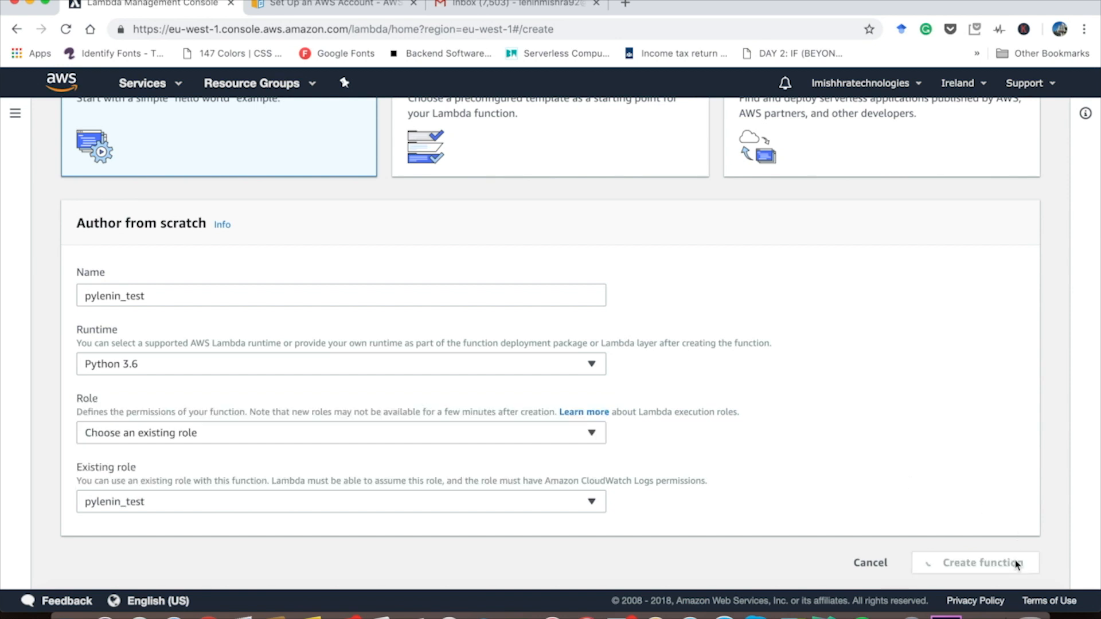
left_click(975, 562)
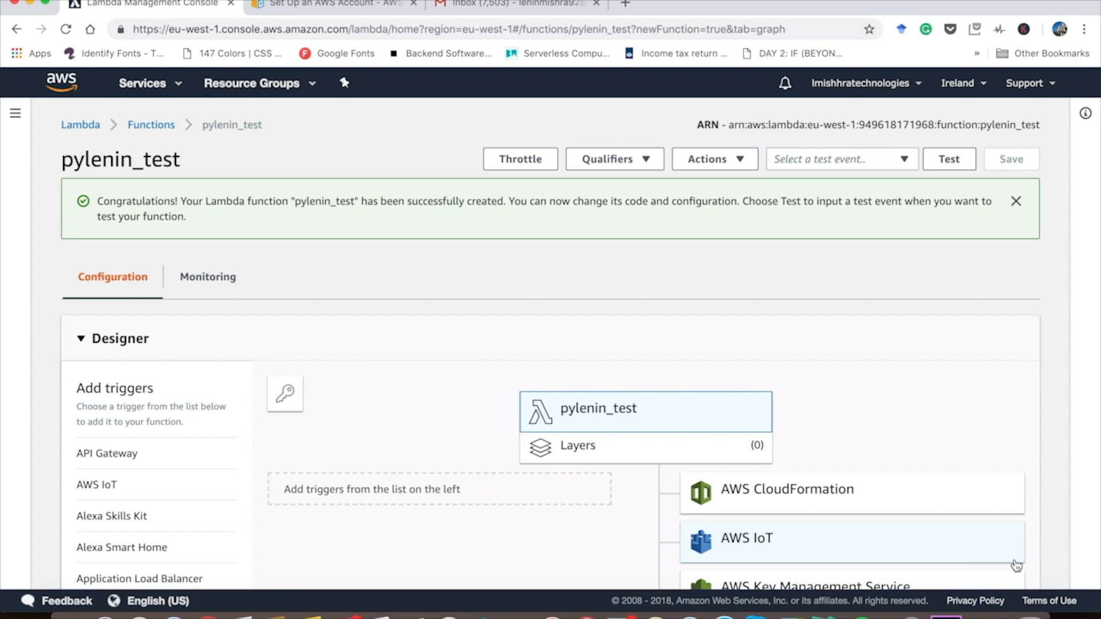
- Scroll through the Designer and Function code sections to the default handler
scroll("down", 3)
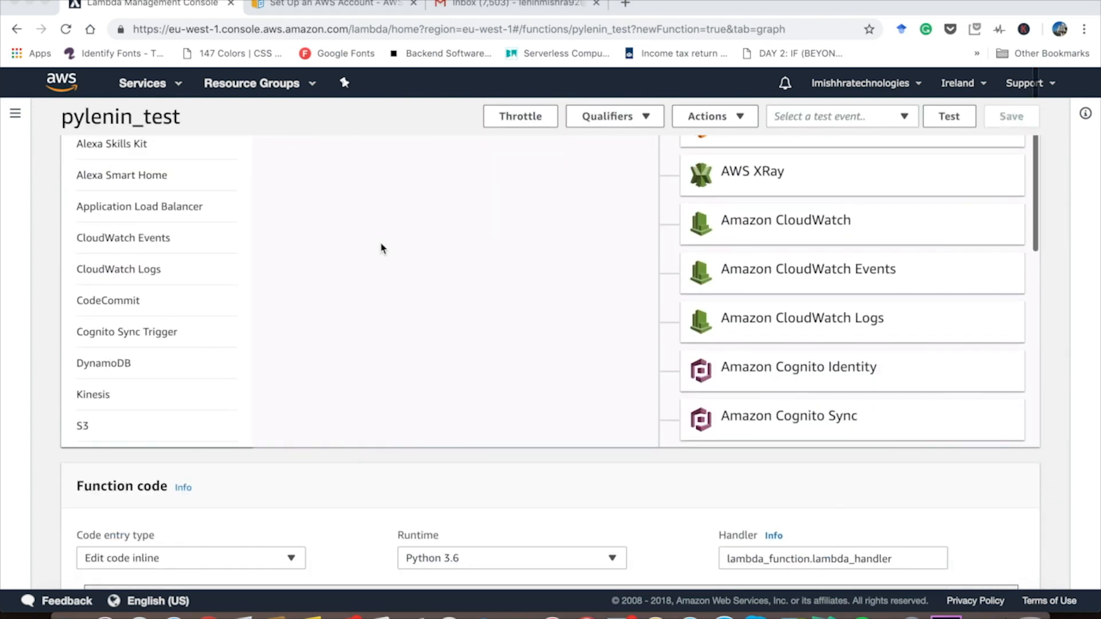
scroll("down", 3)
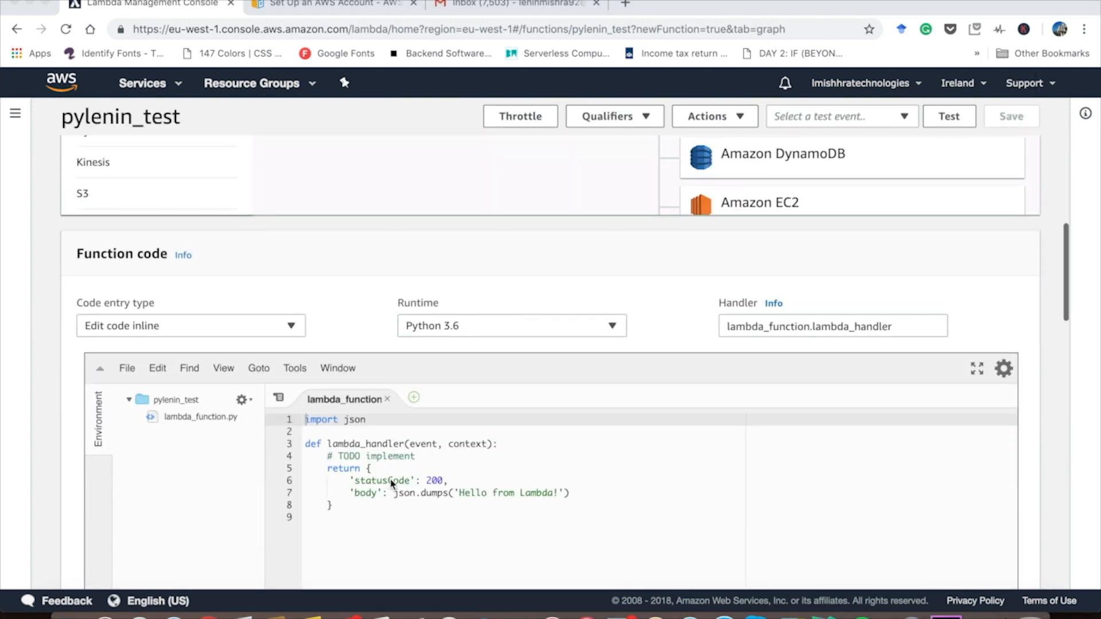
scroll("up", 3)
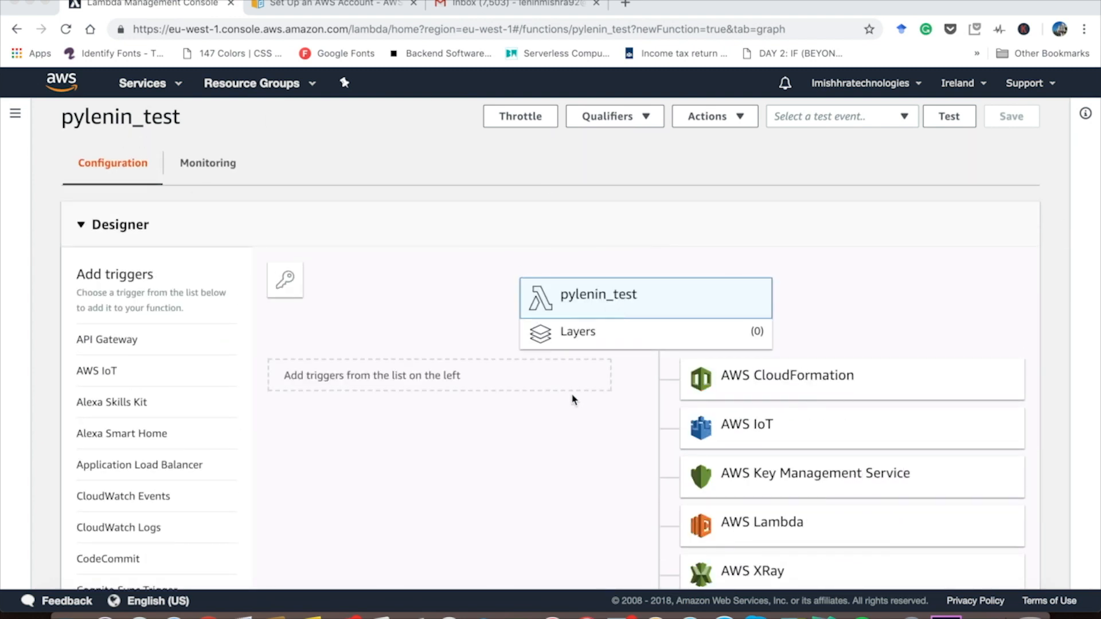
mouse_move(360, 416)
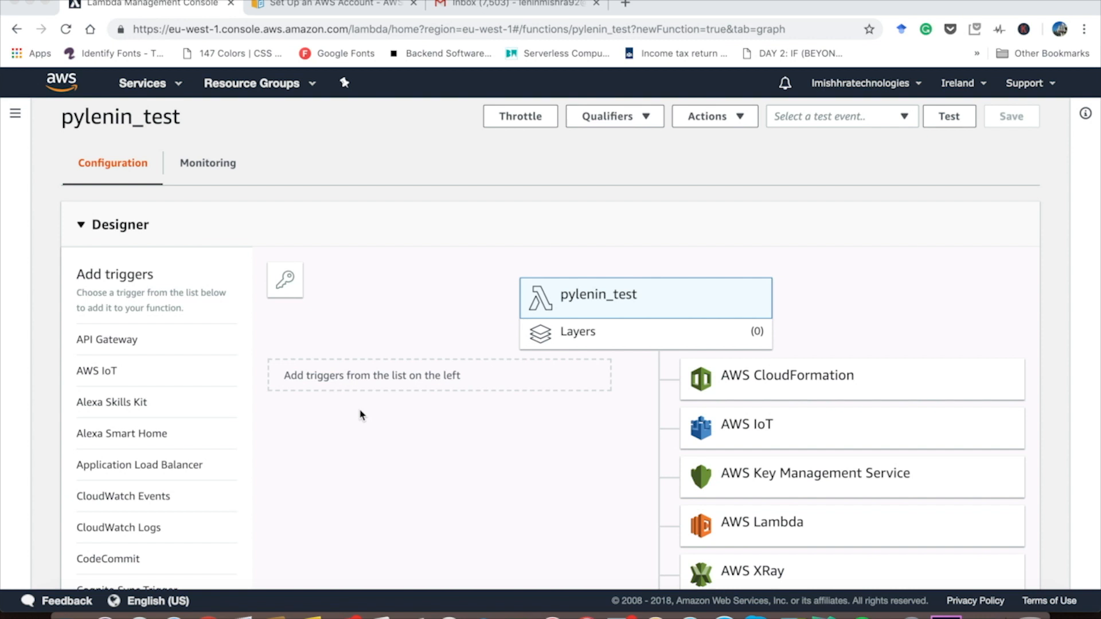
mouse_move(332, 355)
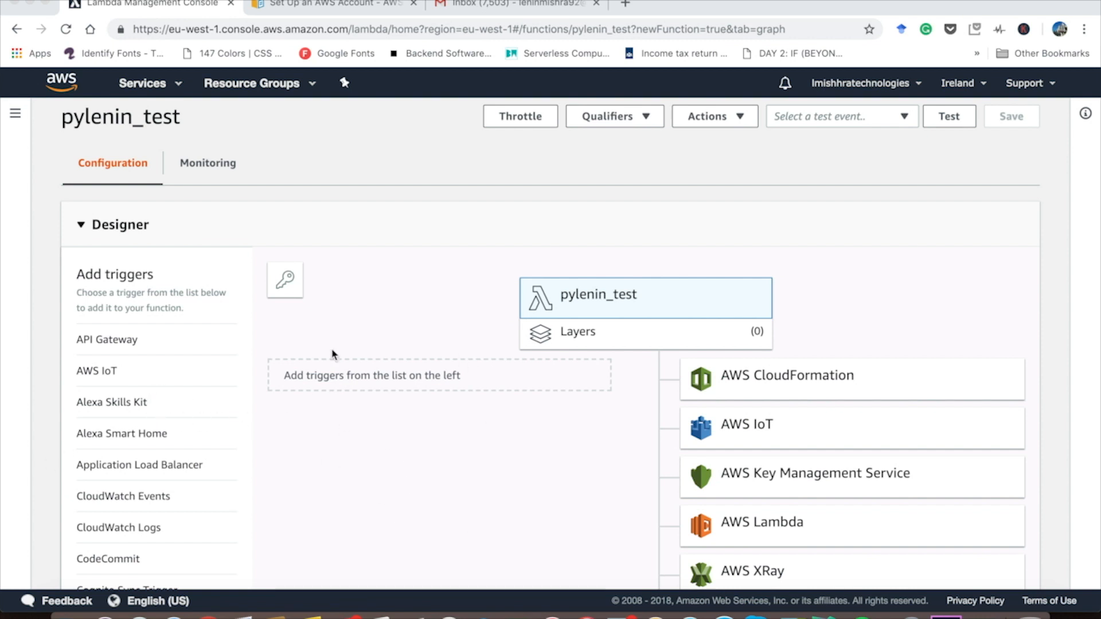
scroll("down", 3)
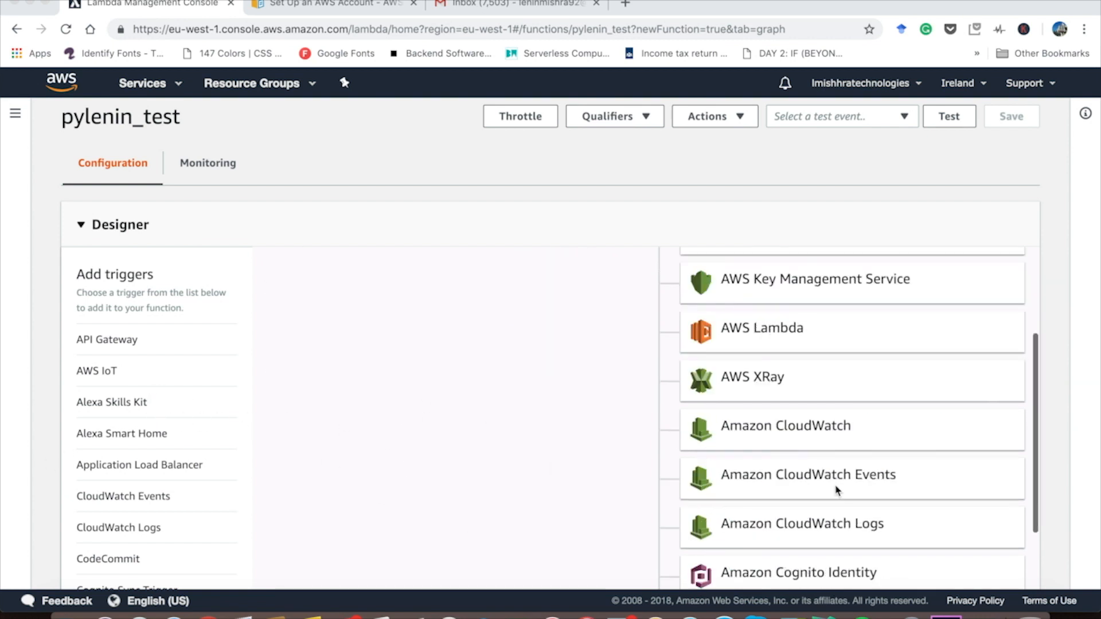
scroll("down", 3)
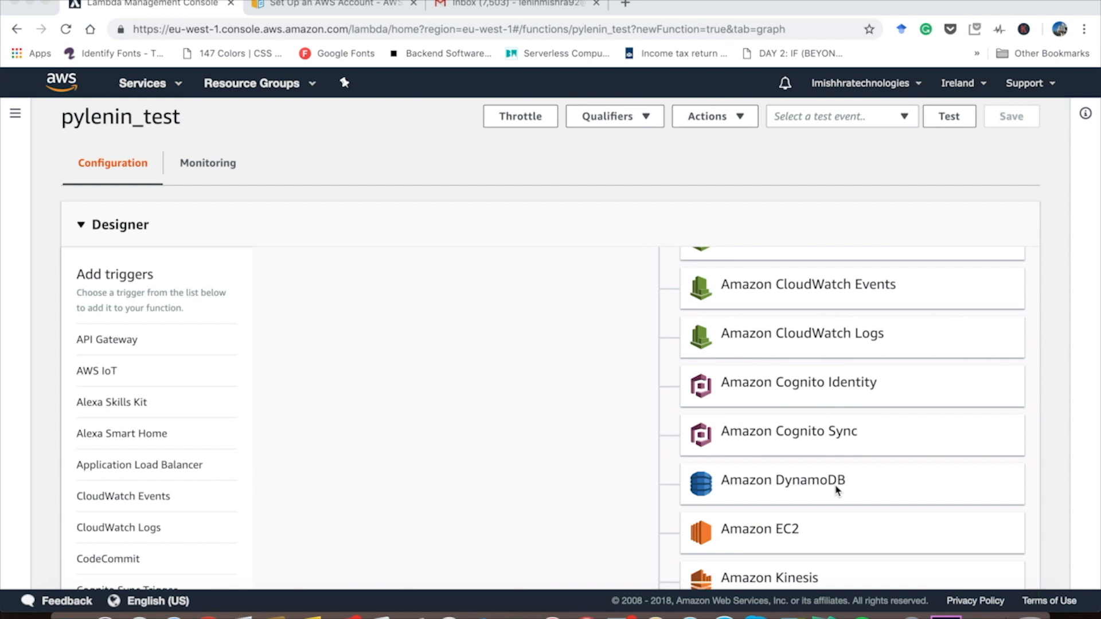
scroll("down", 3)
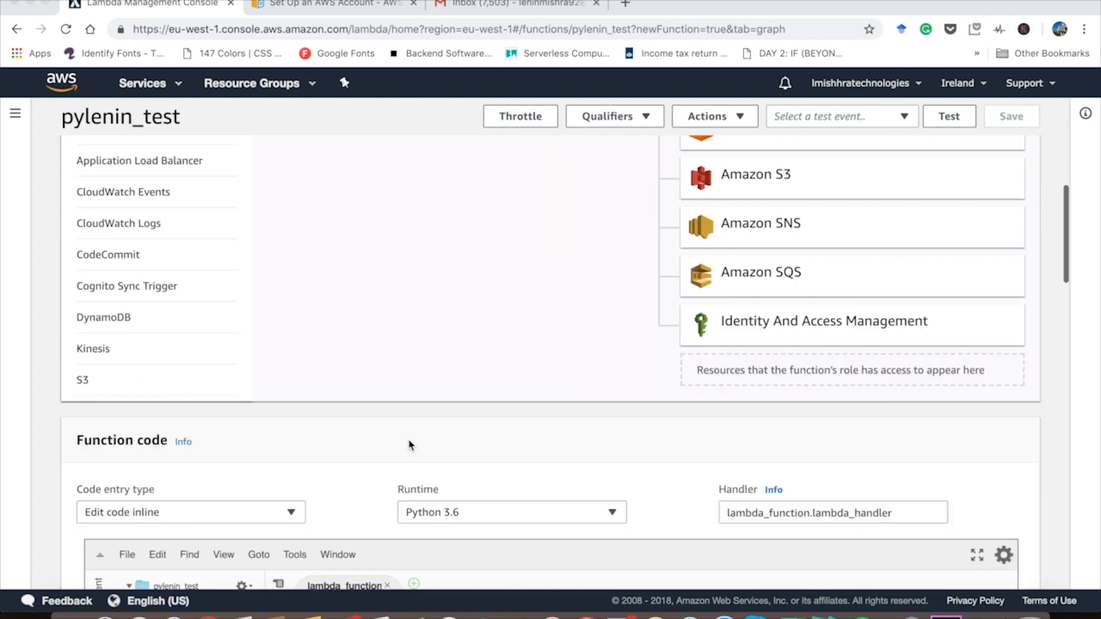
scroll("down", 3)
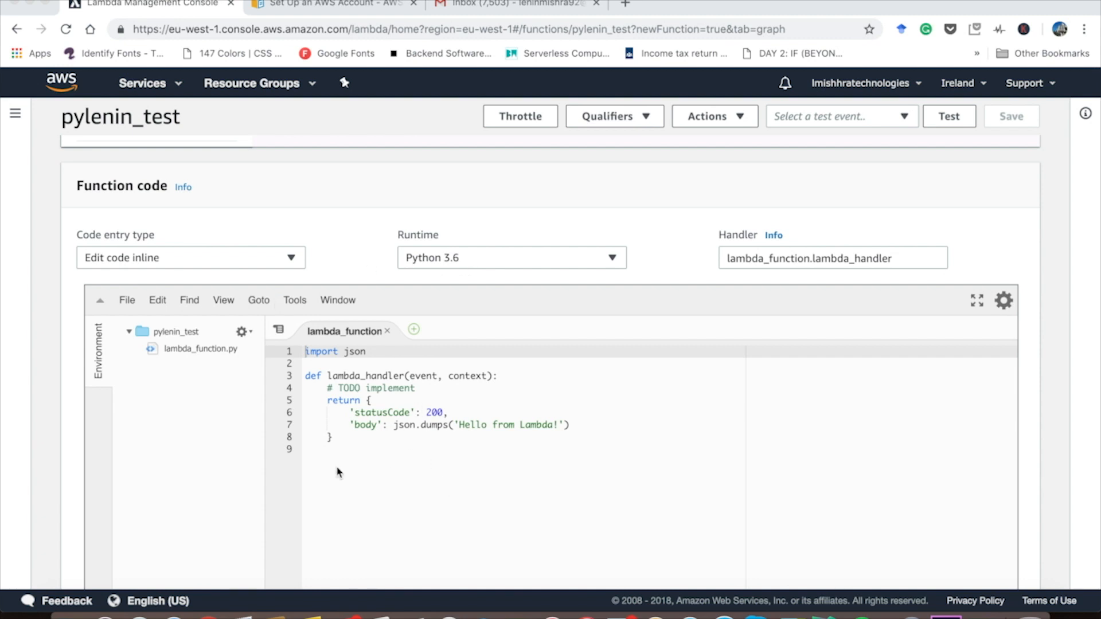
mouse_move(434, 466)
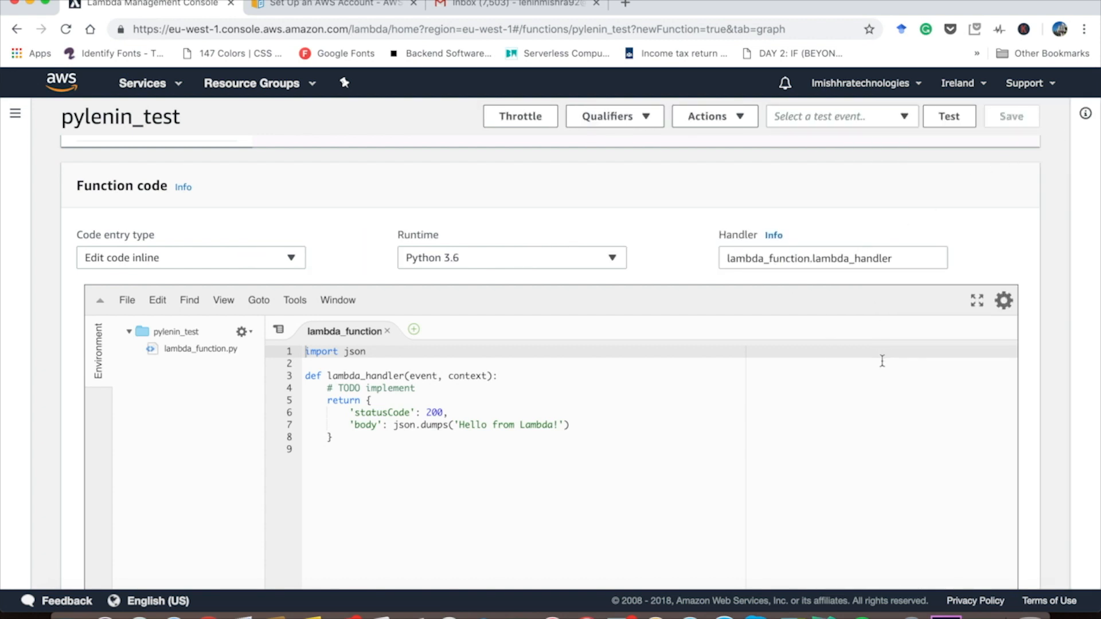
mouse_move(477, 599)
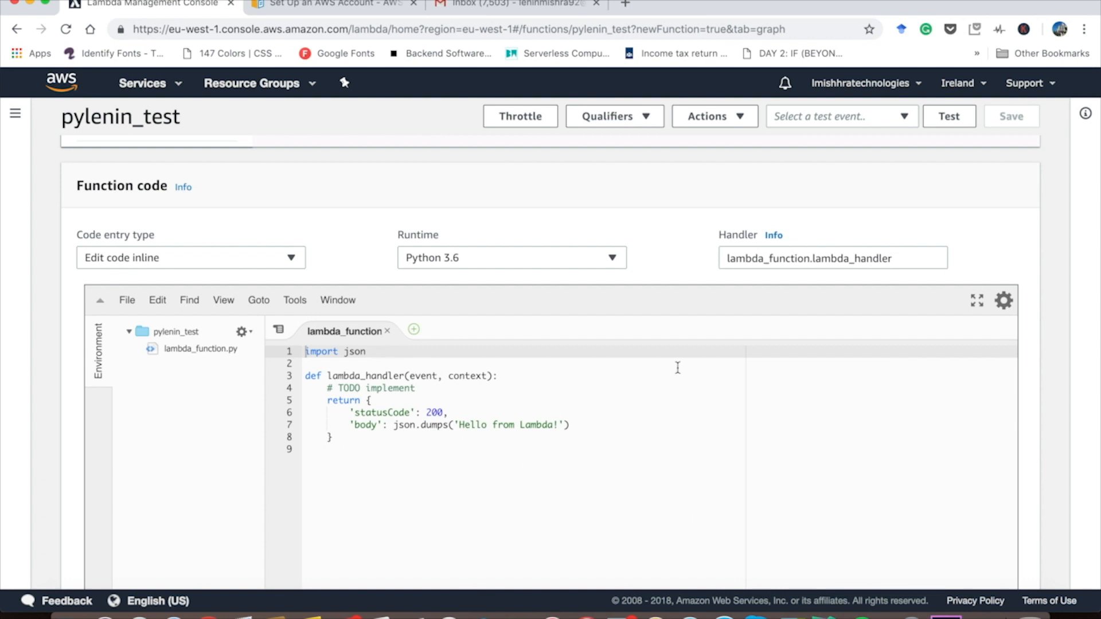
mouse_move(656, 468)
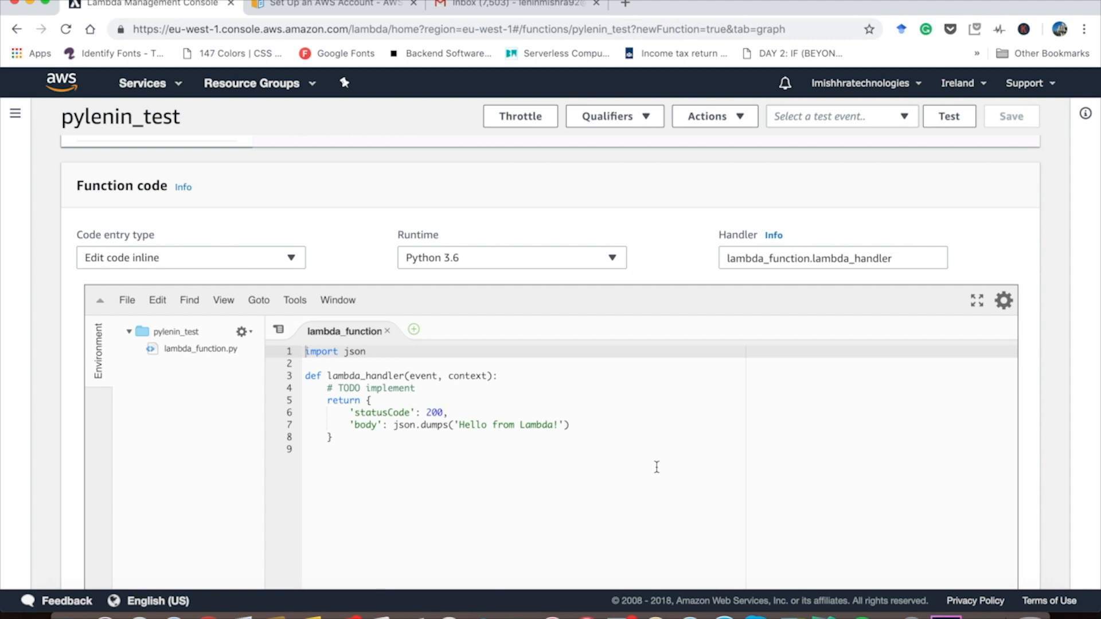
mouse_move(345, 331)
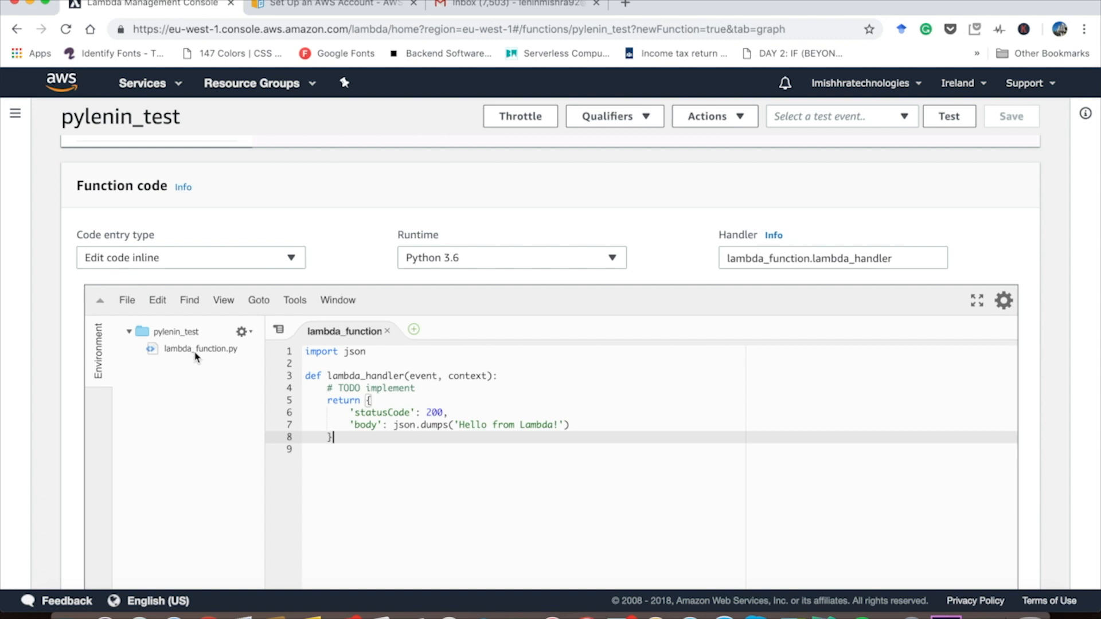
mouse_move(401, 380)
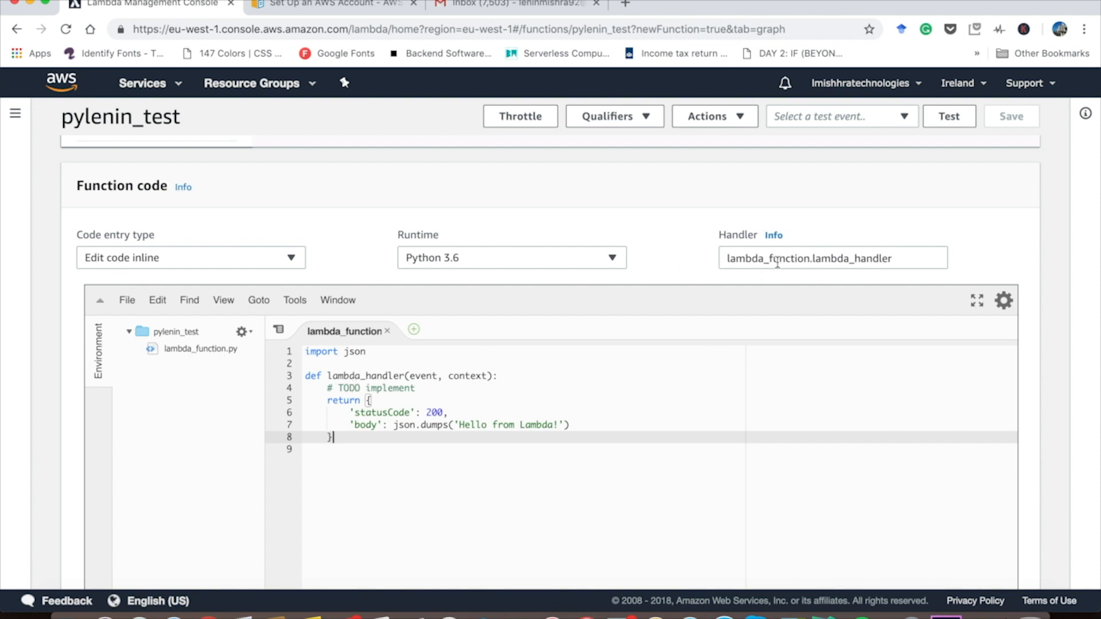
mouse_move(765, 305)
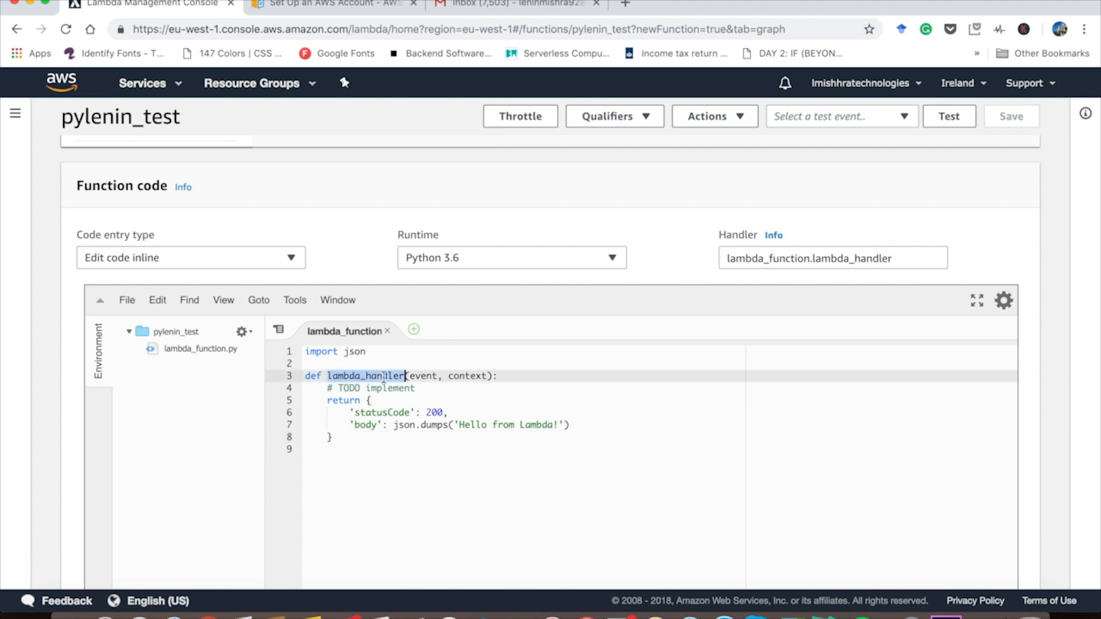
- Rename the handler to test, point the Handler setting to lambda_function.test
type("test")
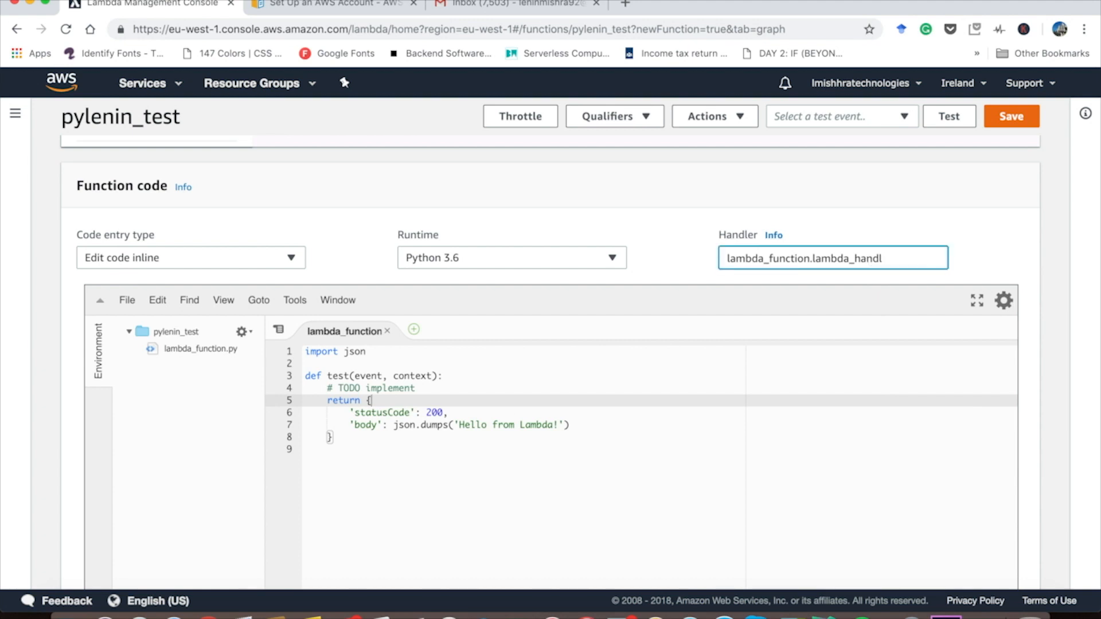
type("test")
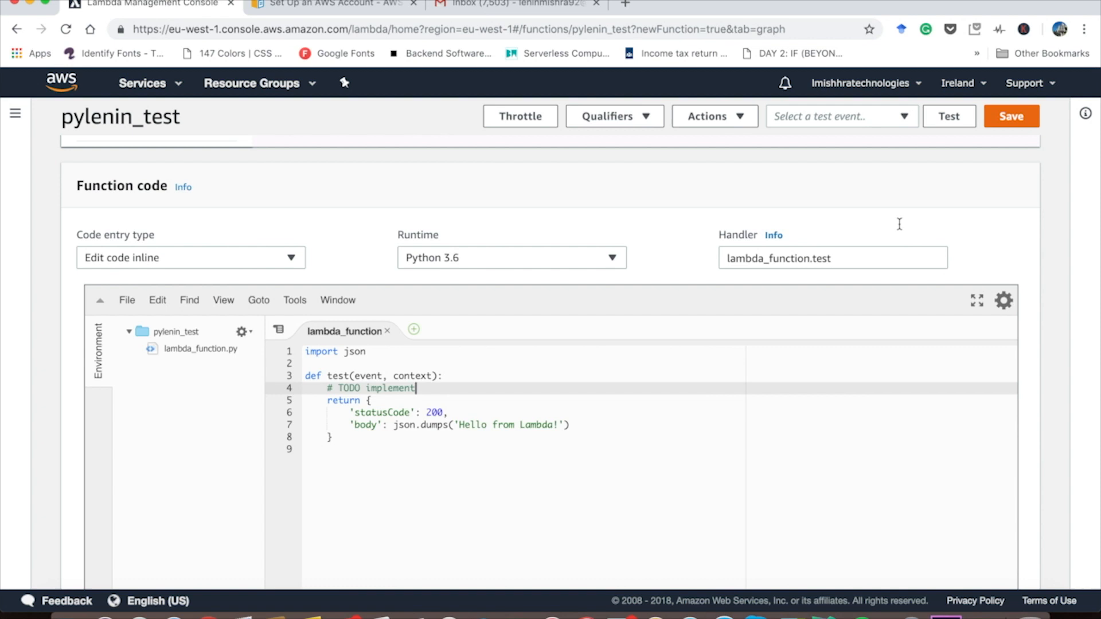
left_click(1011, 116)
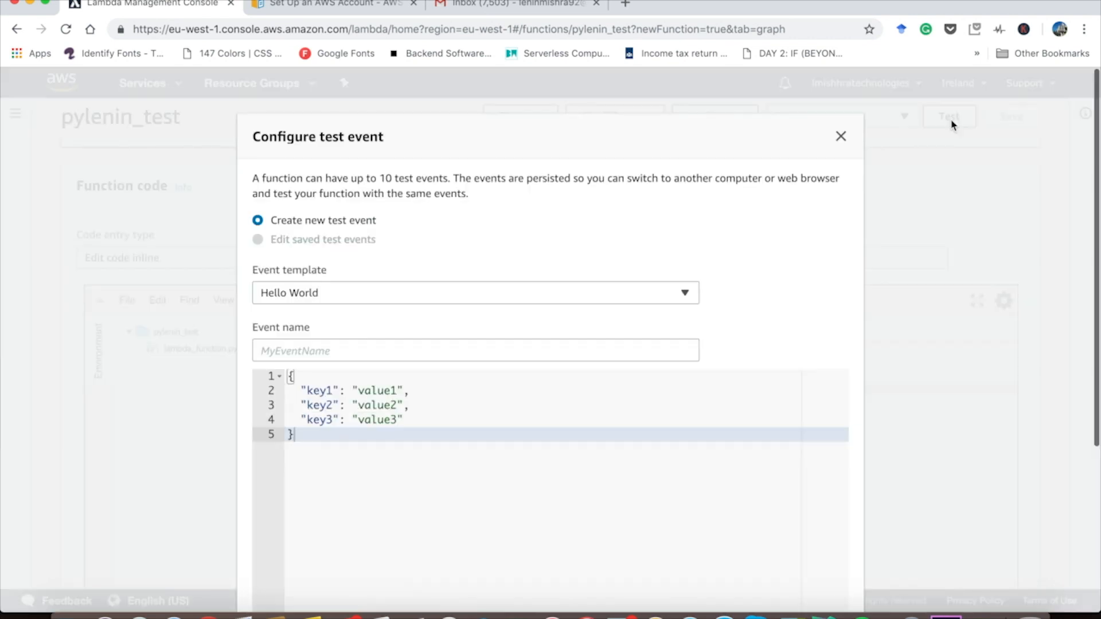
mouse_move(580, 344)
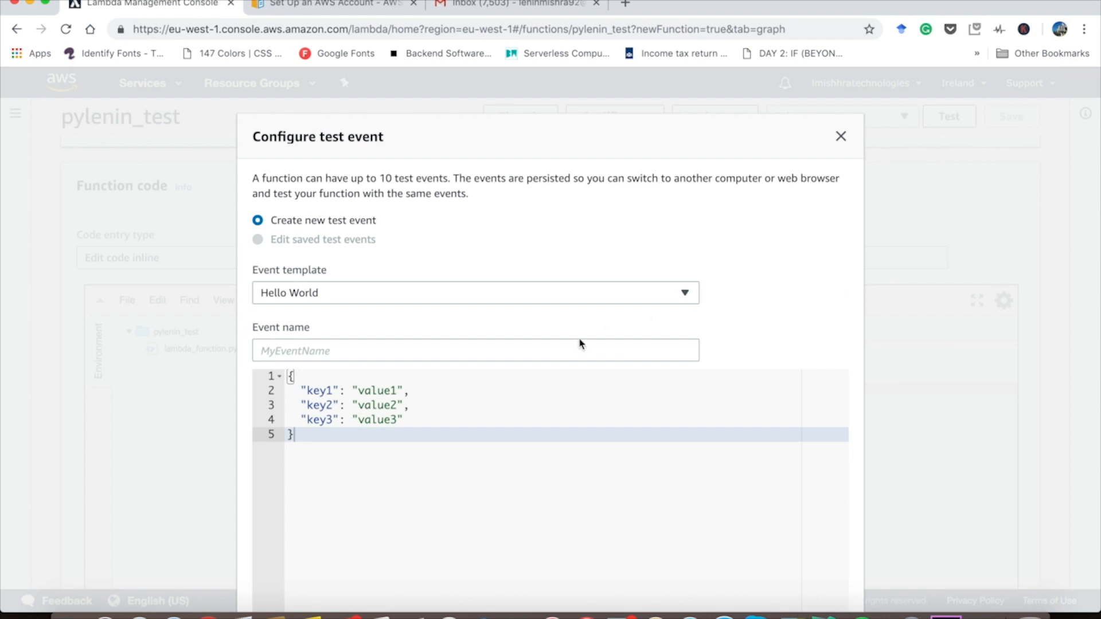
mouse_move(410, 296)
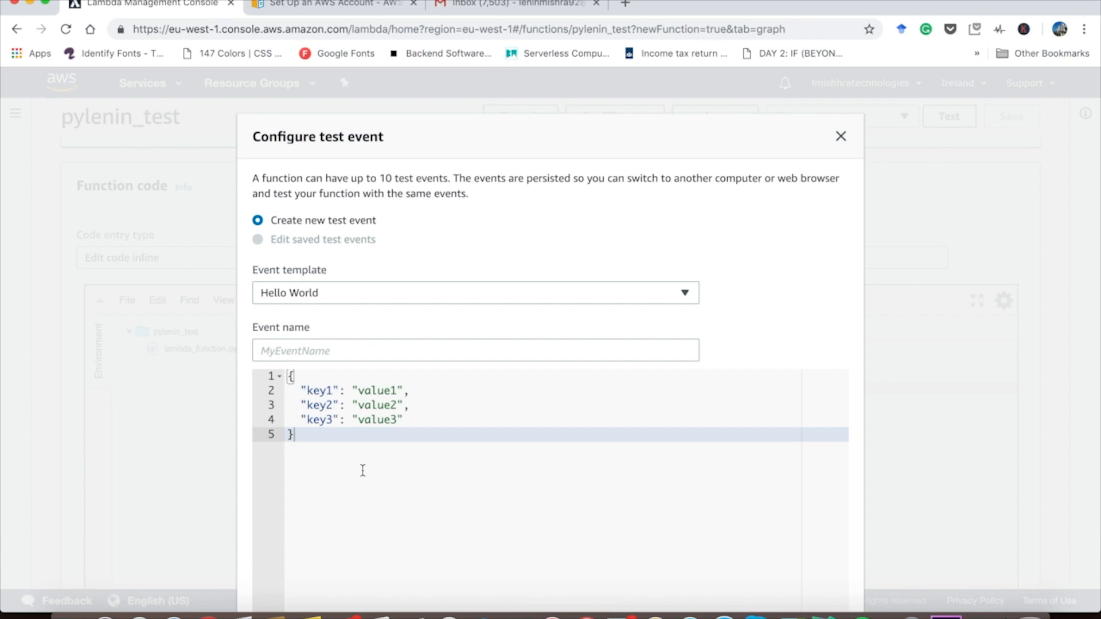
mouse_move(371, 453)
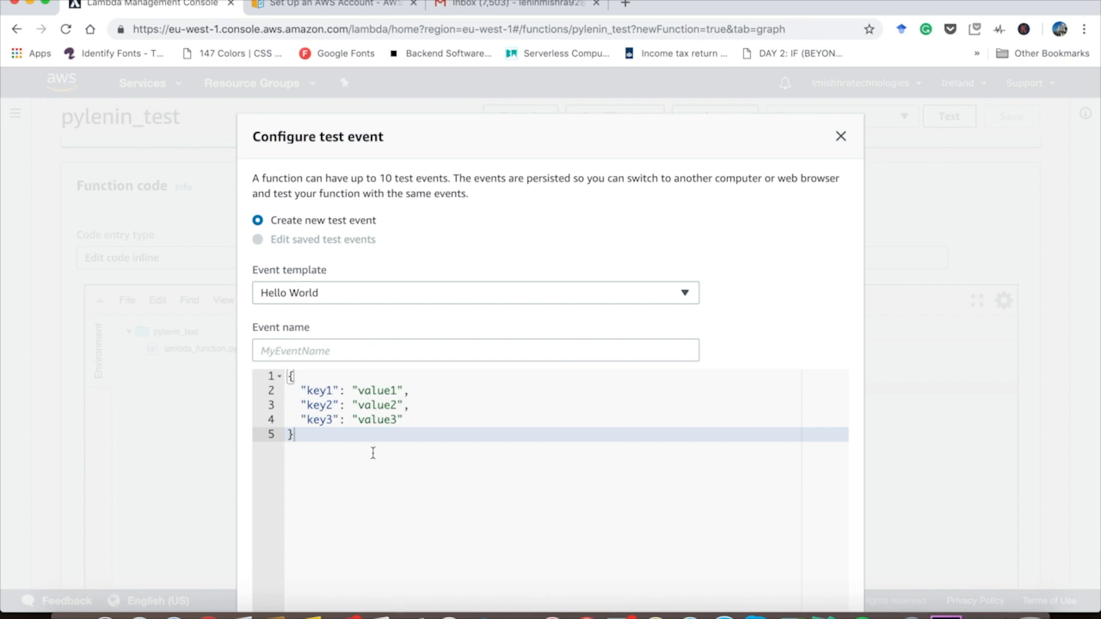
mouse_move(364, 387)
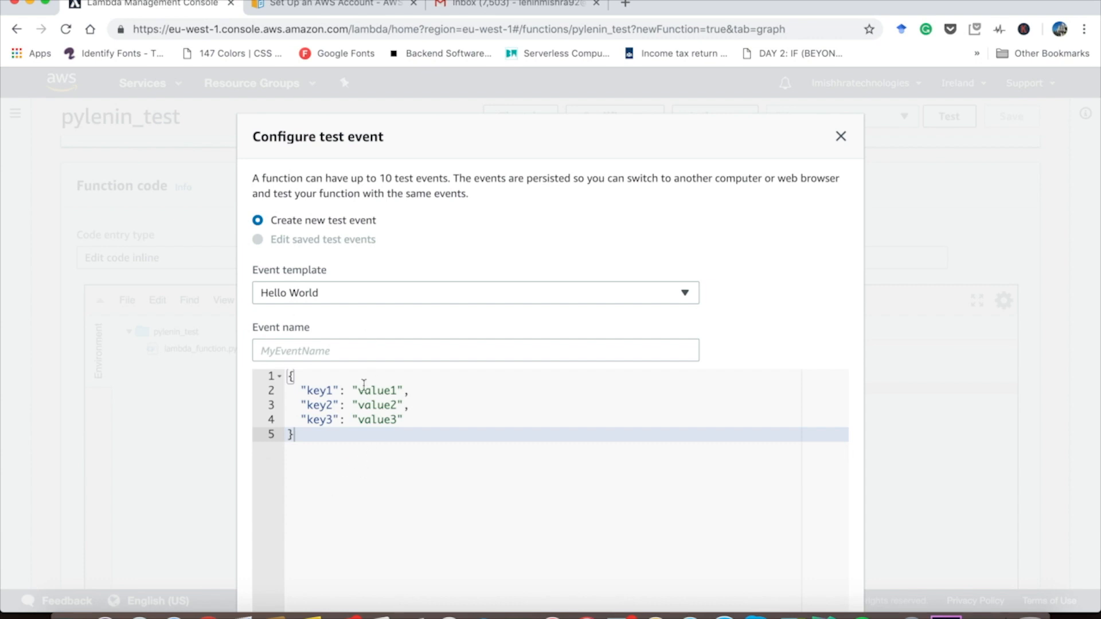
- Name the event Trigger1, set its values to Lenin, Mishra, Amsterdam and create it
type("T")
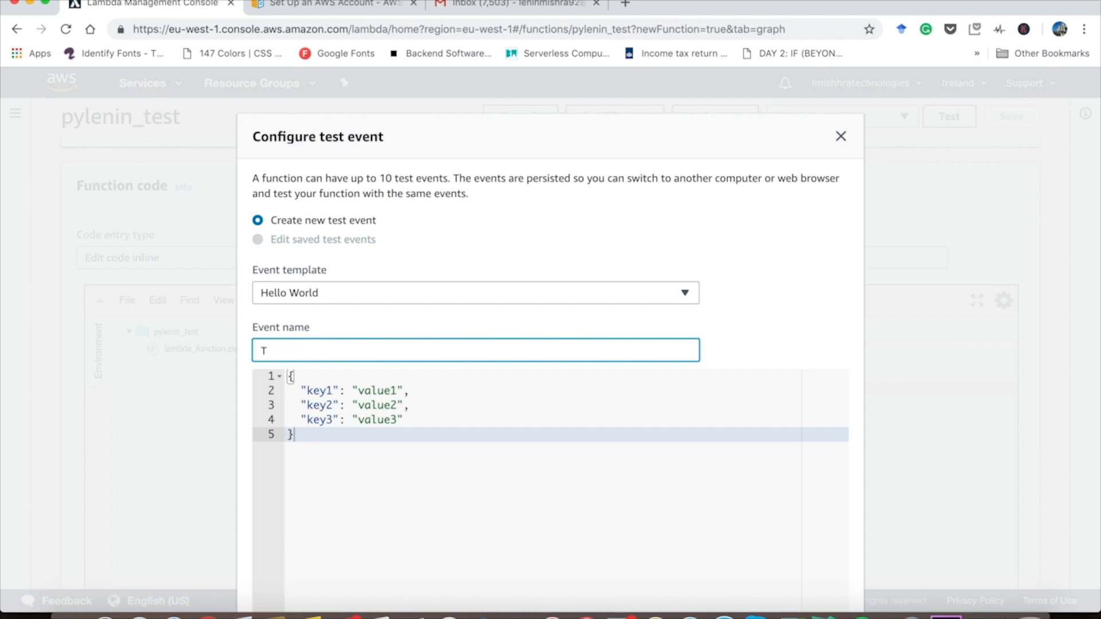
type("rigger1")
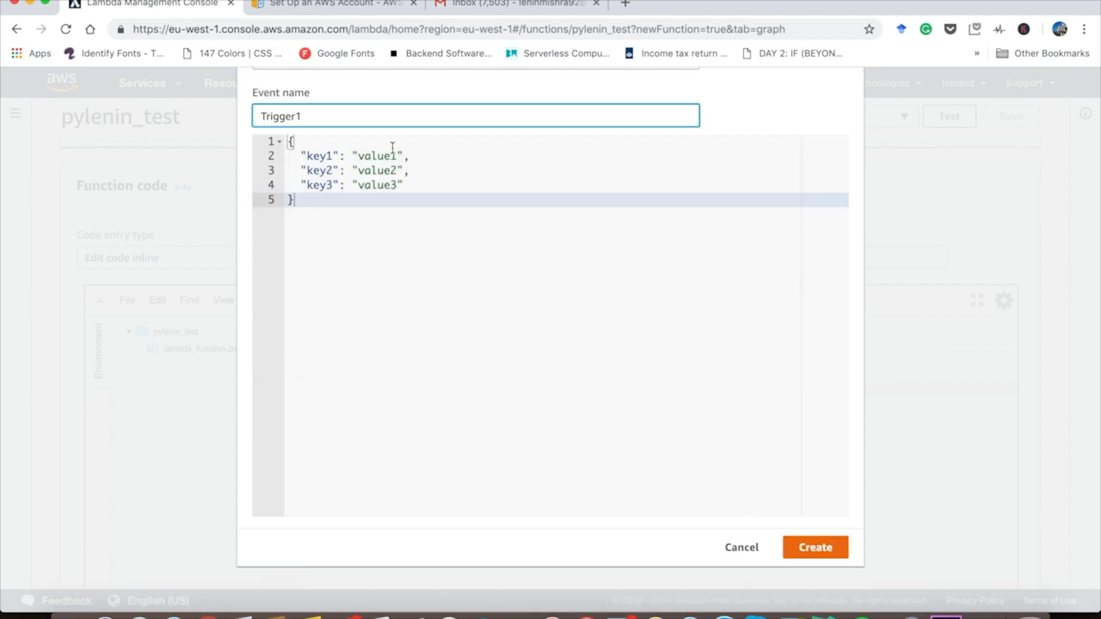
double_click(376, 156)
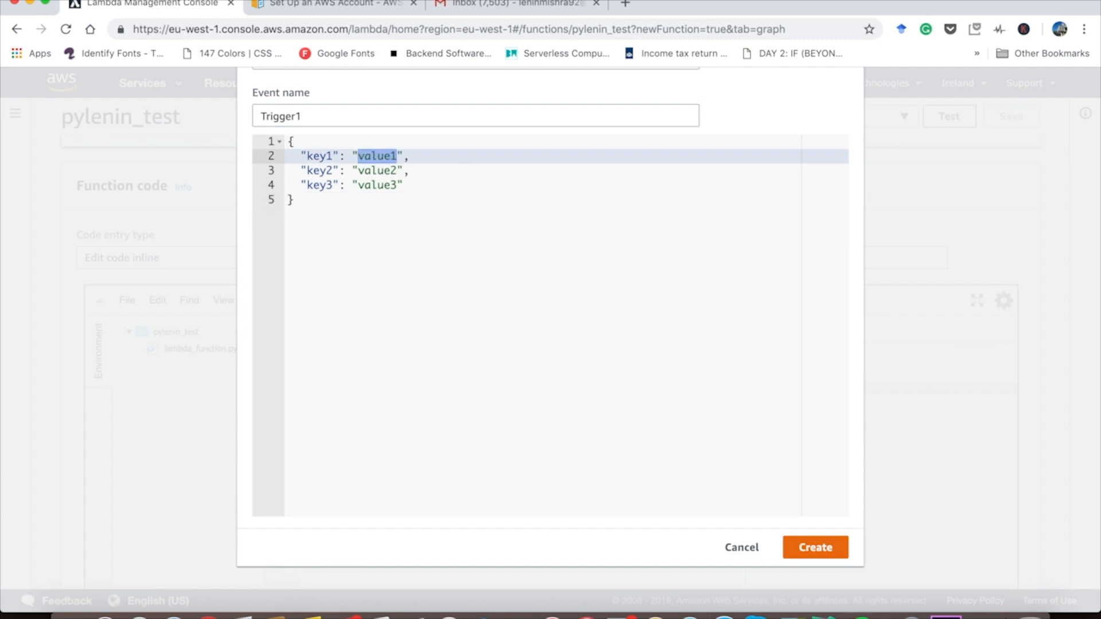
type("Lenin")
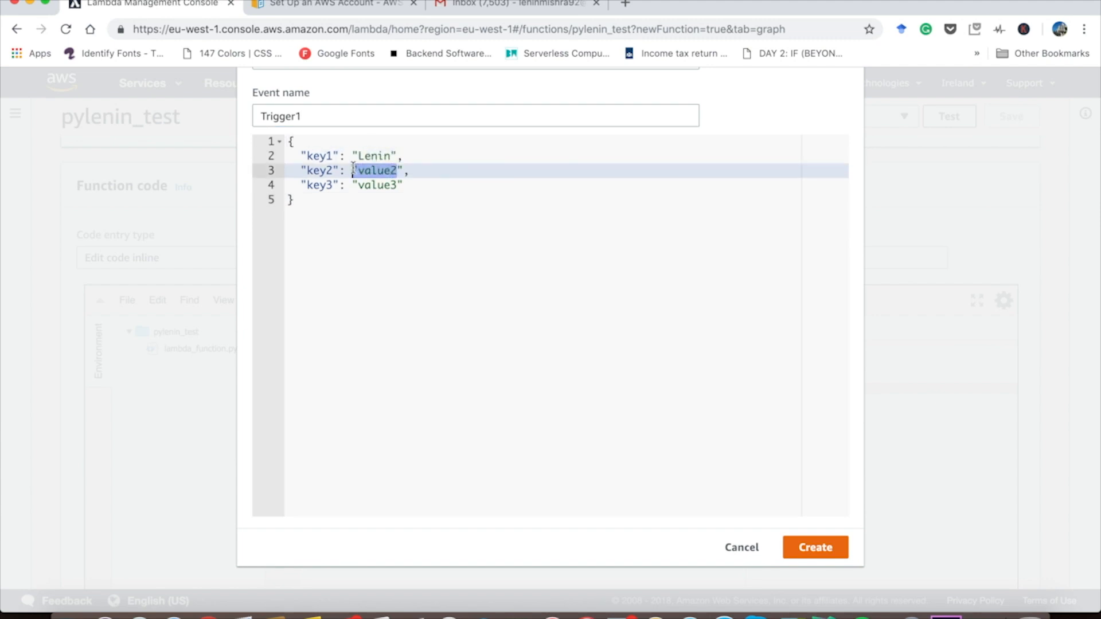
type("Mishra")
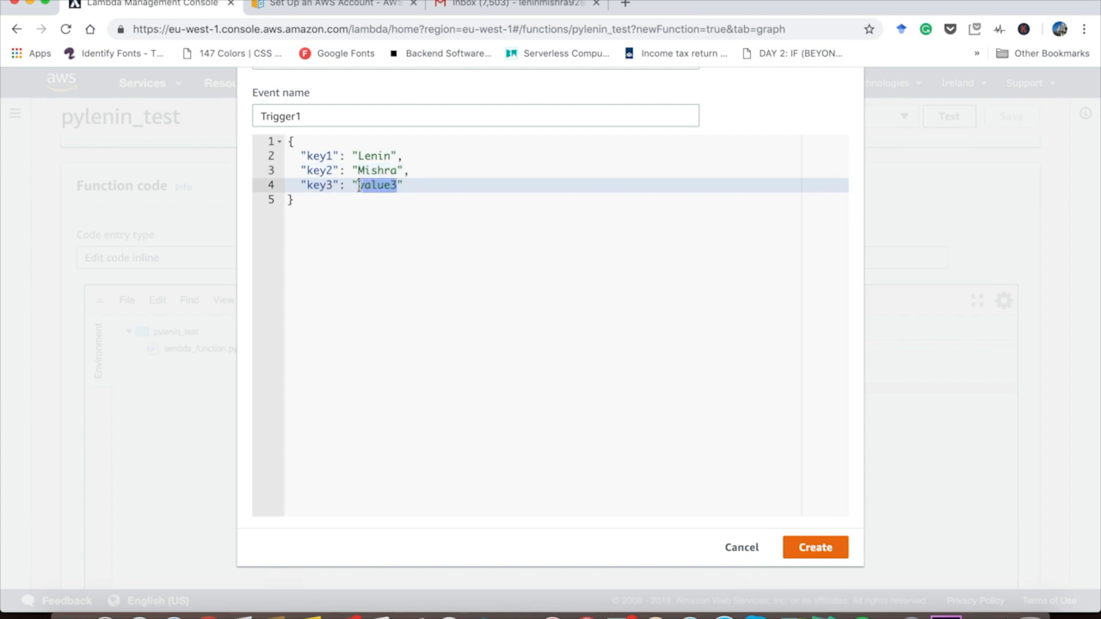
type("Amsterdam")
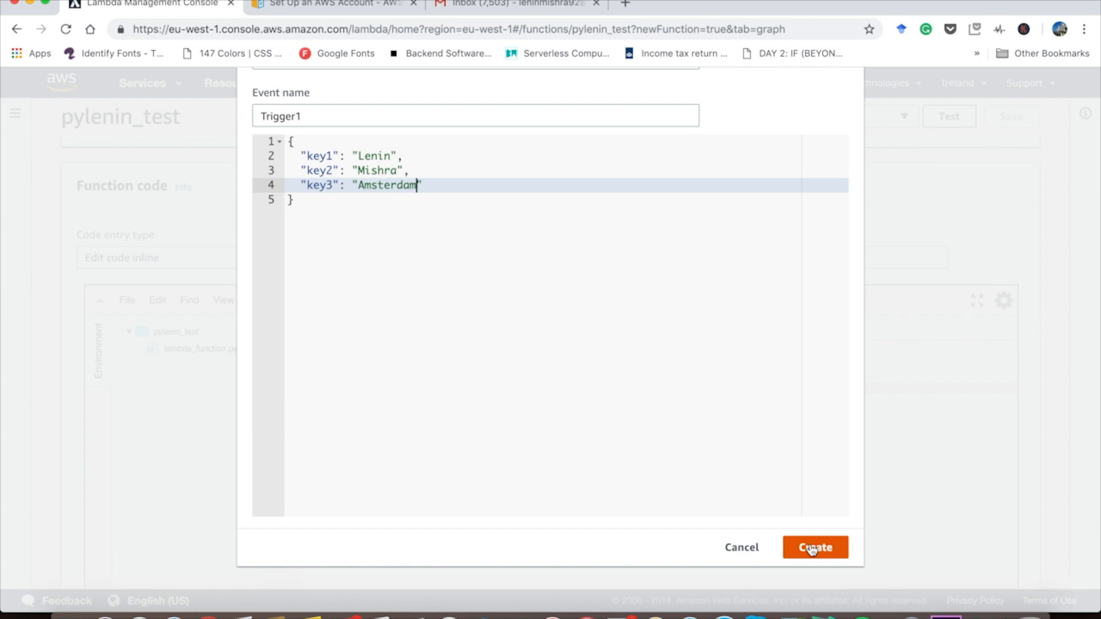
left_click(814, 547)
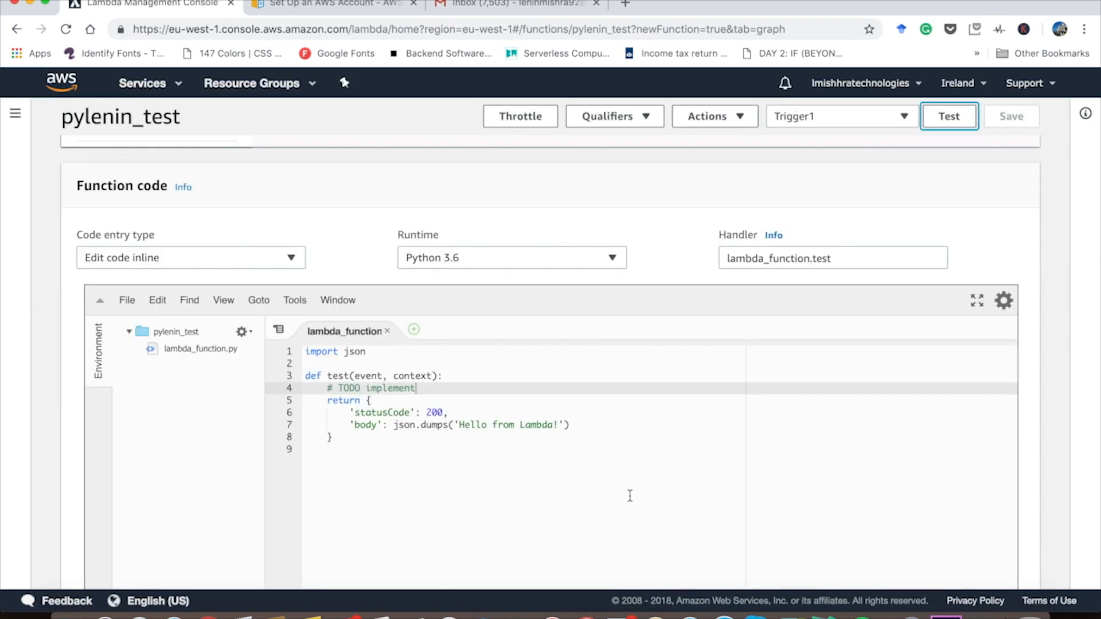
- Run pylenin_test with Trigger1, confirm success and dismiss the result
scroll("up", 3)
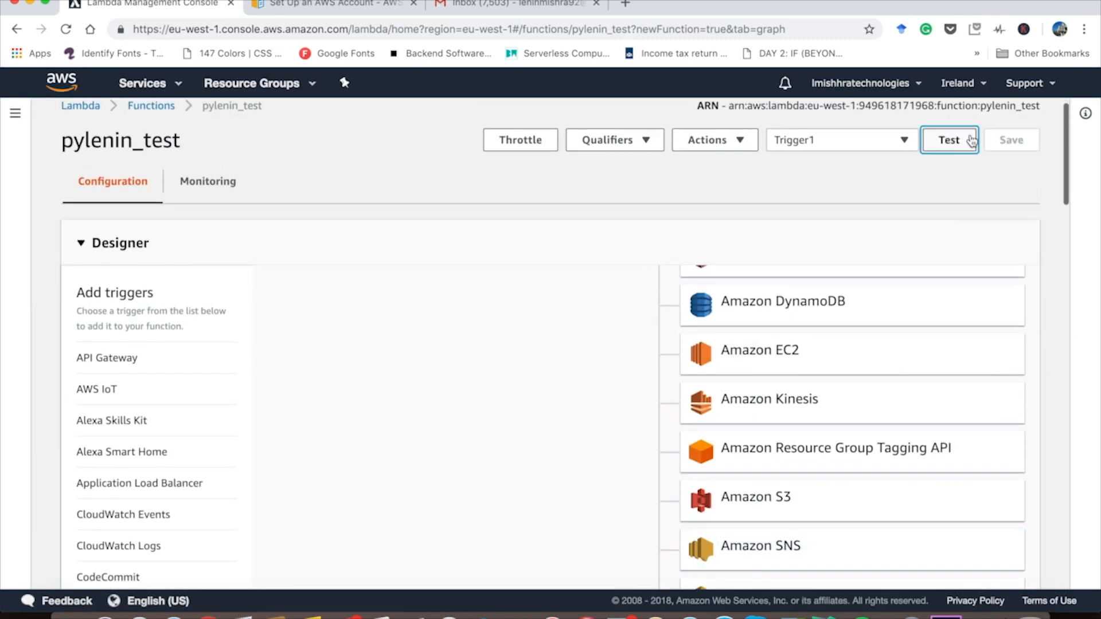
left_click(949, 140)
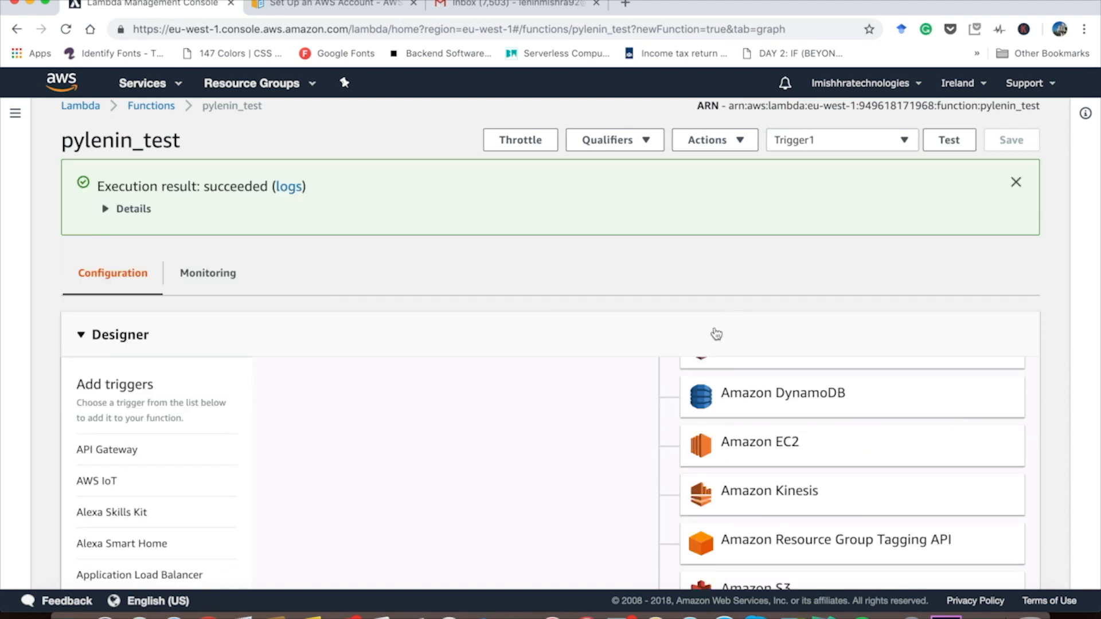
left_click(126, 209)
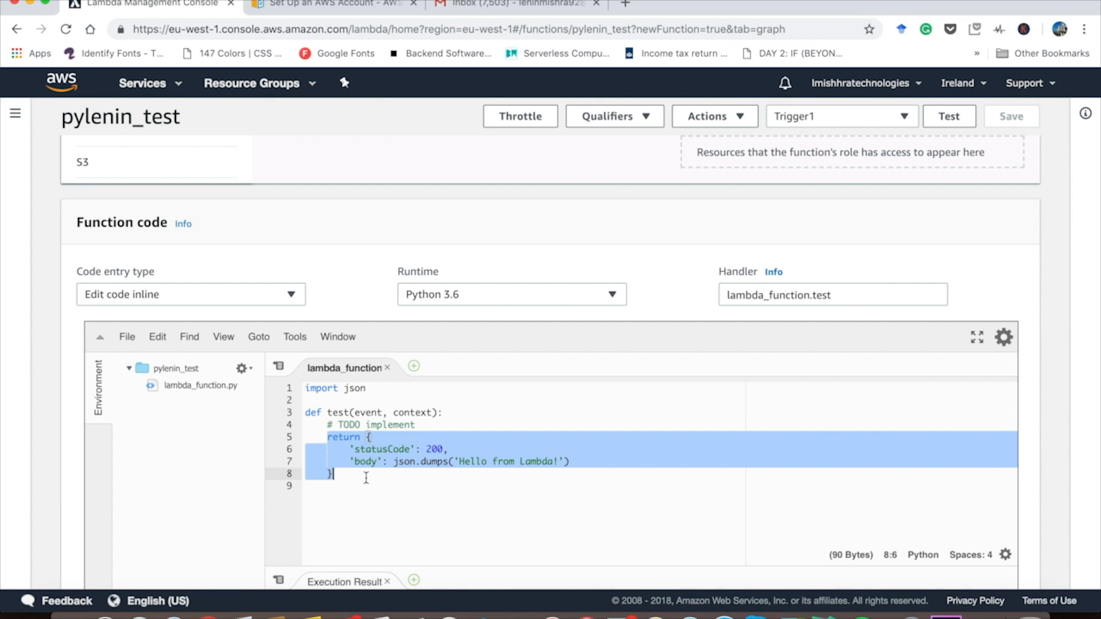
mouse_move(806, 256)
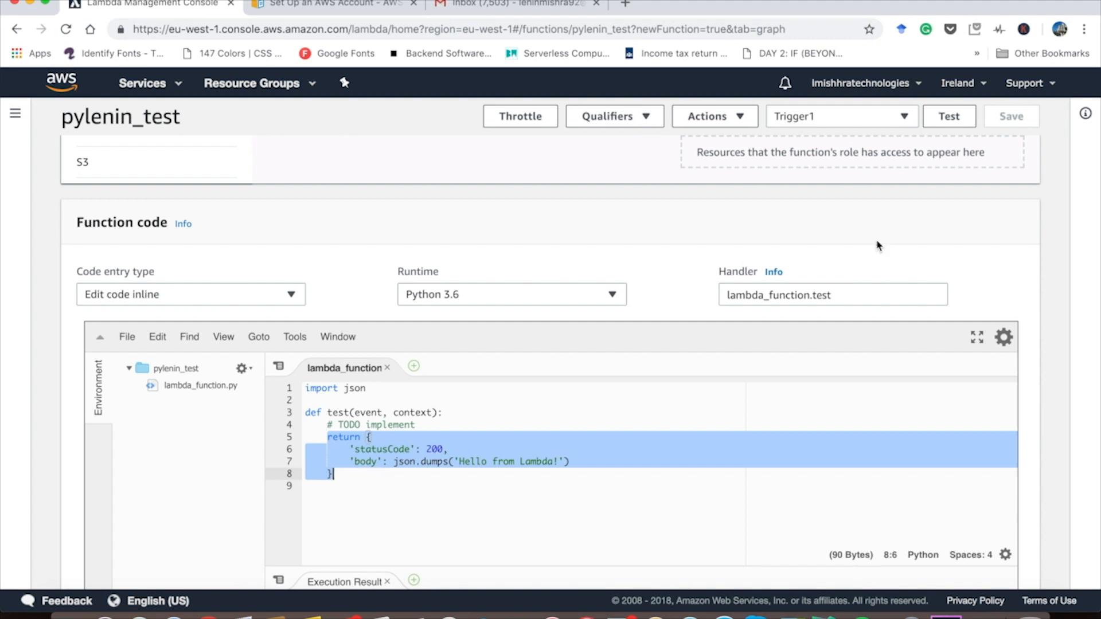
mouse_move(953, 149)
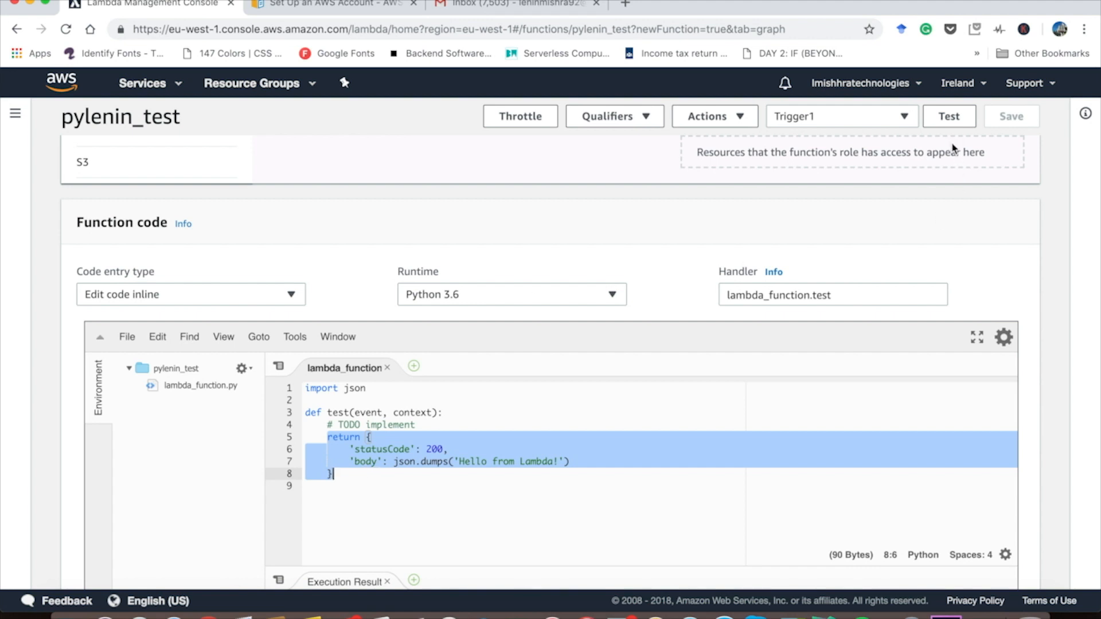
mouse_move(864, 126)
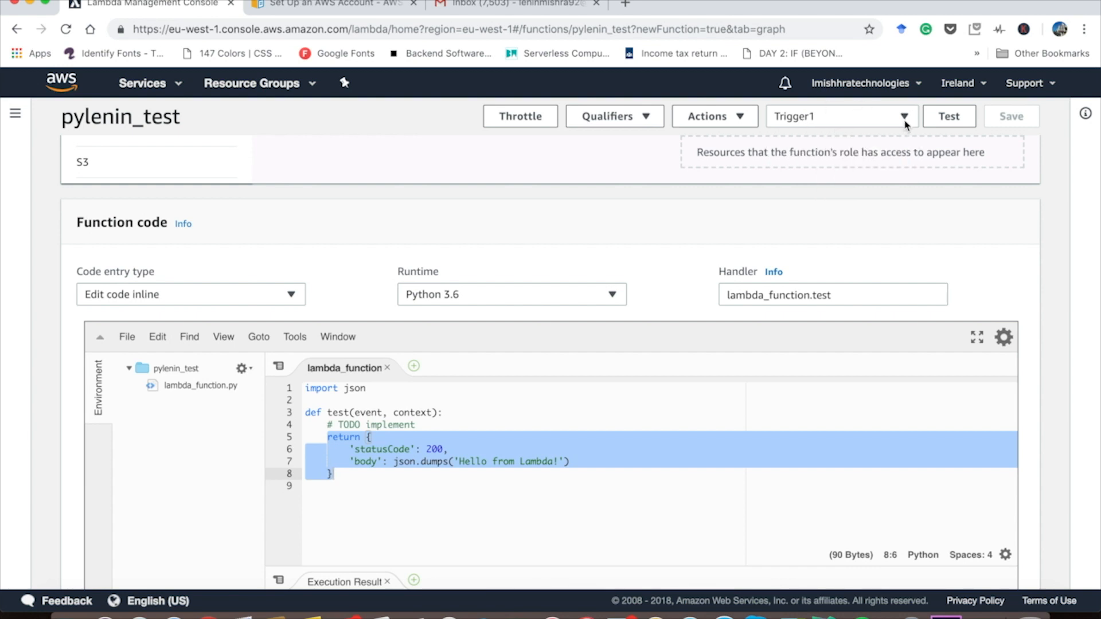
mouse_move(414, 489)
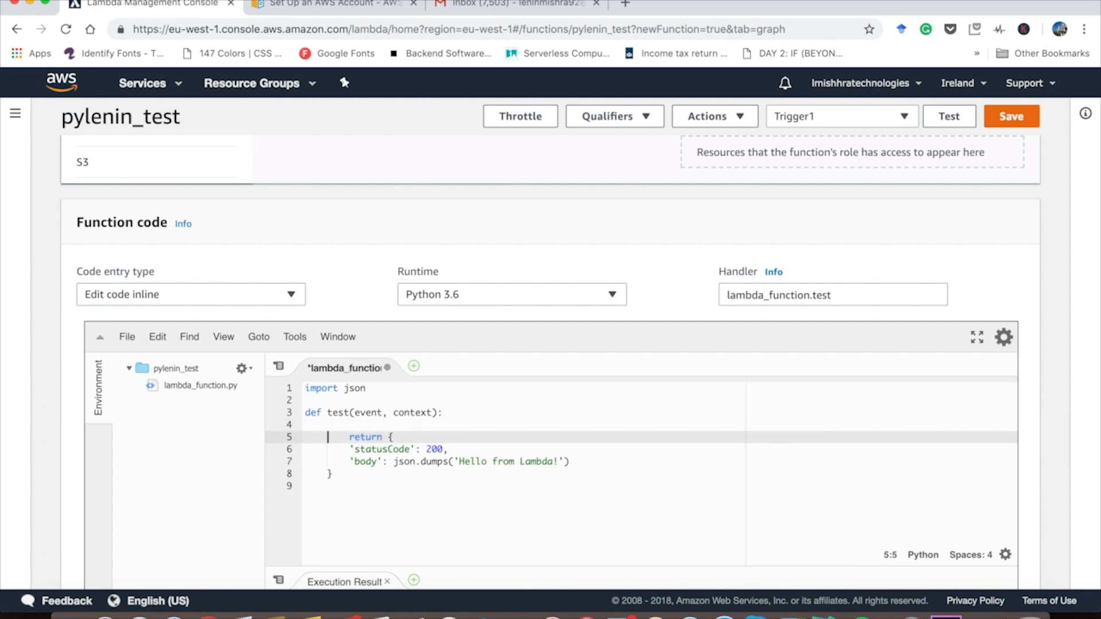
- Replace 'statusCode': 200 with 'status': event['key1'] and run Trigger1, returning Lenin
left_click(449, 450)
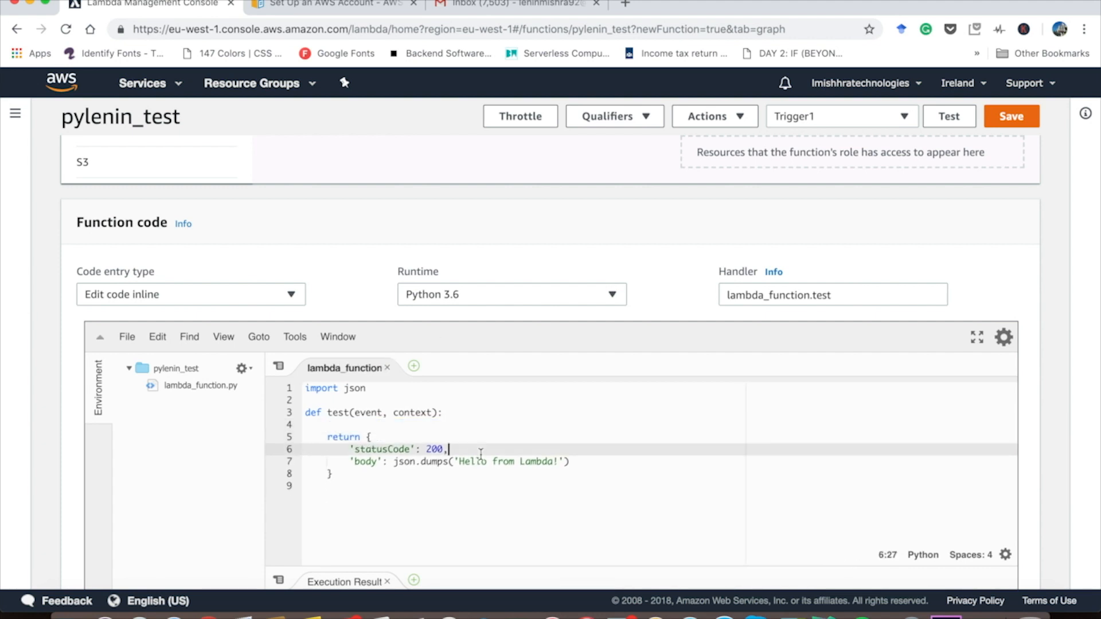
double_click(397, 449)
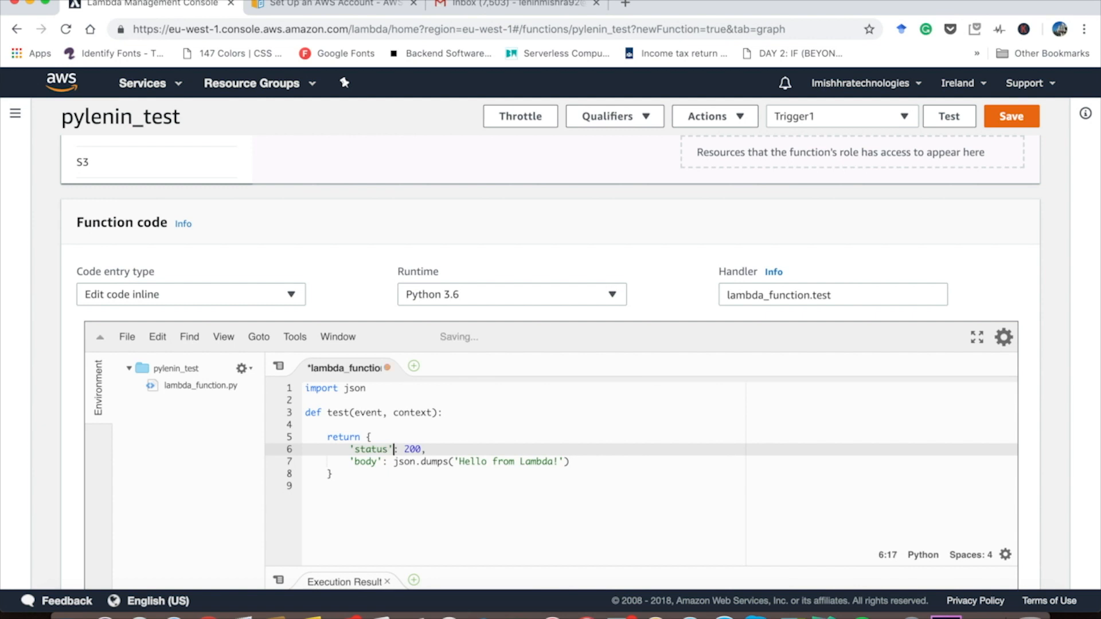
key("Backspace")
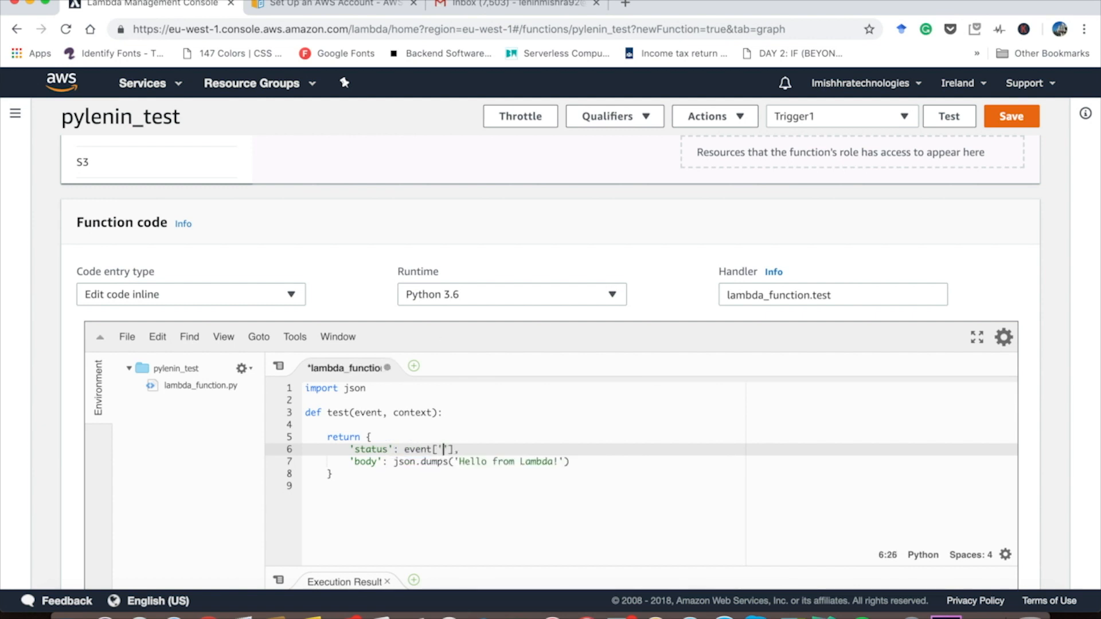
type("key1")
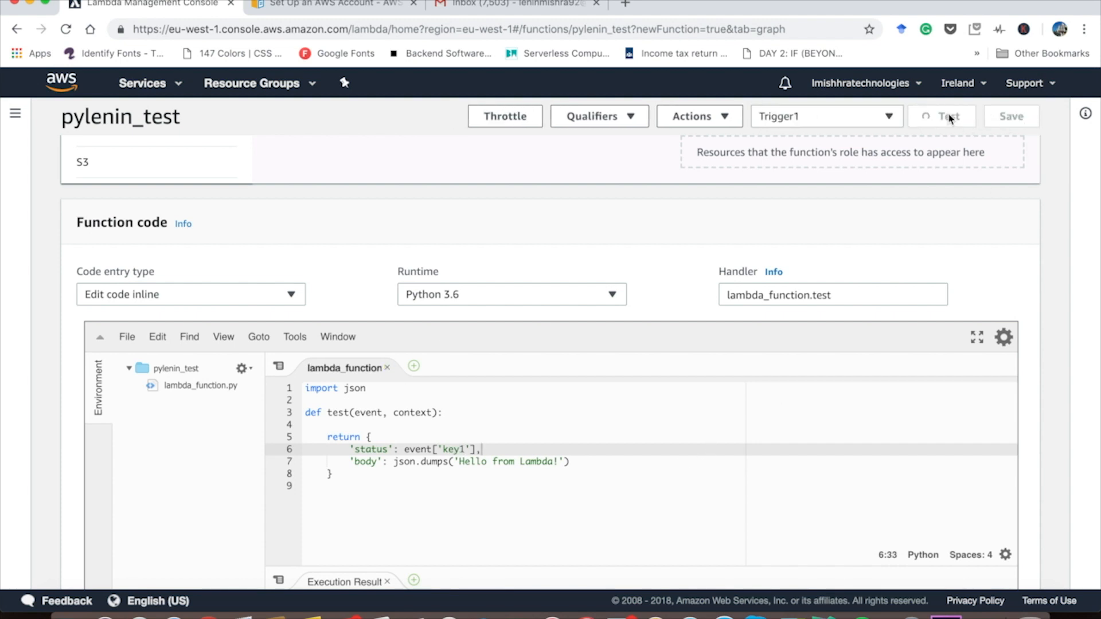
left_click(941, 116)
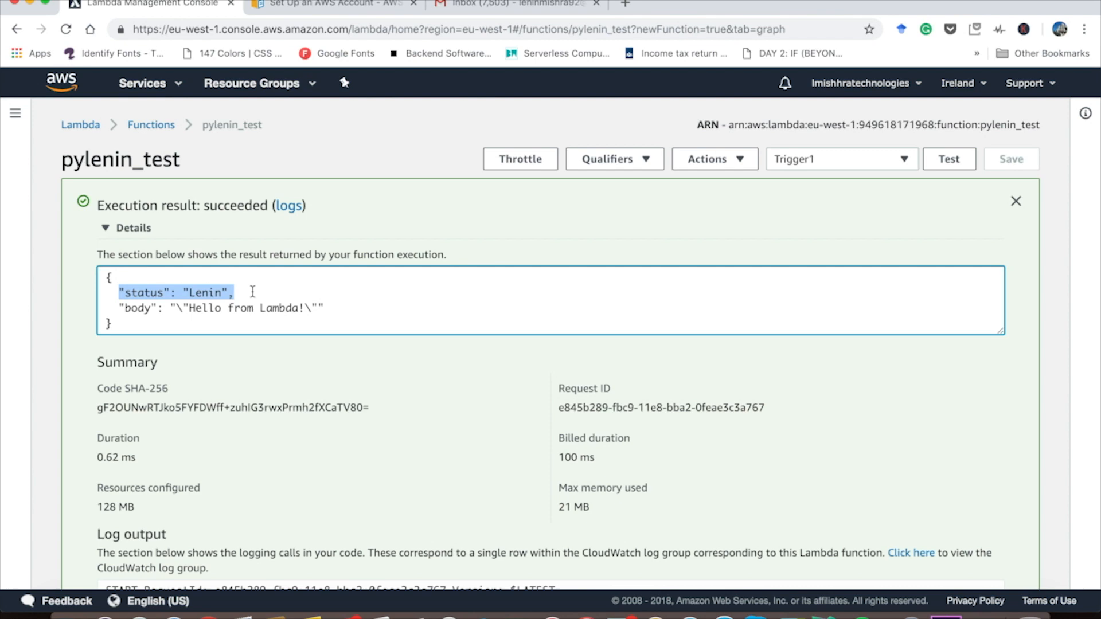
- Scroll the function page back toward the code and saved test events
scroll("down", 3)
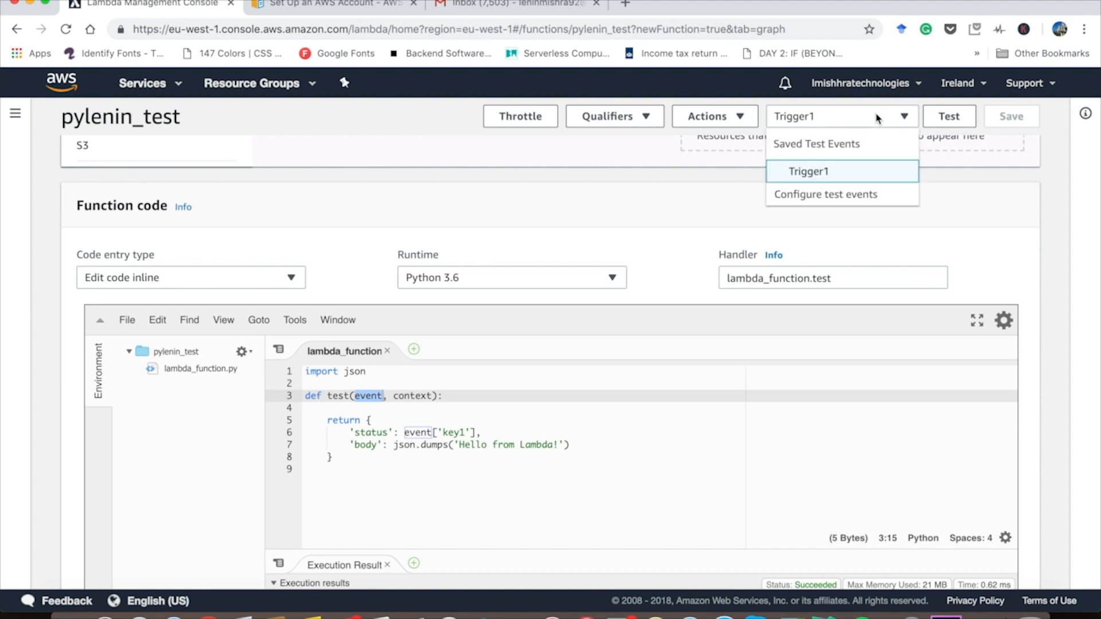
- Start a new test event, filter templates by S3 to view S3 Put/Delete, then close unsaved
left_click(825, 195)
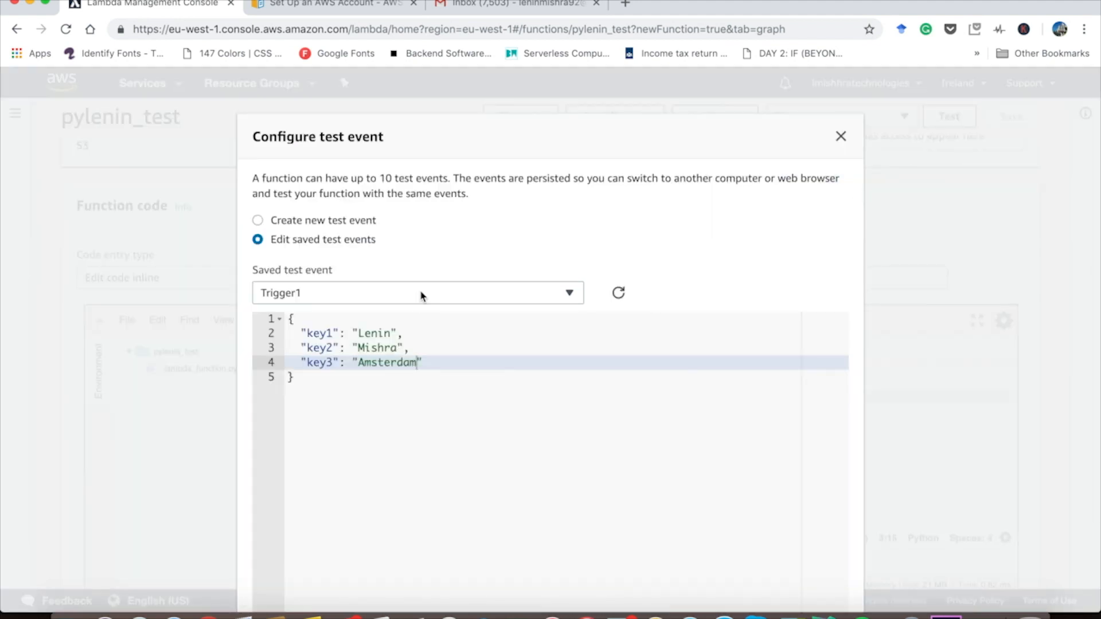
left_click(258, 220)
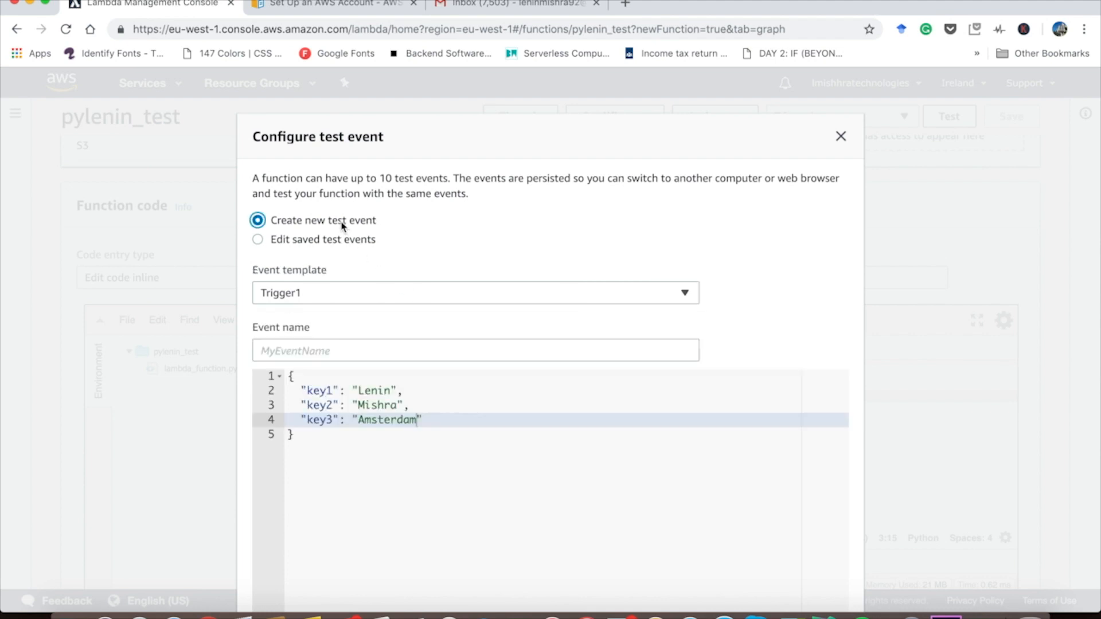
left_click(475, 350)
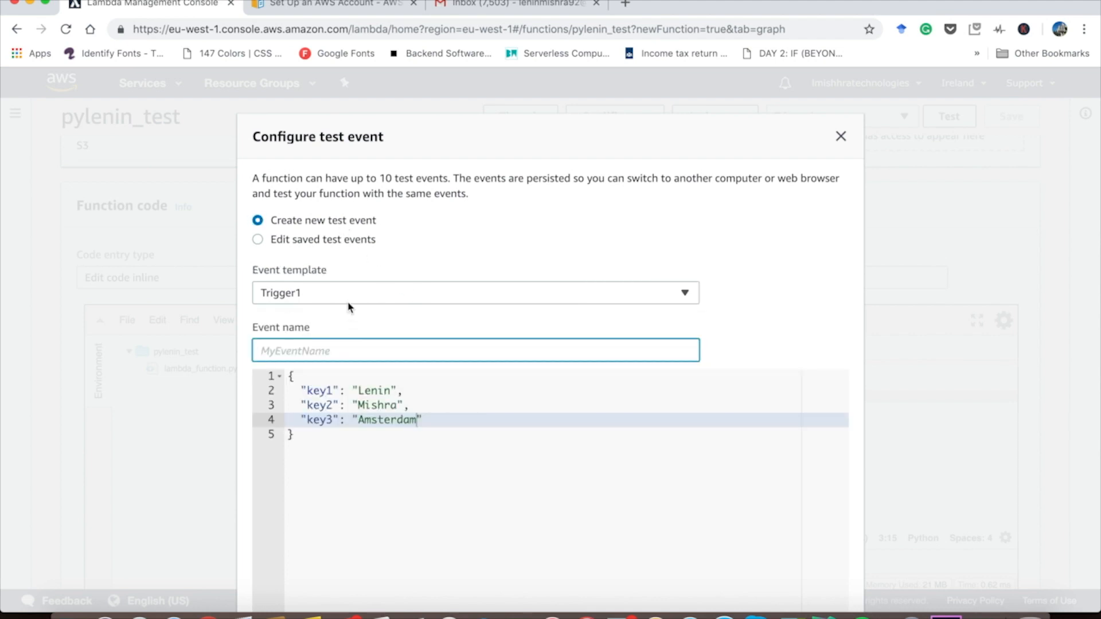
type("S")
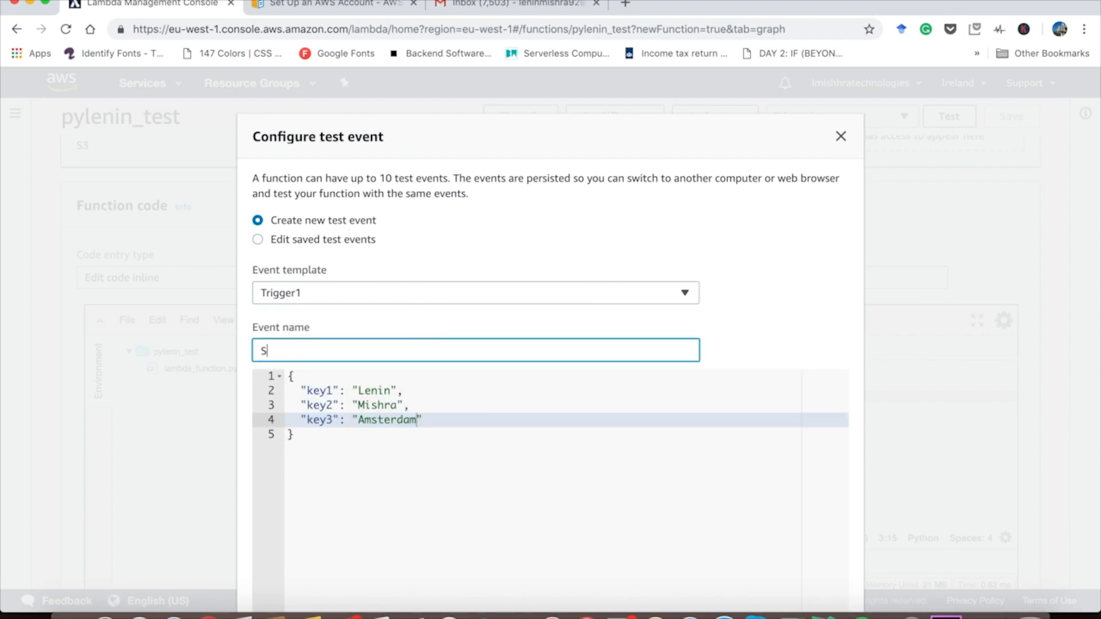
left_click(475, 292)
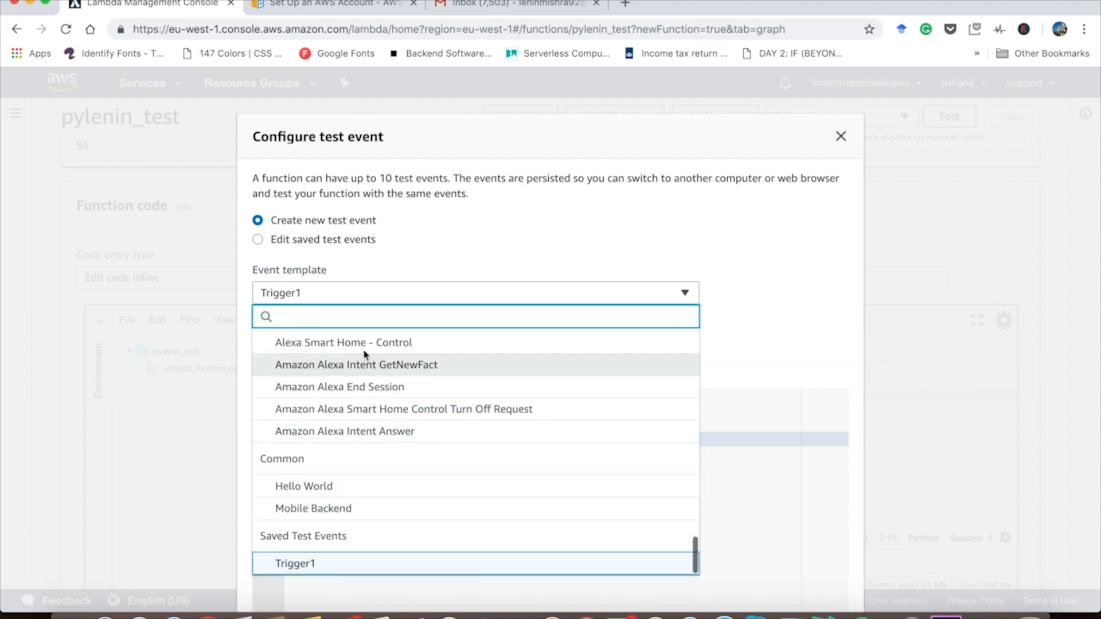
type("S3")
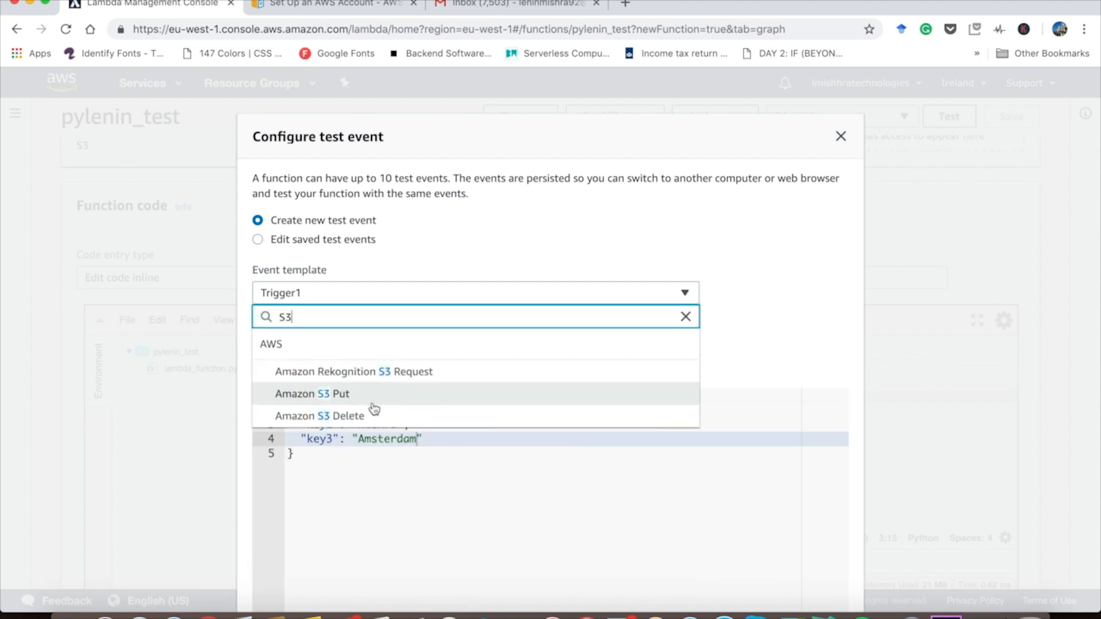
mouse_move(428, 420)
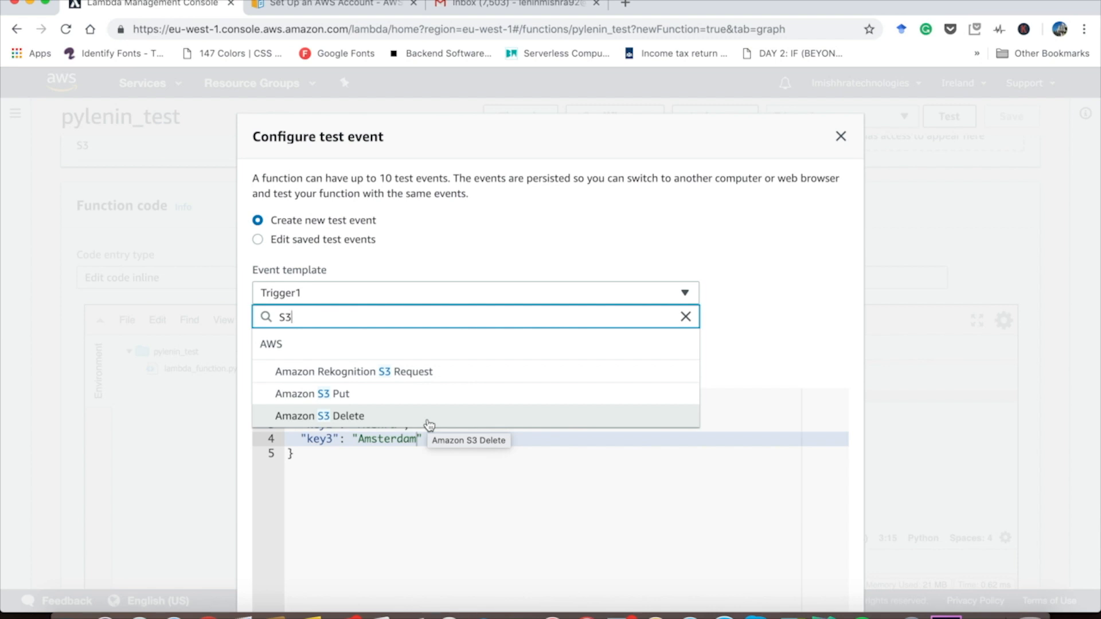
mouse_move(293, 317)
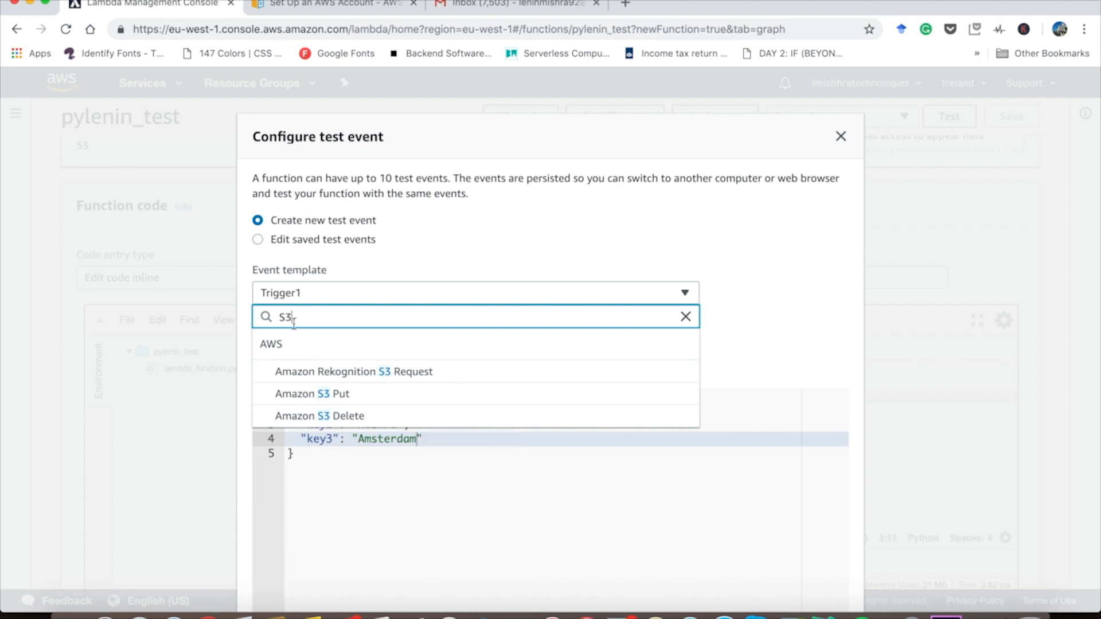
mouse_move(340, 393)
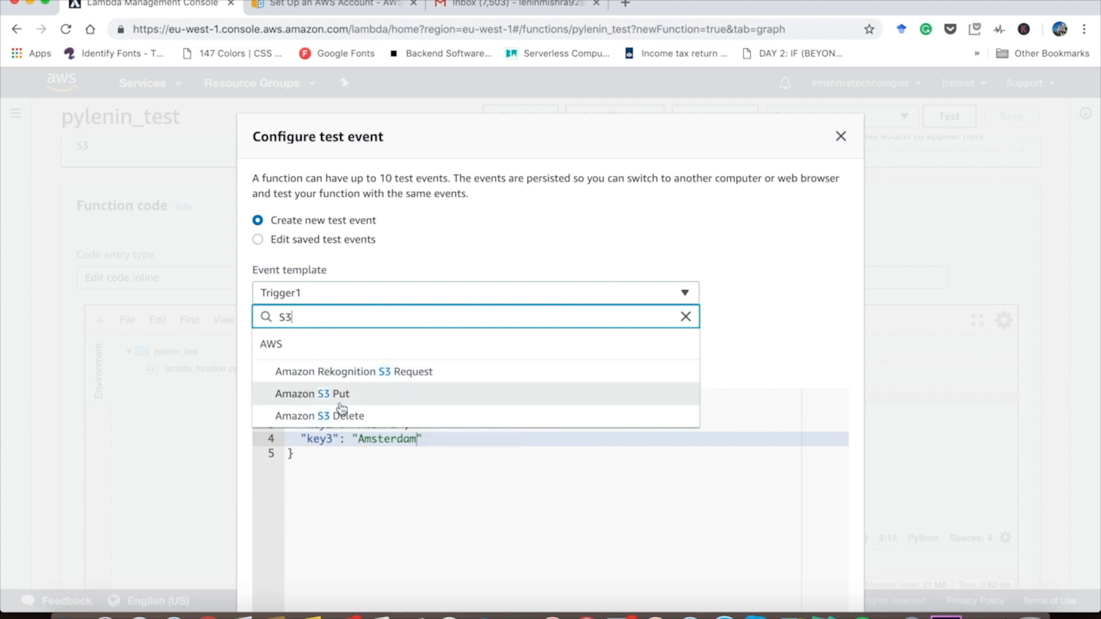
mouse_move(341, 393)
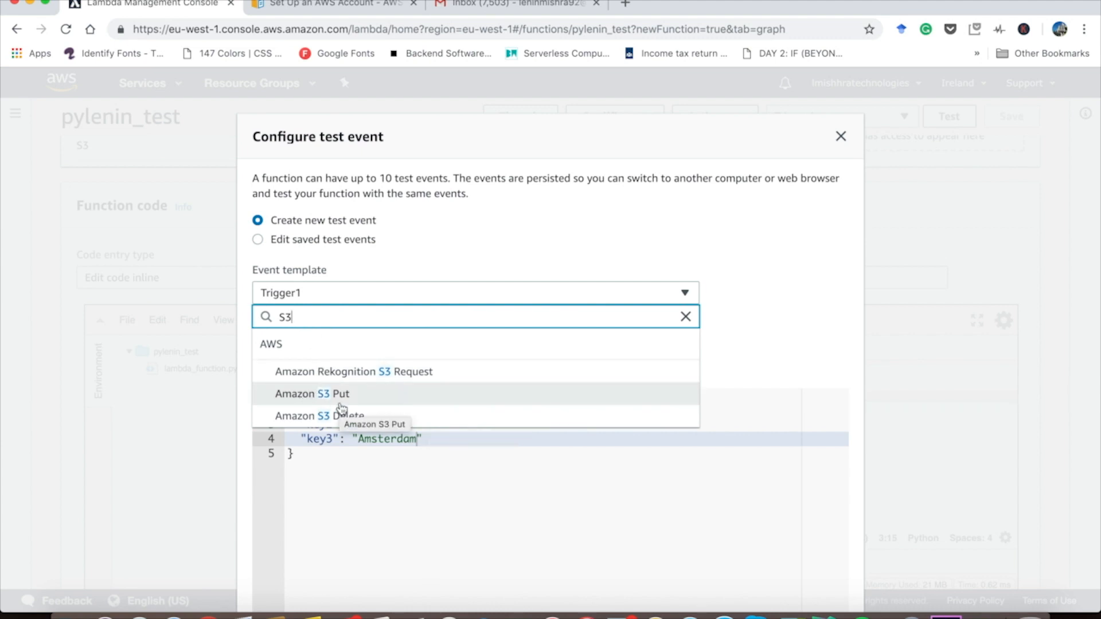
mouse_move(522, 427)
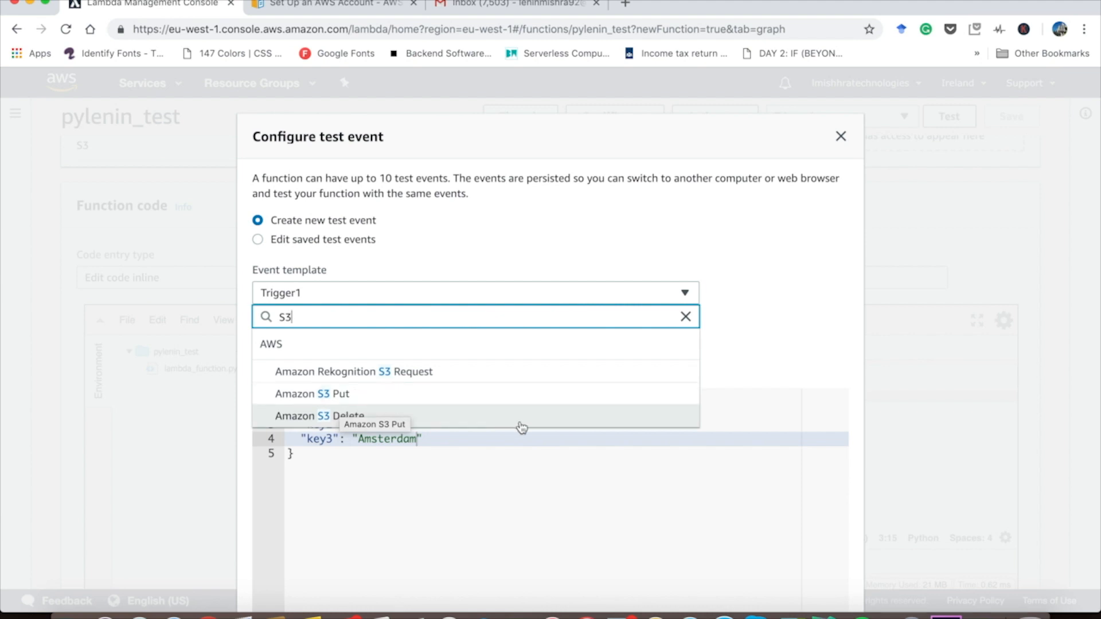
mouse_move(595, 379)
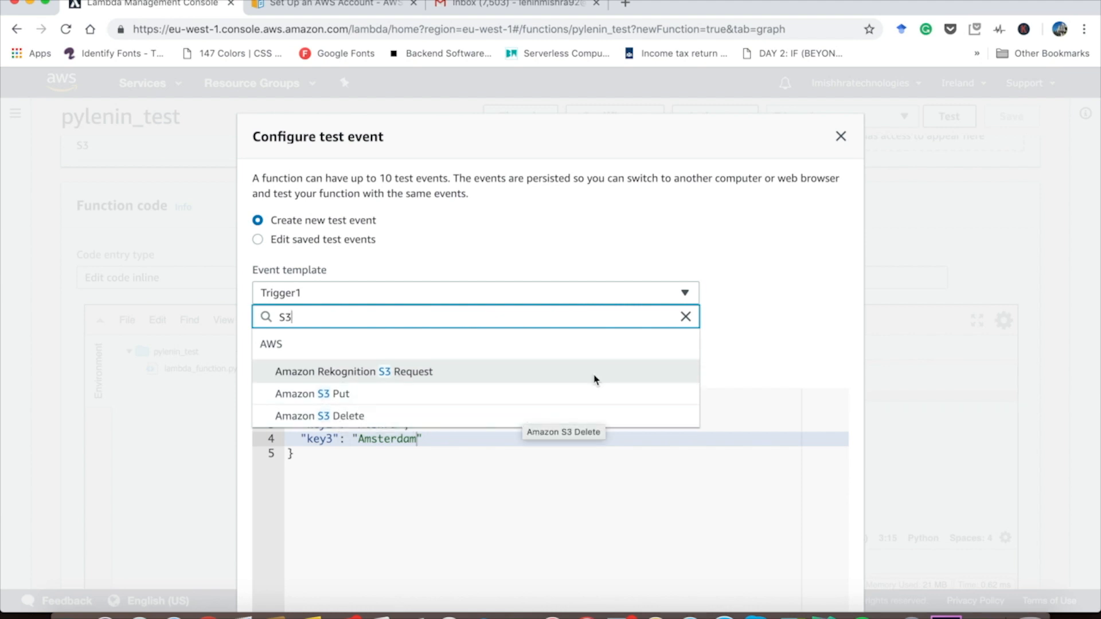
mouse_move(639, 359)
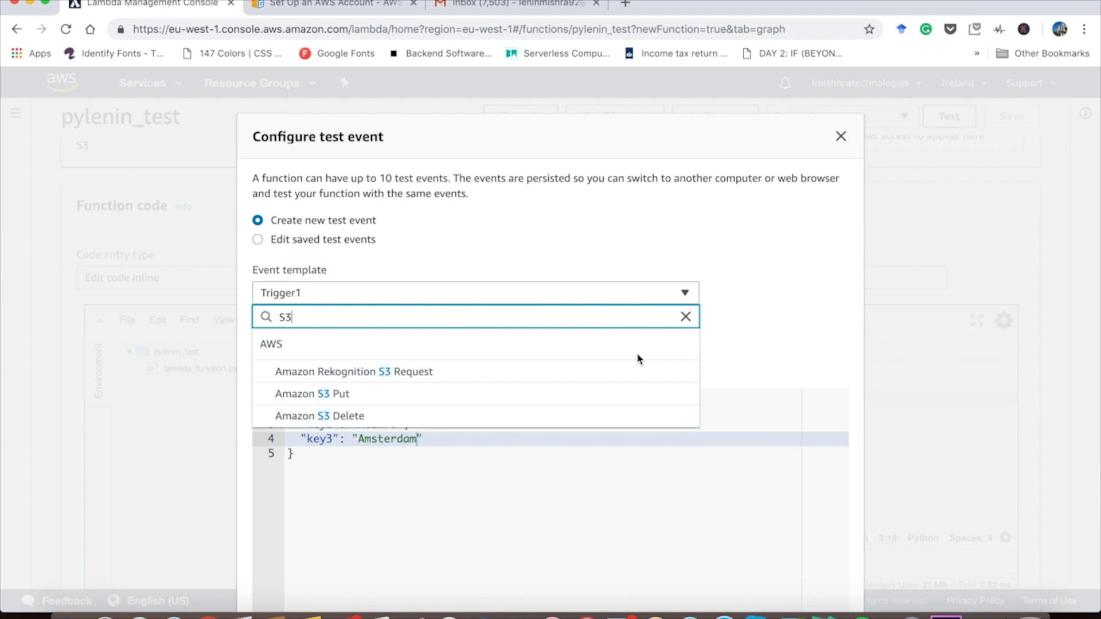
left_click(840, 136)
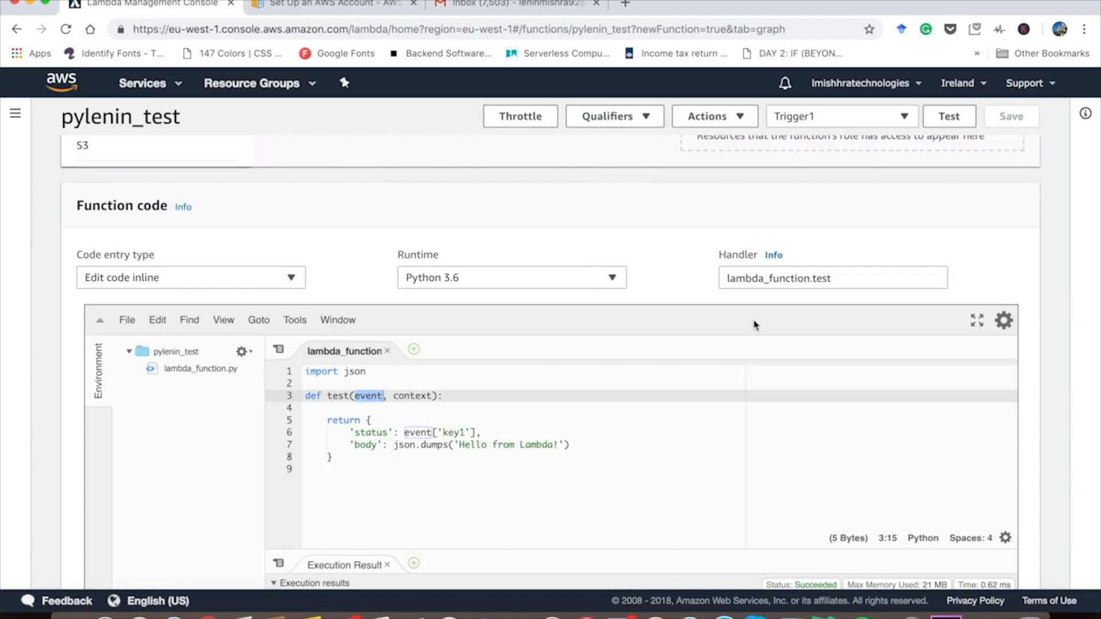
- Highlight the handler's context parameter, then start a fresh browser tab
left_click(371, 420)
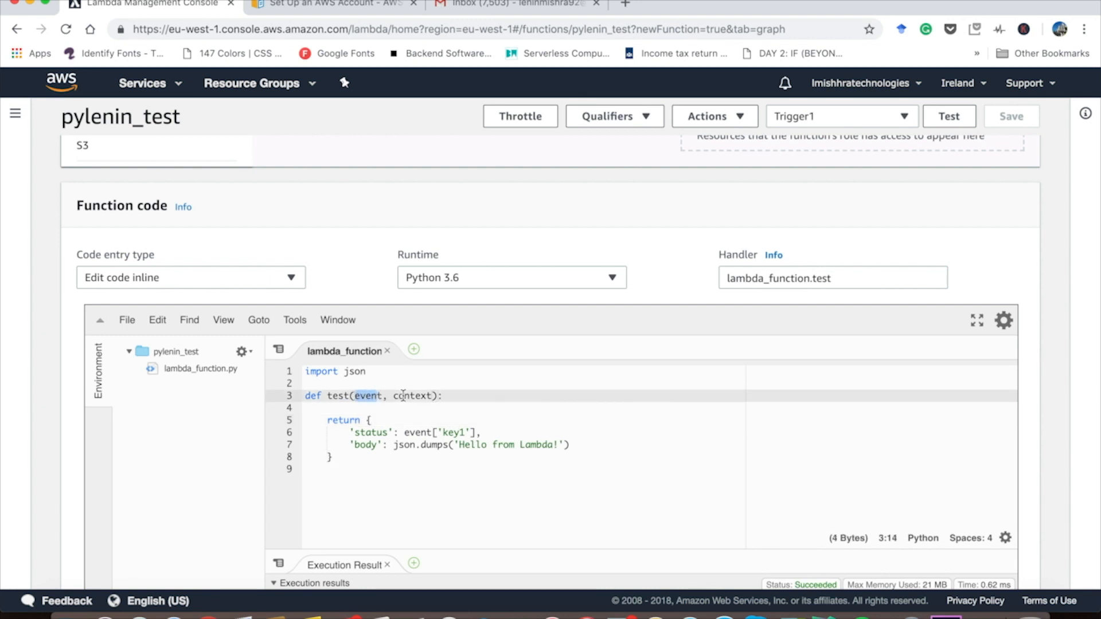
double_click(413, 396)
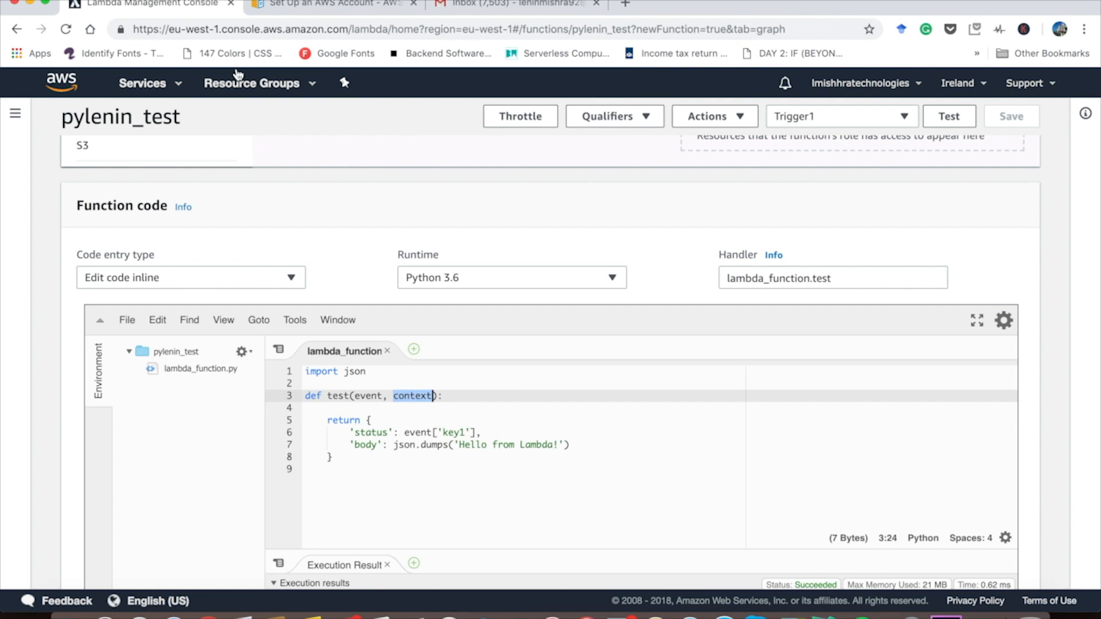
left_click(806, 6)
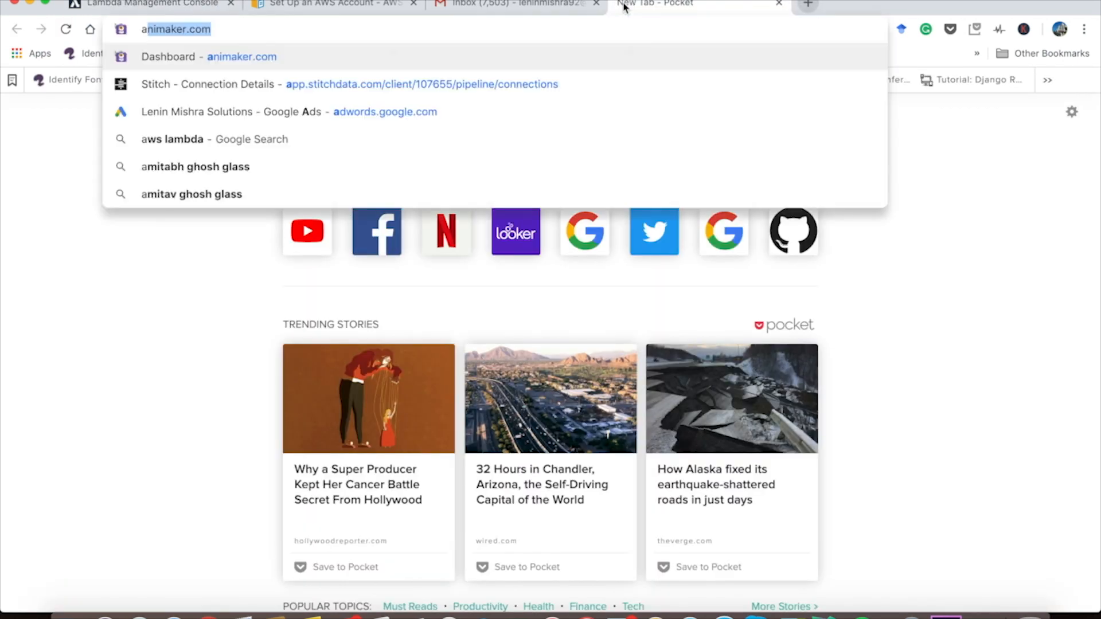
- Search 'aws lambda context' and open the AWS Lambda Context Object in Python page
type("aws lambda")
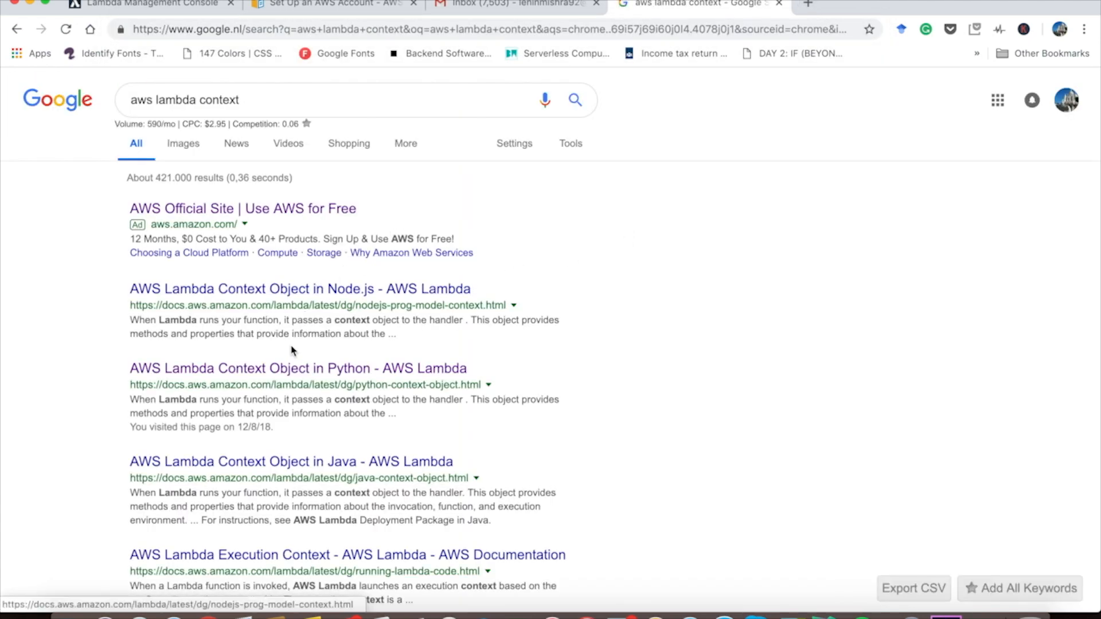
left_click(297, 368)
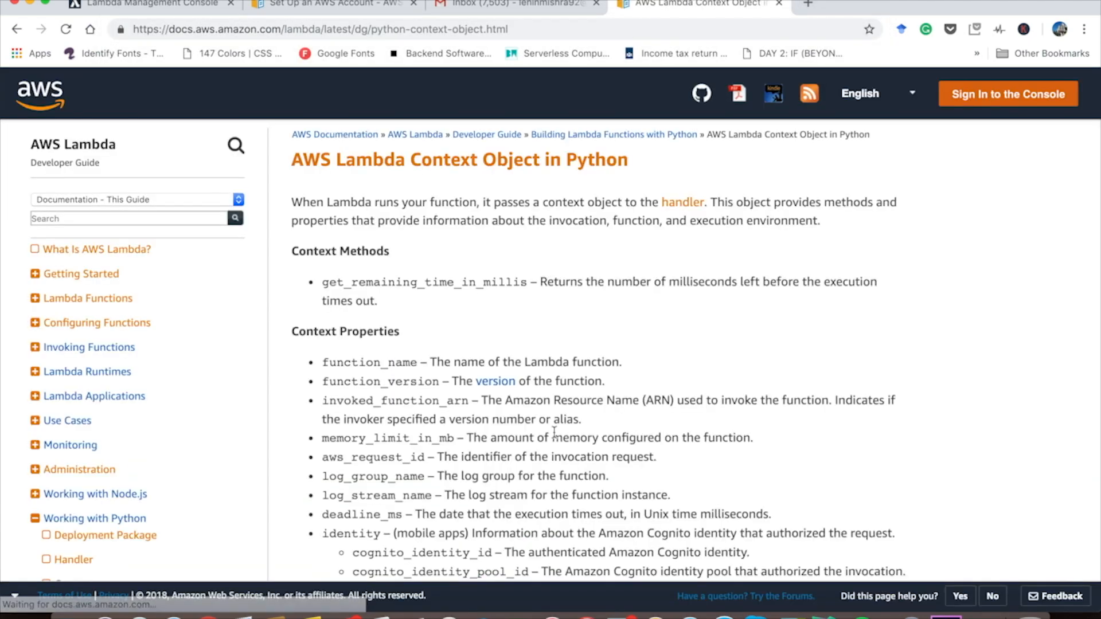
- Review context properties like function_version and invoked_function_arn, then return to pylenin_test
scroll("down", 3)
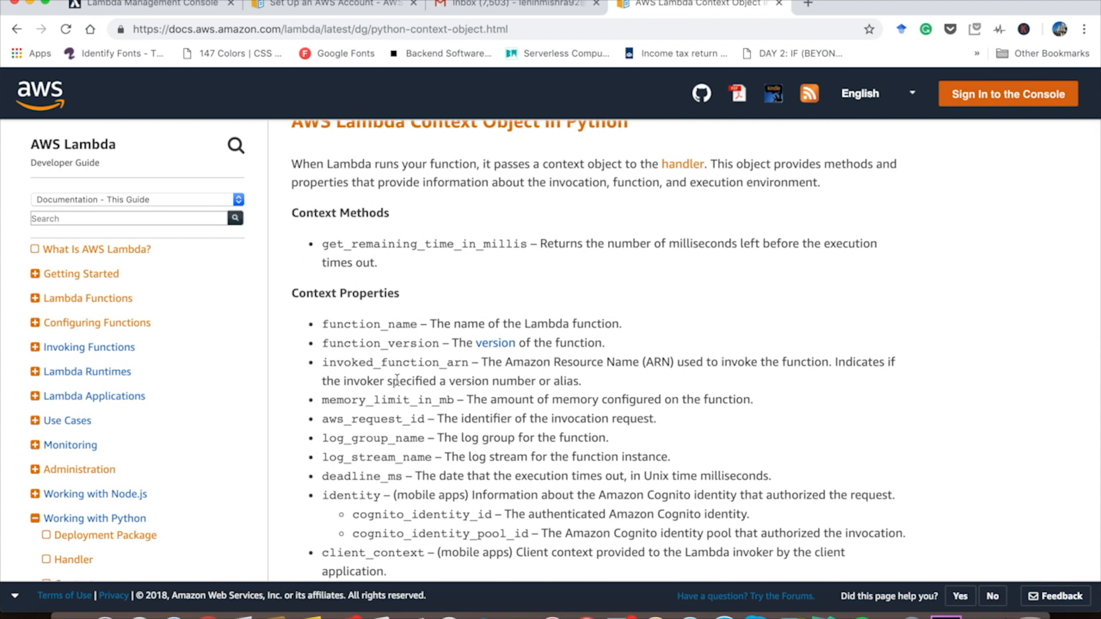
mouse_move(378, 345)
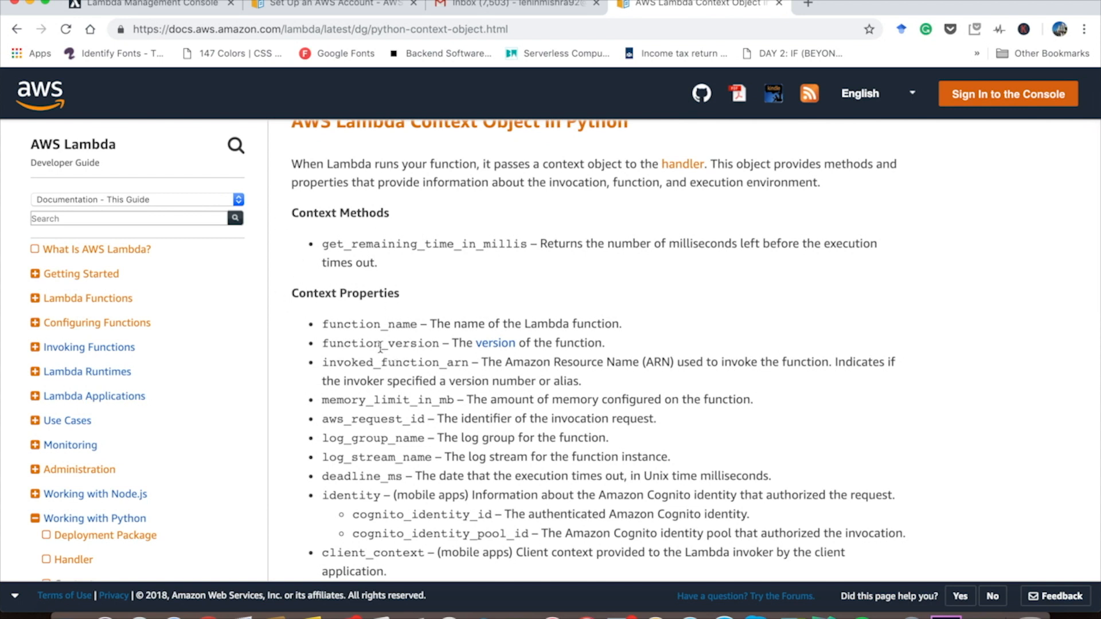
double_click(381, 343)
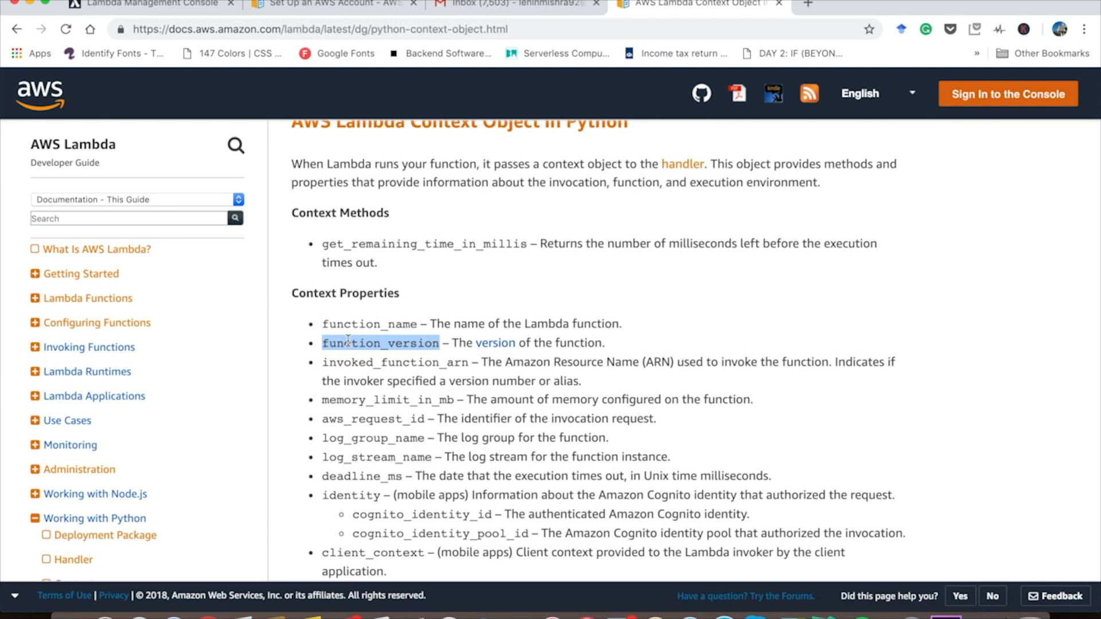
double_click(394, 361)
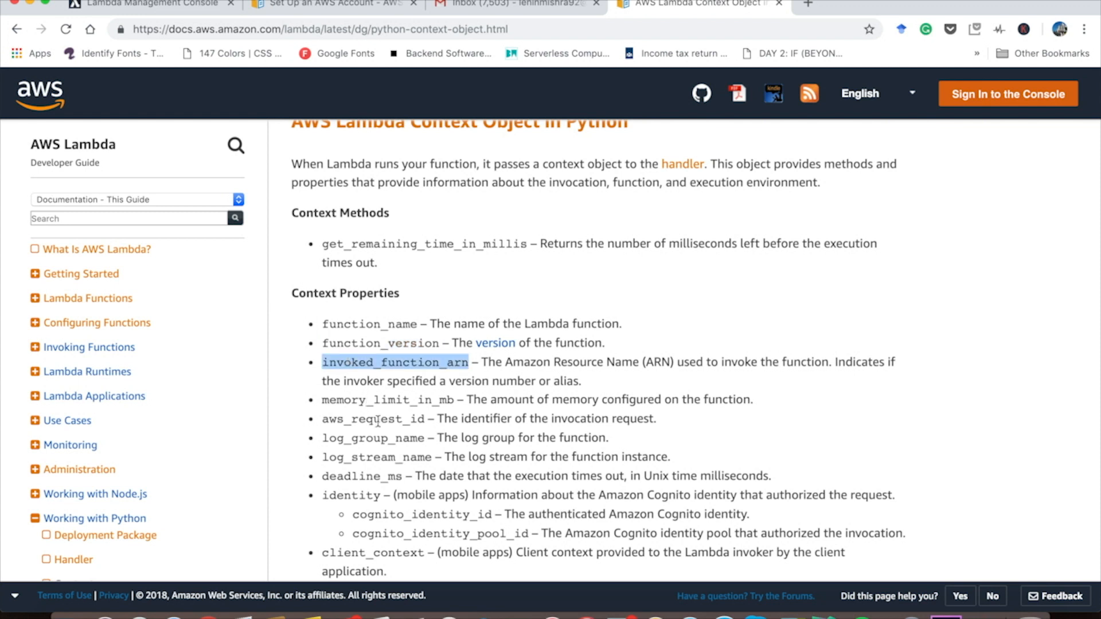
mouse_move(386, 475)
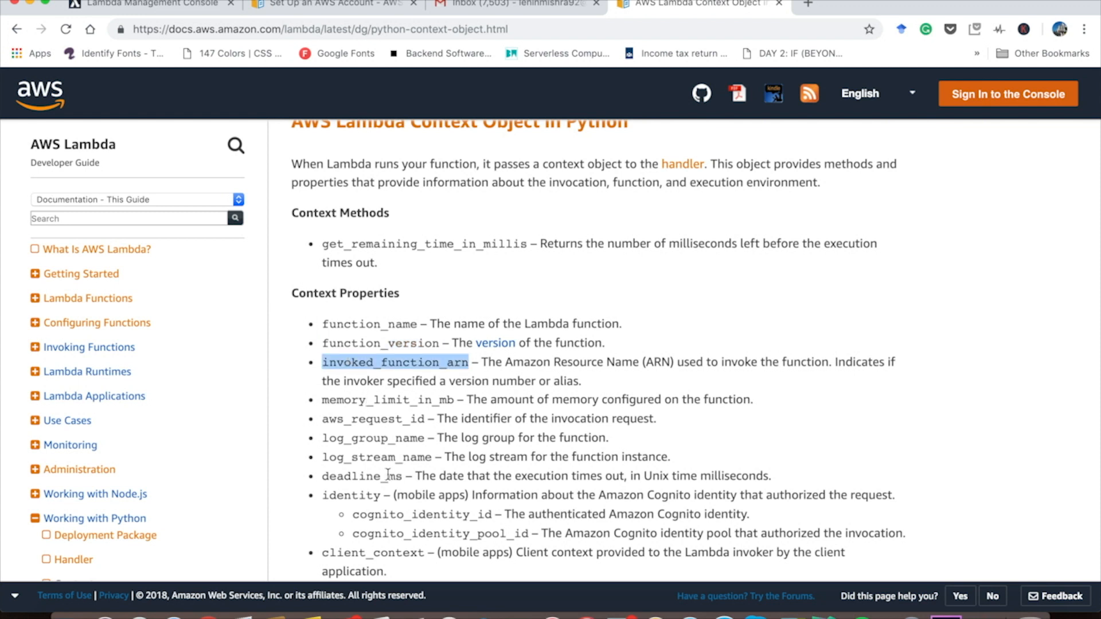
scroll("up", 3)
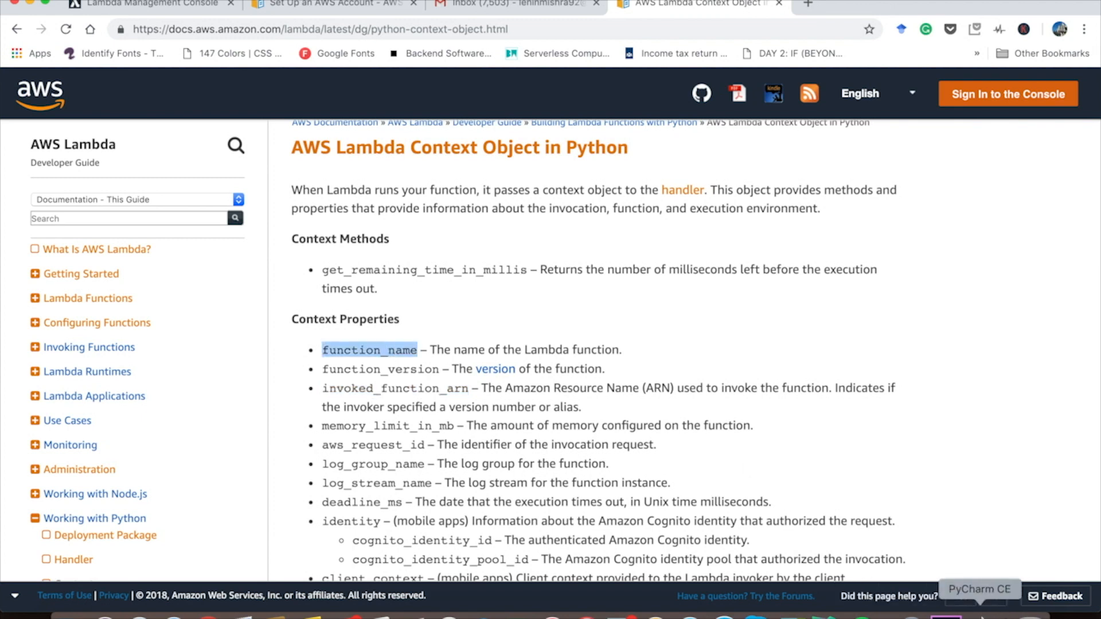
left_click(148, 4)
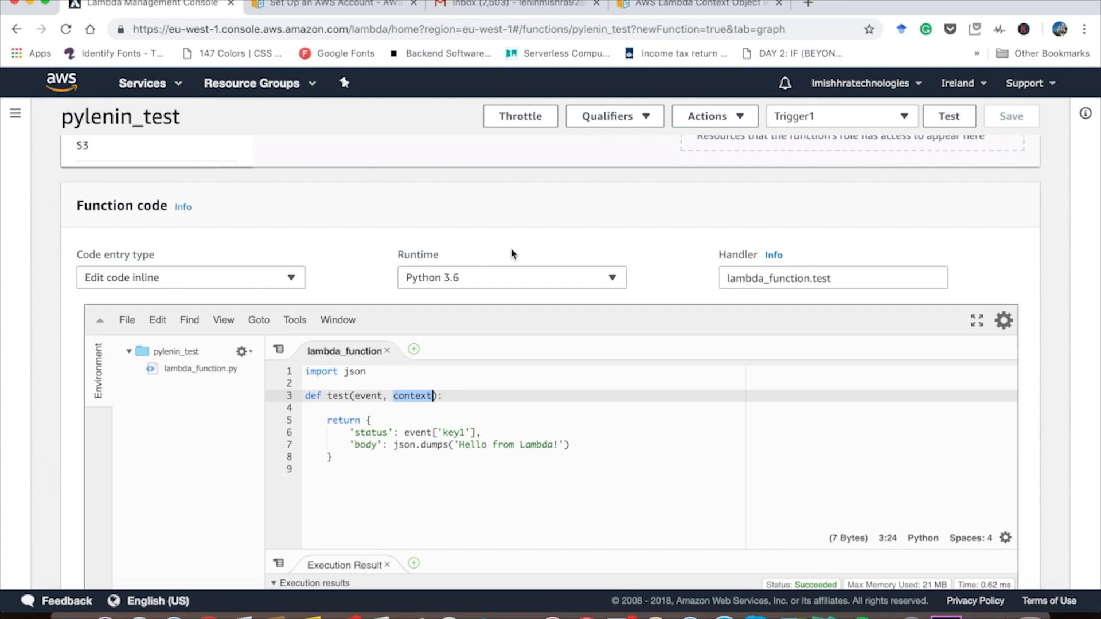
- Add print(context.function_name) inside the handler, then save and rerun the test
left_click(331, 409)
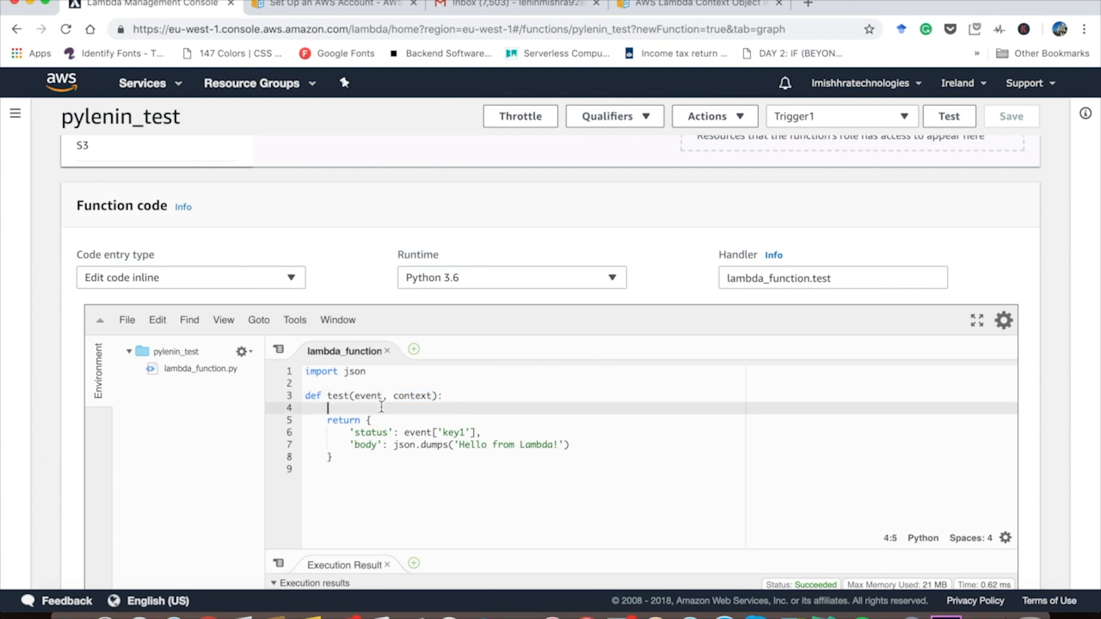
type("print(context)")
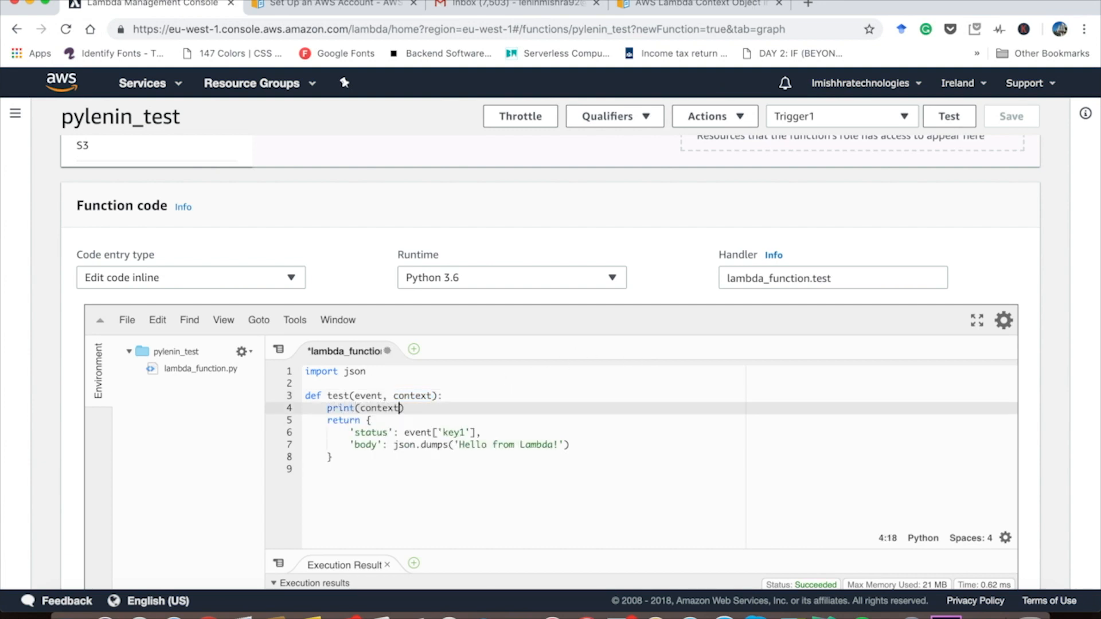
type(".function")
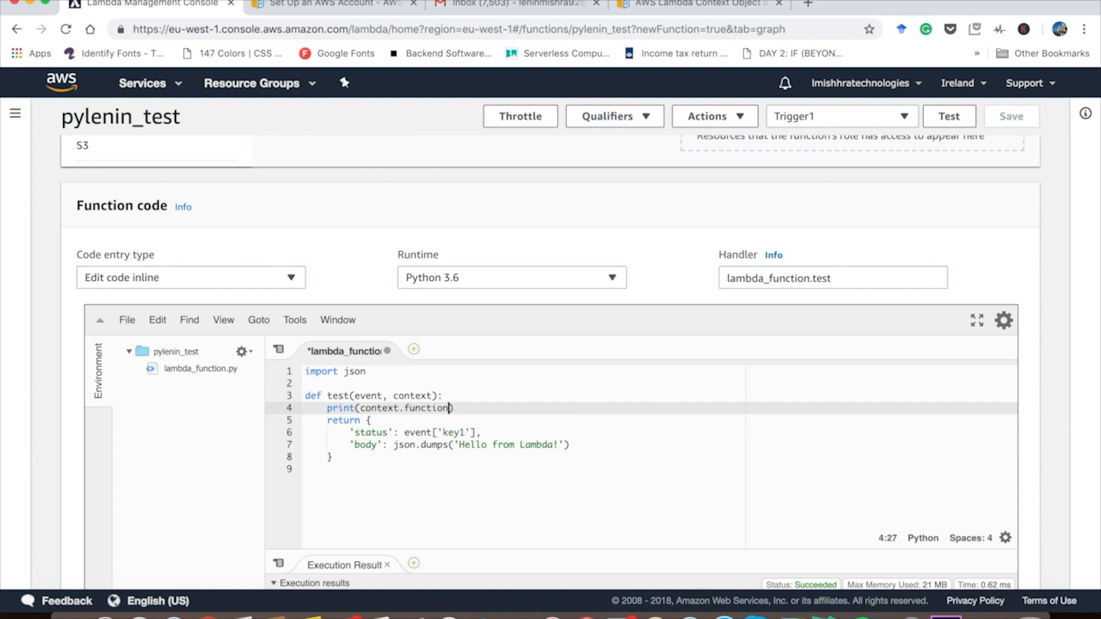
left_click(948, 116)
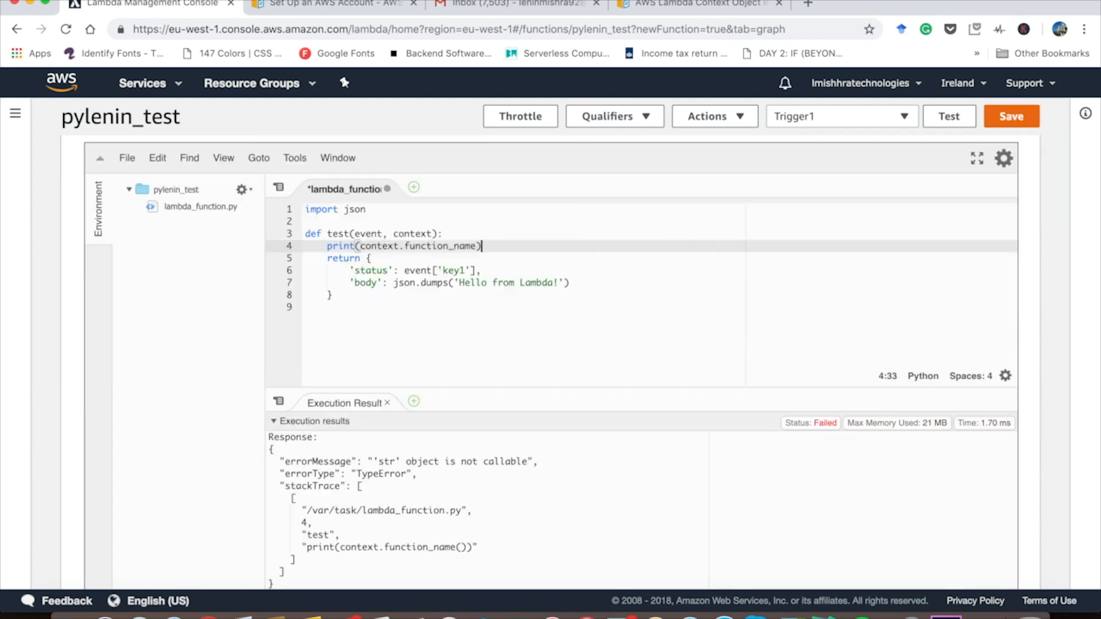
left_click(1011, 116)
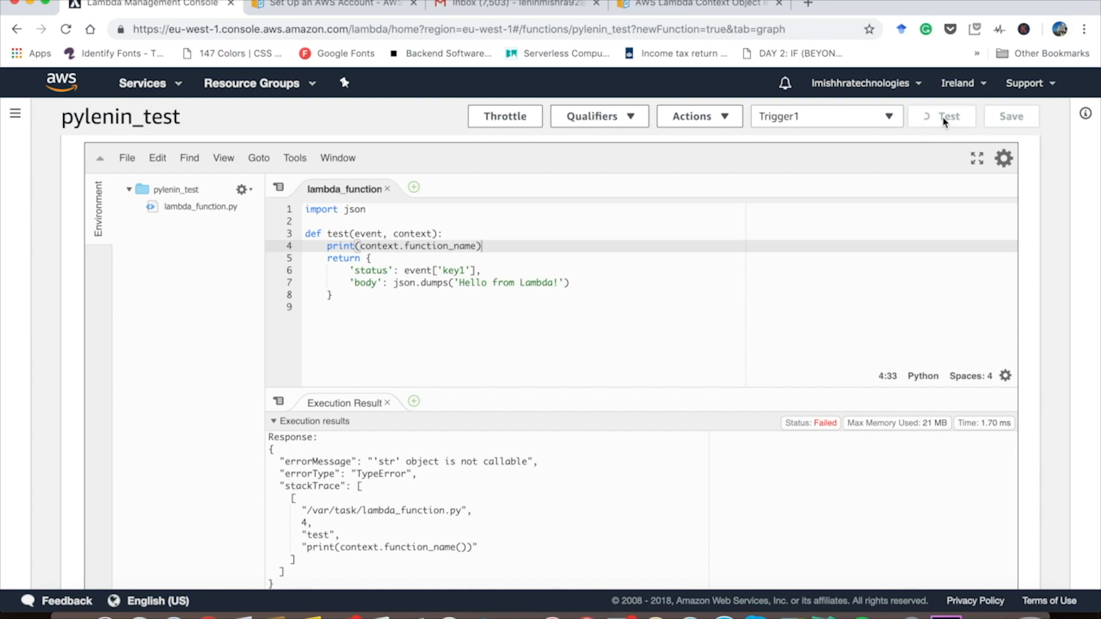
left_click(949, 116)
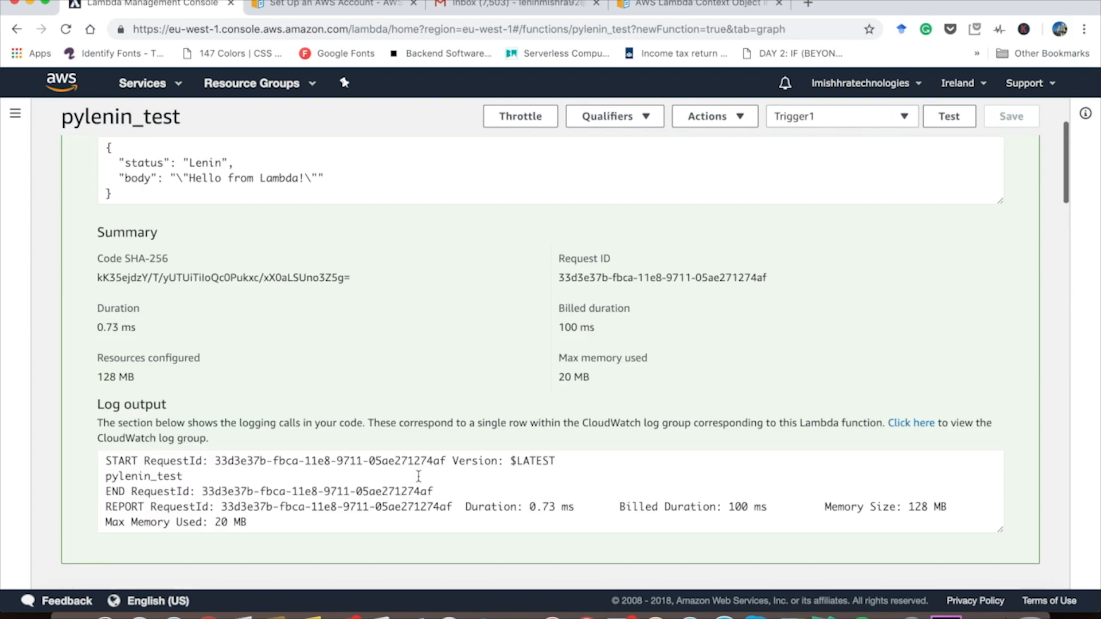
scroll("up", 3)
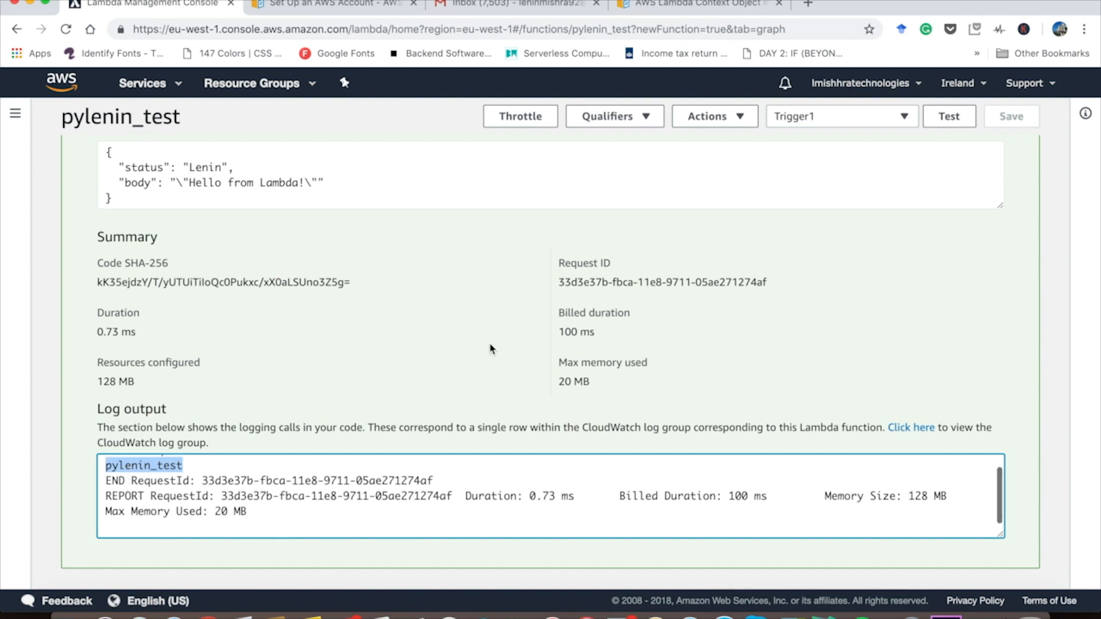
scroll("up", 3)
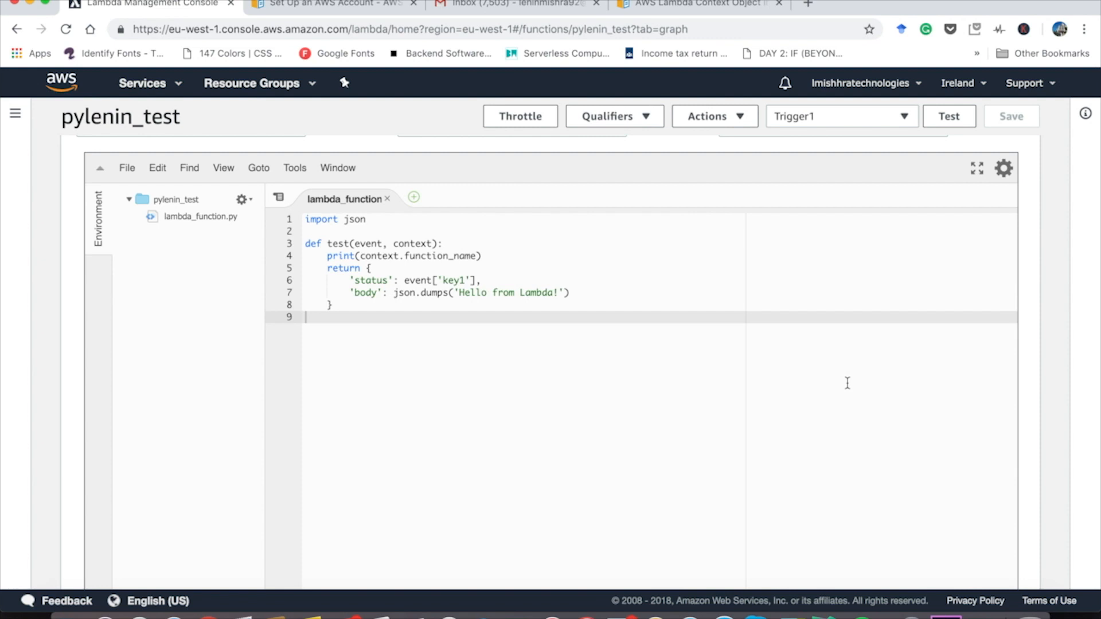
mouse_move(583, 240)
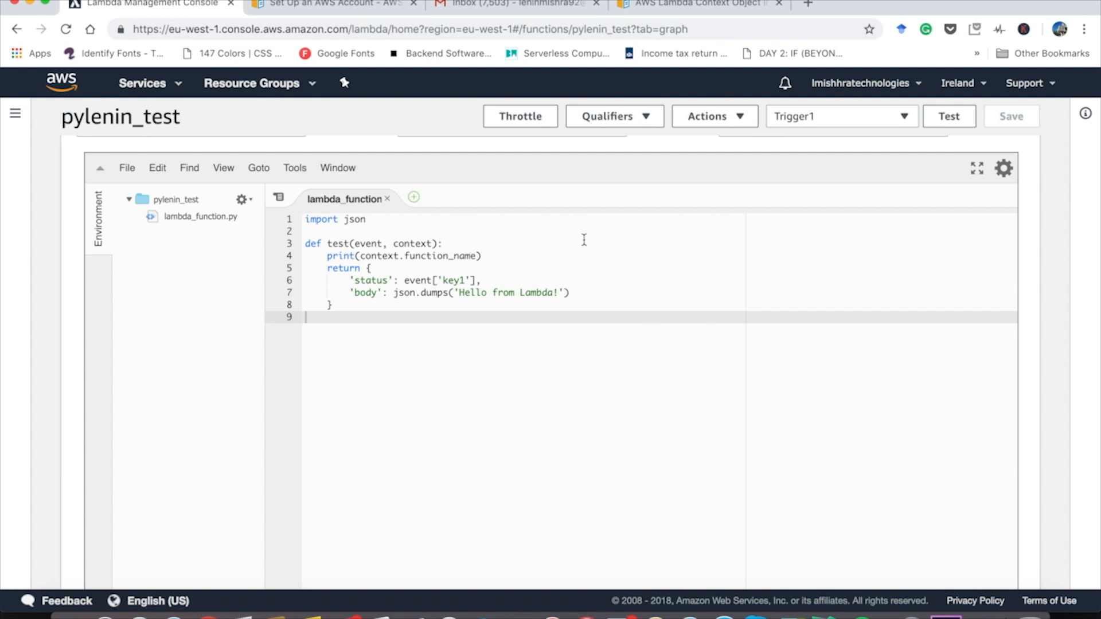
mouse_move(597, 298)
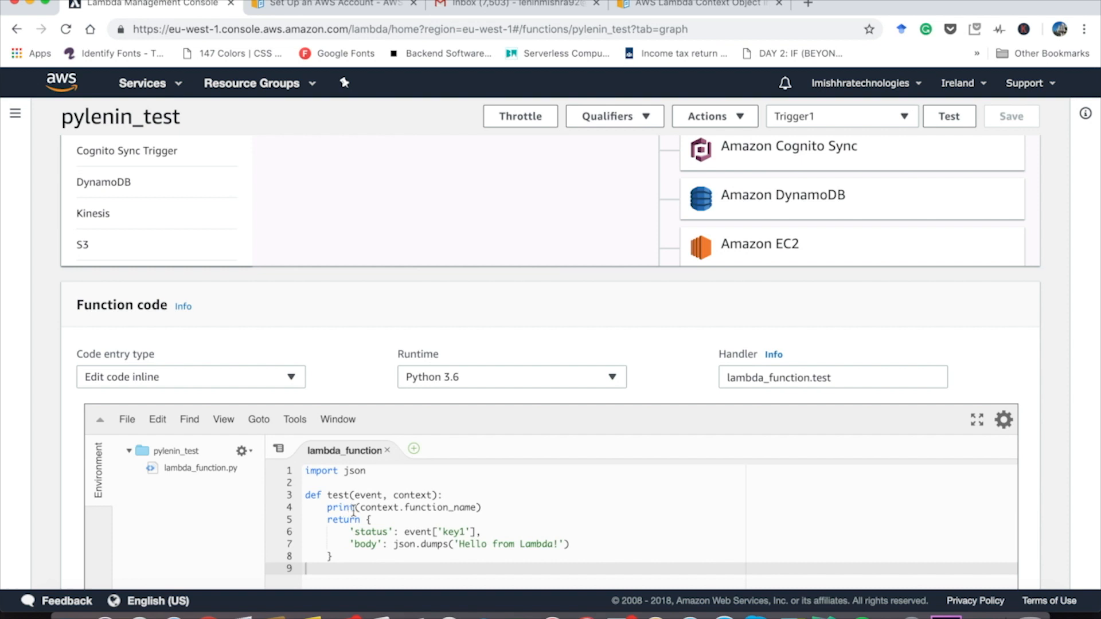
- Print the whole event, return "A new object in S3", and save the code
double_click(418, 508)
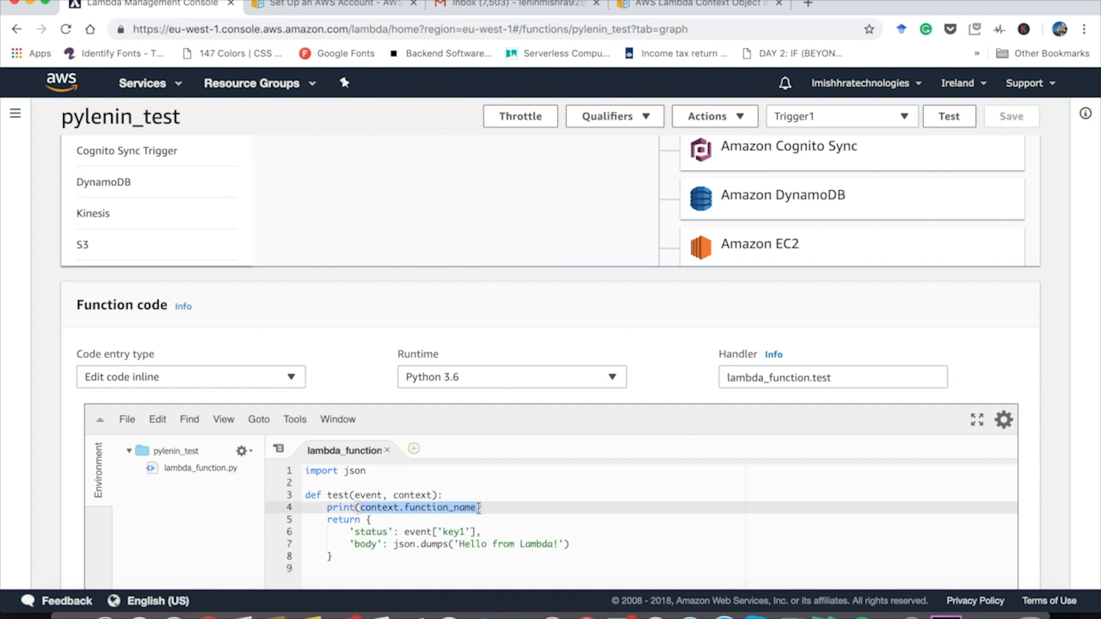
type("event")
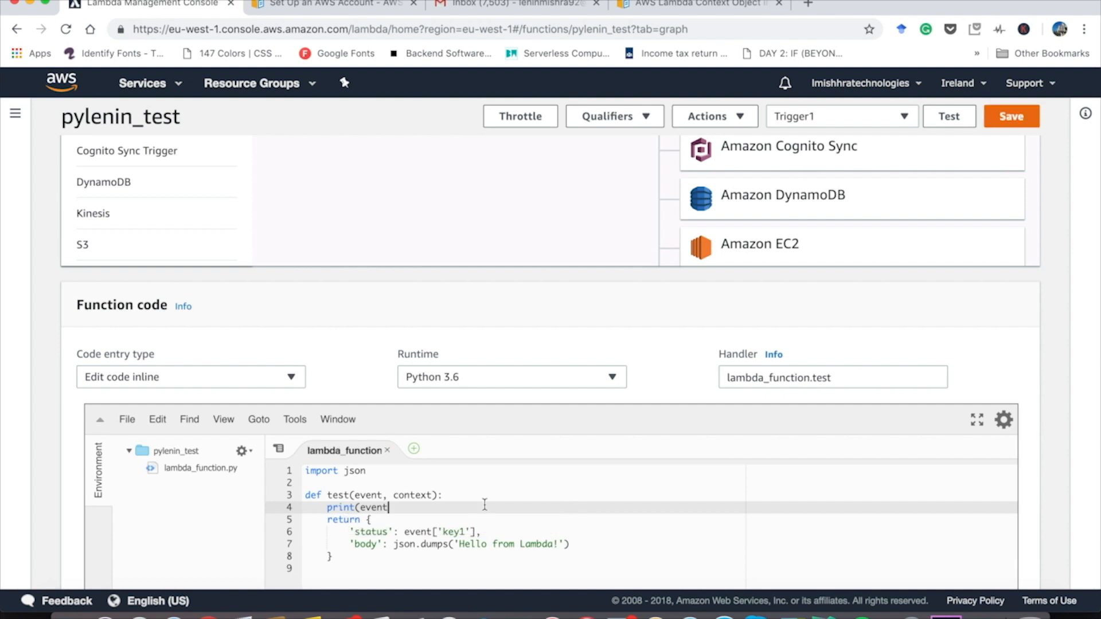
scroll("down", 3)
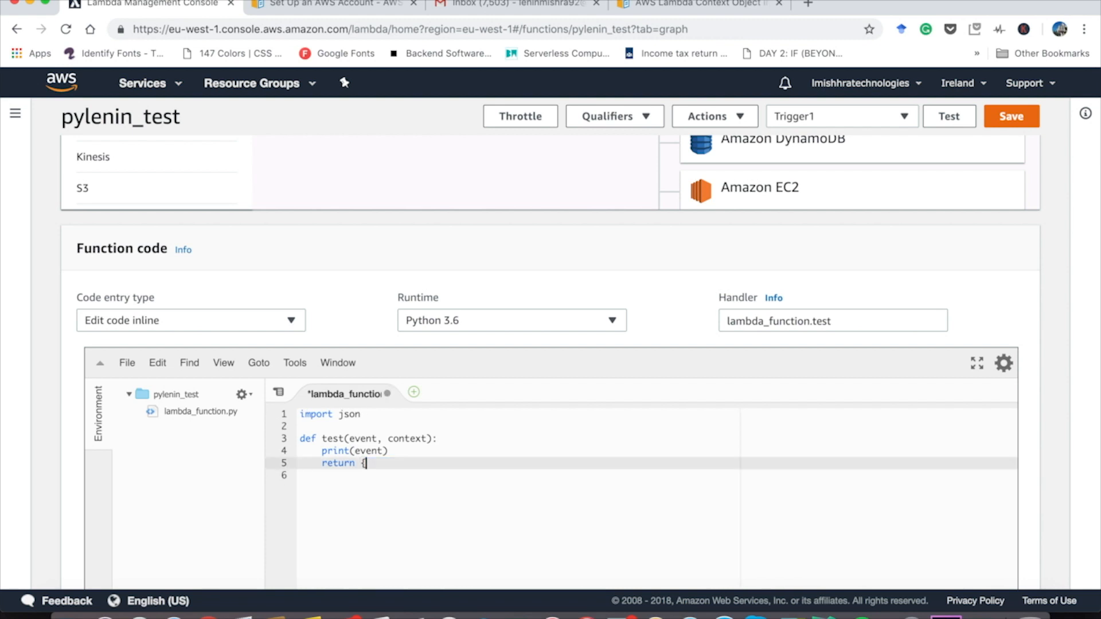
type("\"A new")
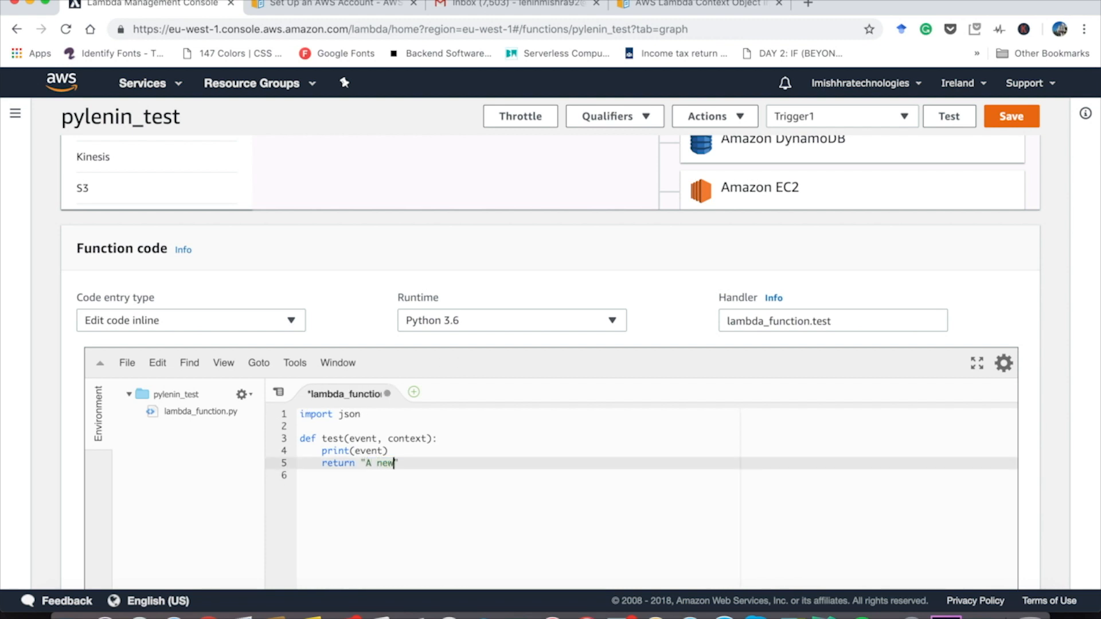
type("object in S3")
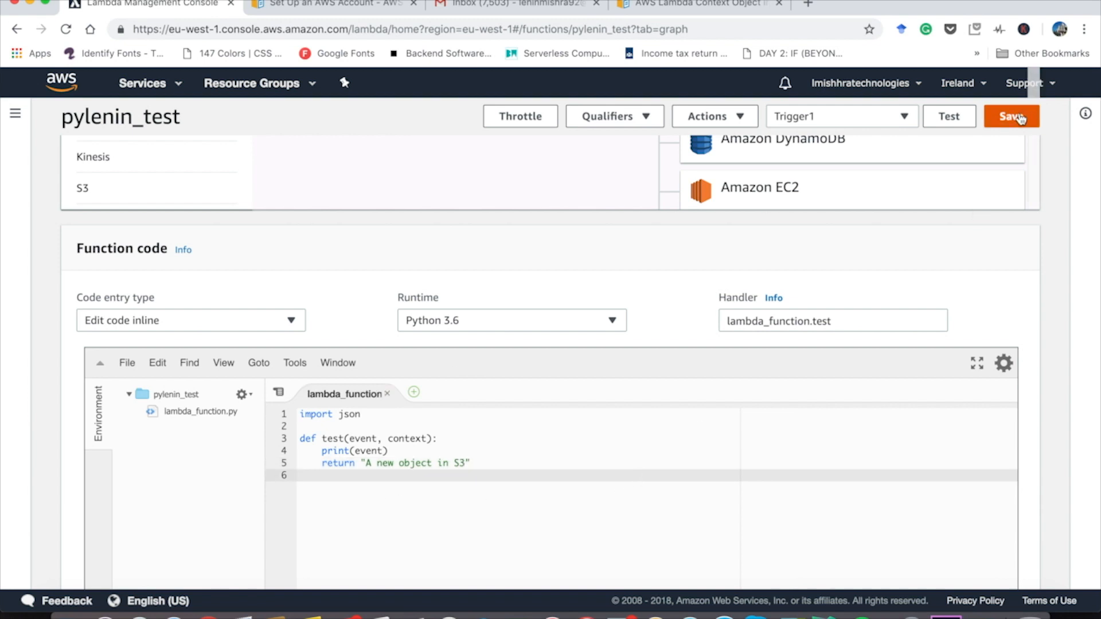
left_click(1010, 116)
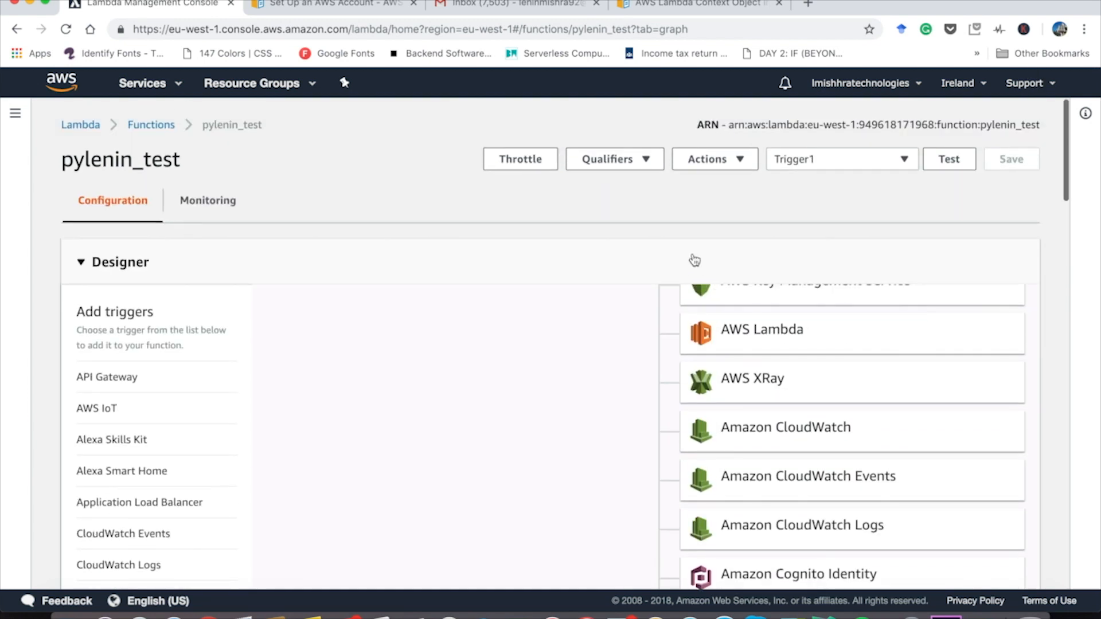
- Go to S3, open the lenin-mishra bucket's Properties and scroll to the Events card
left_click(142, 83)
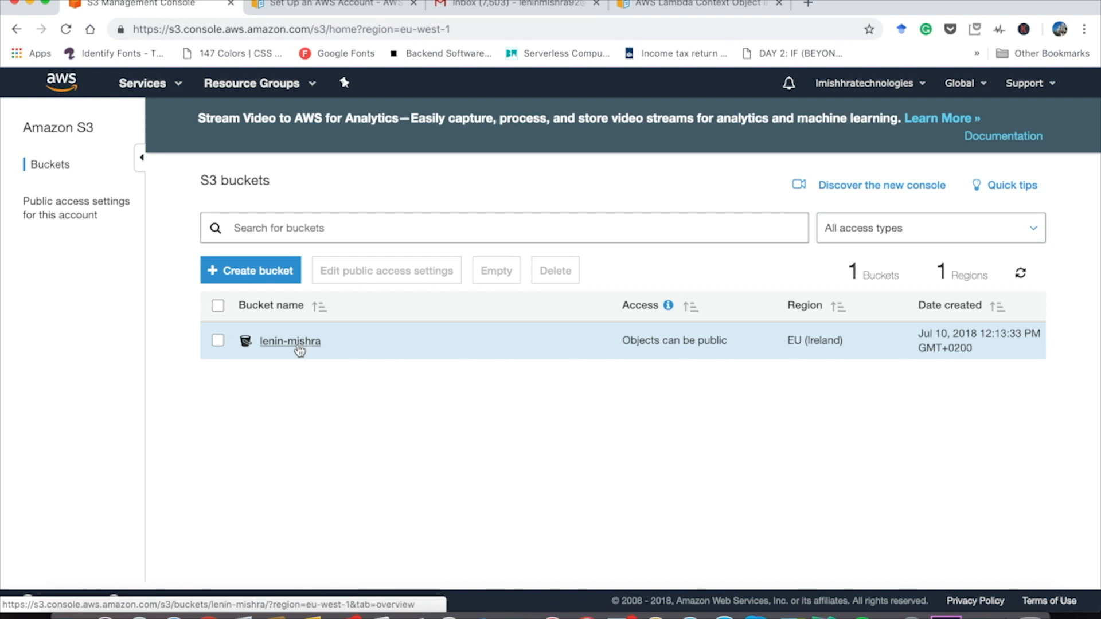
left_click(289, 342)
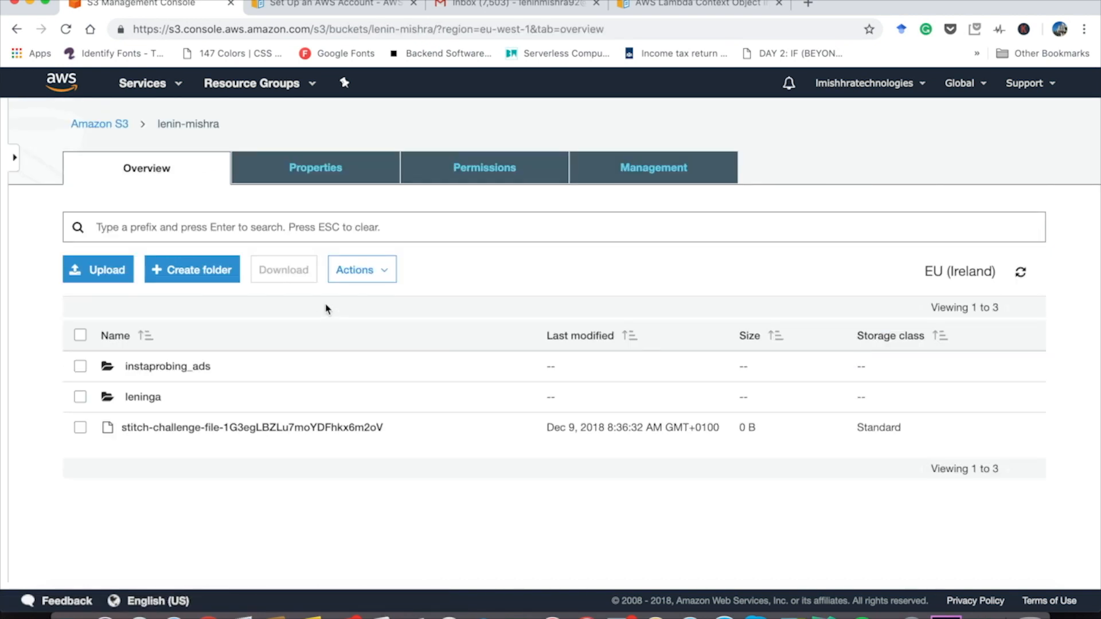
left_click(314, 168)
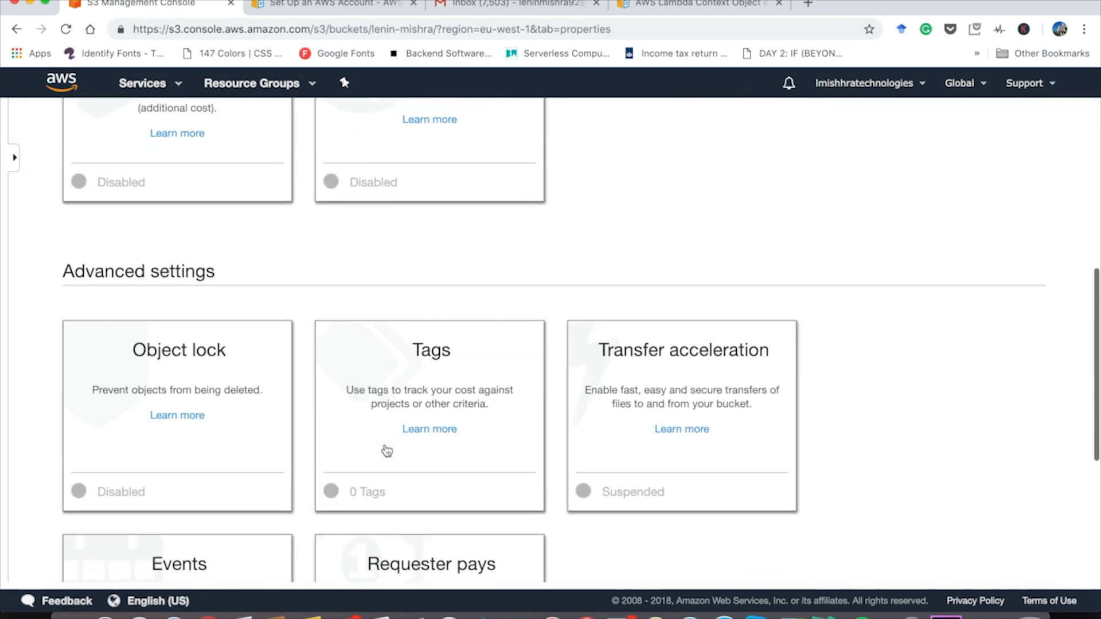
scroll("down", 3)
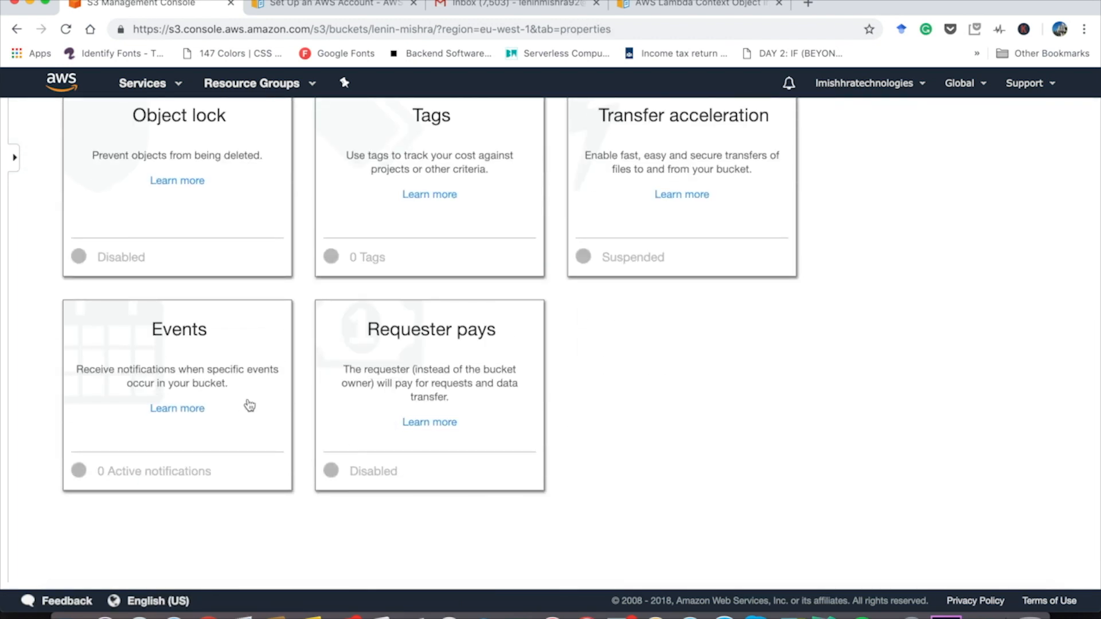
mouse_move(177, 408)
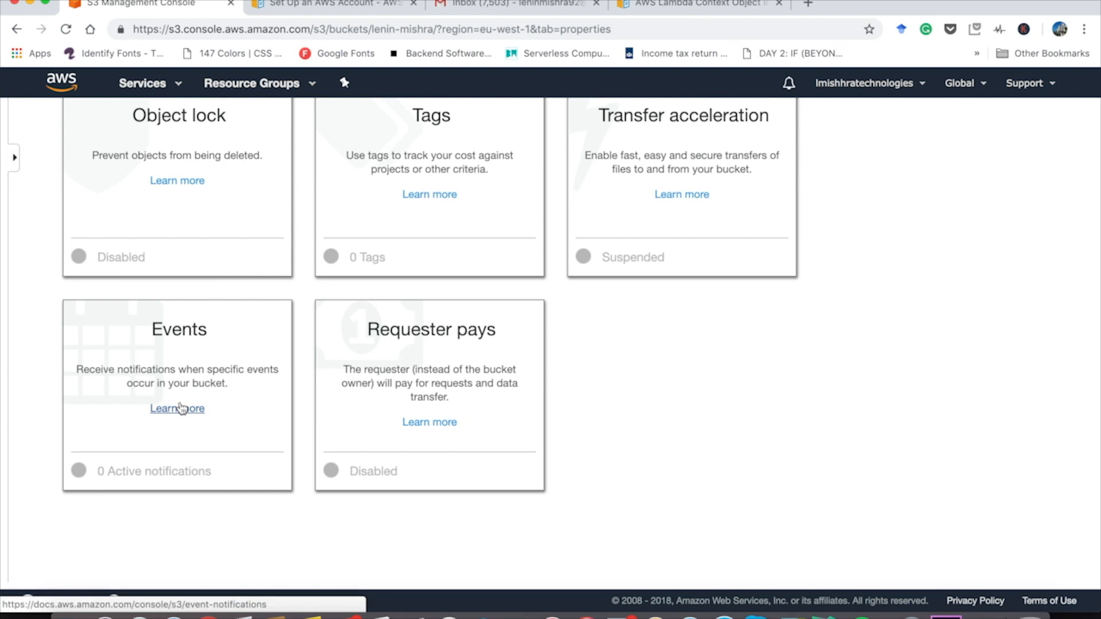
mouse_move(181, 412)
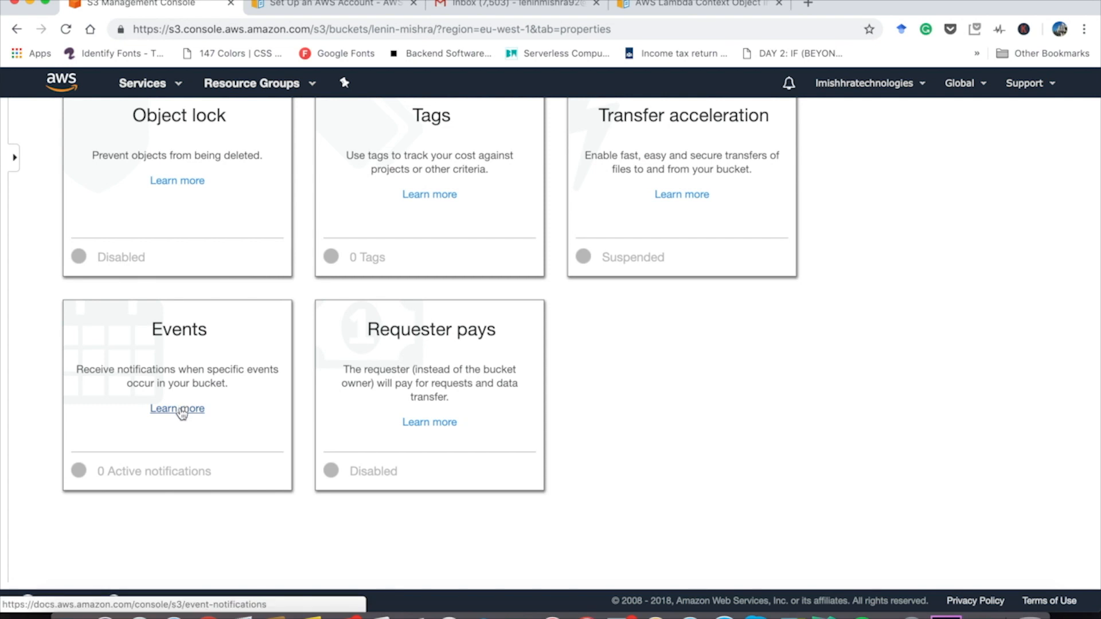
mouse_move(174, 337)
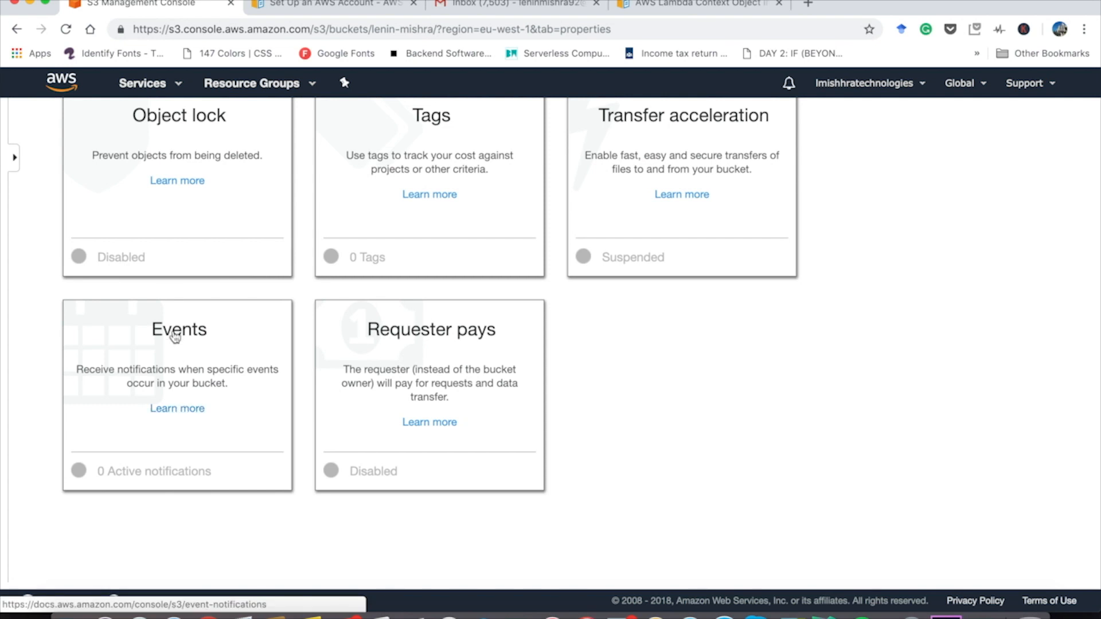
- Add event notification lambda_trigger firing on PUT uploads with suffix filter .csv
left_click(178, 329)
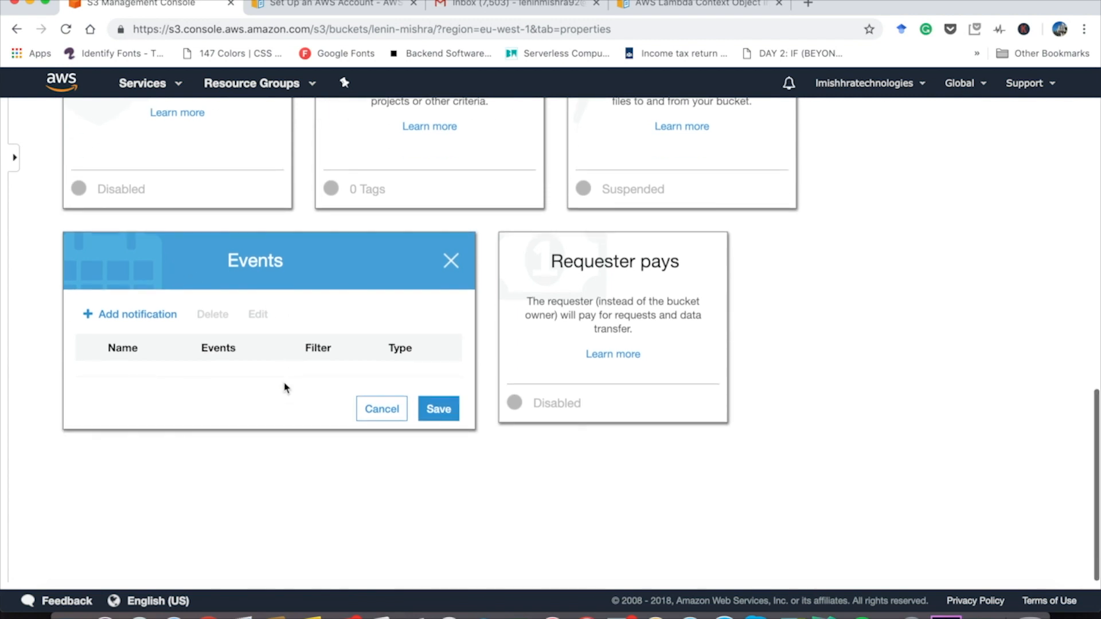
left_click(136, 314)
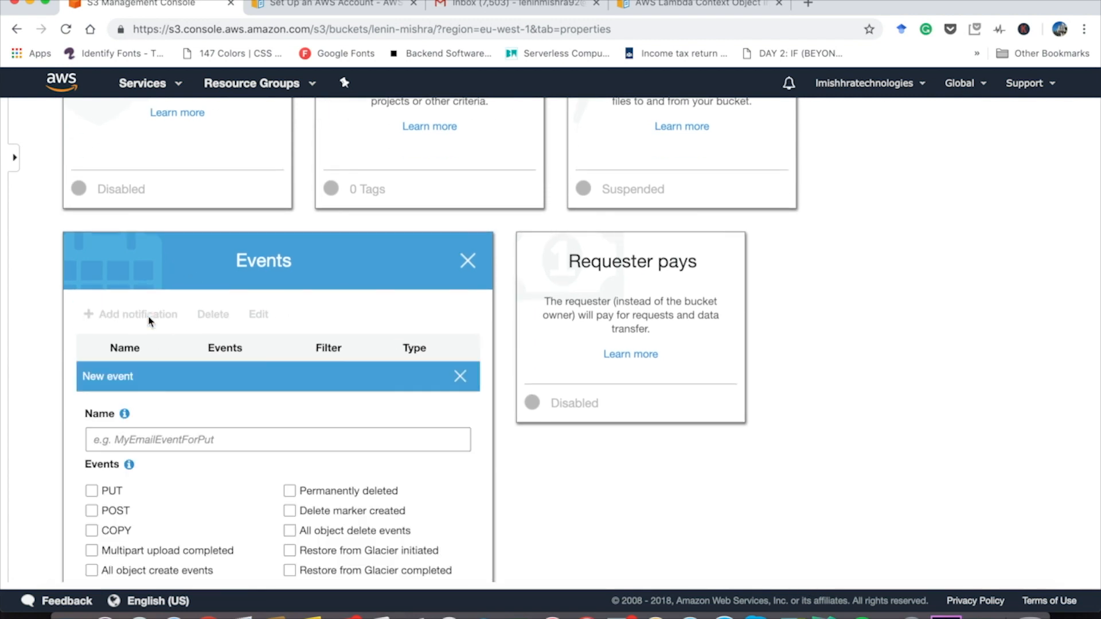
left_click(277, 439)
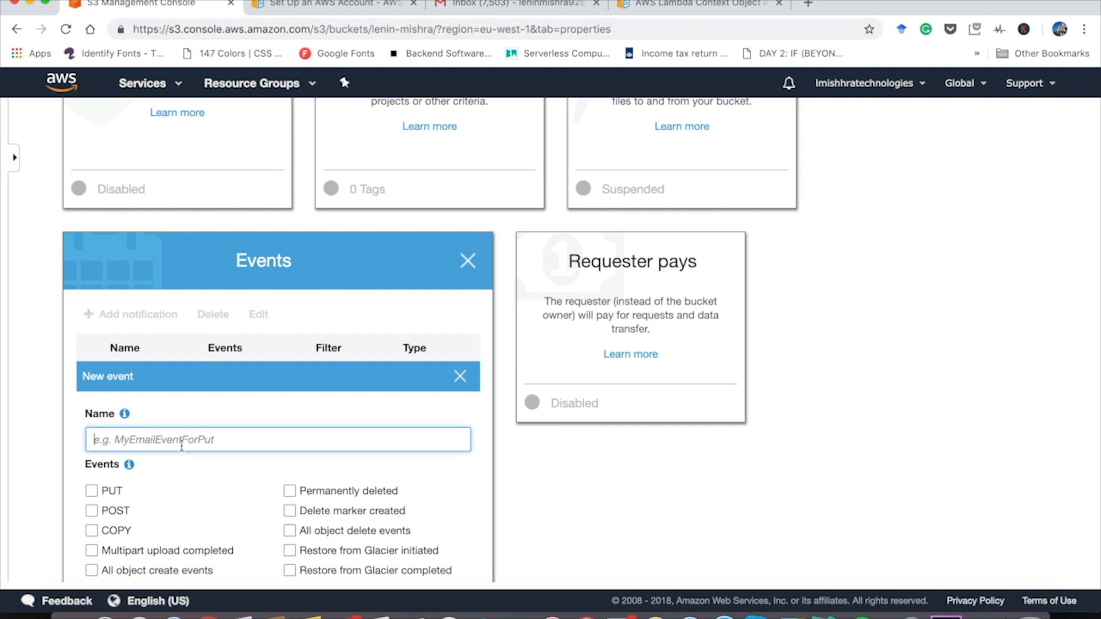
type("lambda")
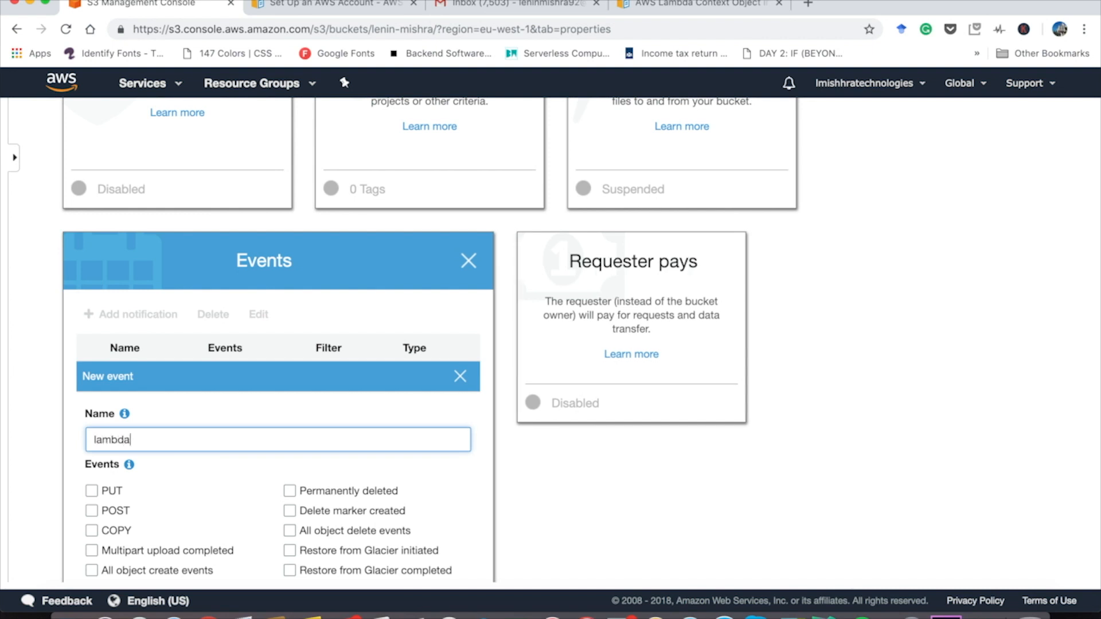
type("_trigger")
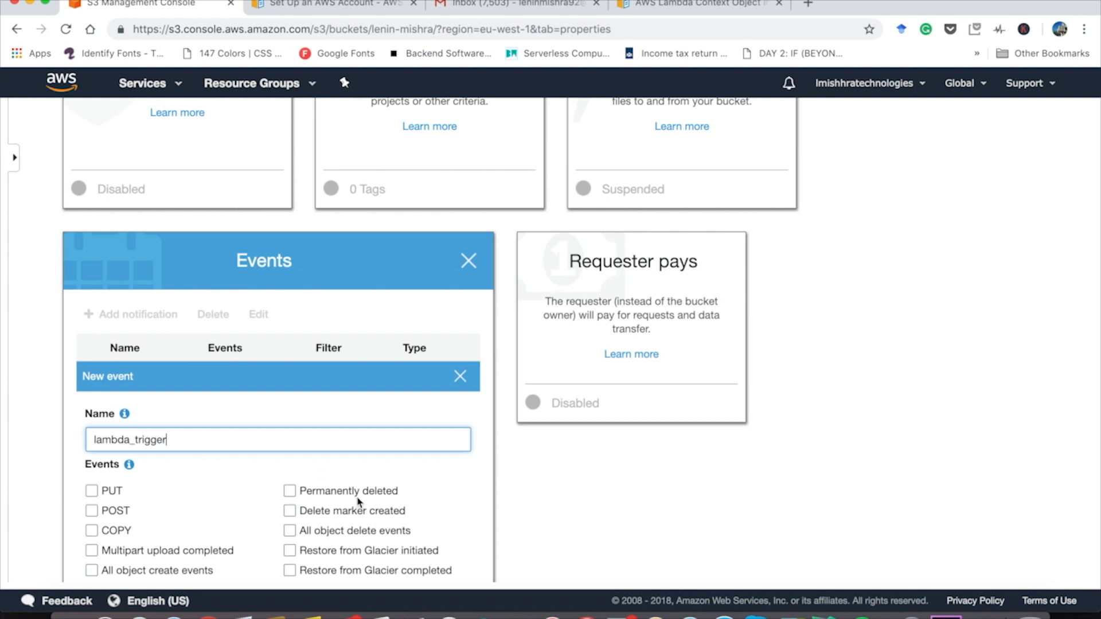
scroll("down", 3)
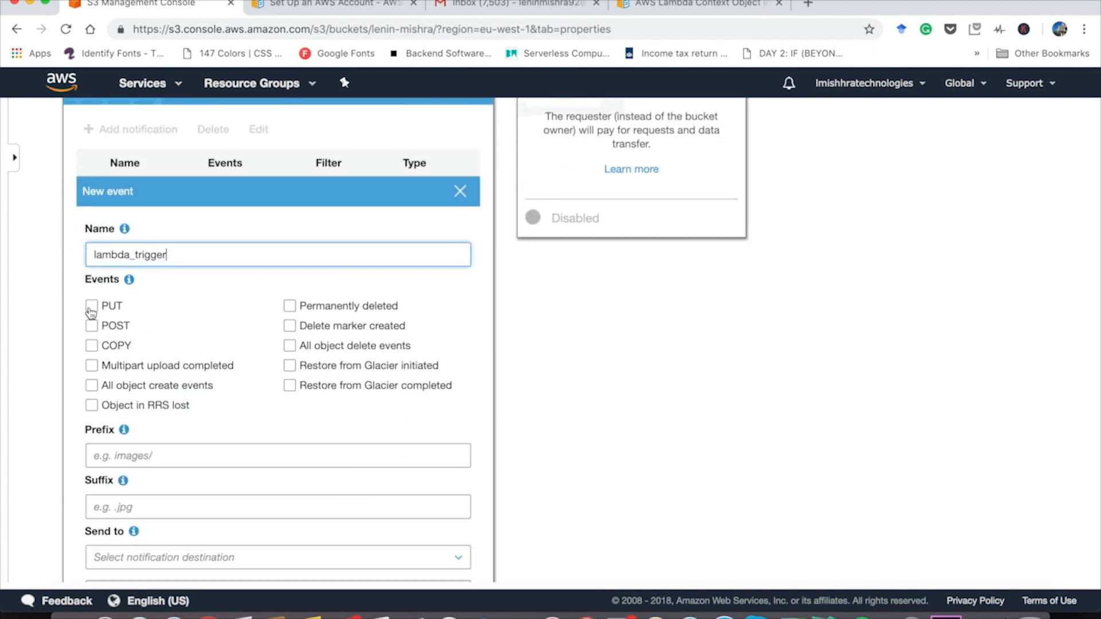
left_click(91, 305)
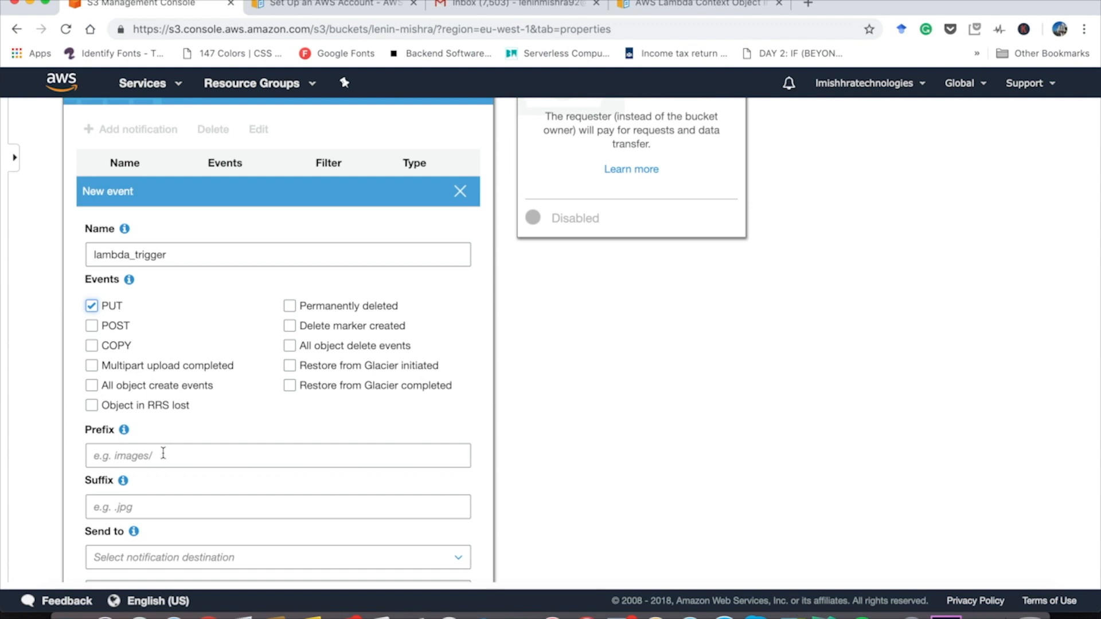
left_click(276, 506)
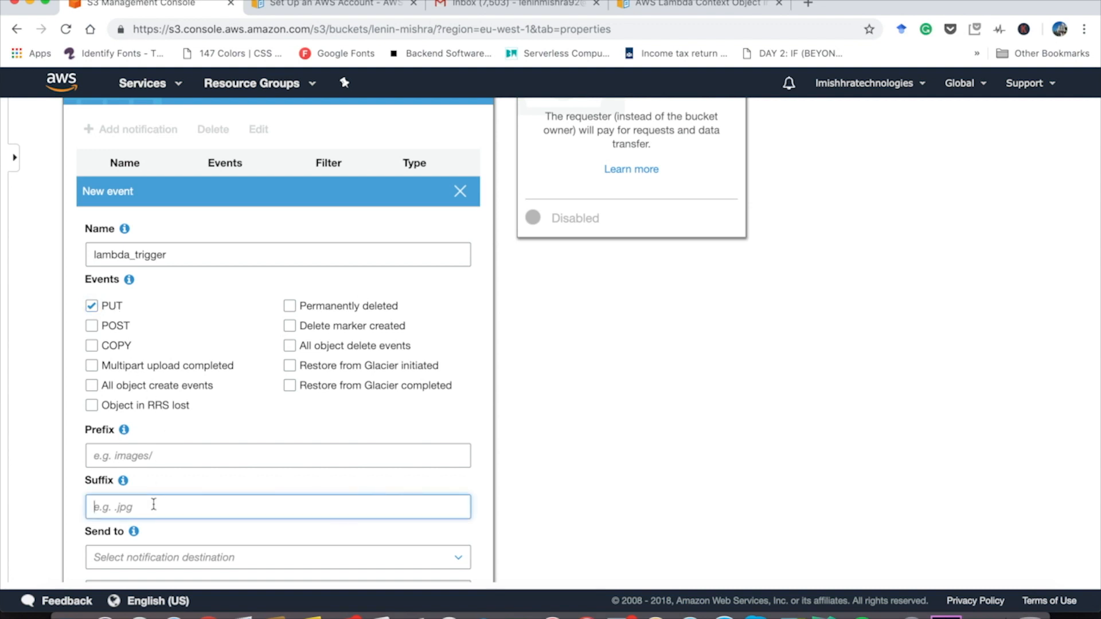
type(".csv")
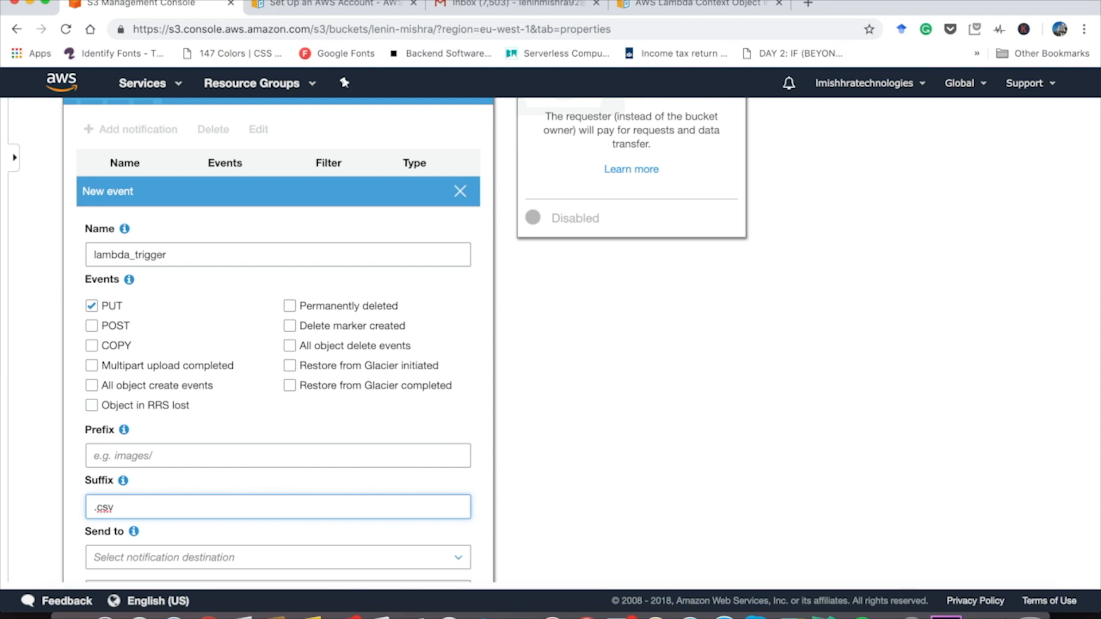
- Send the notification to Lambda function pylenin_test and save it
scroll("down", 3)
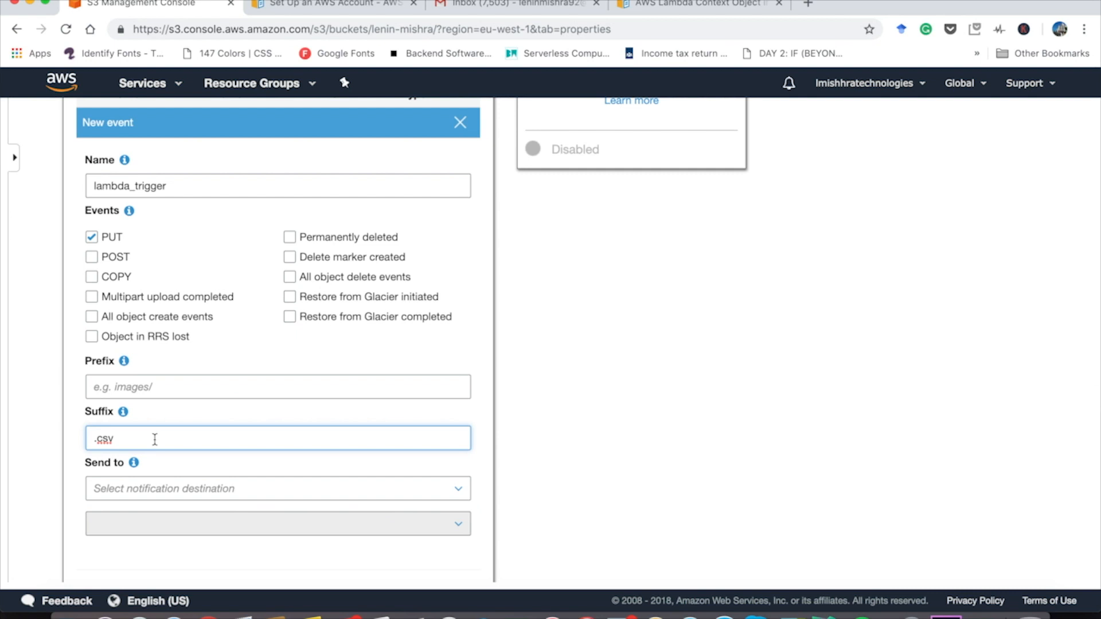
left_click(278, 488)
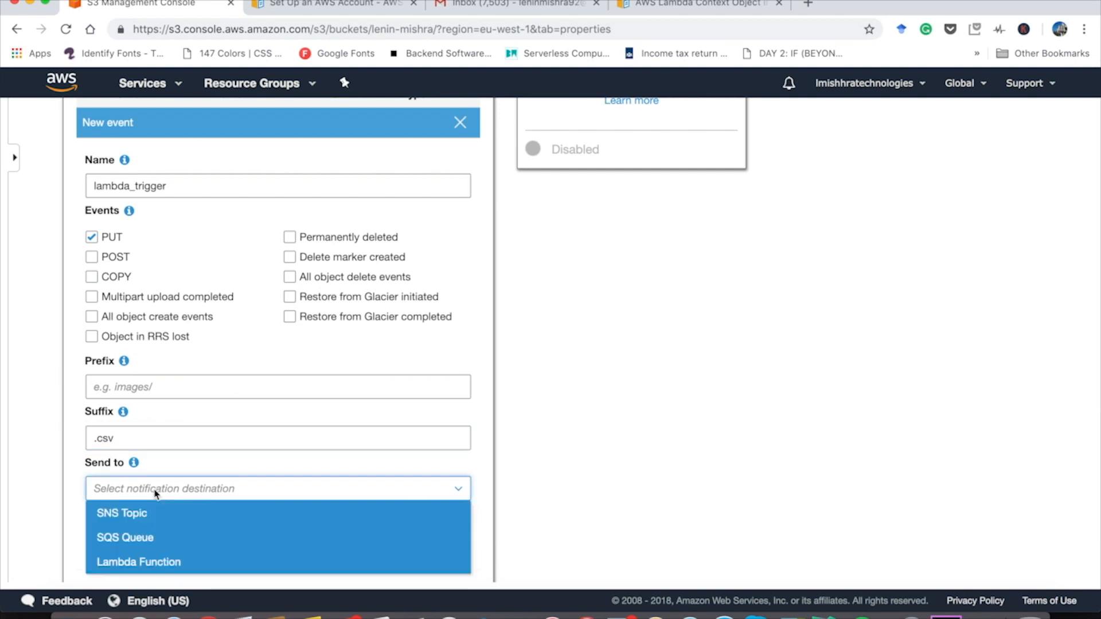
left_click(138, 562)
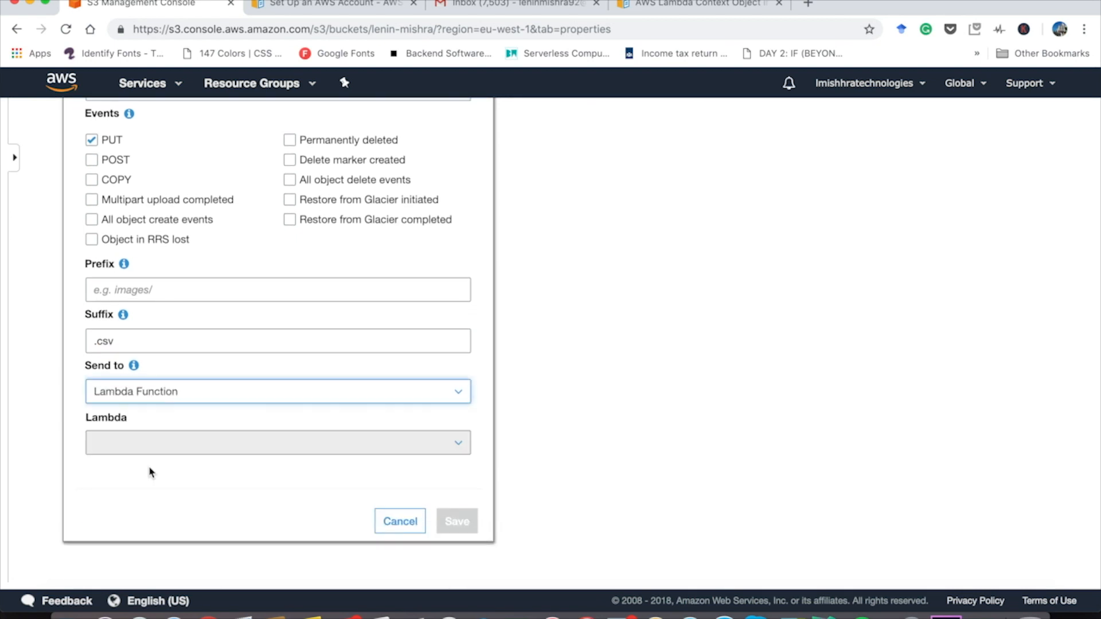
left_click(278, 443)
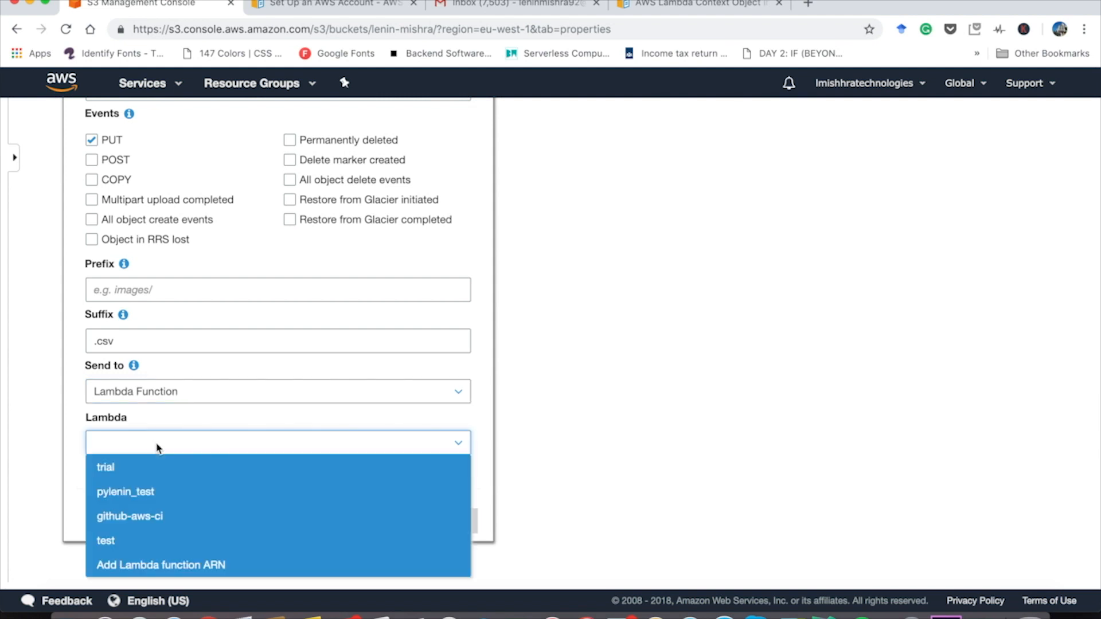
mouse_move(131, 492)
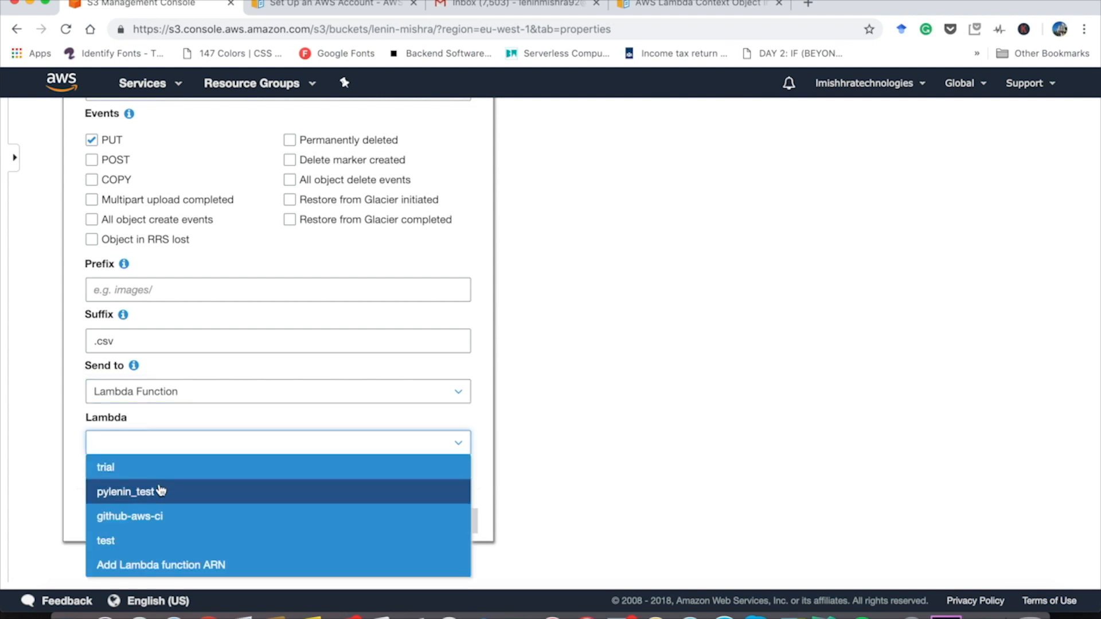
mouse_move(159, 492)
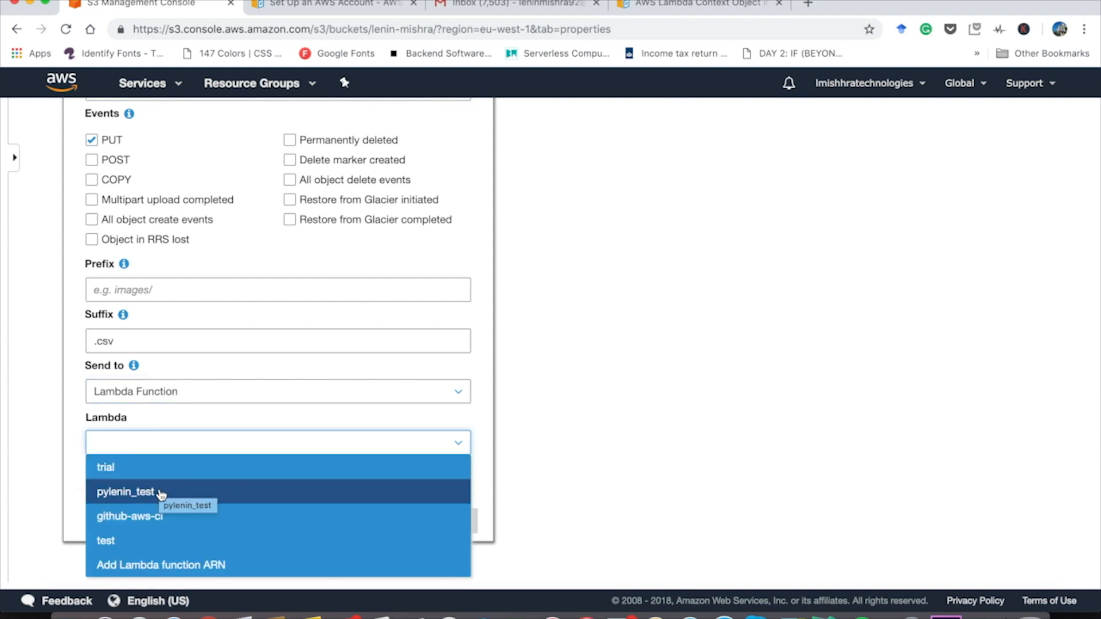
left_click(127, 492)
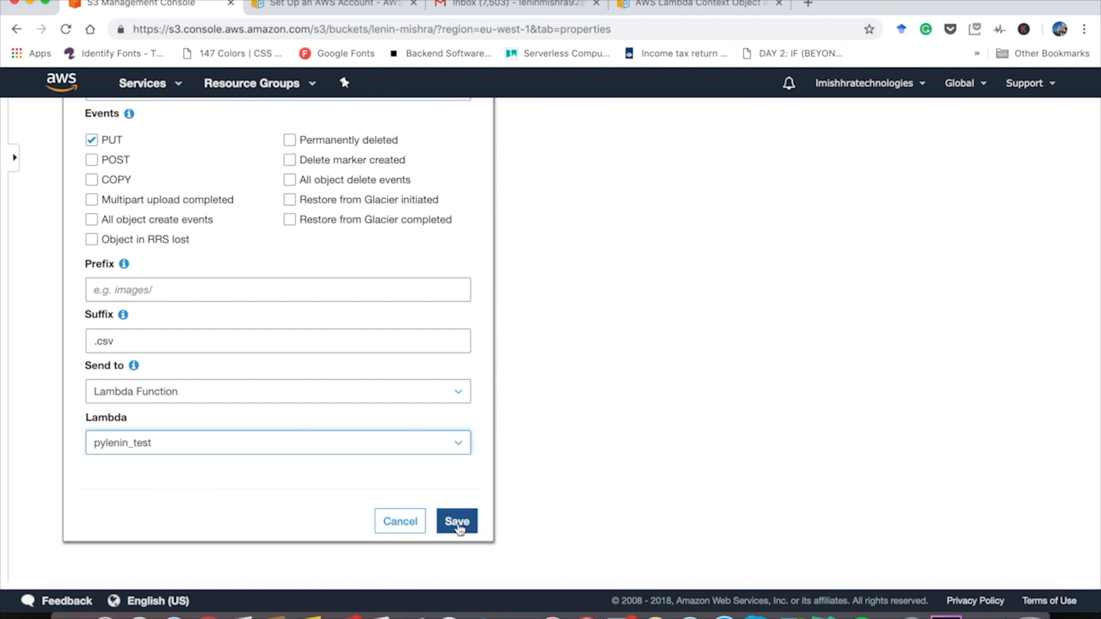
left_click(456, 520)
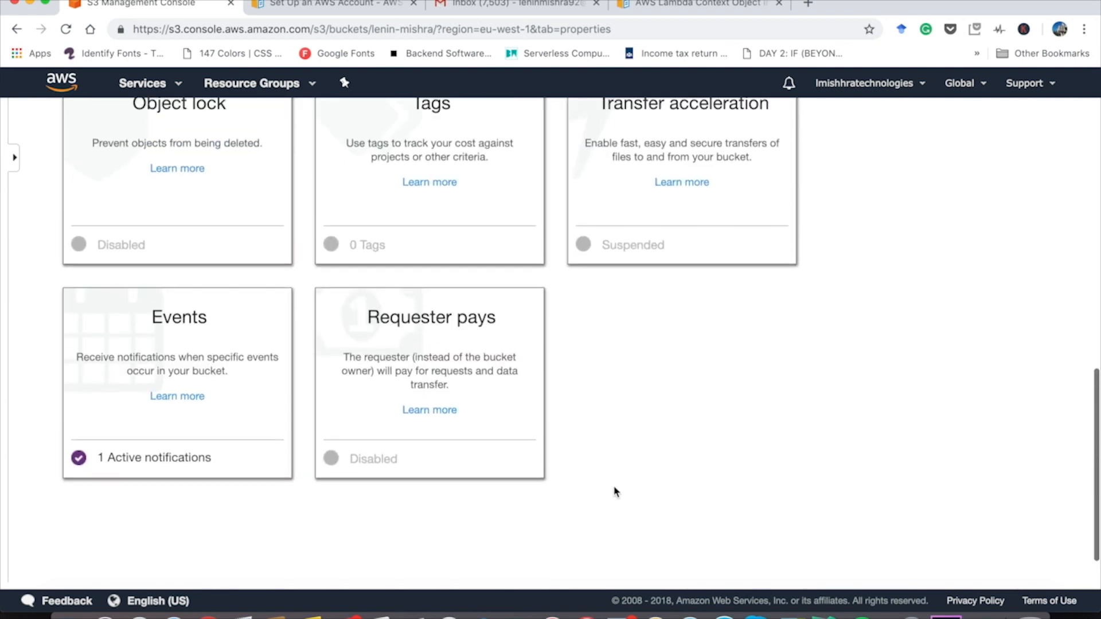
- Switch to the lenin-mishra bucket's Overview, listing its two folders and one file
scroll("up", 3)
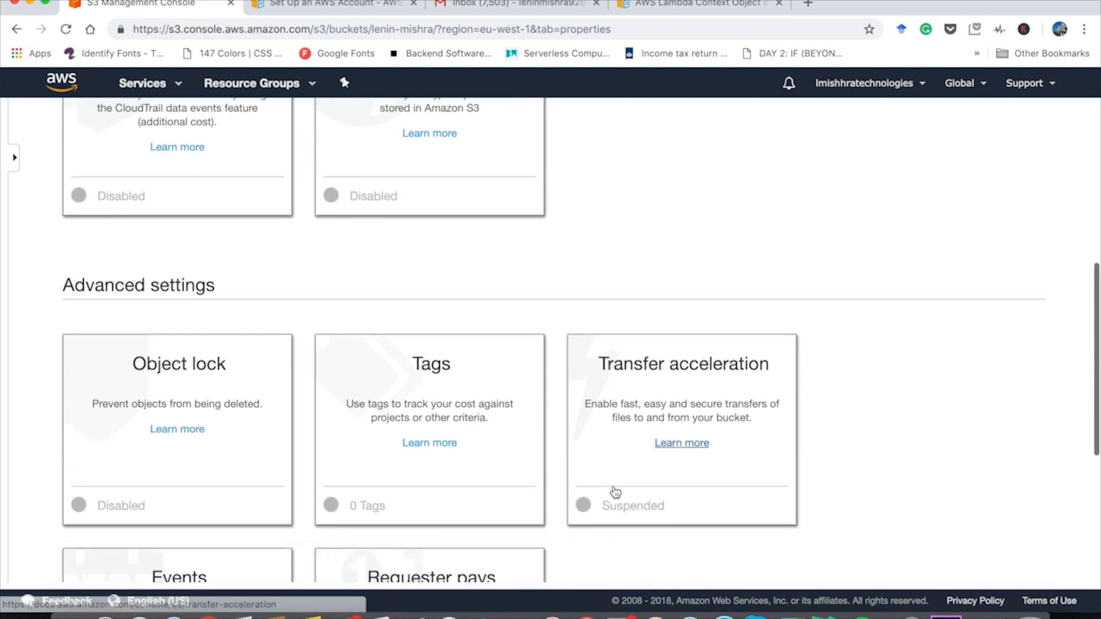
scroll("up", 3)
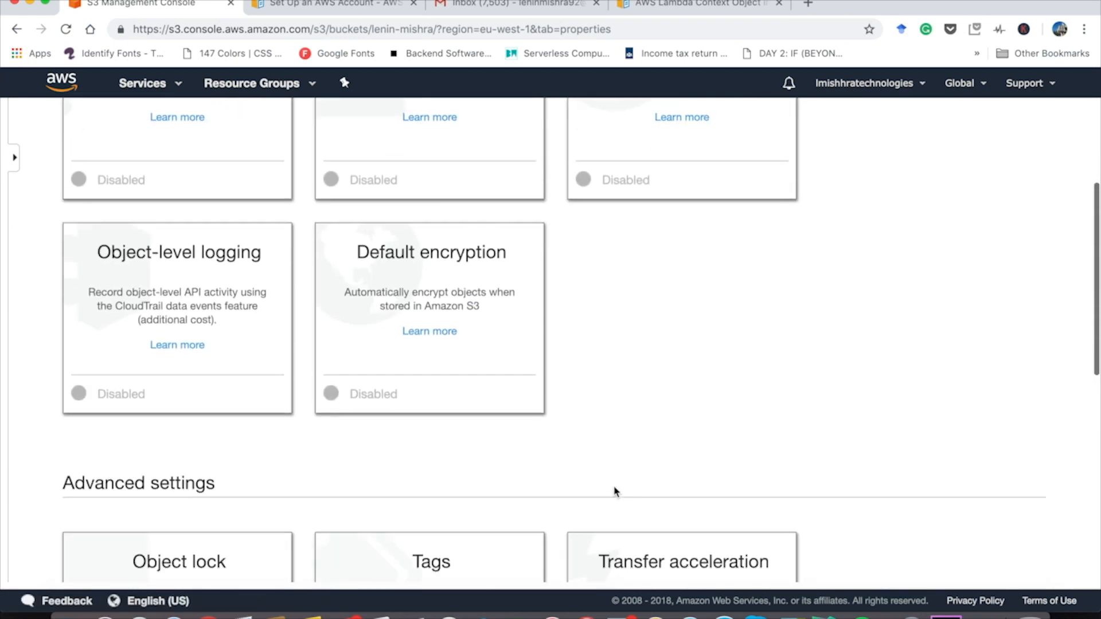
scroll("up", 3)
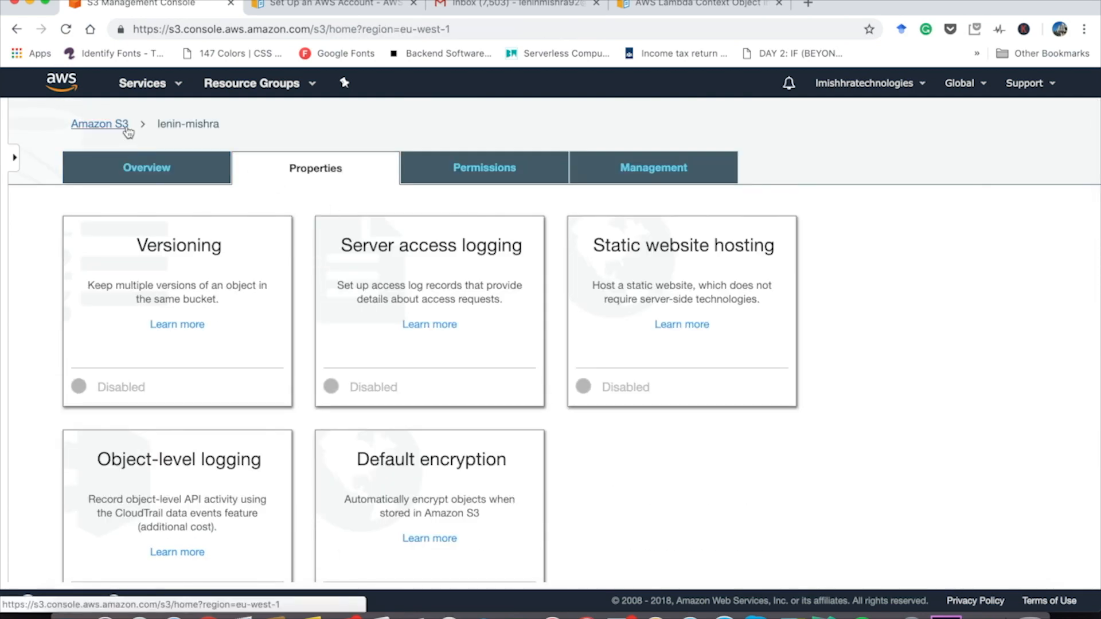
left_click(145, 167)
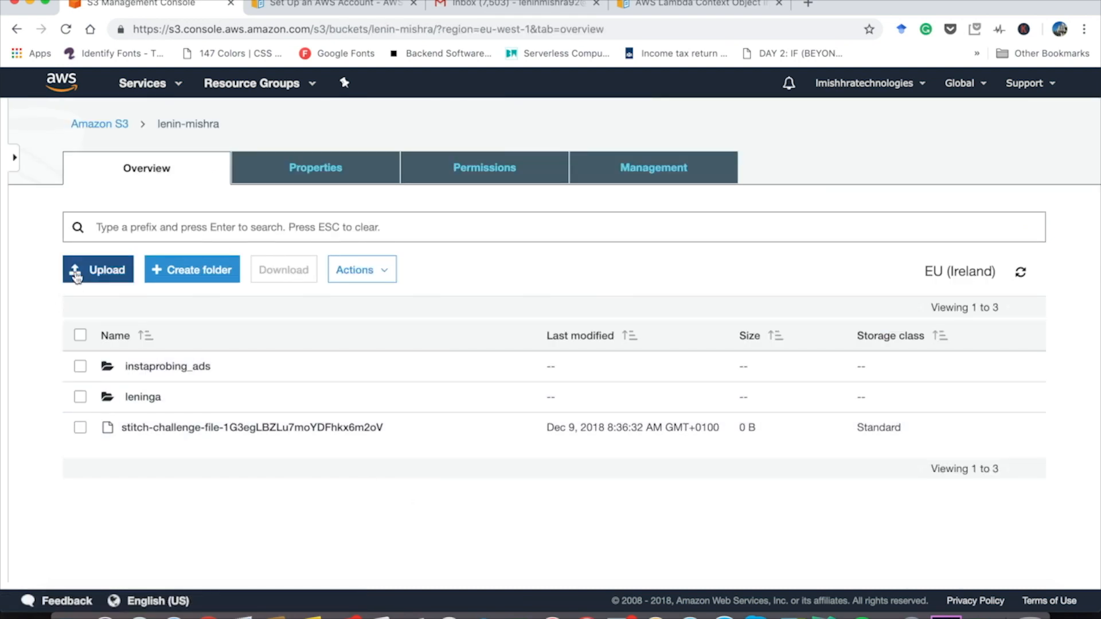
mouse_move(91, 272)
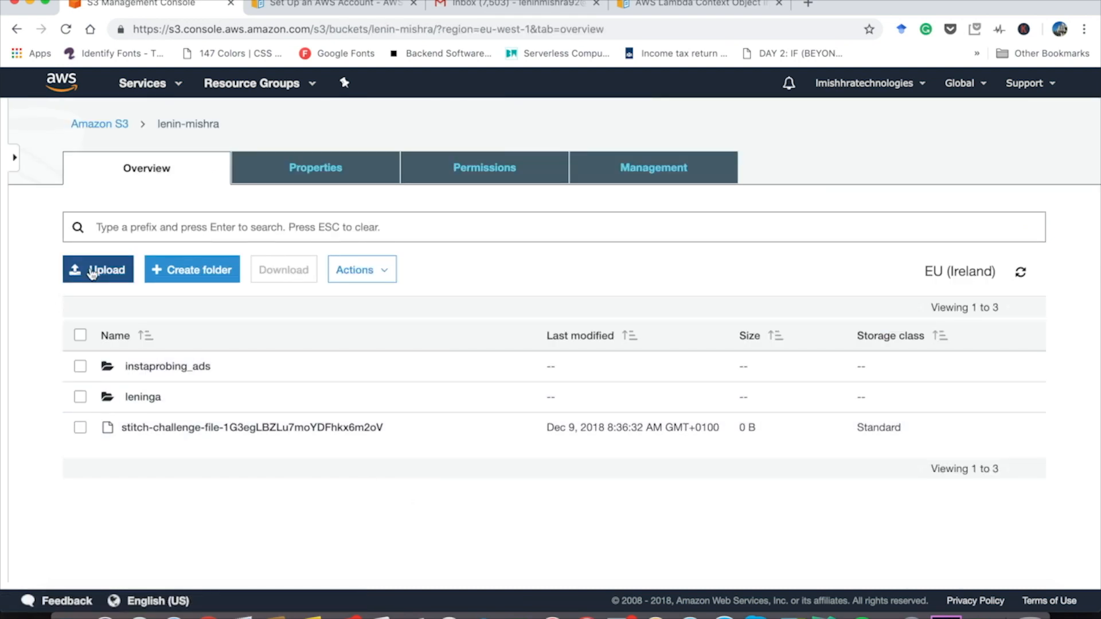
- Upload CHRIS-MGEX_IH1.csv from Downloads, so the bucket lists four items
left_click(98, 270)
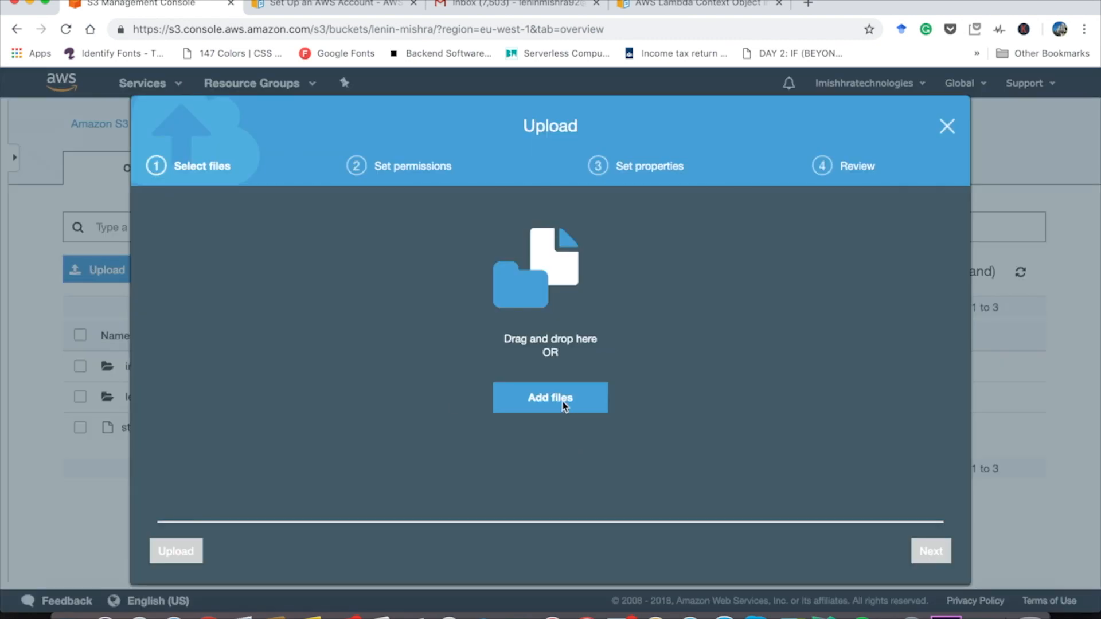
left_click(549, 398)
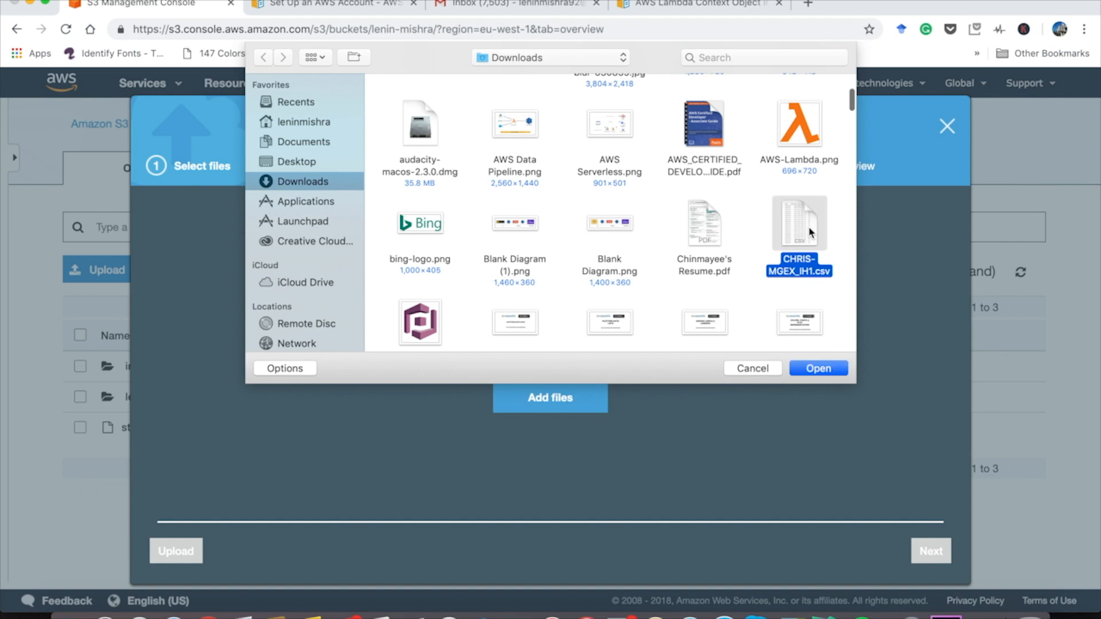
mouse_move(808, 238)
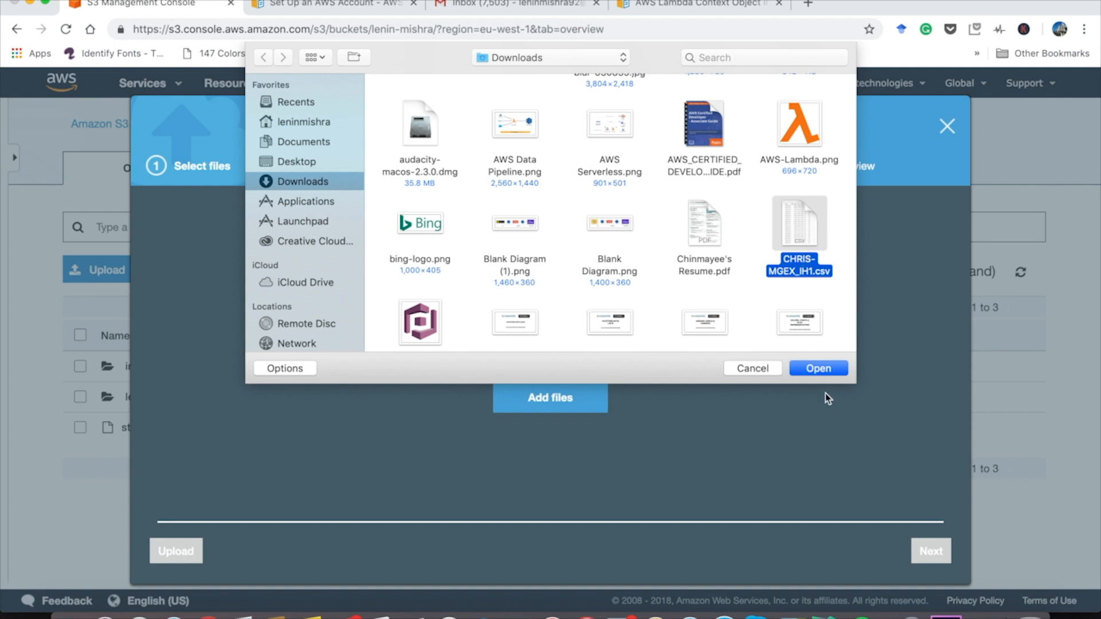
scroll("up", 3)
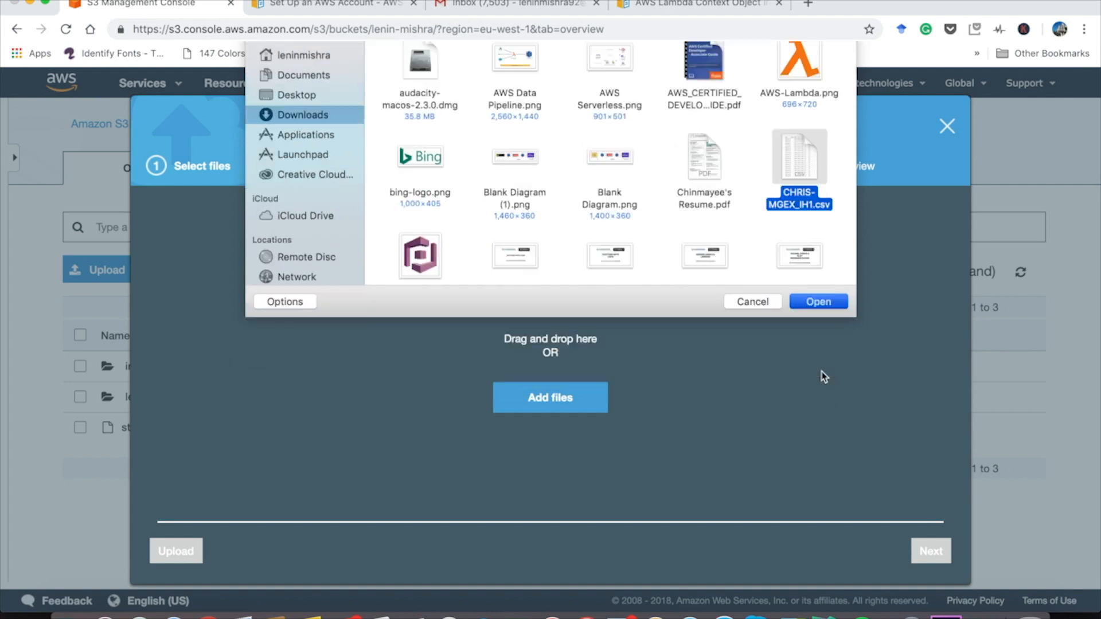
left_click(817, 301)
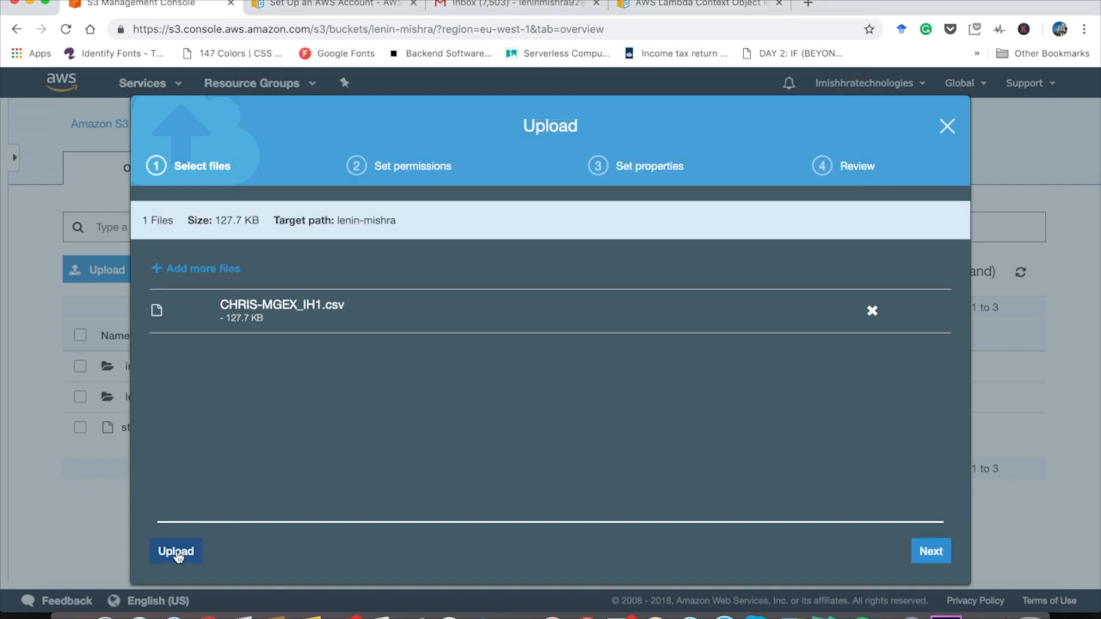
left_click(175, 552)
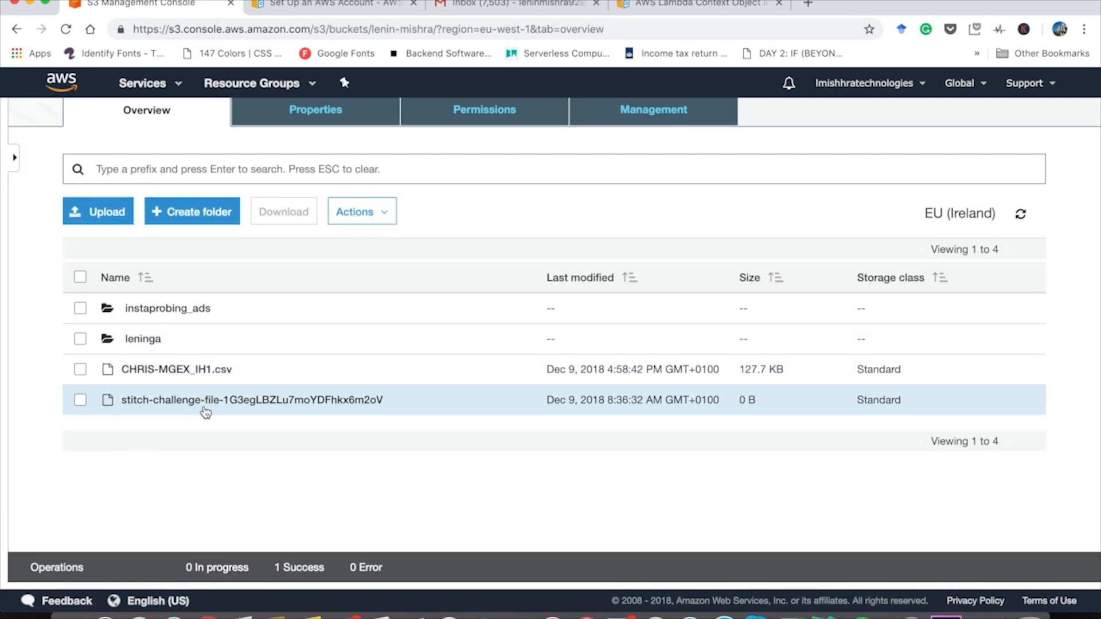
mouse_move(221, 339)
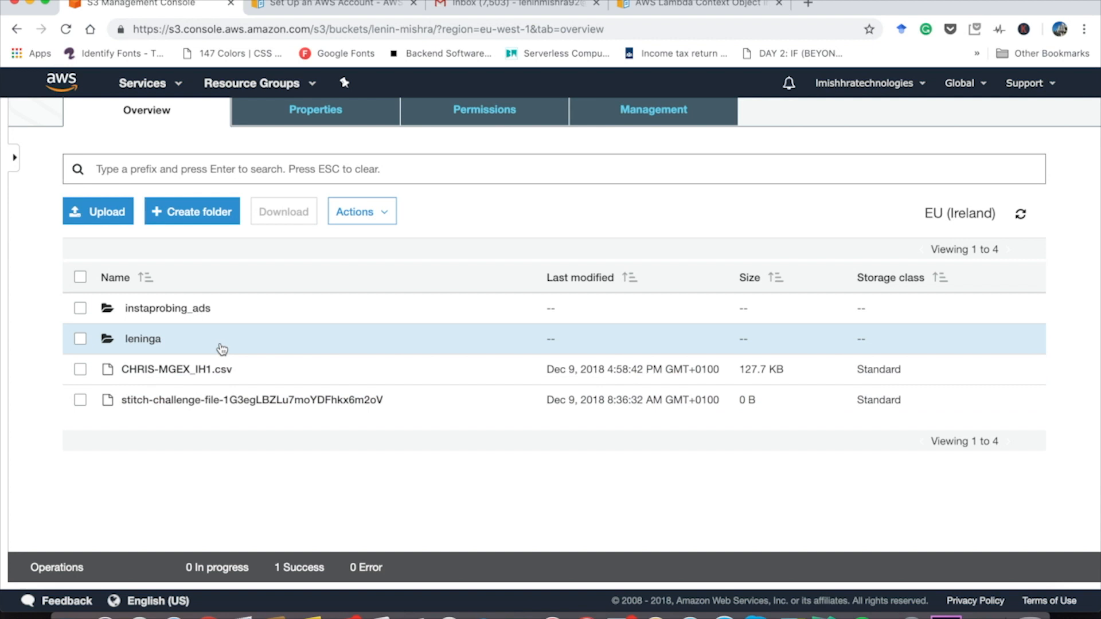
- Go to Lambda, select pylenin_test and view its Monitoring metrics with the S3 trigger and invocations
left_click(142, 82)
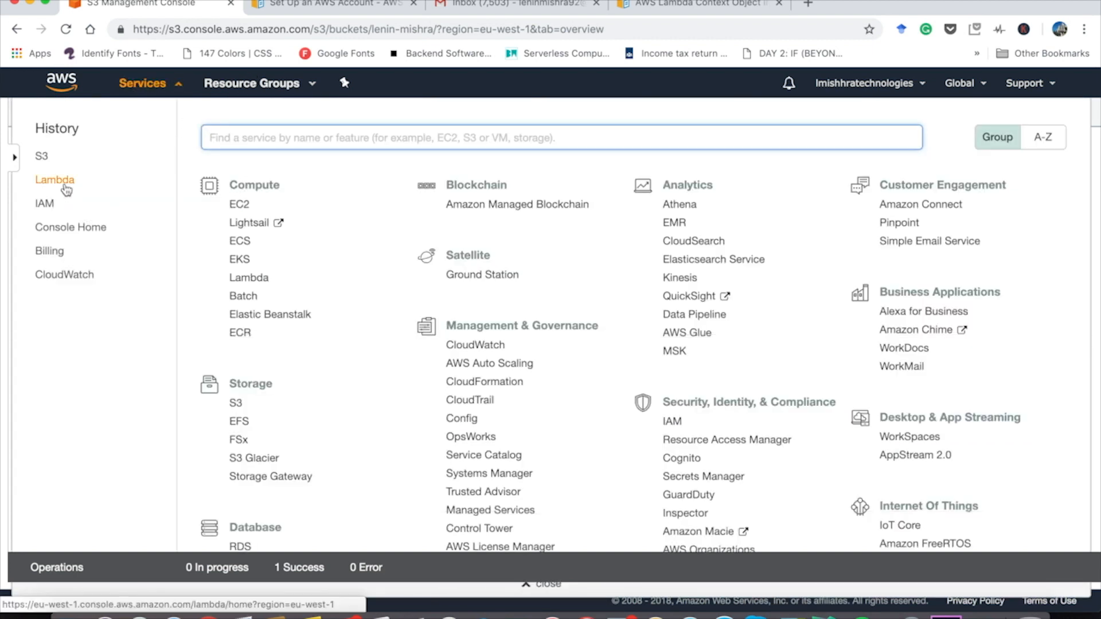
left_click(54, 179)
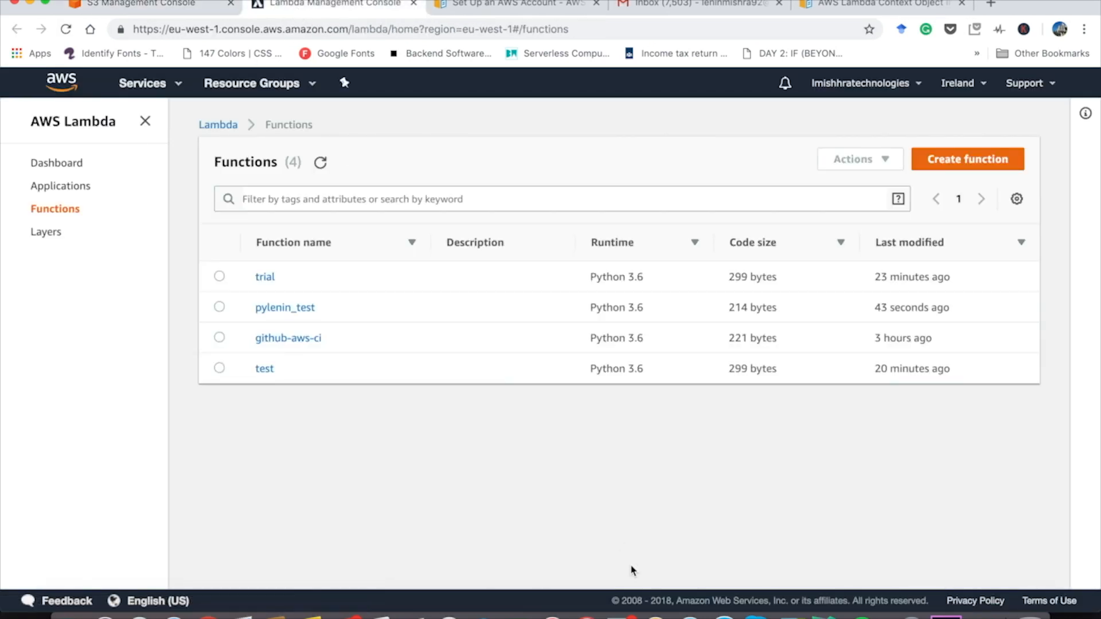
left_click(285, 308)
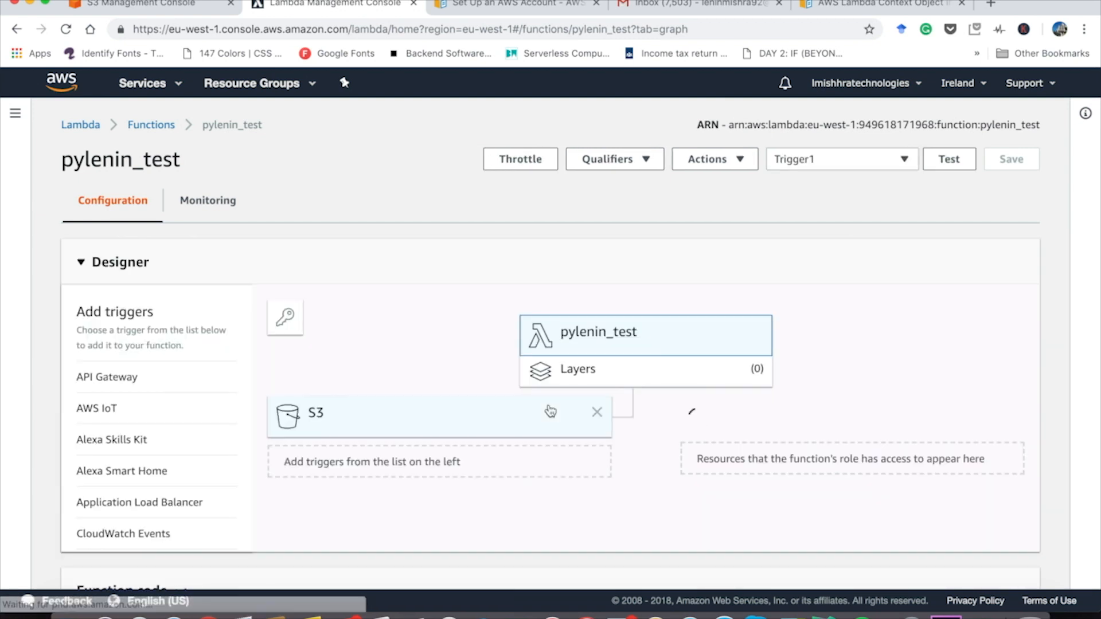
scroll("down", 3)
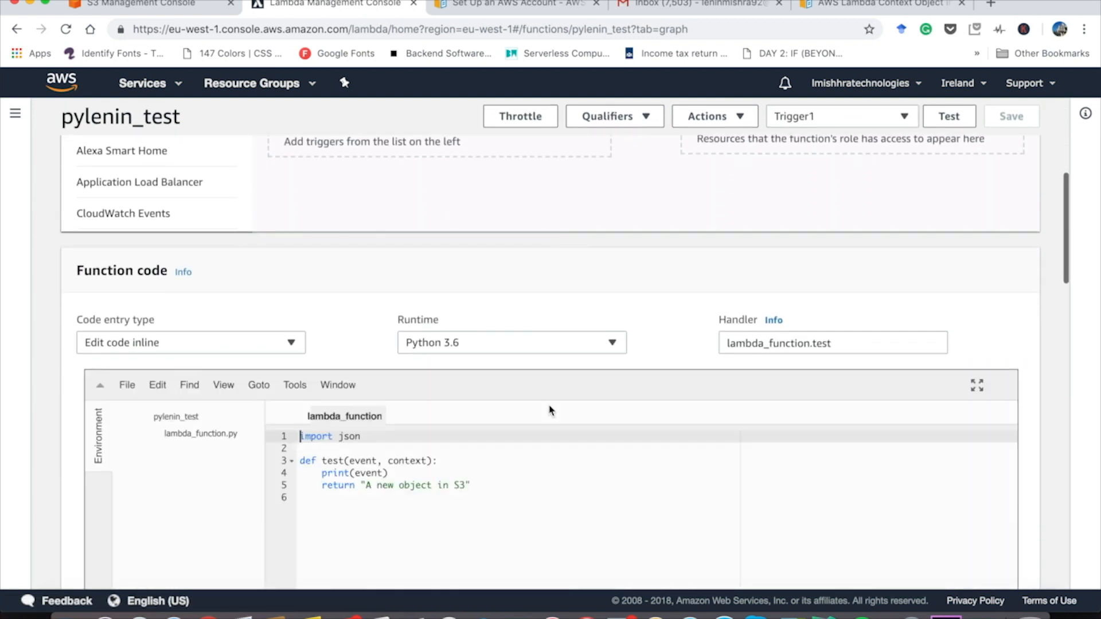
scroll("up", 3)
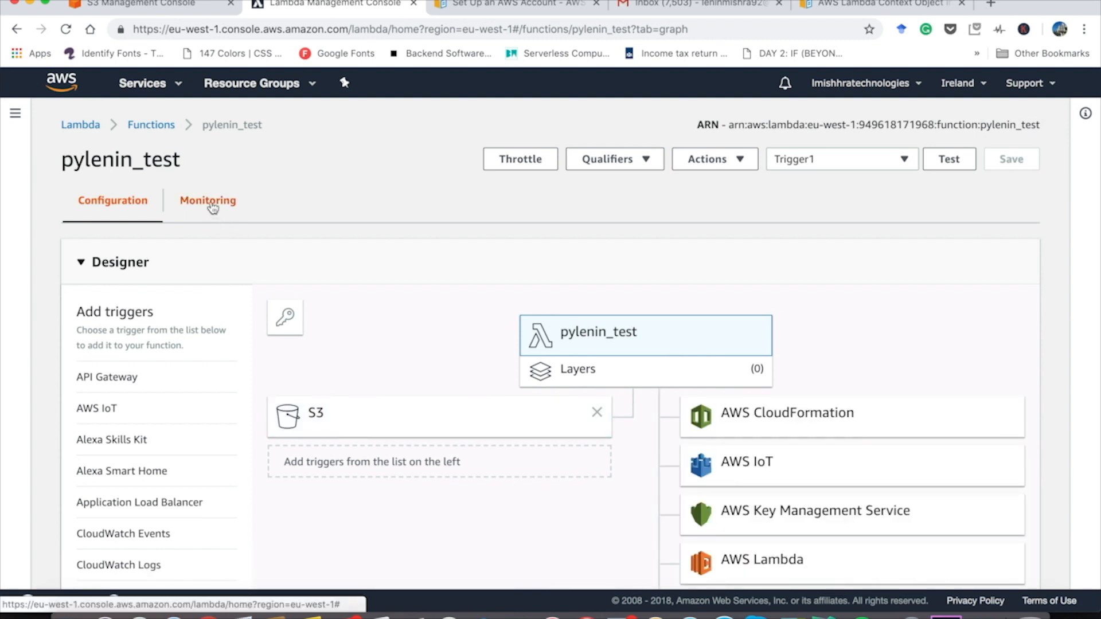
left_click(207, 200)
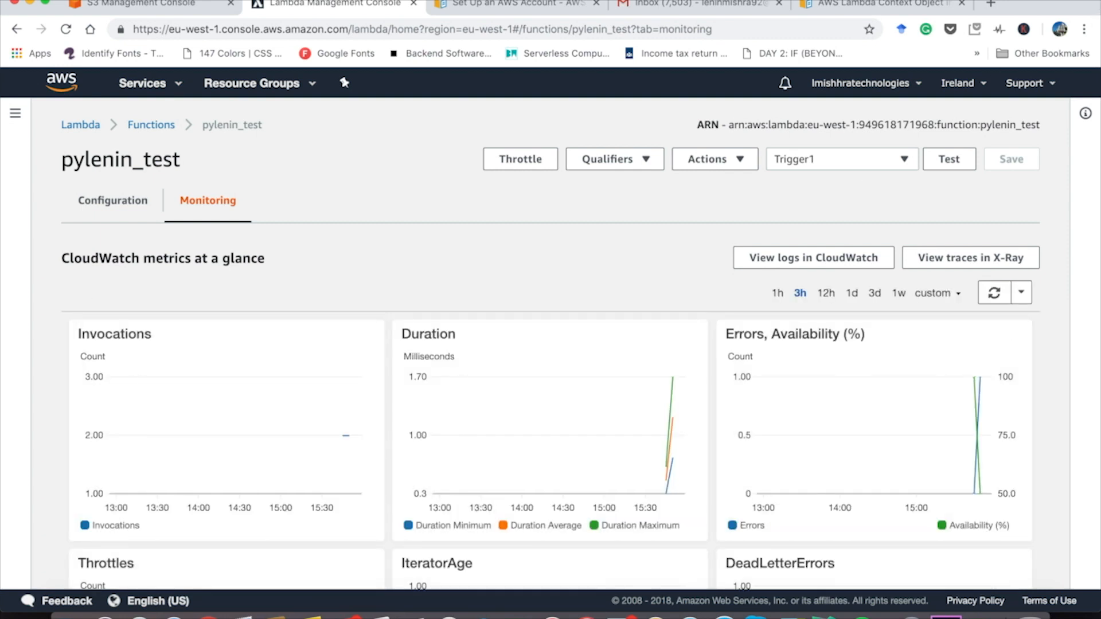
mouse_move(454, 500)
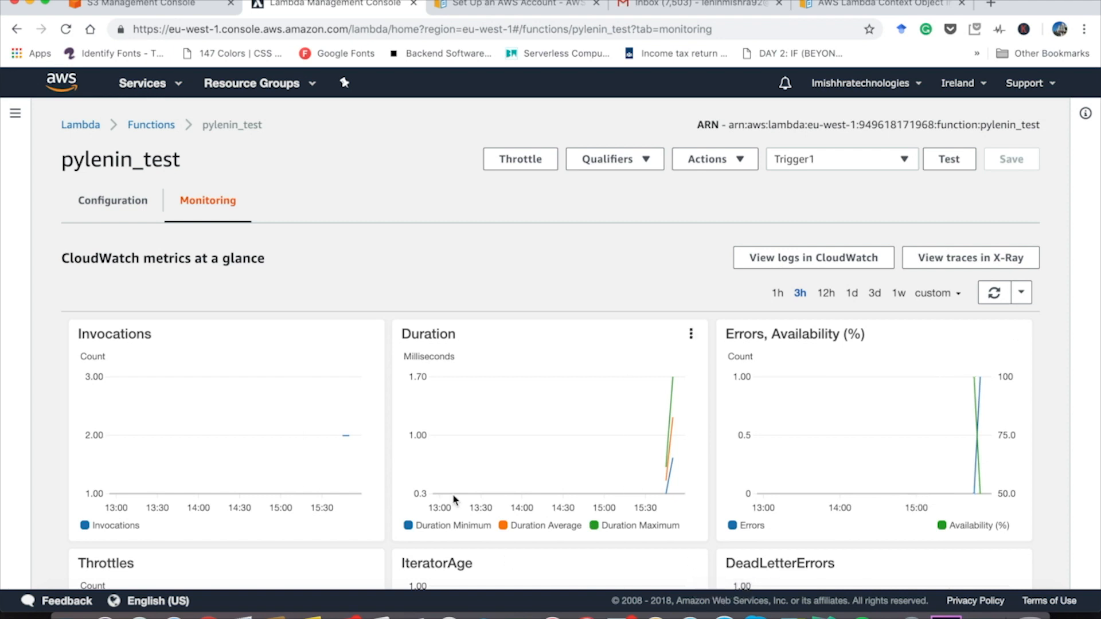
mouse_move(783, 257)
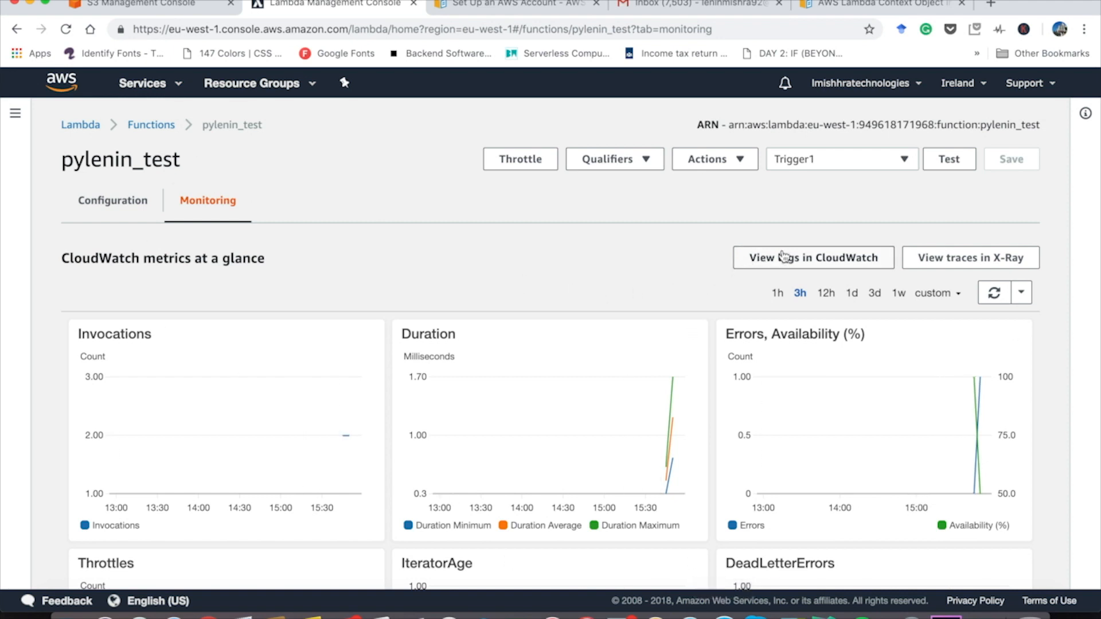
- View the latest pylenin_test CloudWatch log stream, expanding the START entry and the S3 Put event for CHRIS-MGEX_IH1.csv
left_click(813, 257)
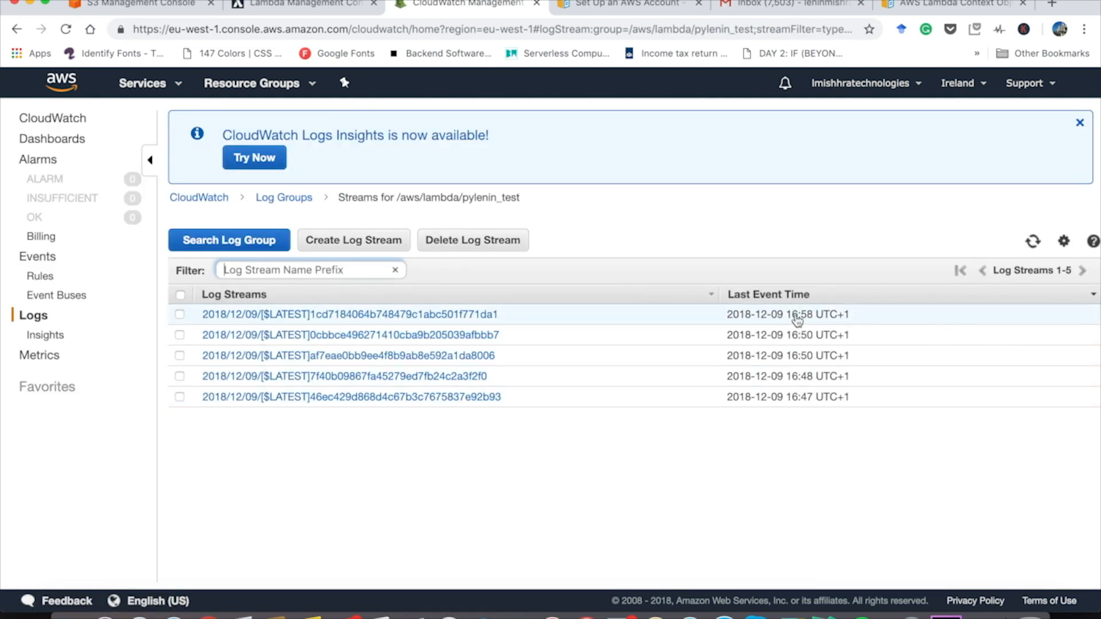
mouse_move(641, 323)
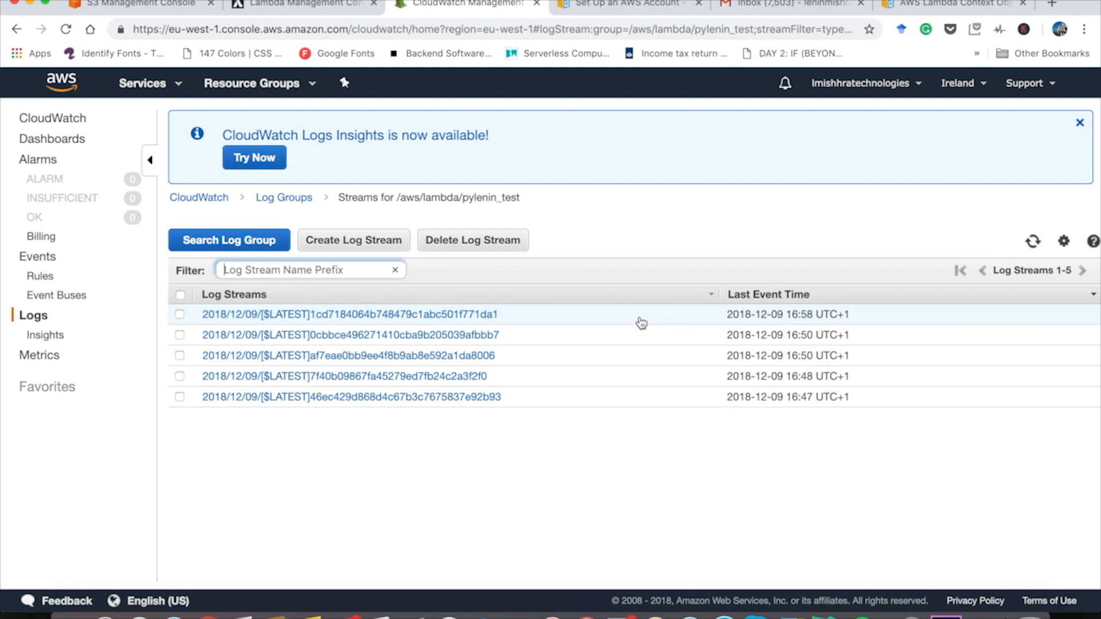
left_click(348, 315)
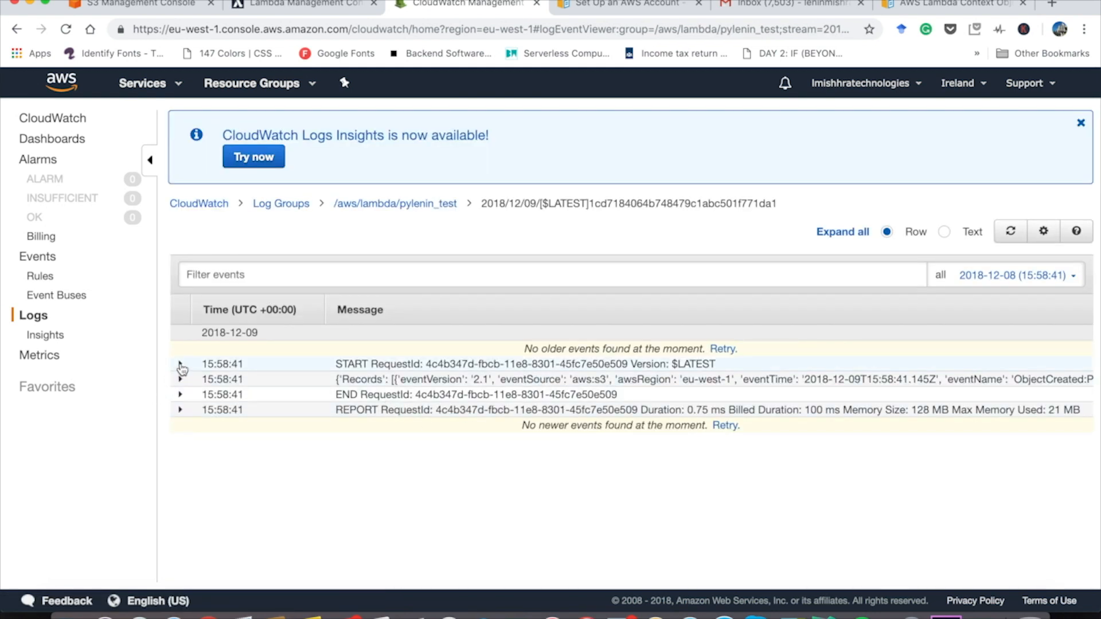
left_click(180, 363)
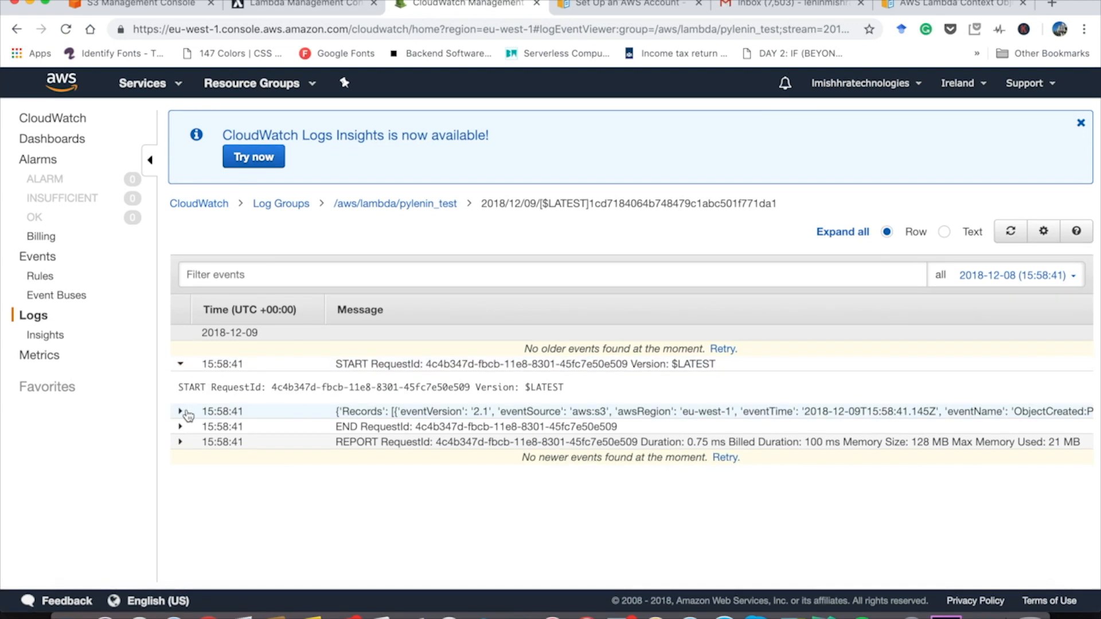
left_click(180, 411)
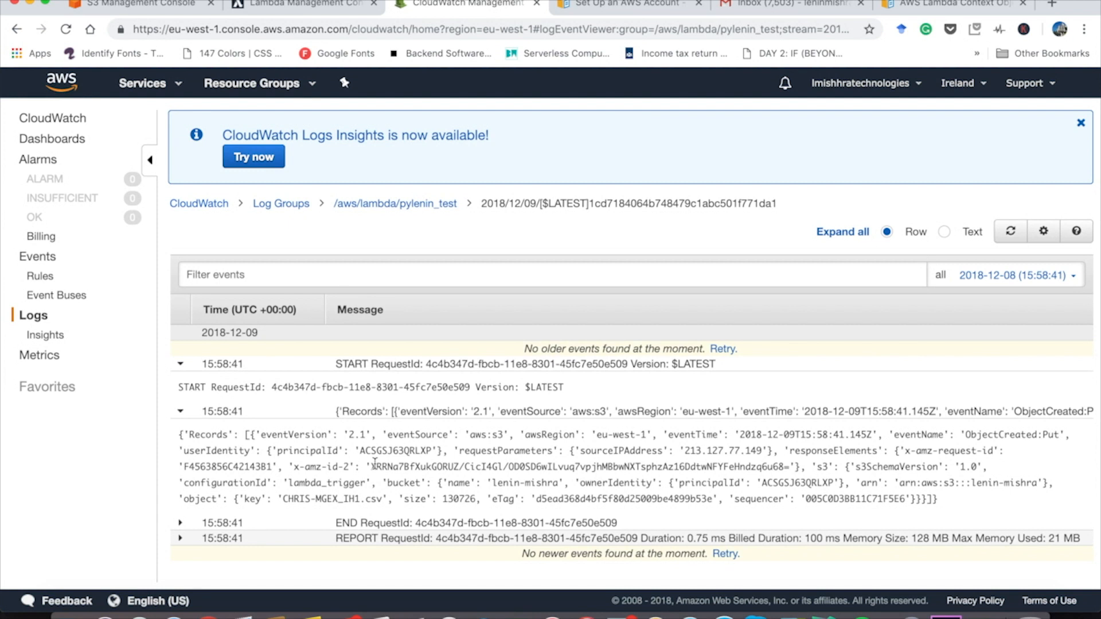
mouse_move(287, 514)
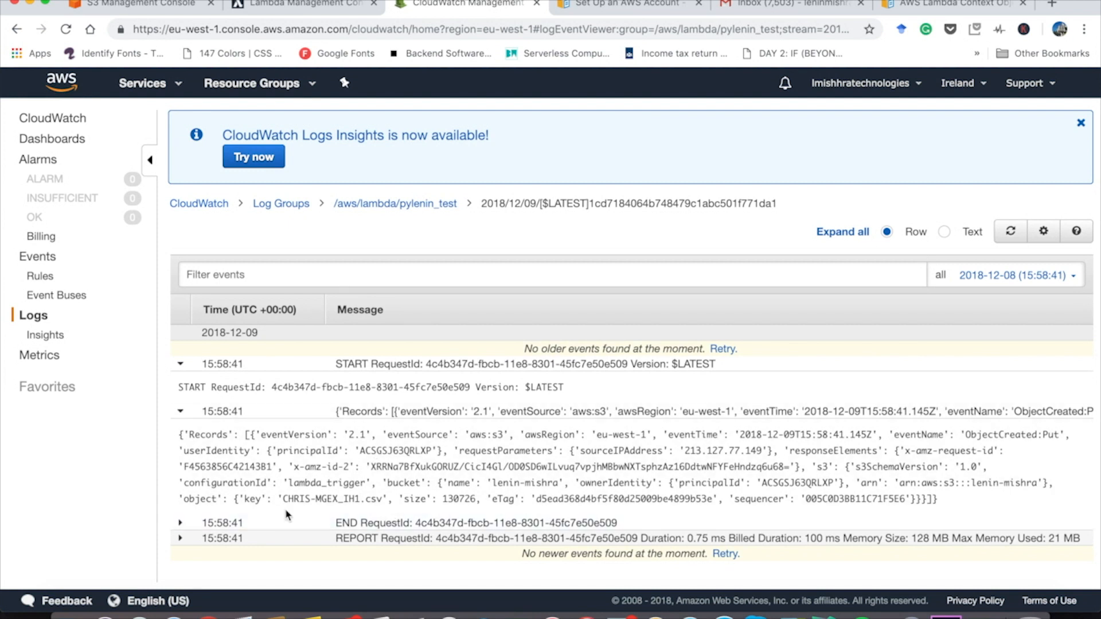
double_click(291, 499)
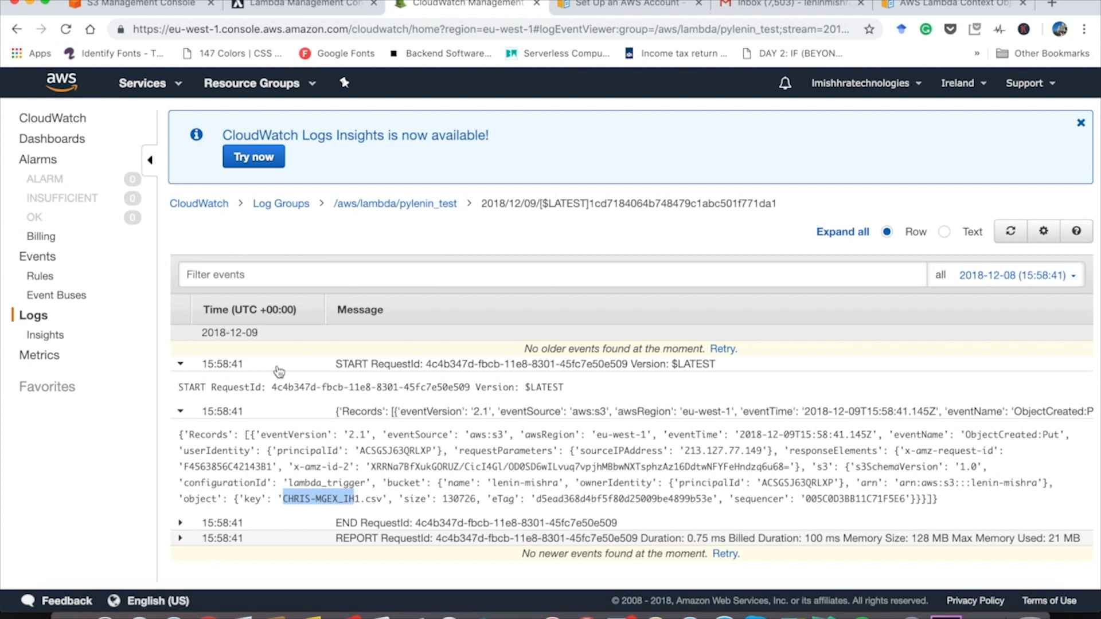
- Return to the lenin-mishra bucket listing containing the uploaded csv
left_click(142, 82)
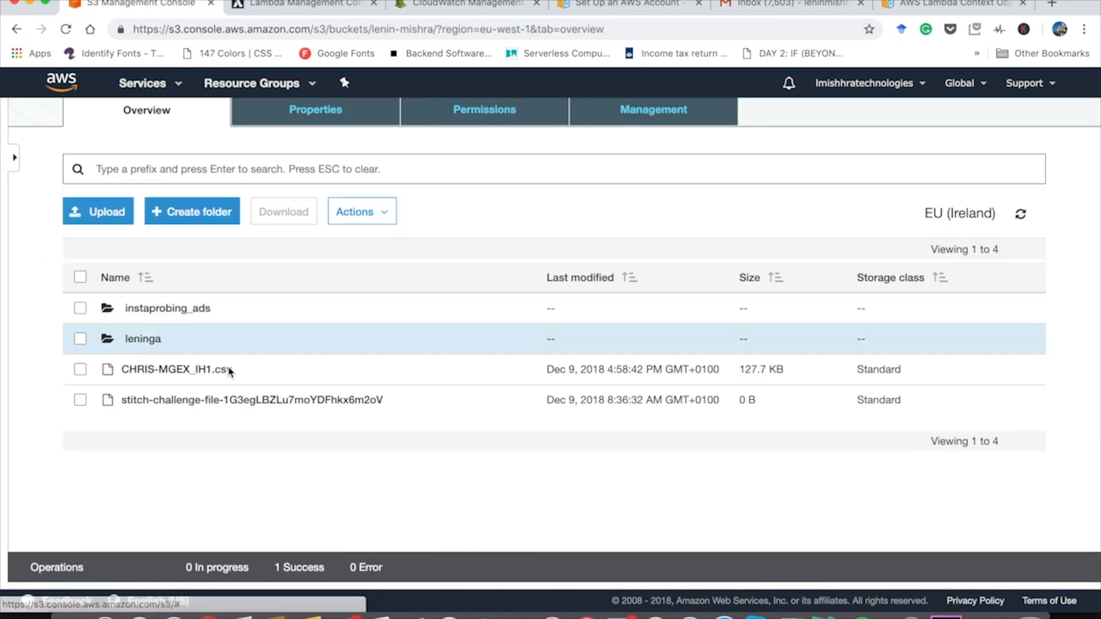
mouse_move(175, 368)
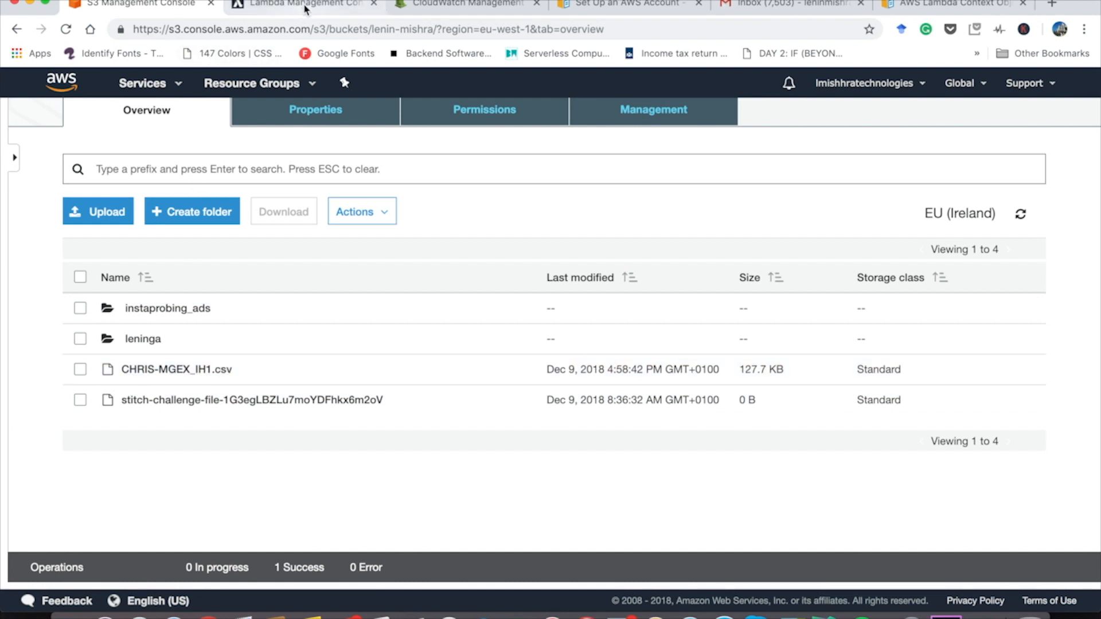
- Back in the CloudWatch log stream, expand the END and REPORT entries showing 0.75 ms duration and 21 MB used
left_click(463, 5)
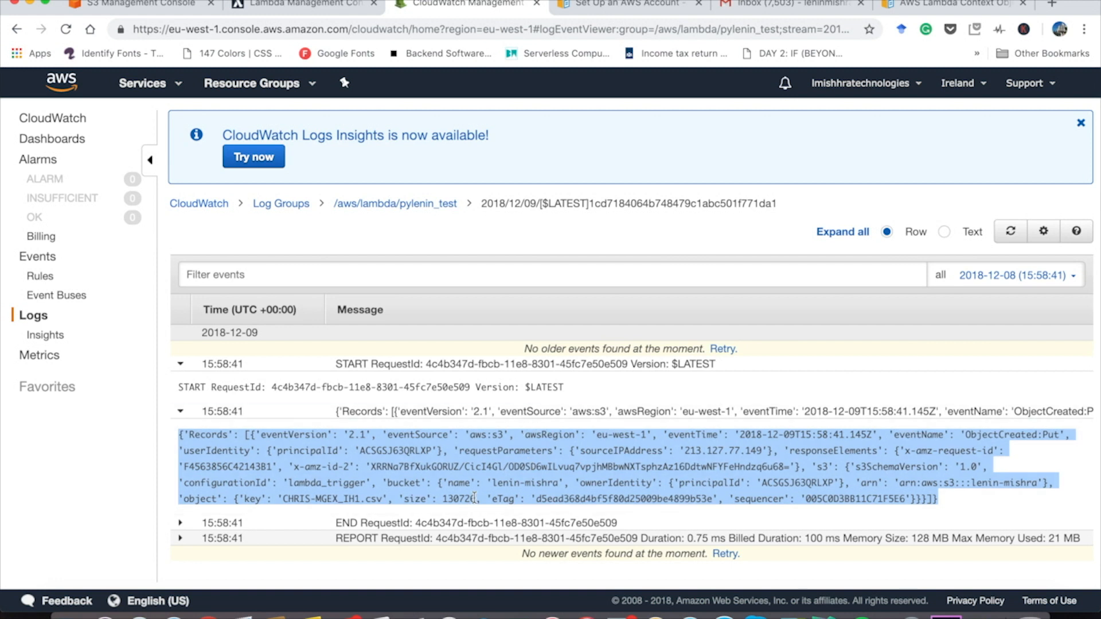
left_click(180, 410)
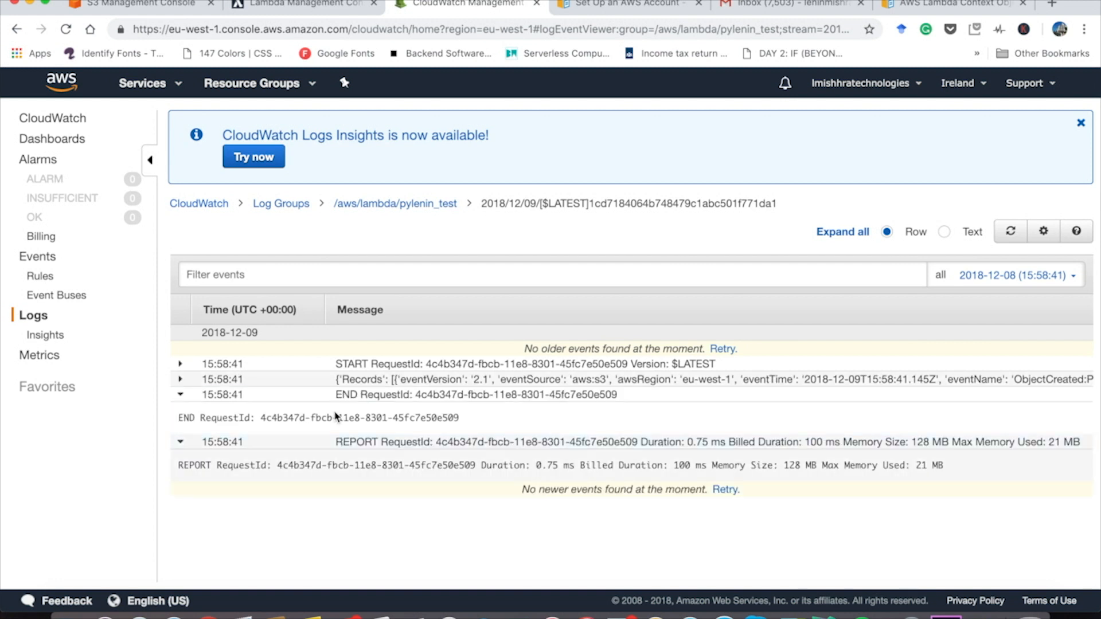
mouse_move(377, 418)
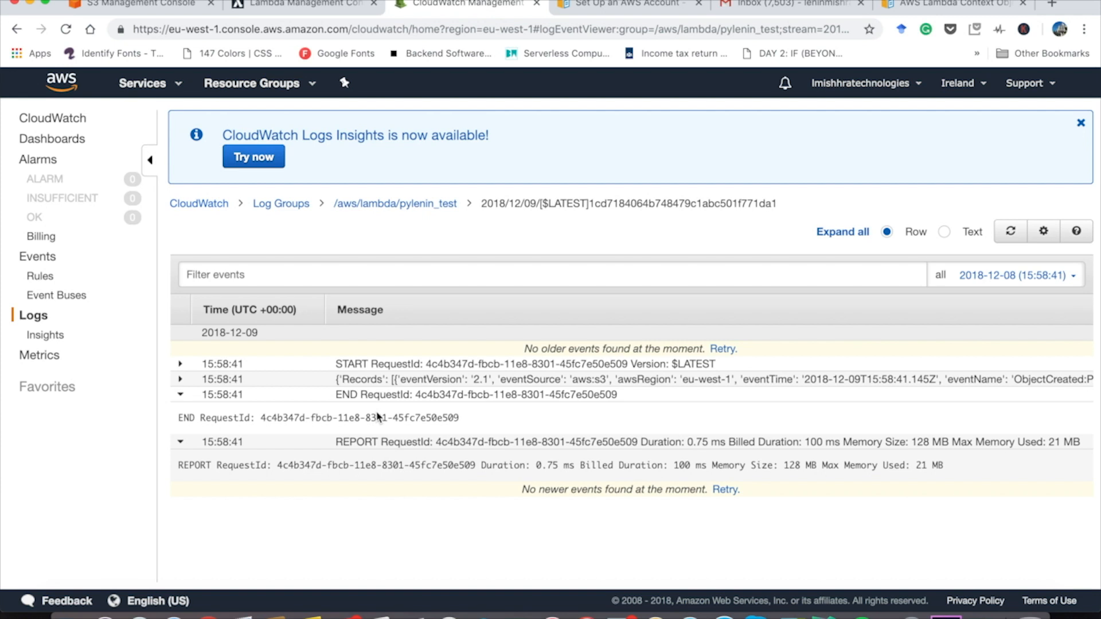
mouse_move(232, 262)
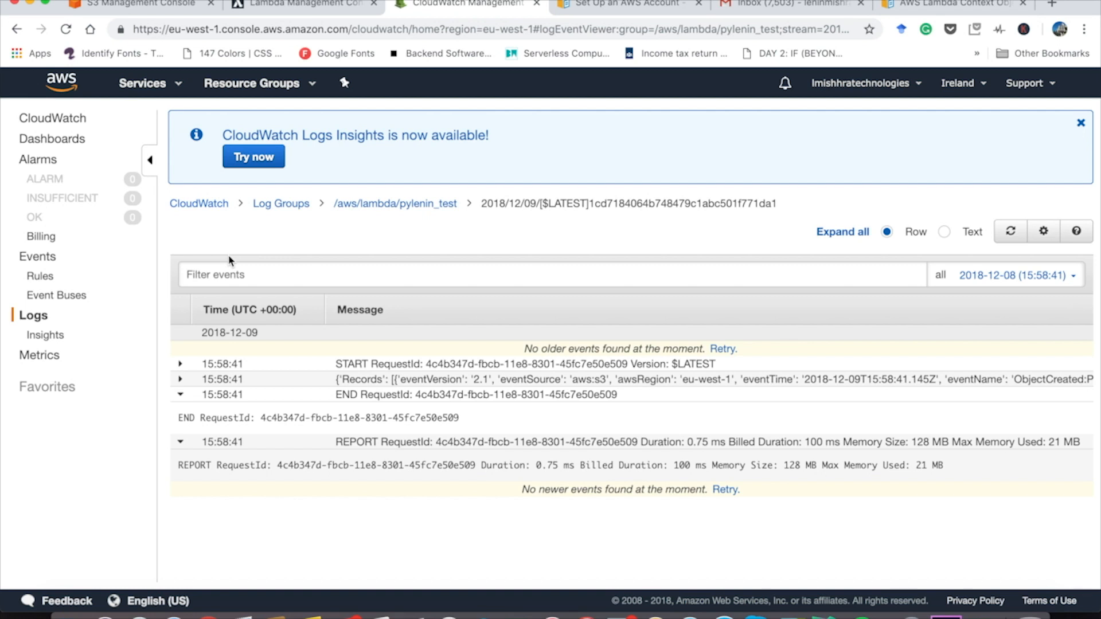
mouse_move(142, 83)
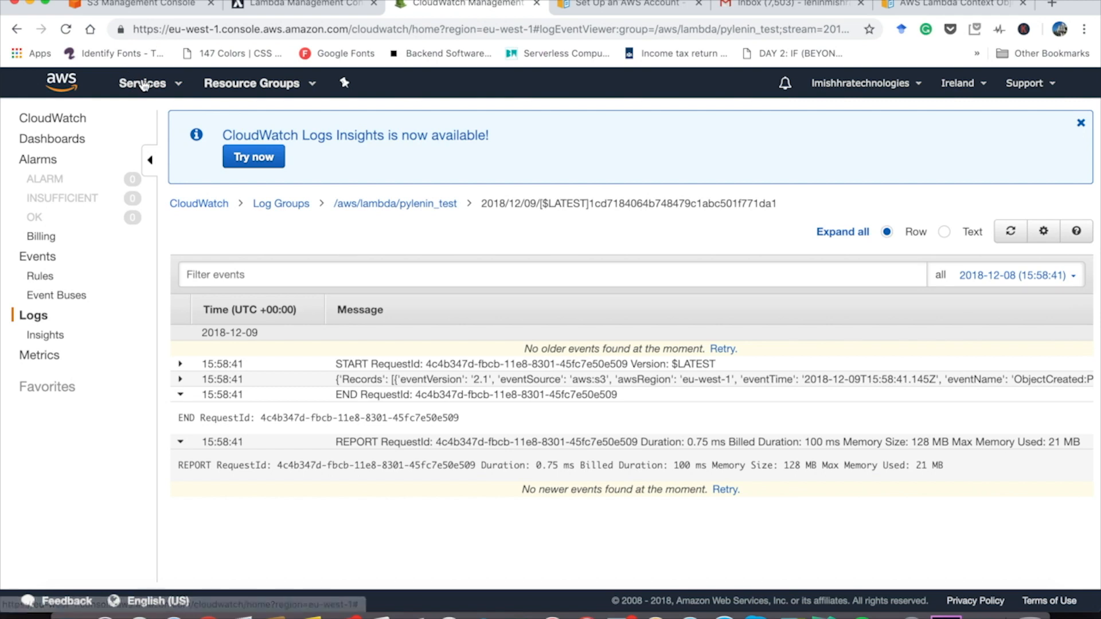
- Return to pylenin_test's Configuration, scroll to the Function code and place the cursor after 'import json'
left_click(302, 6)
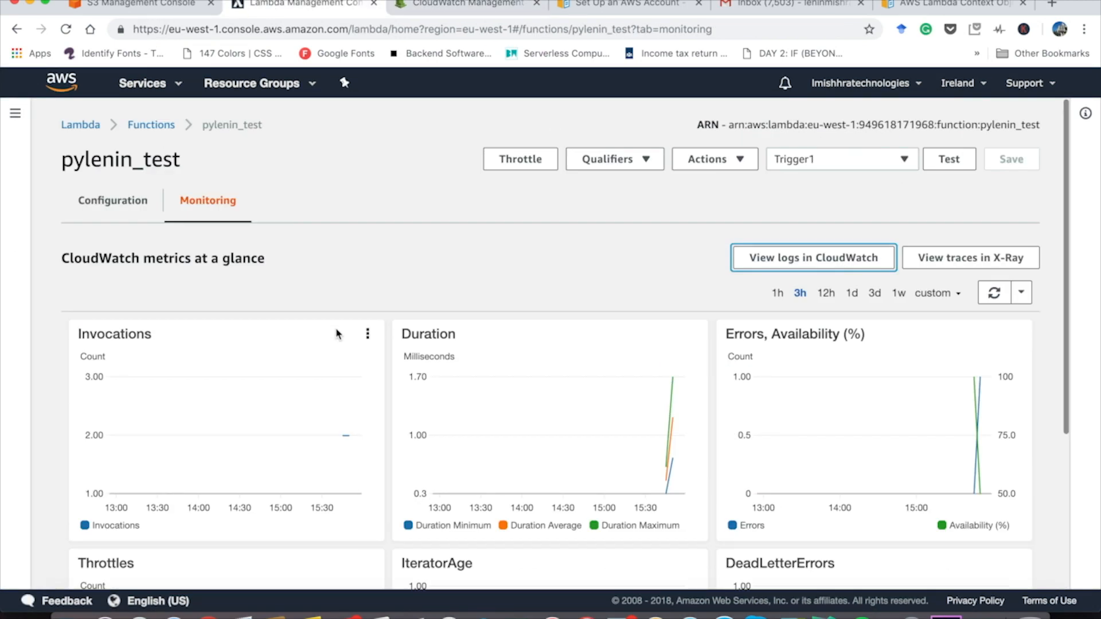
mouse_move(113, 200)
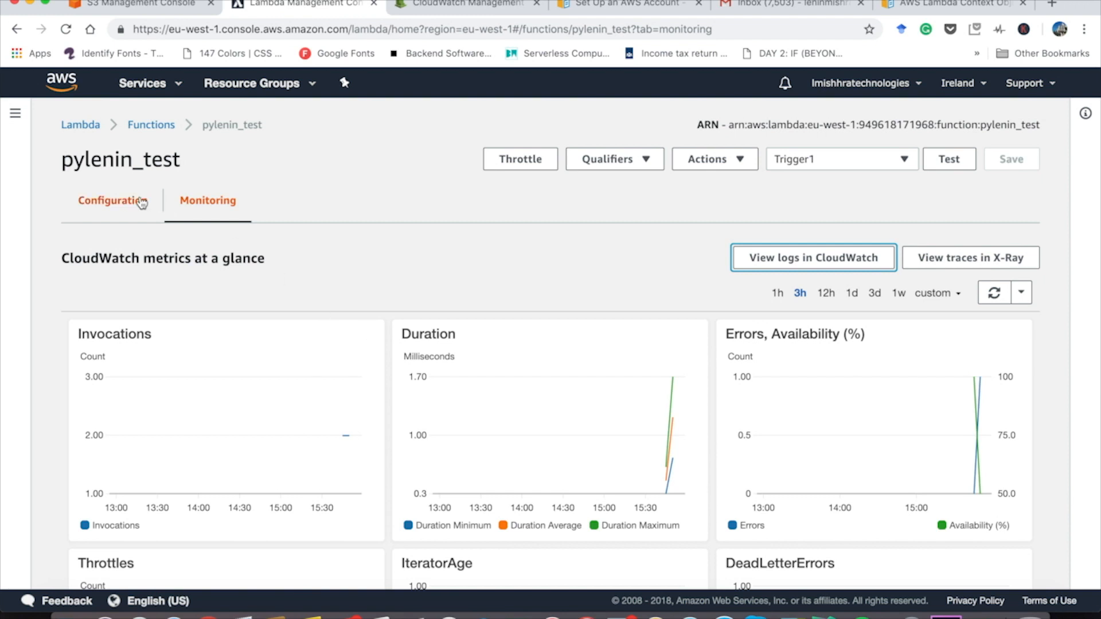
left_click(111, 200)
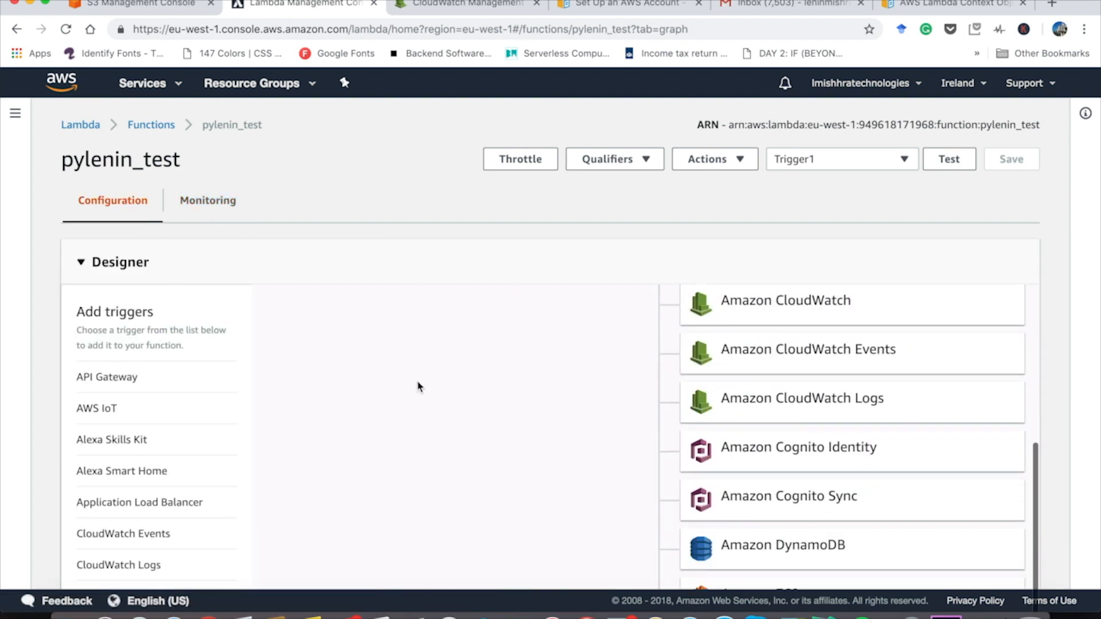
scroll("up", 3)
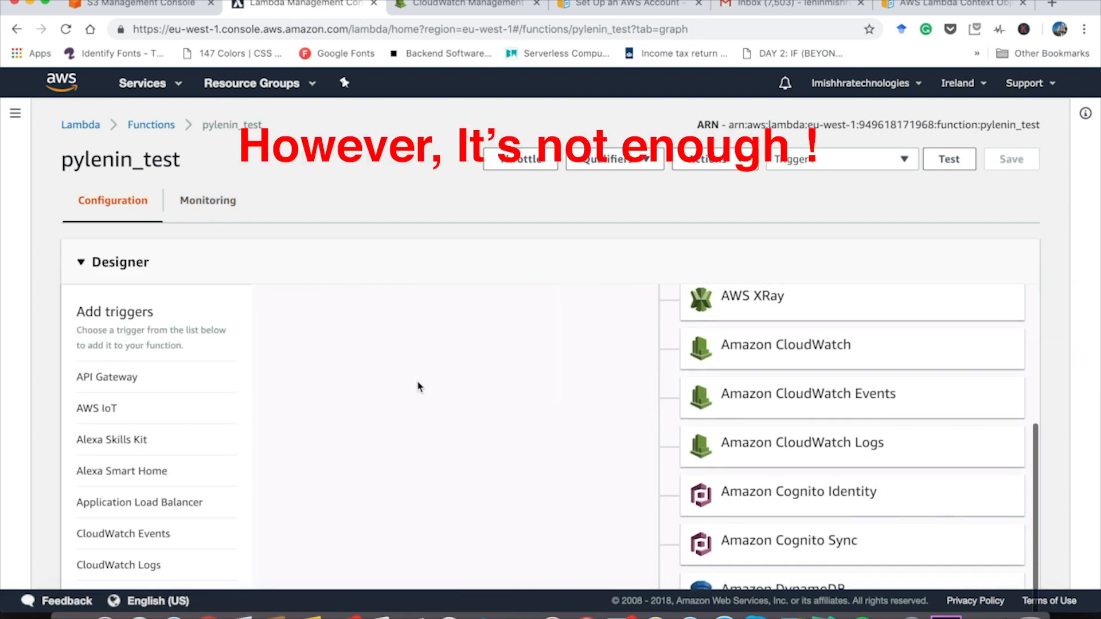
scroll("down", 3)
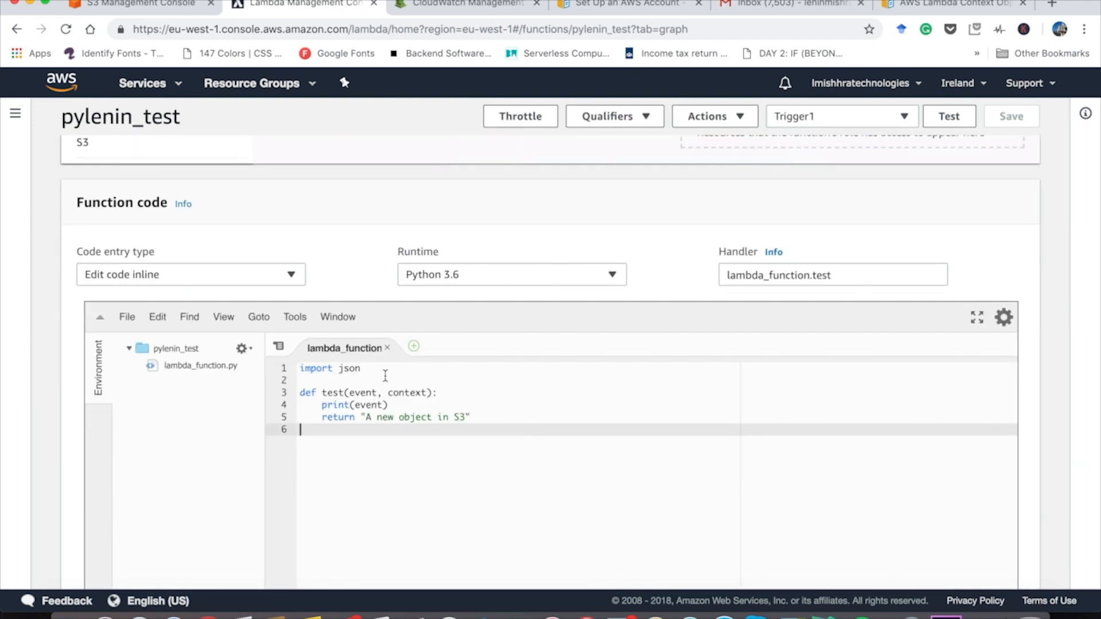
left_click(360, 368)
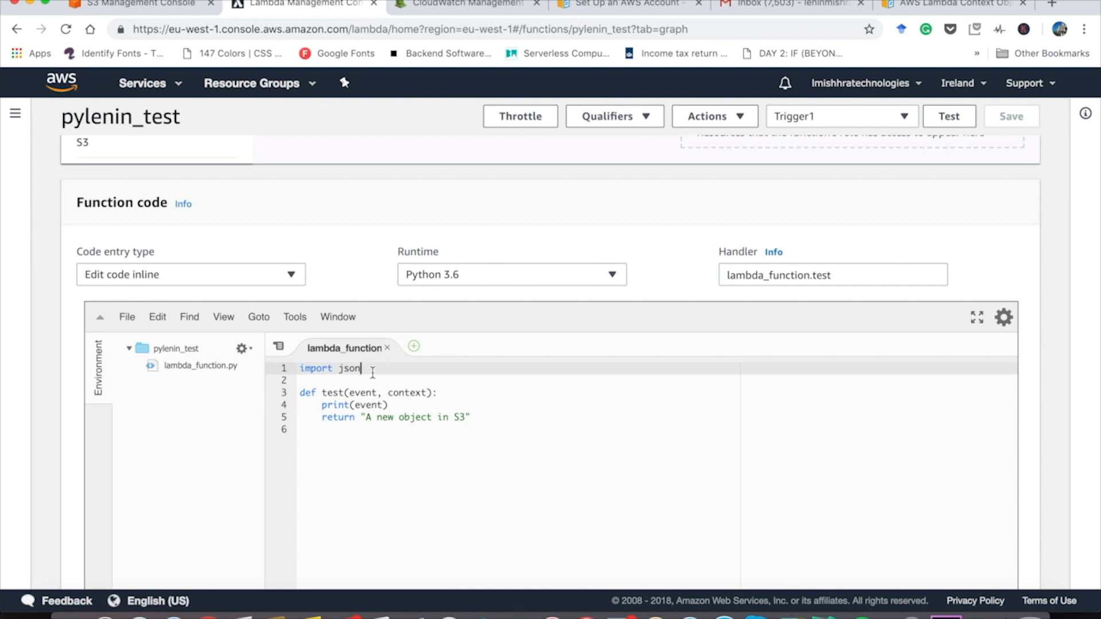
- Add 'import requests' on a new line below 'import json' and save the function code
key("Enter")
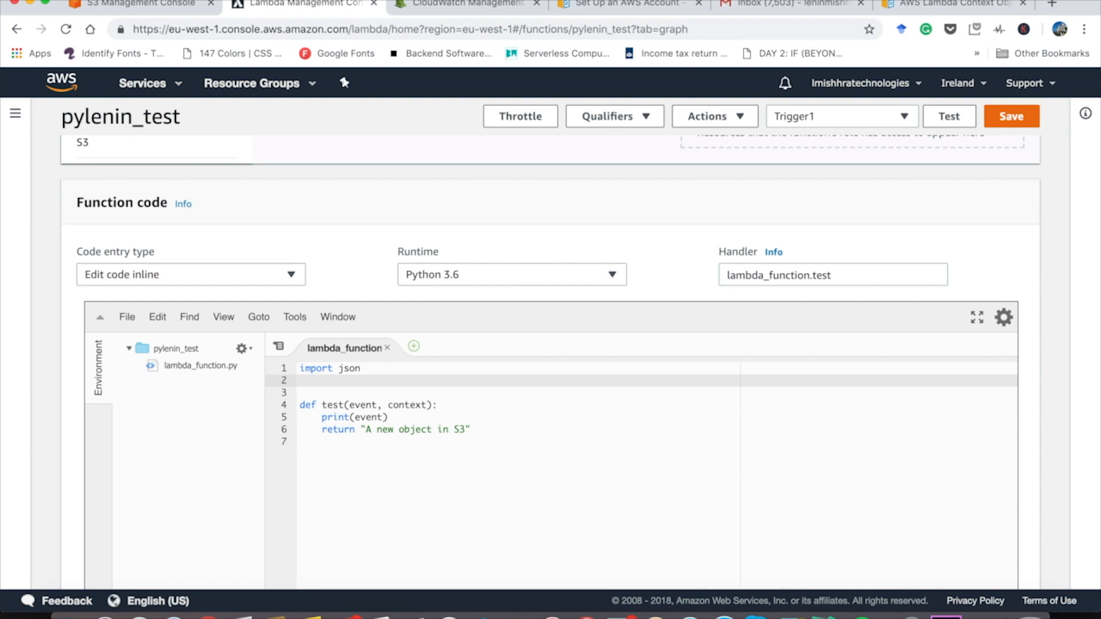
type("import requ")
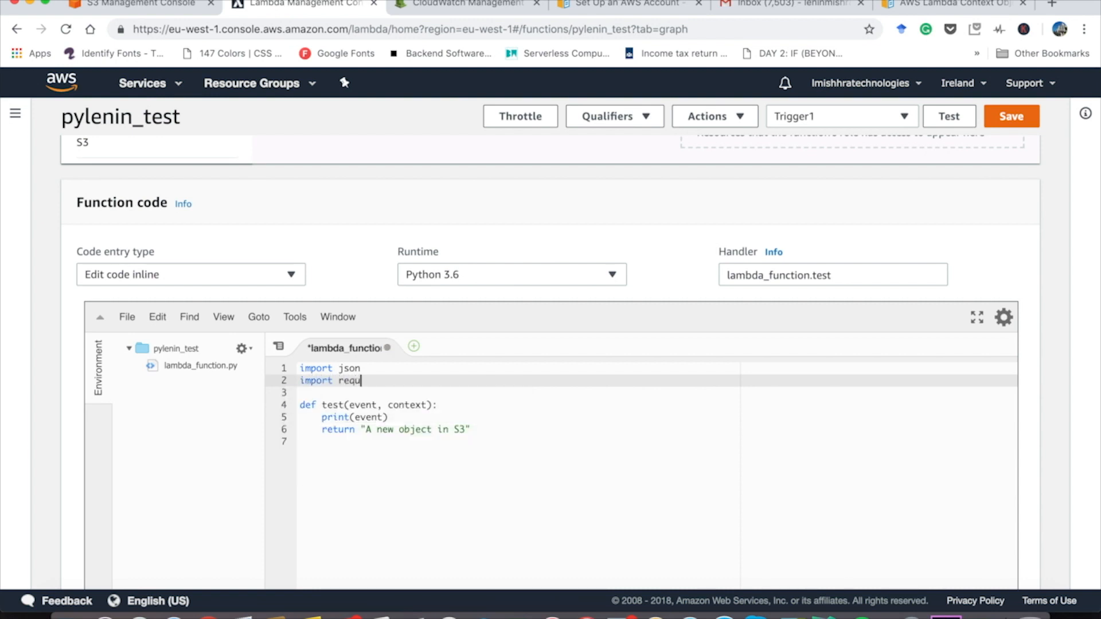
type("ests")
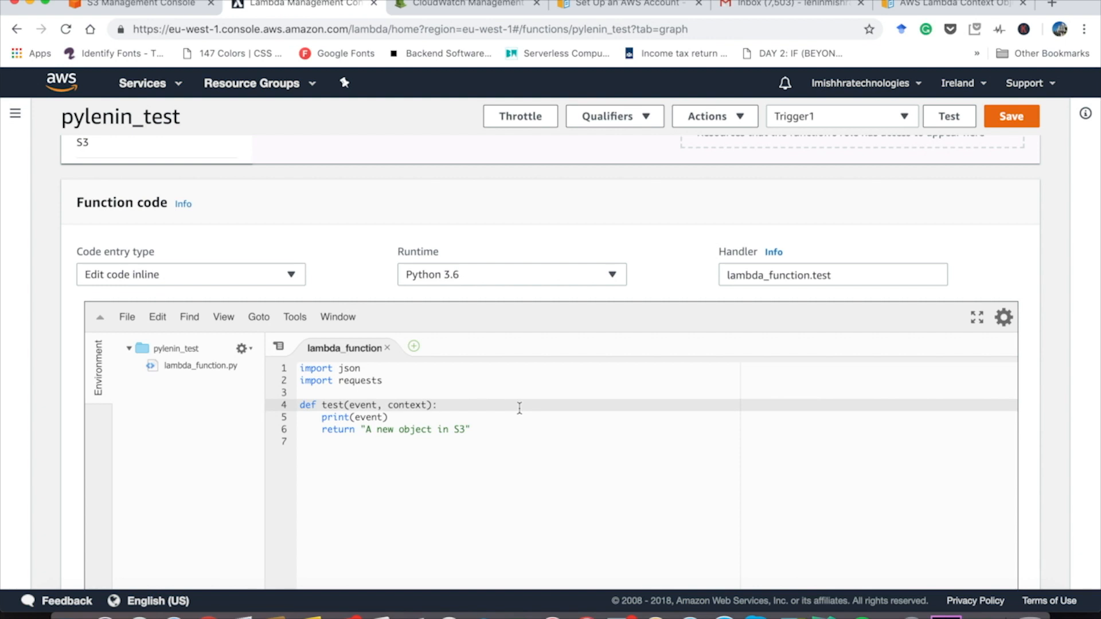
left_click(1012, 116)
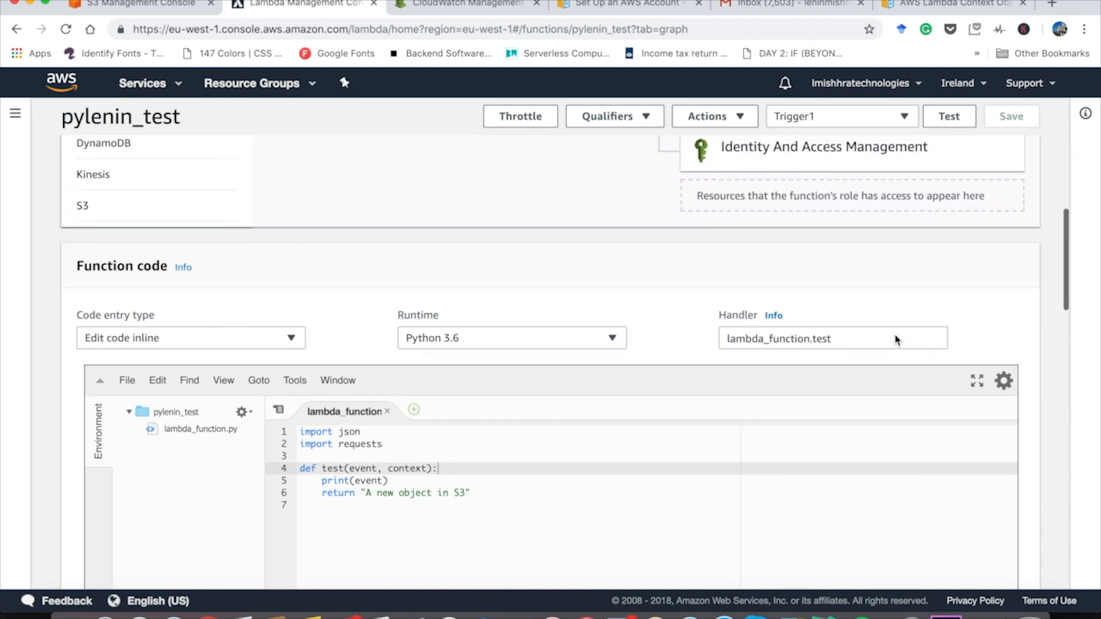
mouse_move(758, 330)
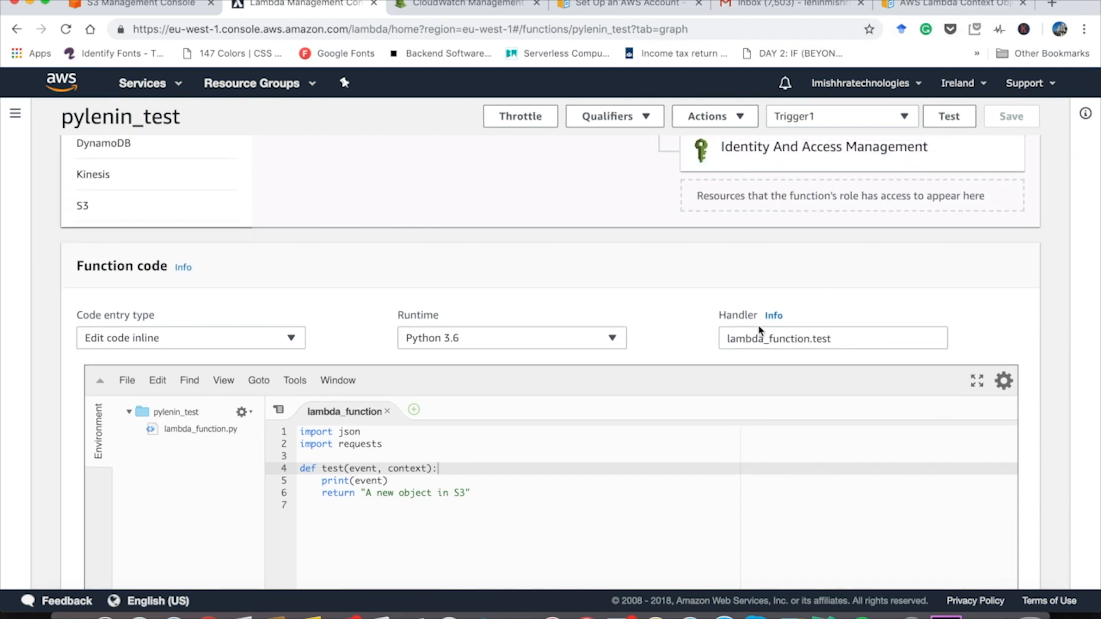
- Run a test of pylenin_test, whose log output fails with No module named 'requests', then start a new browser tab
left_click(948, 116)
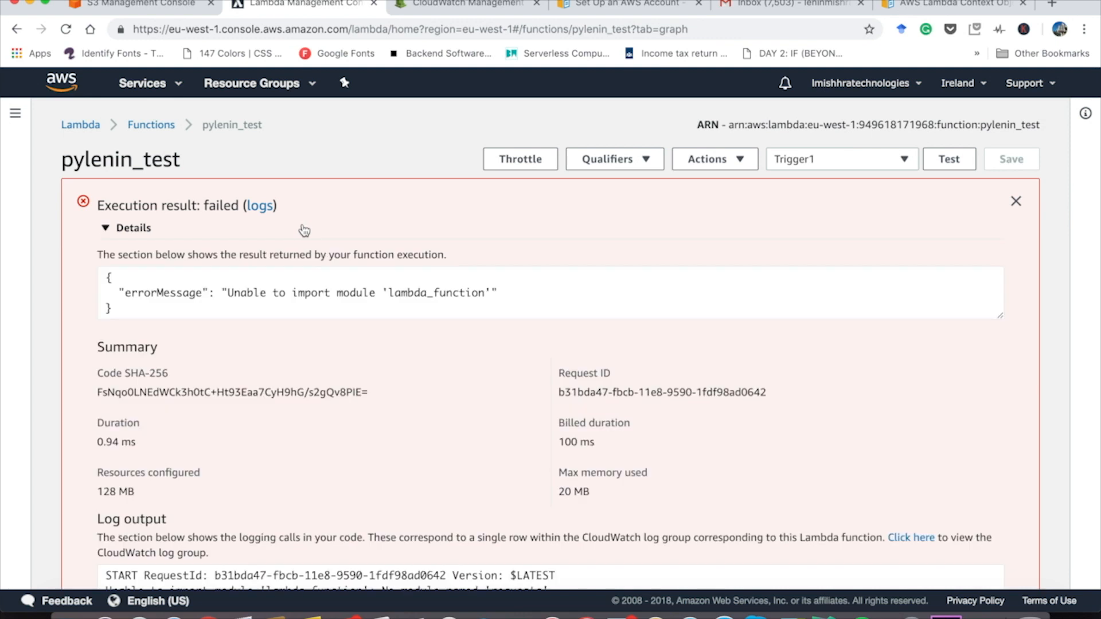
scroll("down", 3)
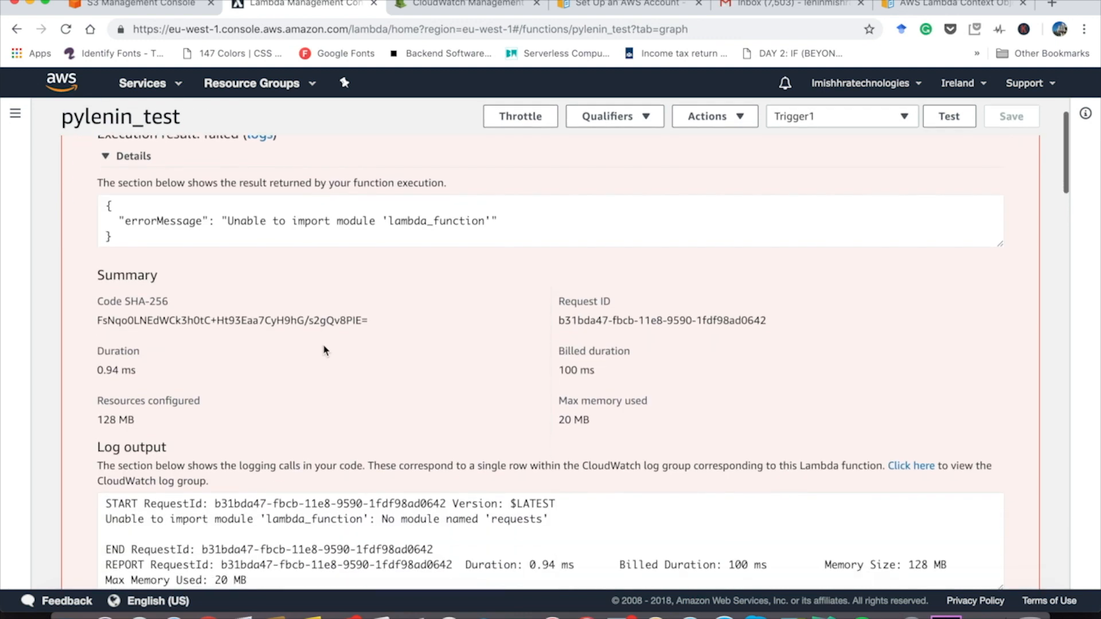
scroll("down", 3)
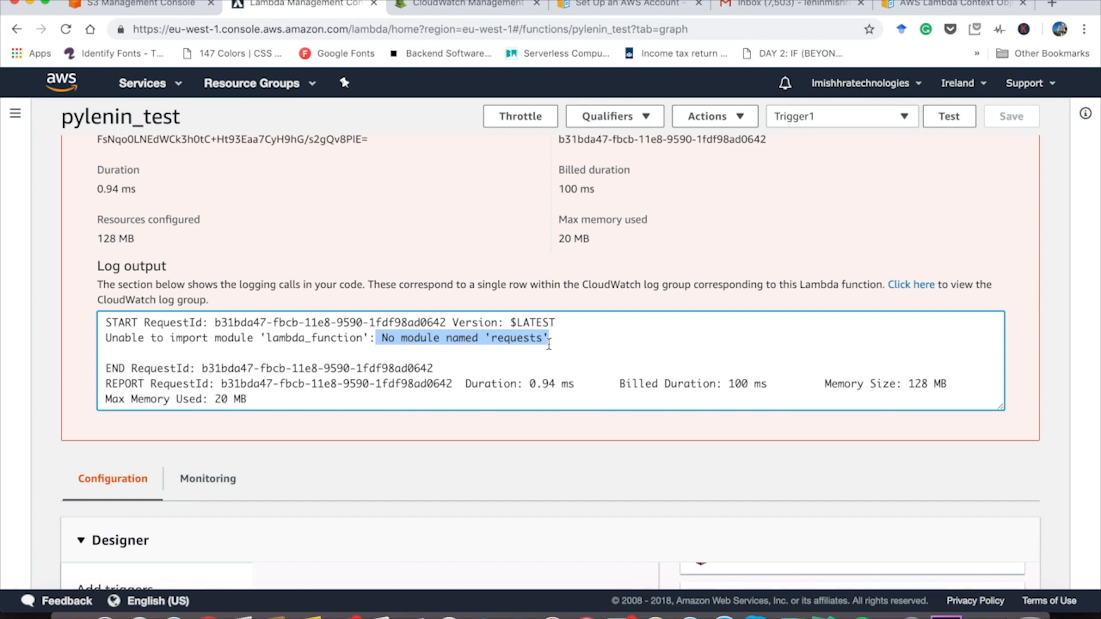
left_click(1052, 5)
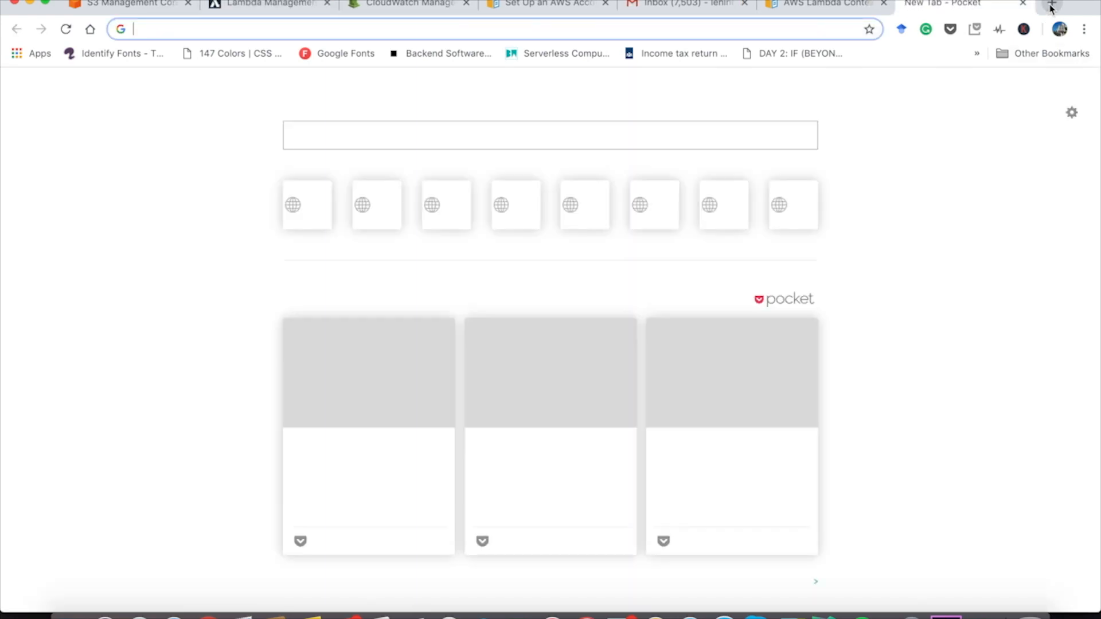
- Search 'deployment' in the address bar to reach the AWS Lambda deployment package page
type("deployment")
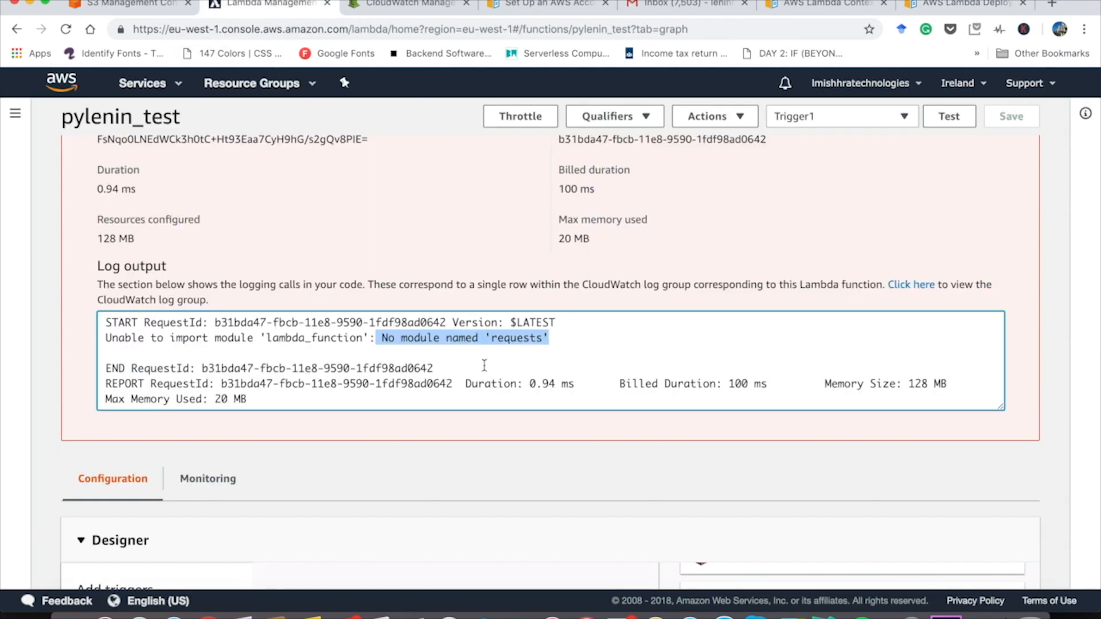
- Scroll down to the pylenin_test code editor and its execution result showing the missing 'requests' failure
scroll("down", 3)
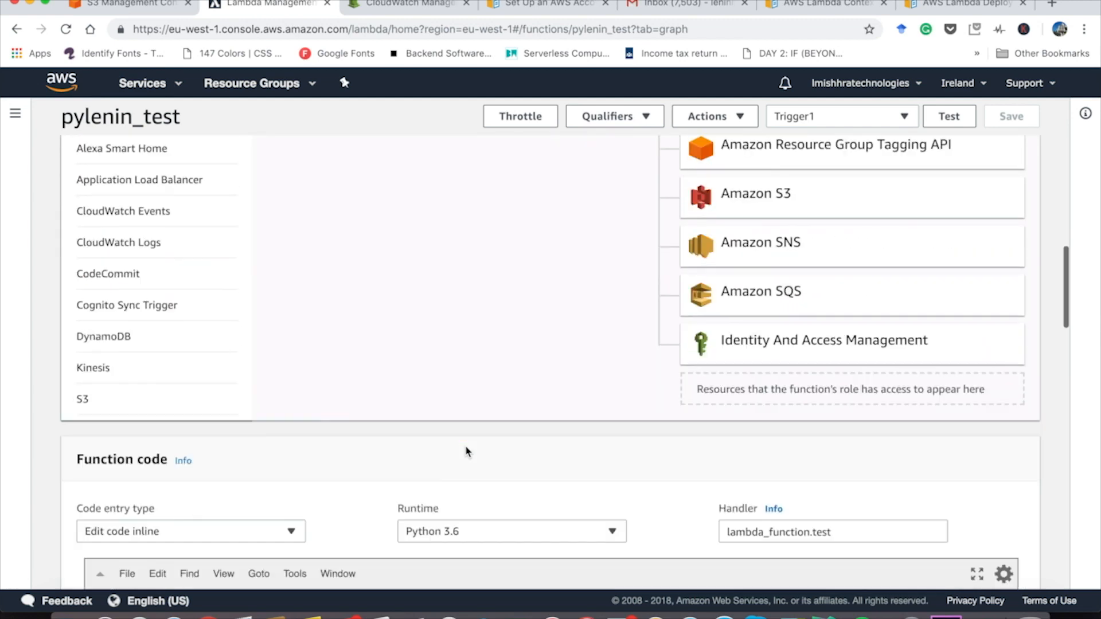
scroll("down", 3)
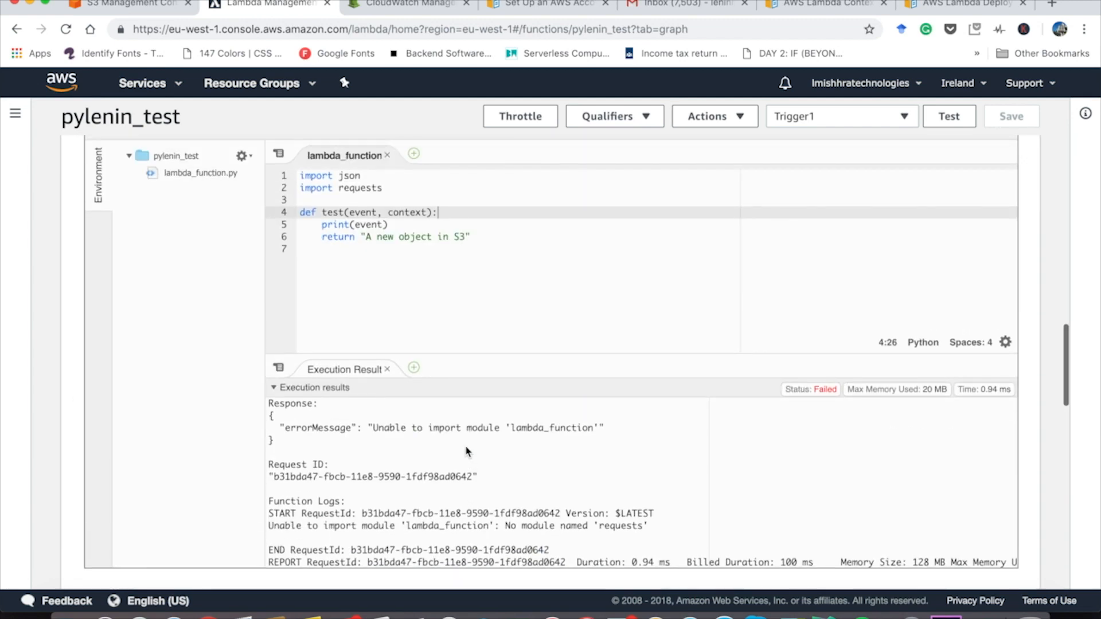